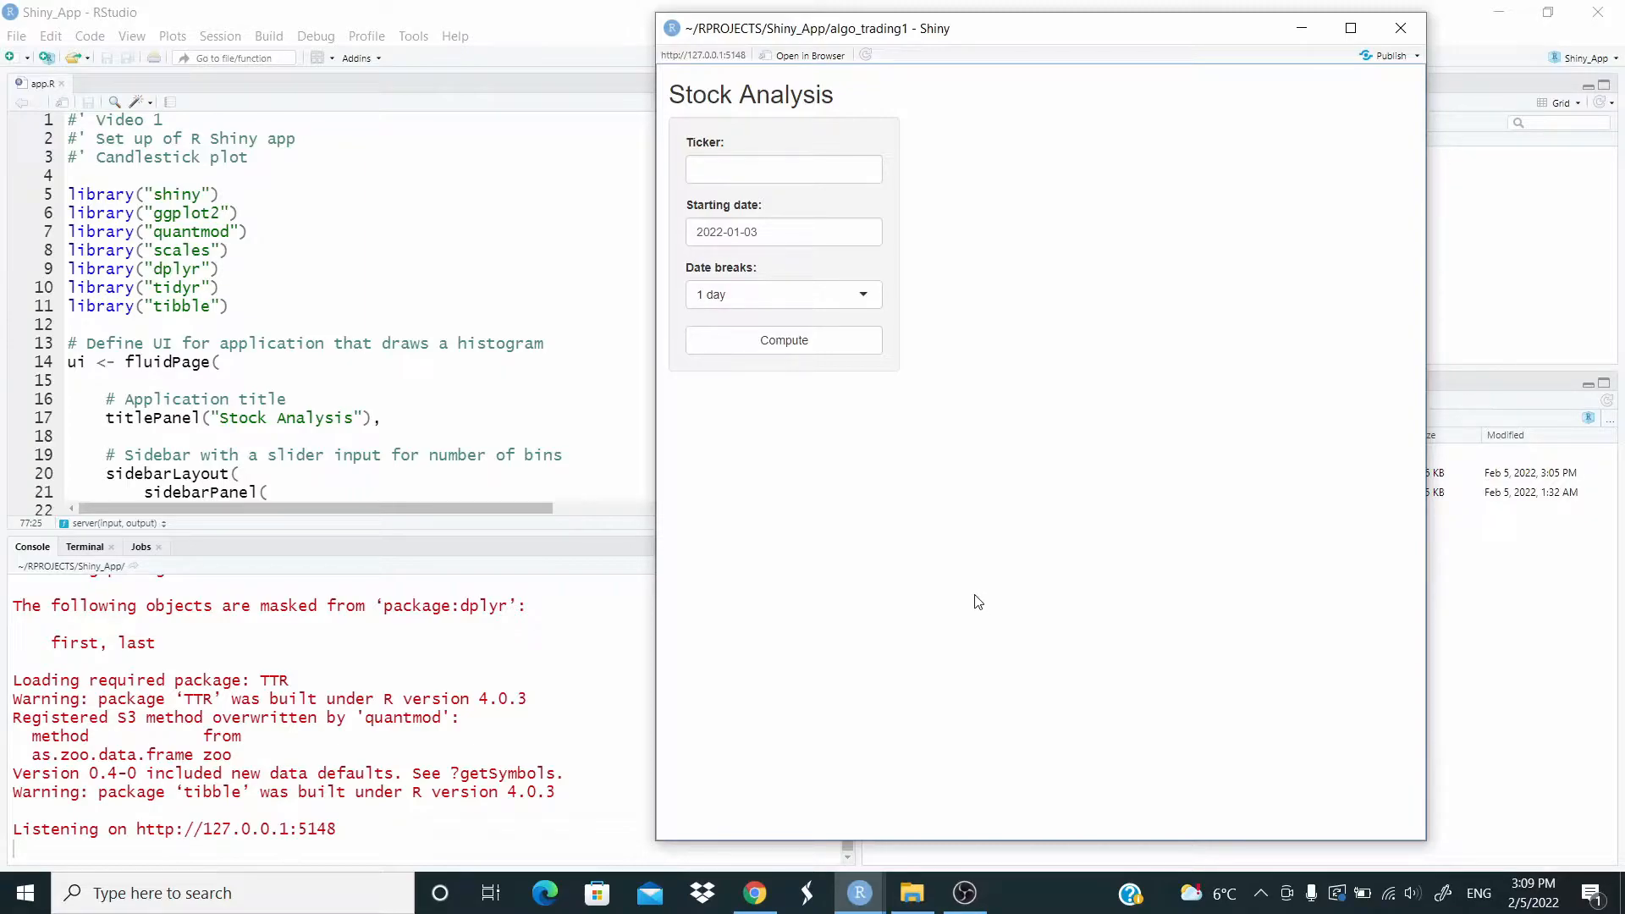
Step: Enter FB as the stock ticker in the Shiny app
left_click(784, 169)
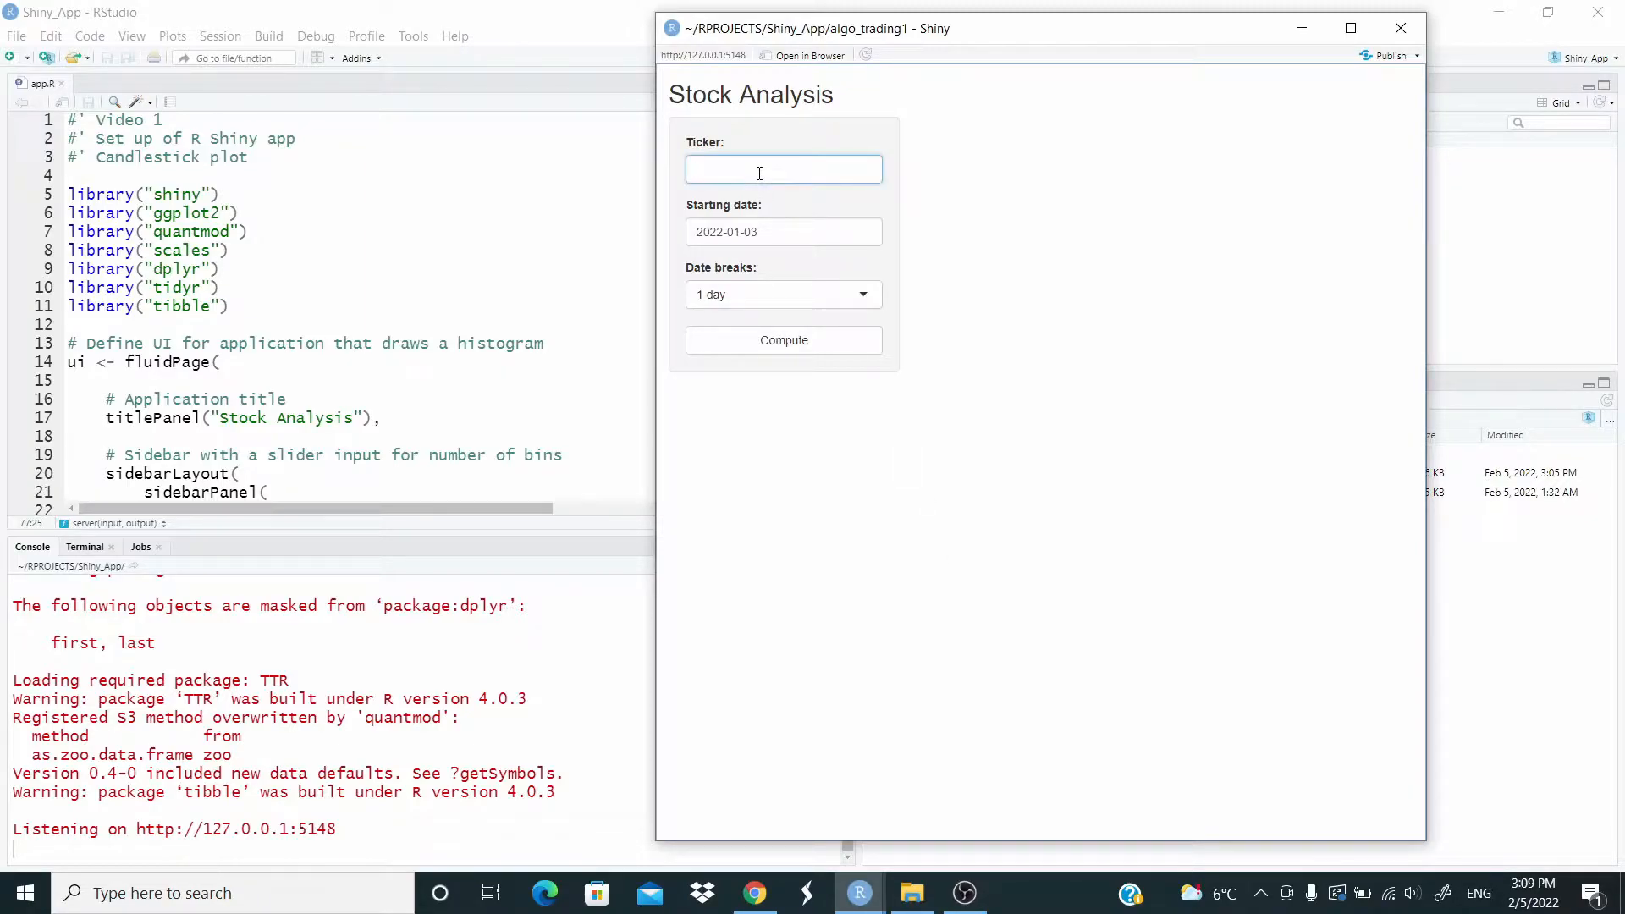
type("FB")
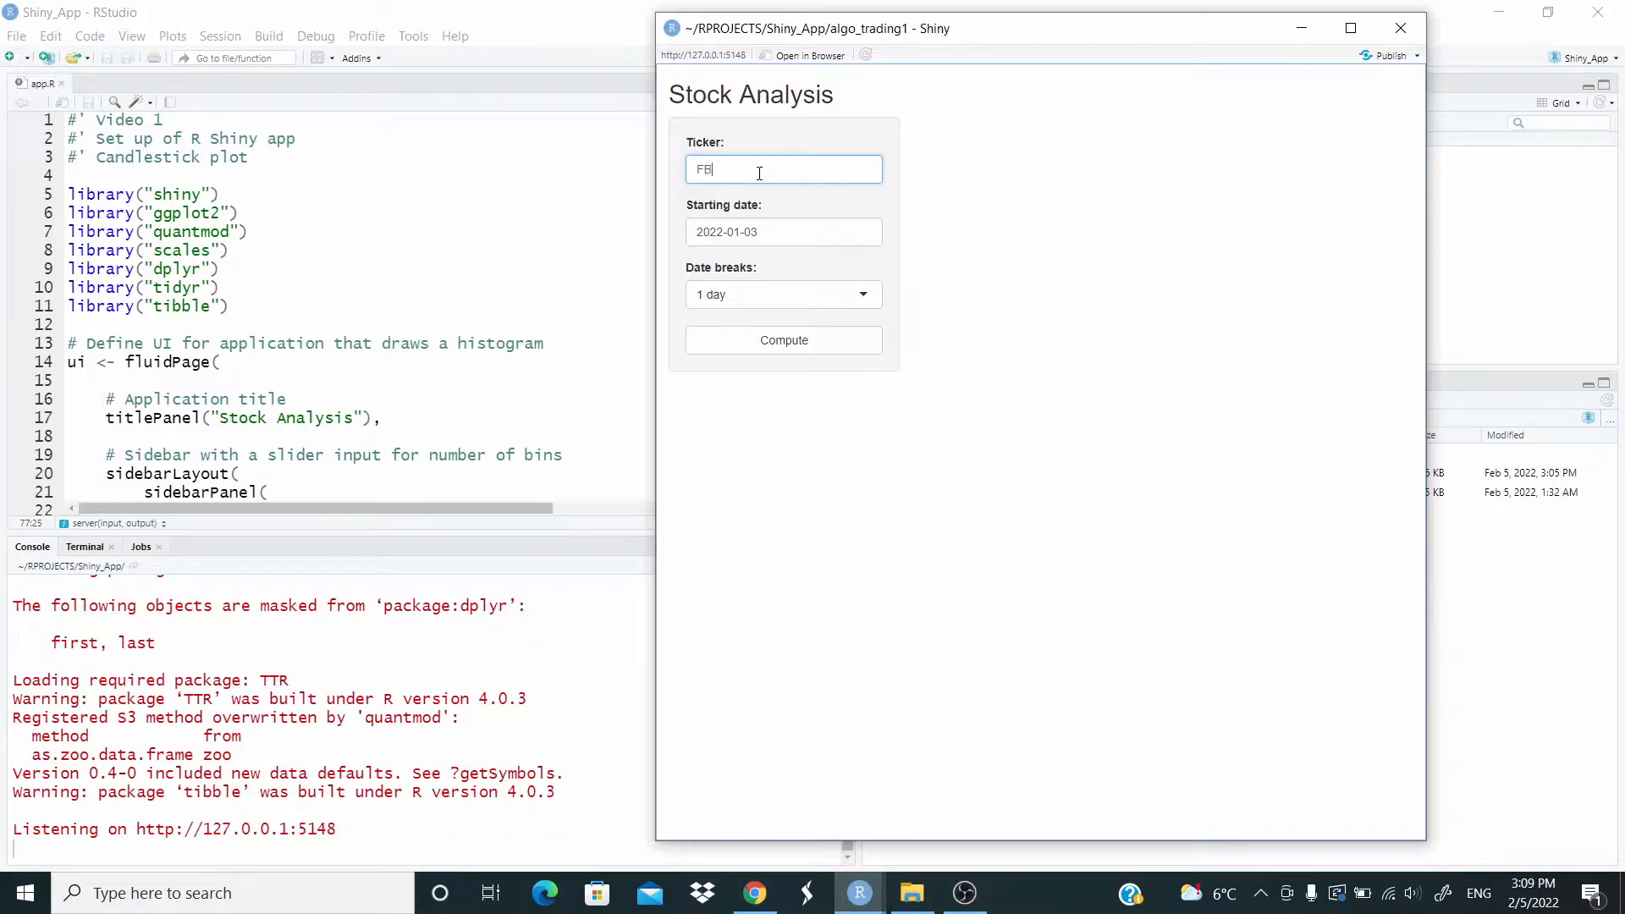
left_click(773, 228)
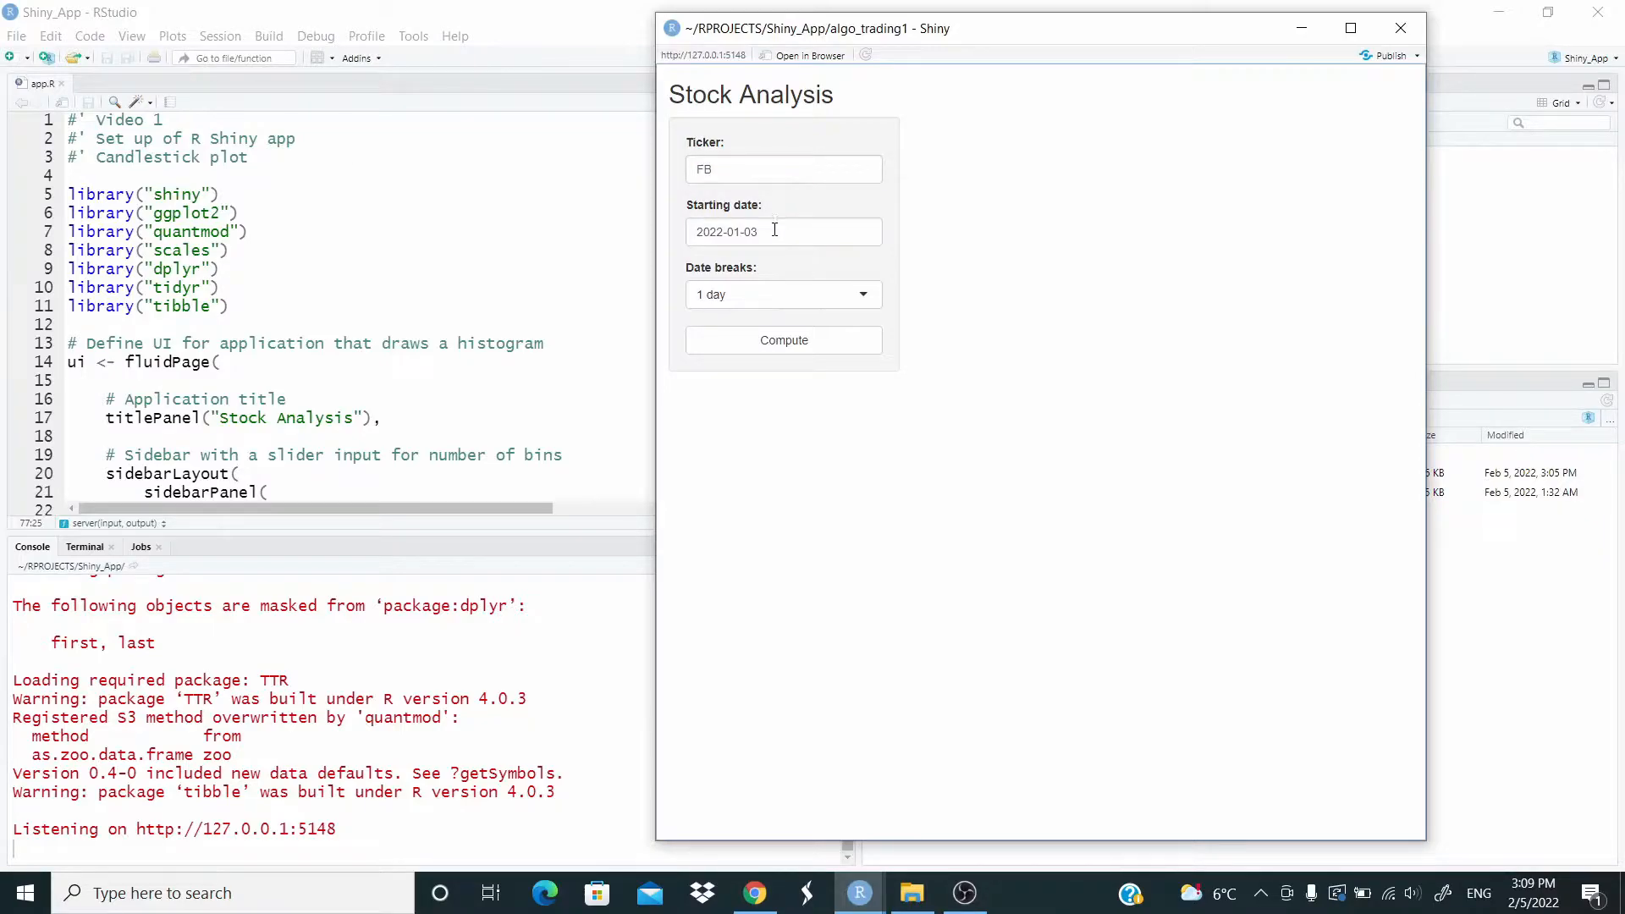
Step: Set the starting date to 2021-07-05 and compute the FB analysis
left_click(784, 232)
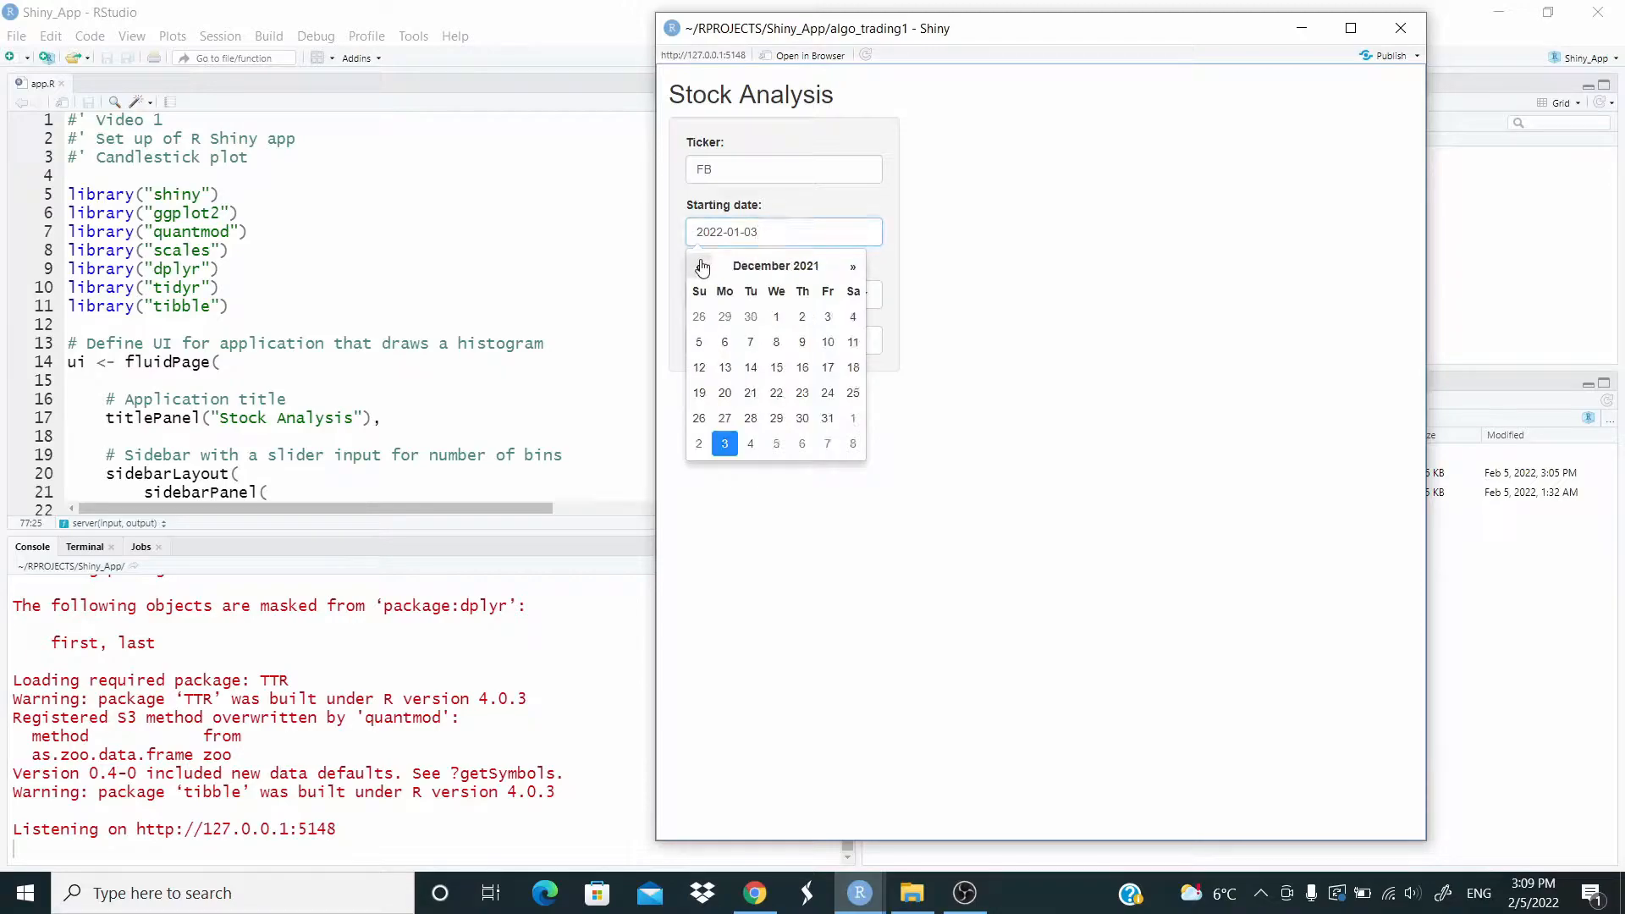
left_click(699, 266)
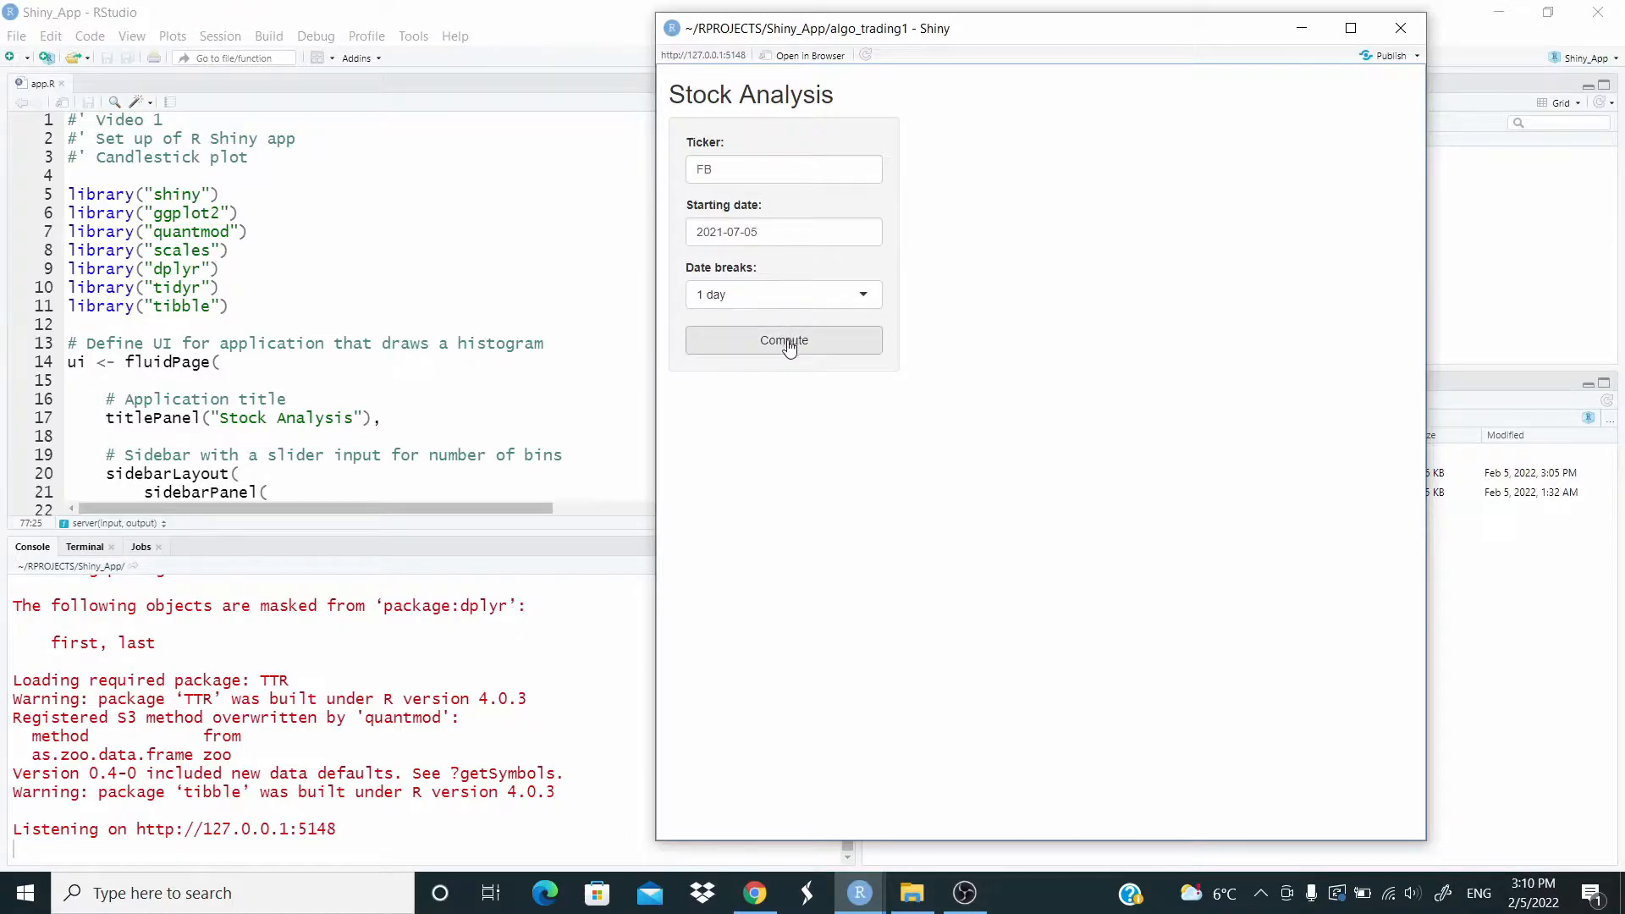
left_click(782, 340)
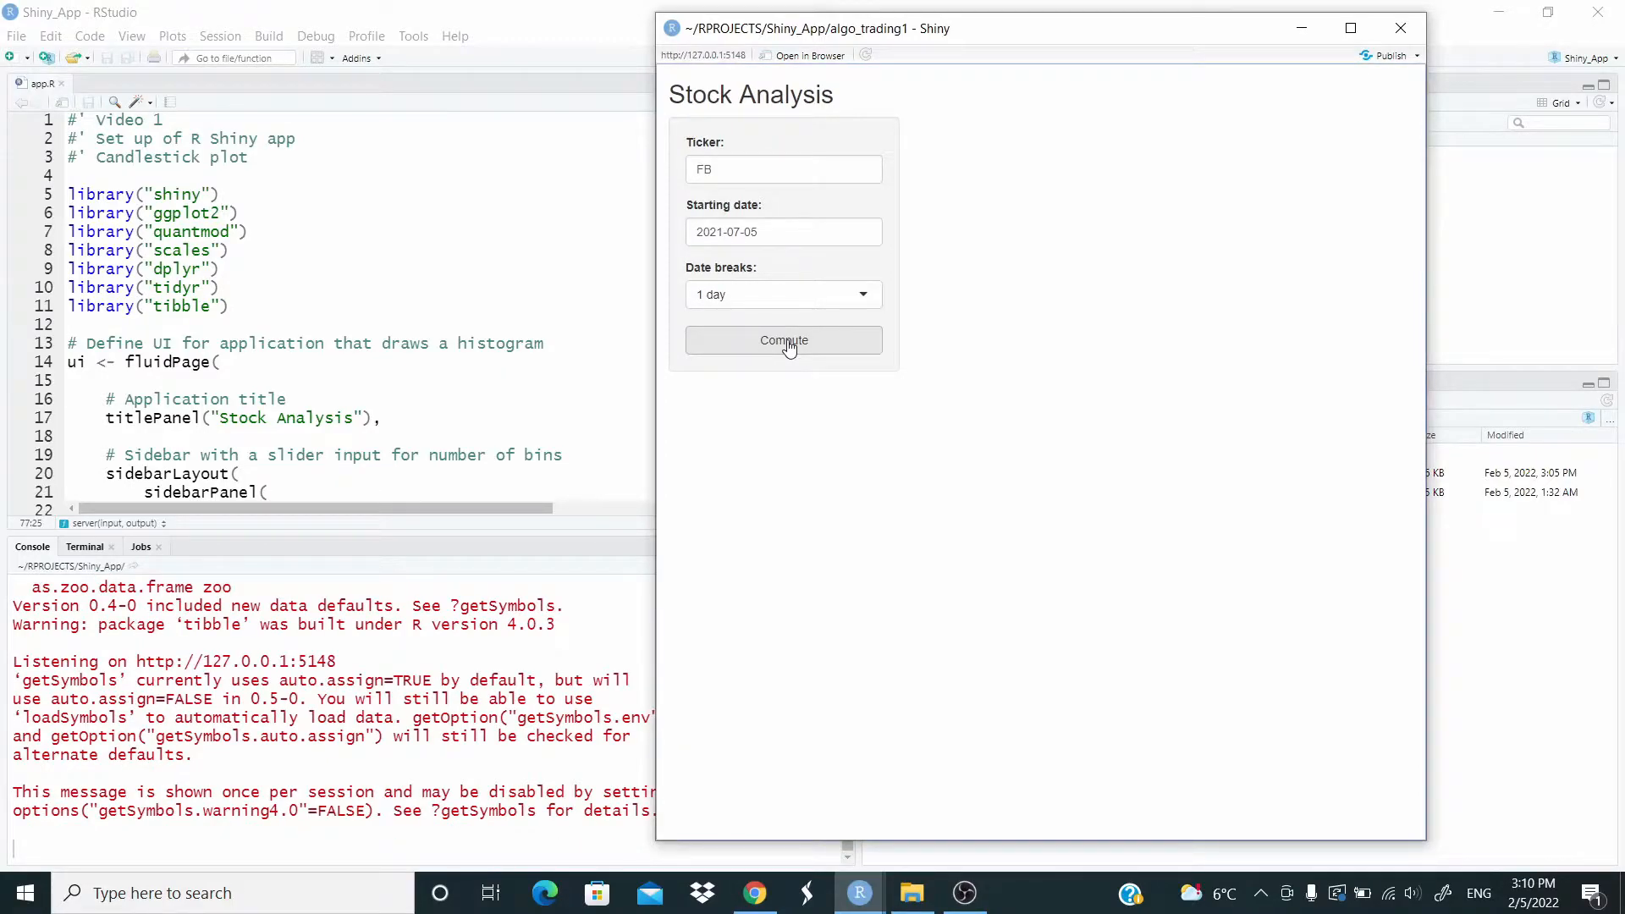
Step: Render the FB candlestick chart, then redraw it with 1-week date breaks
left_click(782, 341)
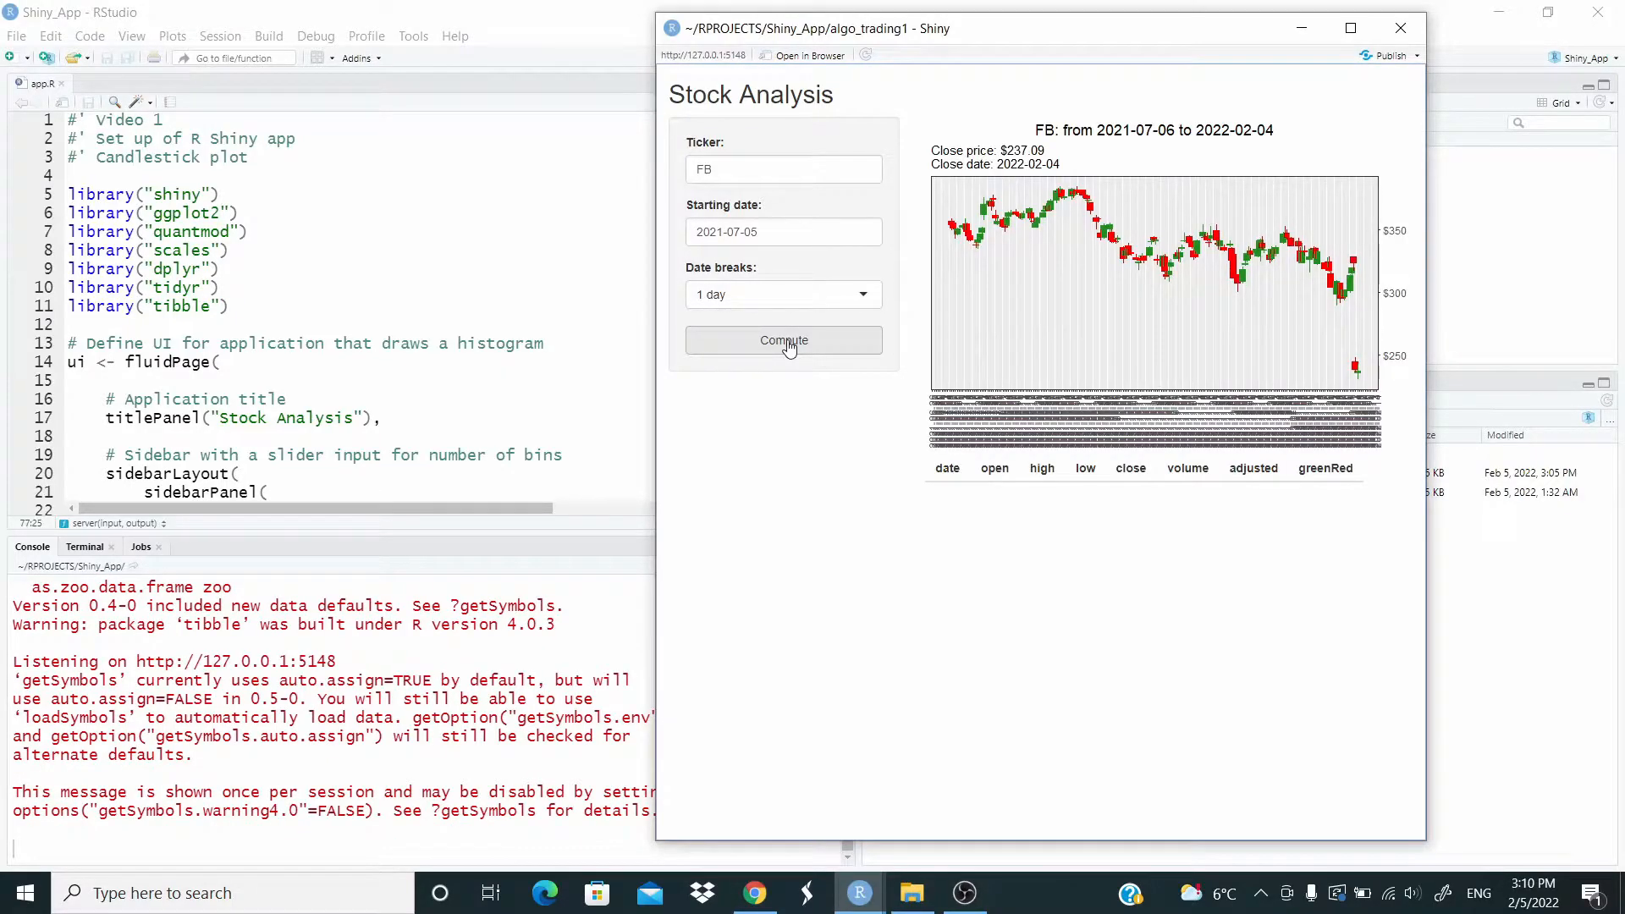
mouse_move(1039, 198)
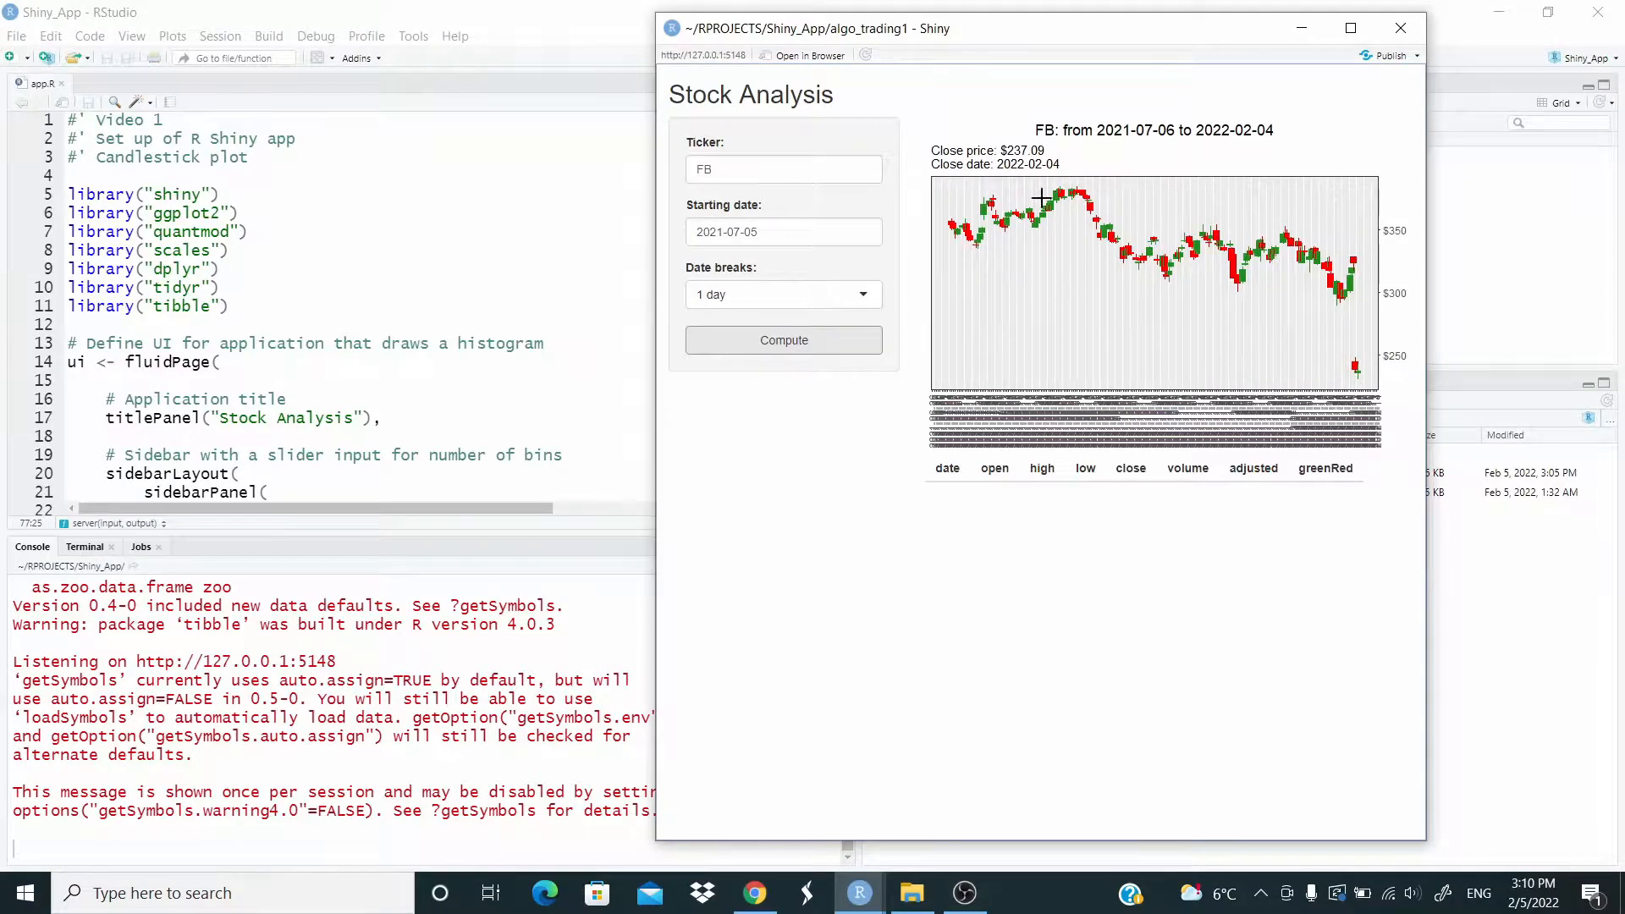
mouse_move(1249, 209)
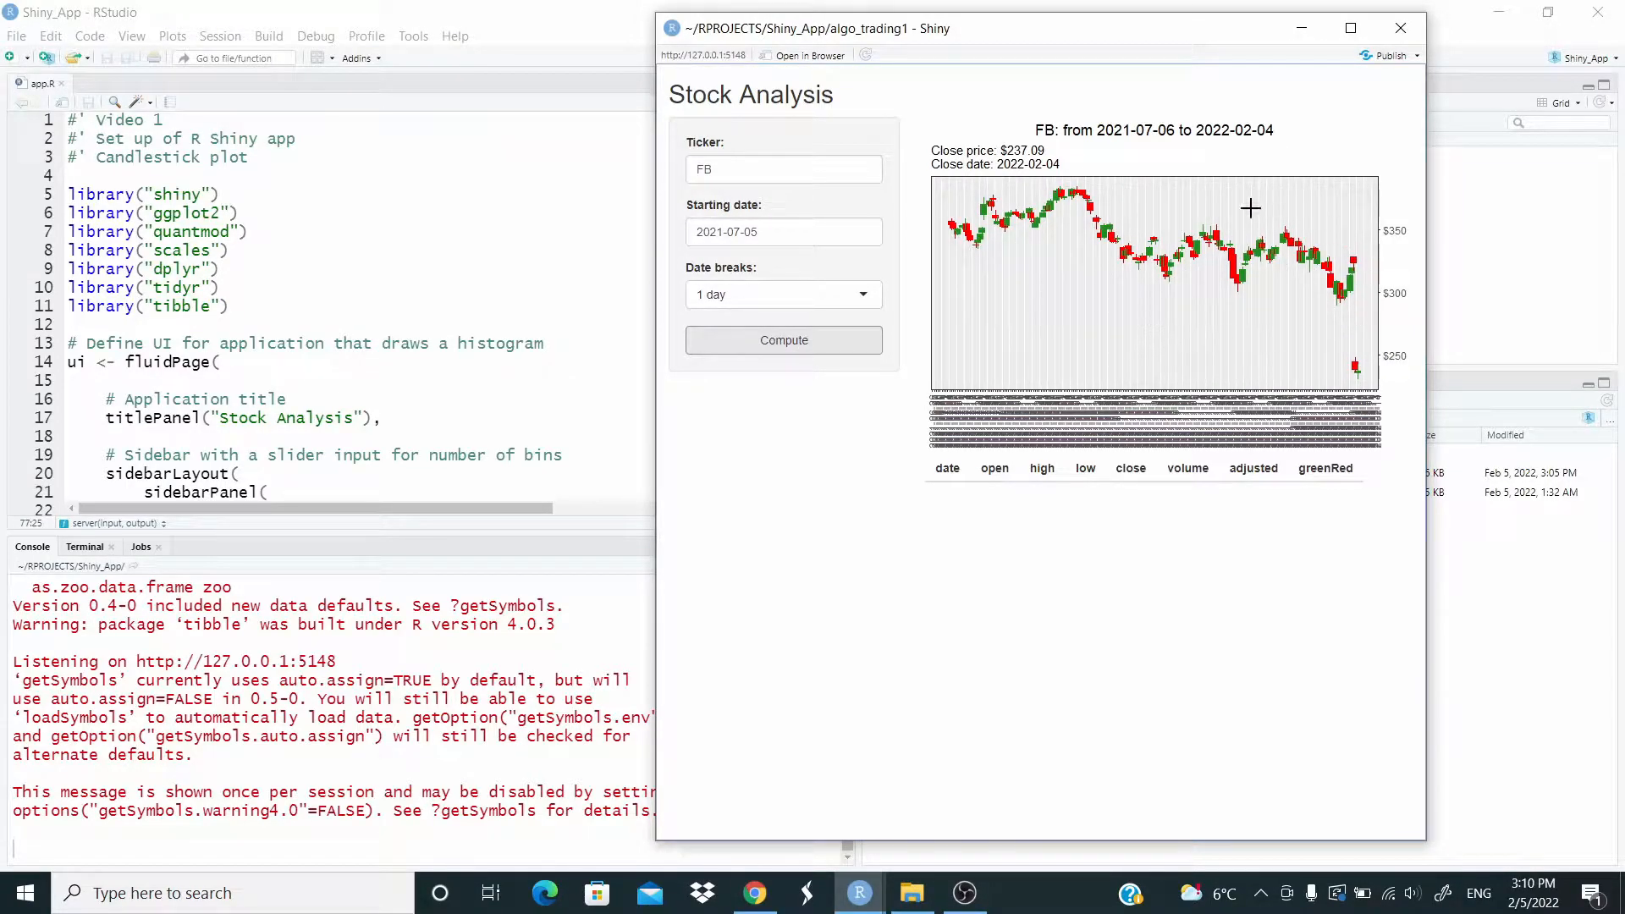
mouse_move(1146, 213)
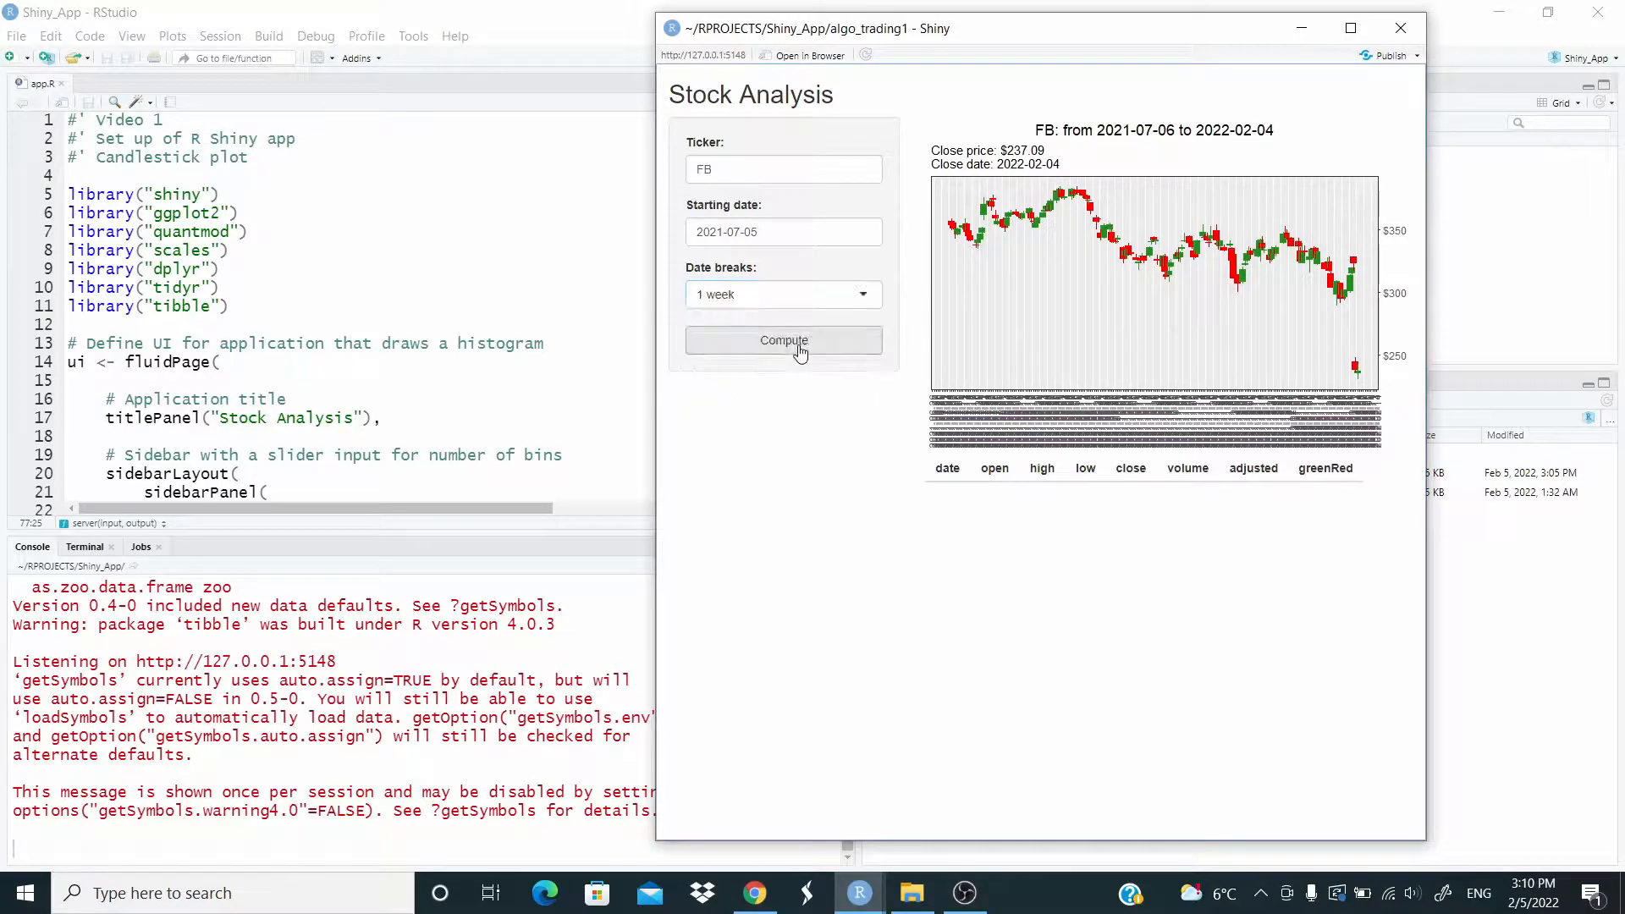
left_click(782, 340)
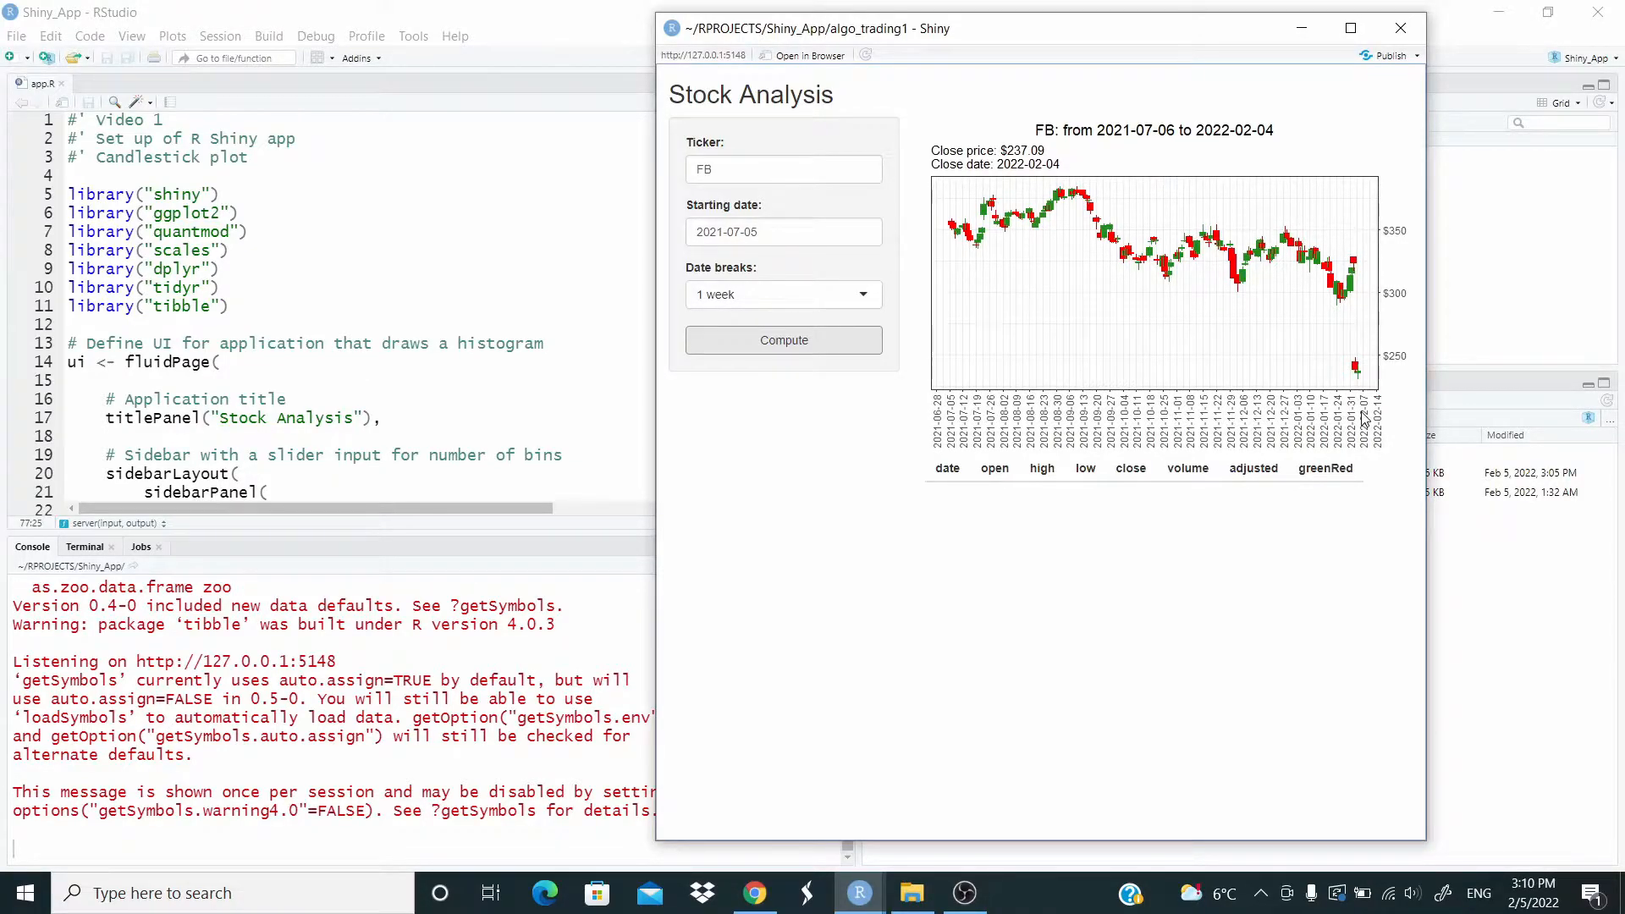
mouse_move(1172, 207)
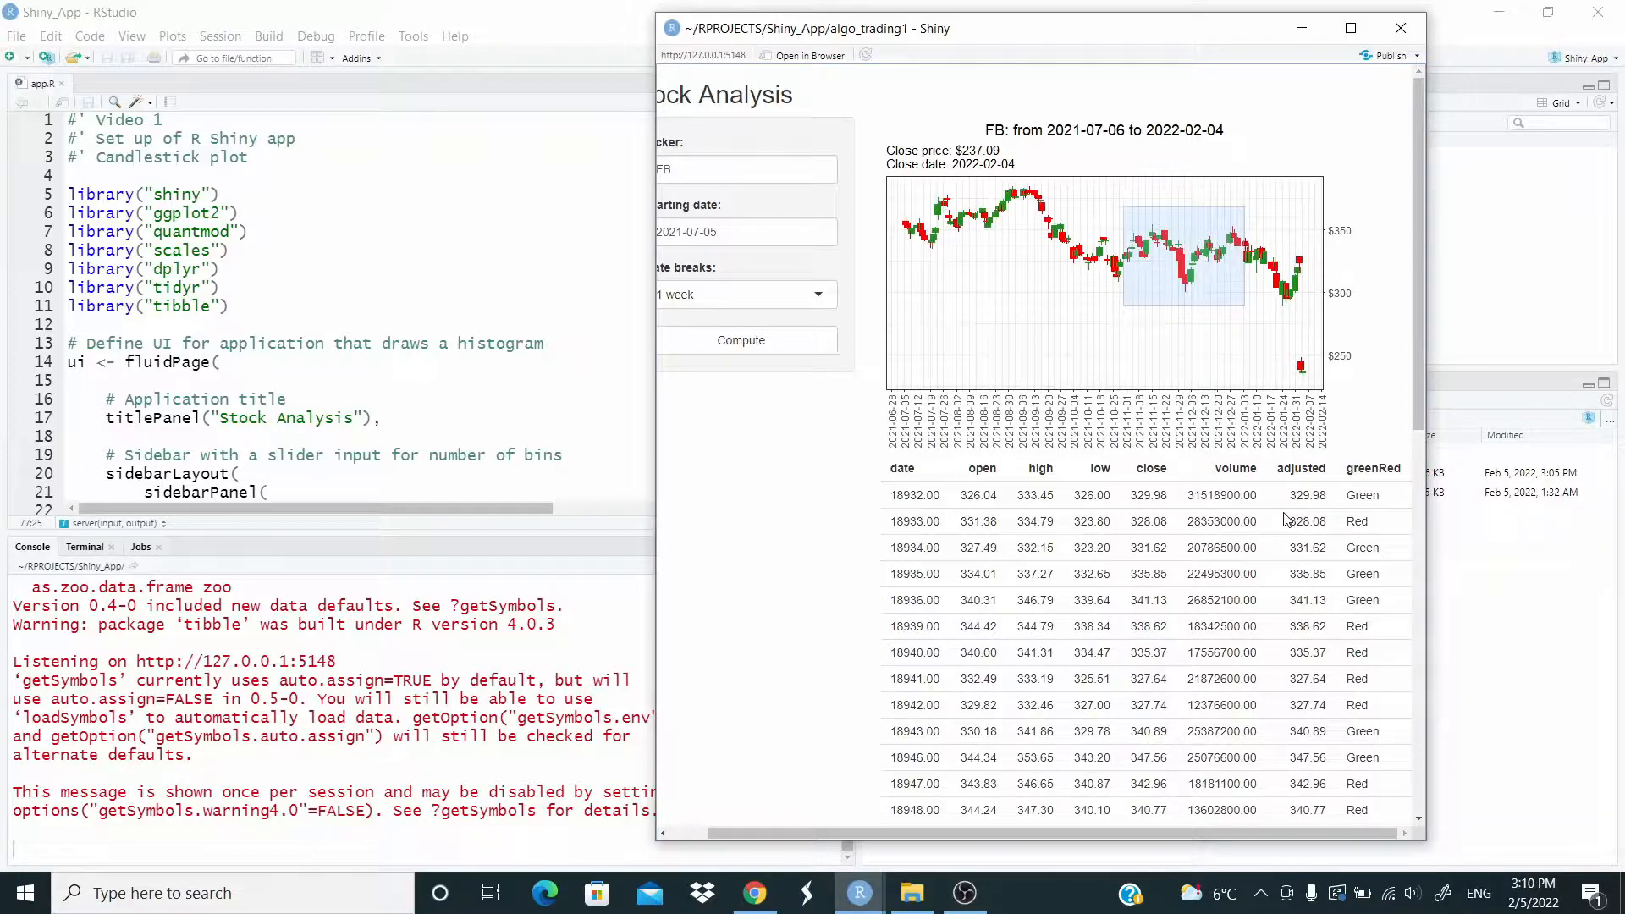
mouse_move(902, 539)
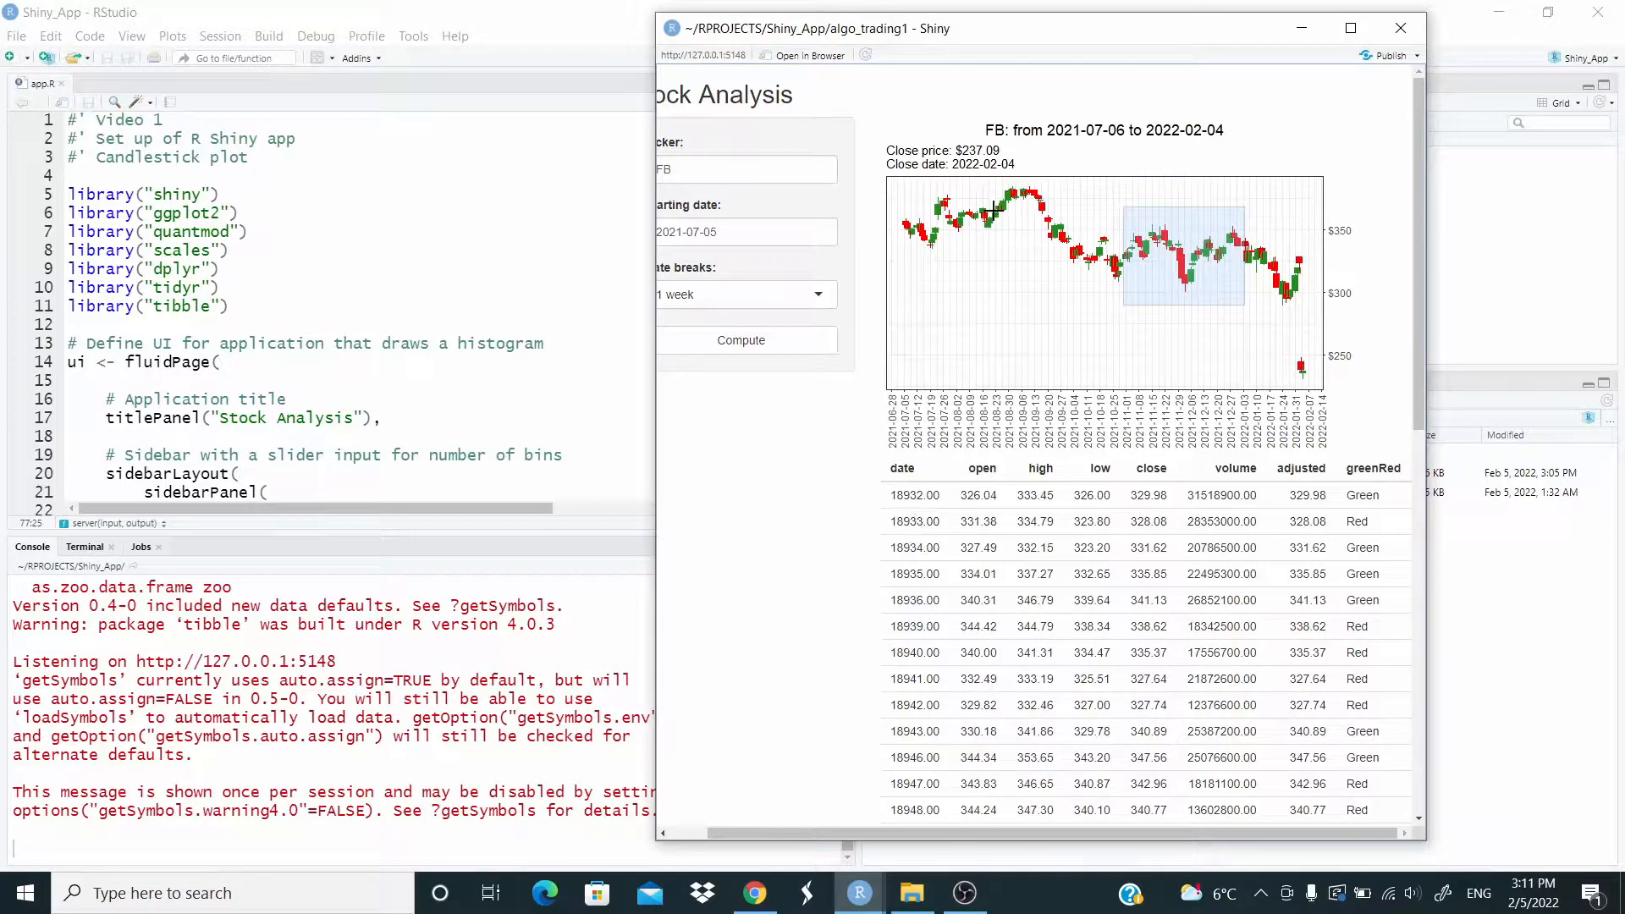
mouse_move(1158, 146)
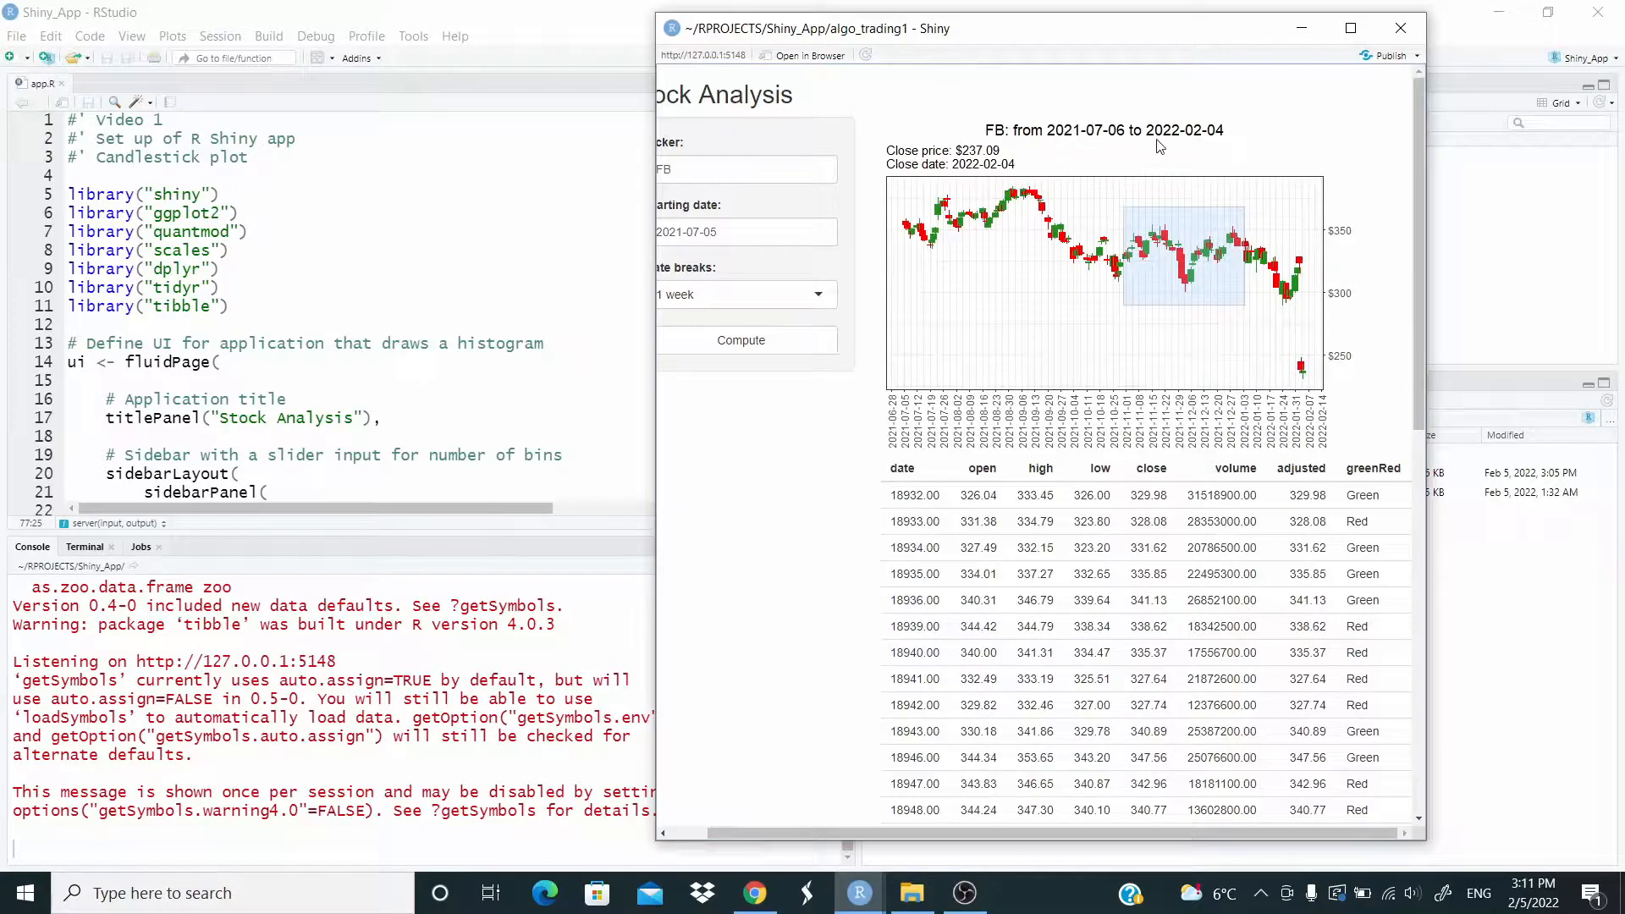
mouse_move(921, 415)
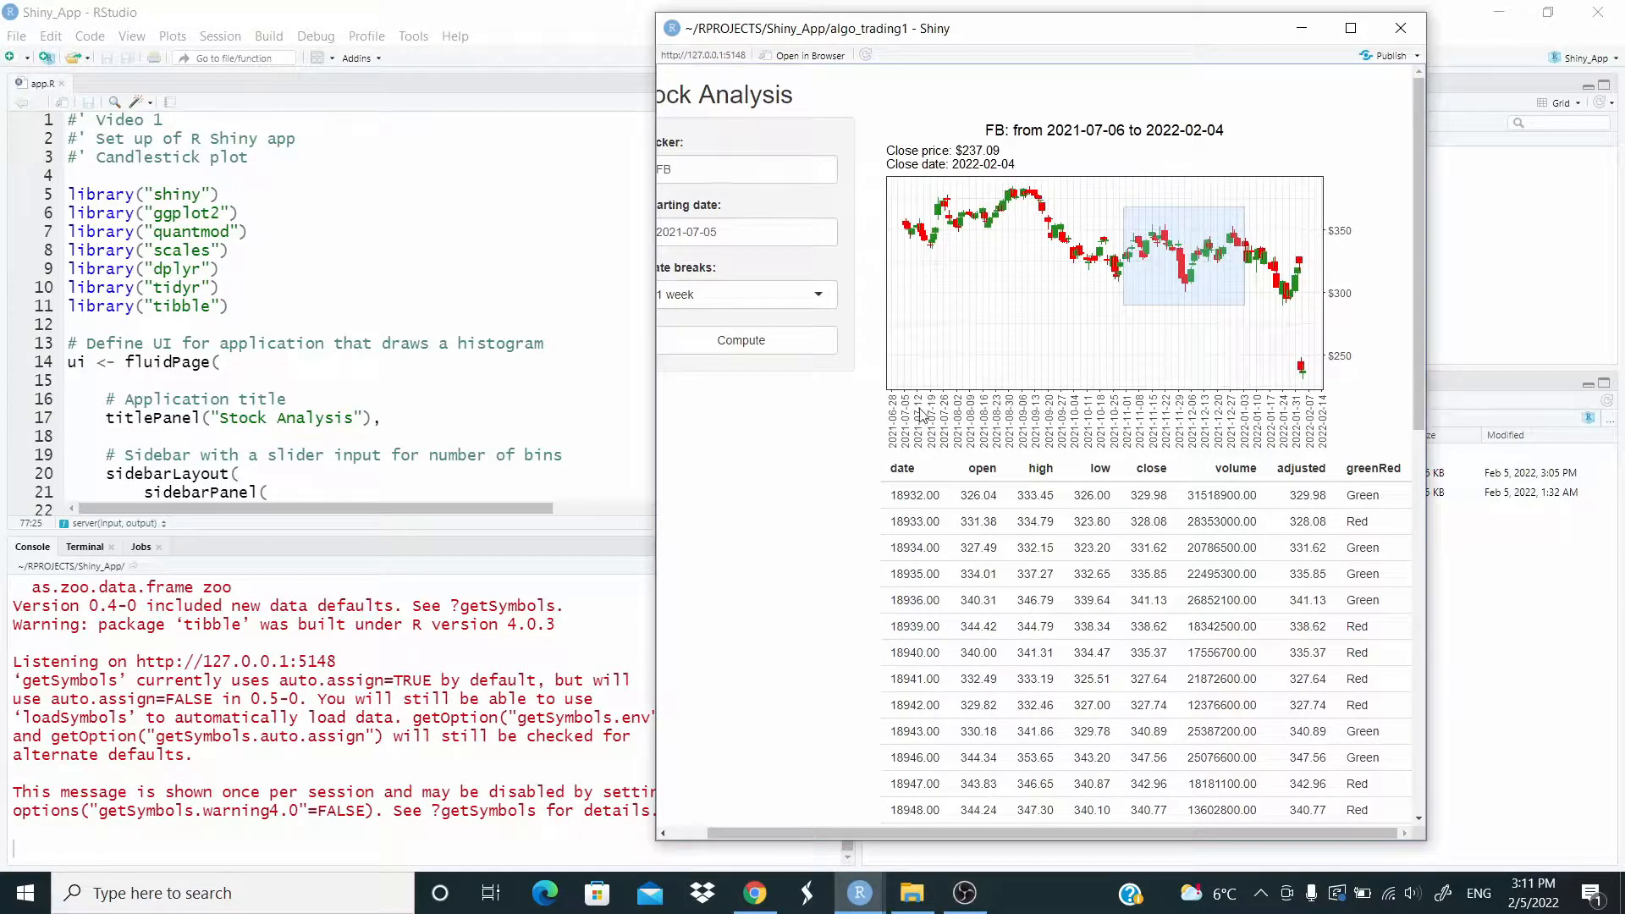
mouse_move(1190, 408)
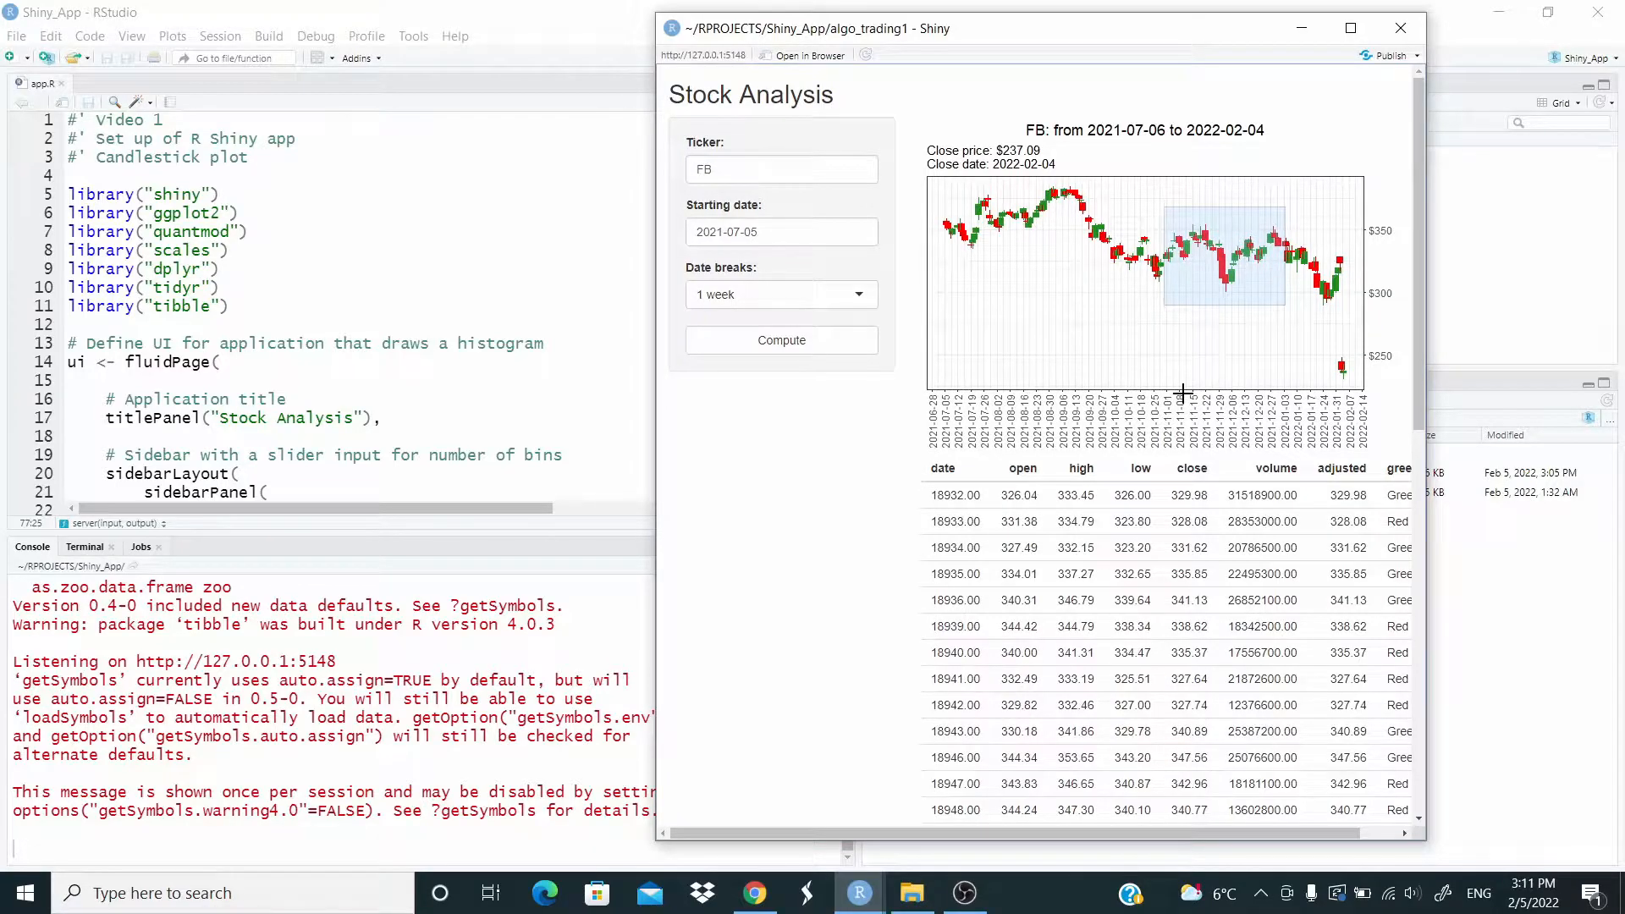
mouse_move(937, 334)
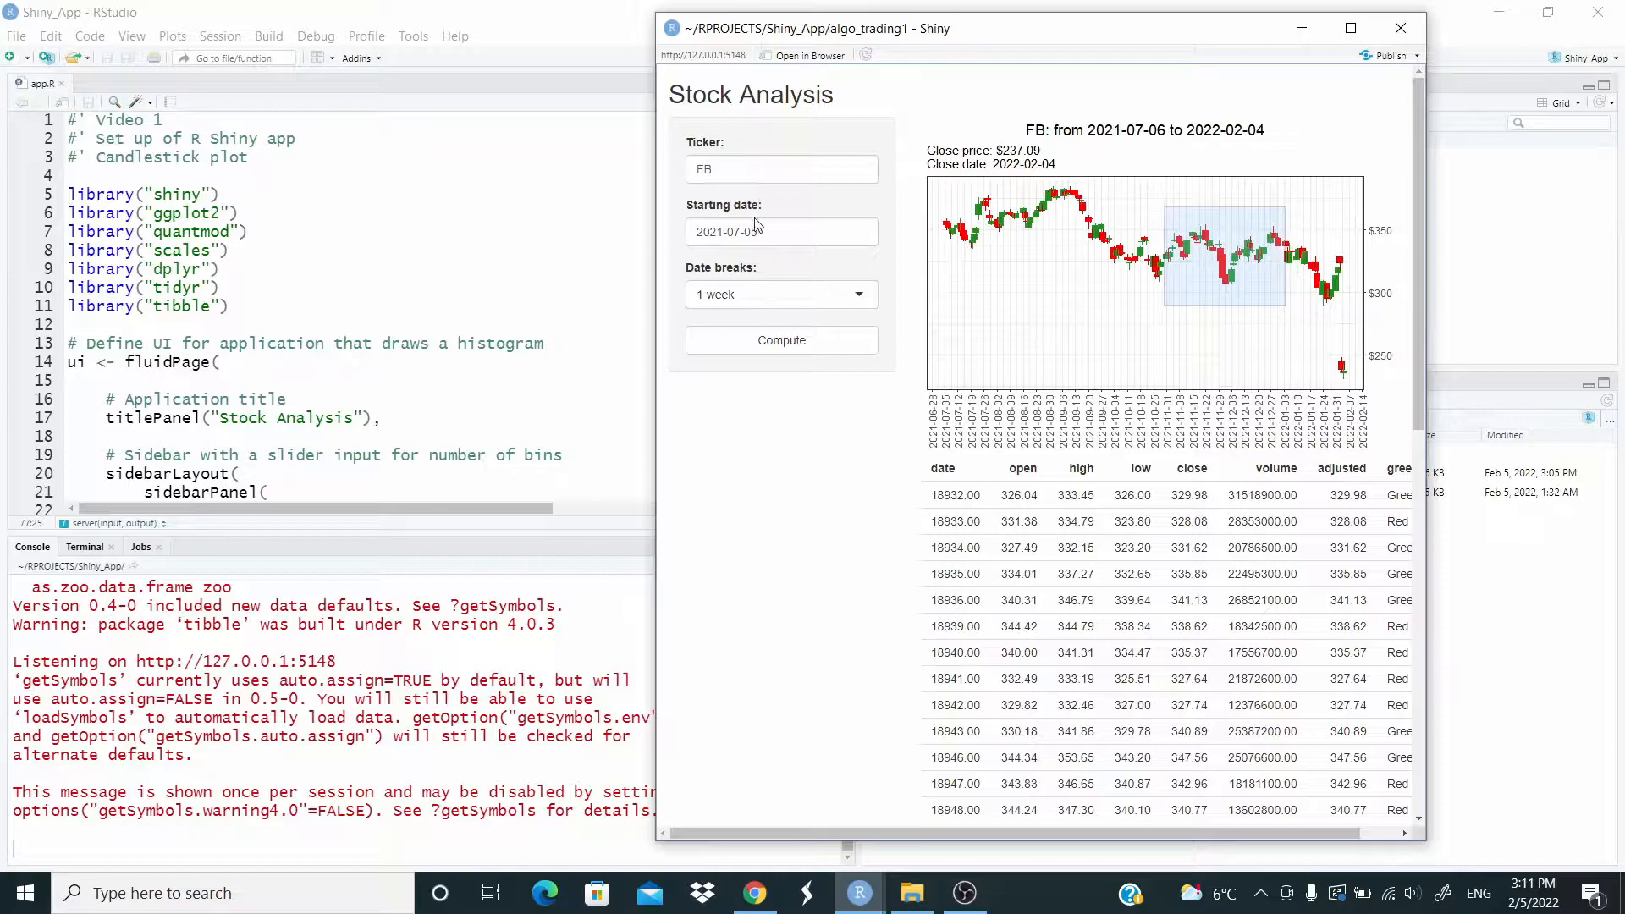
mouse_move(757, 232)
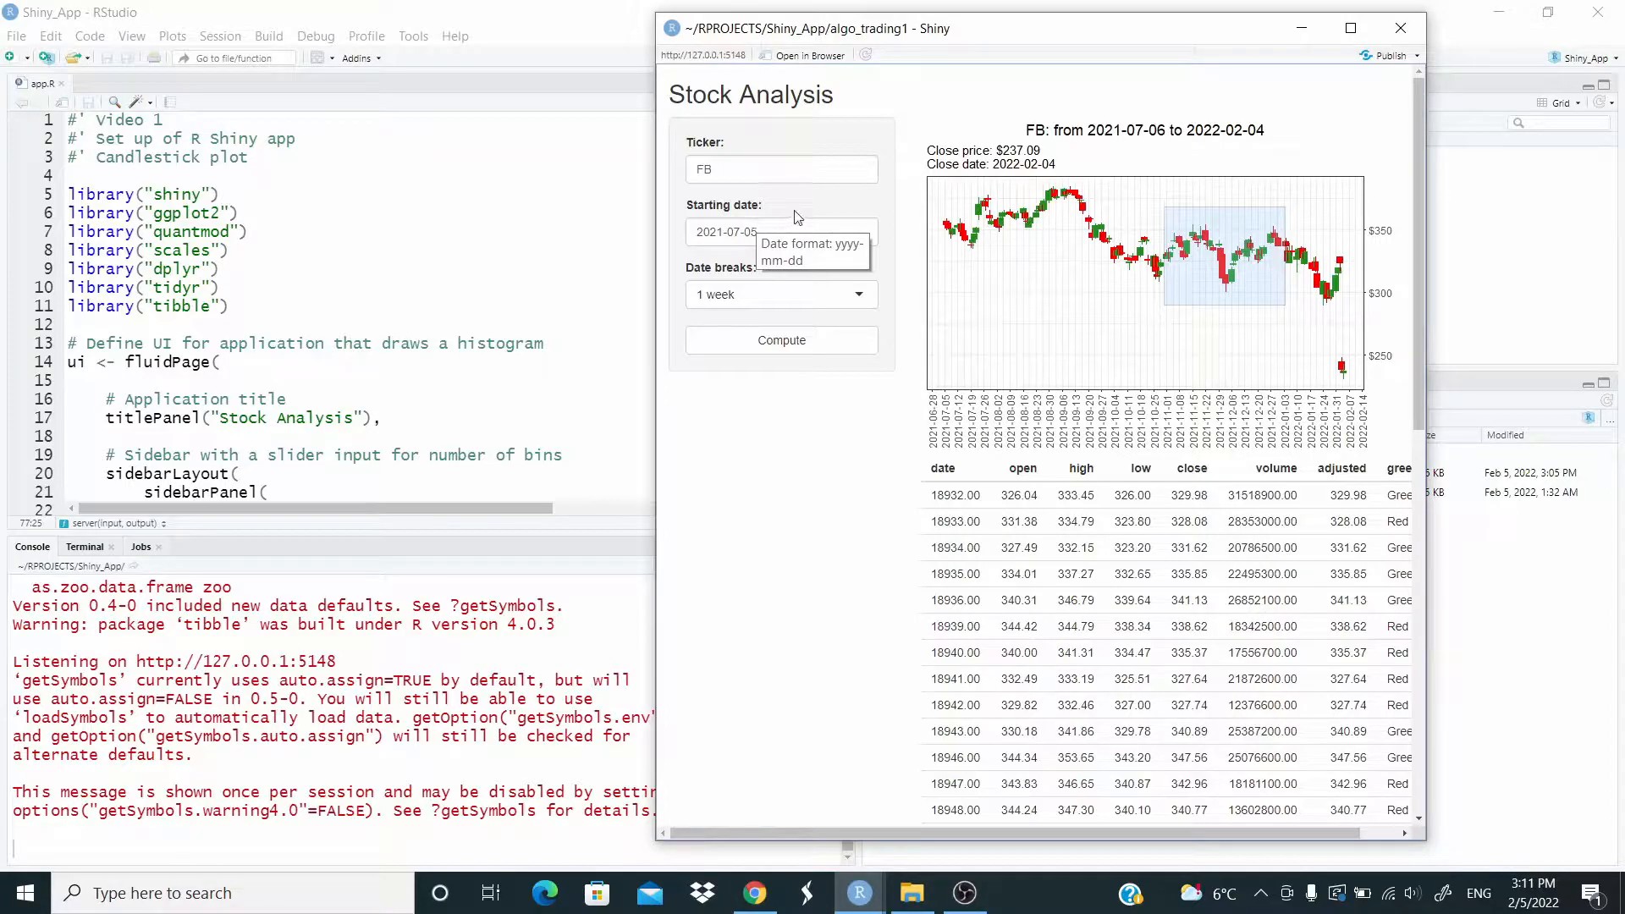
mouse_move(740, 290)
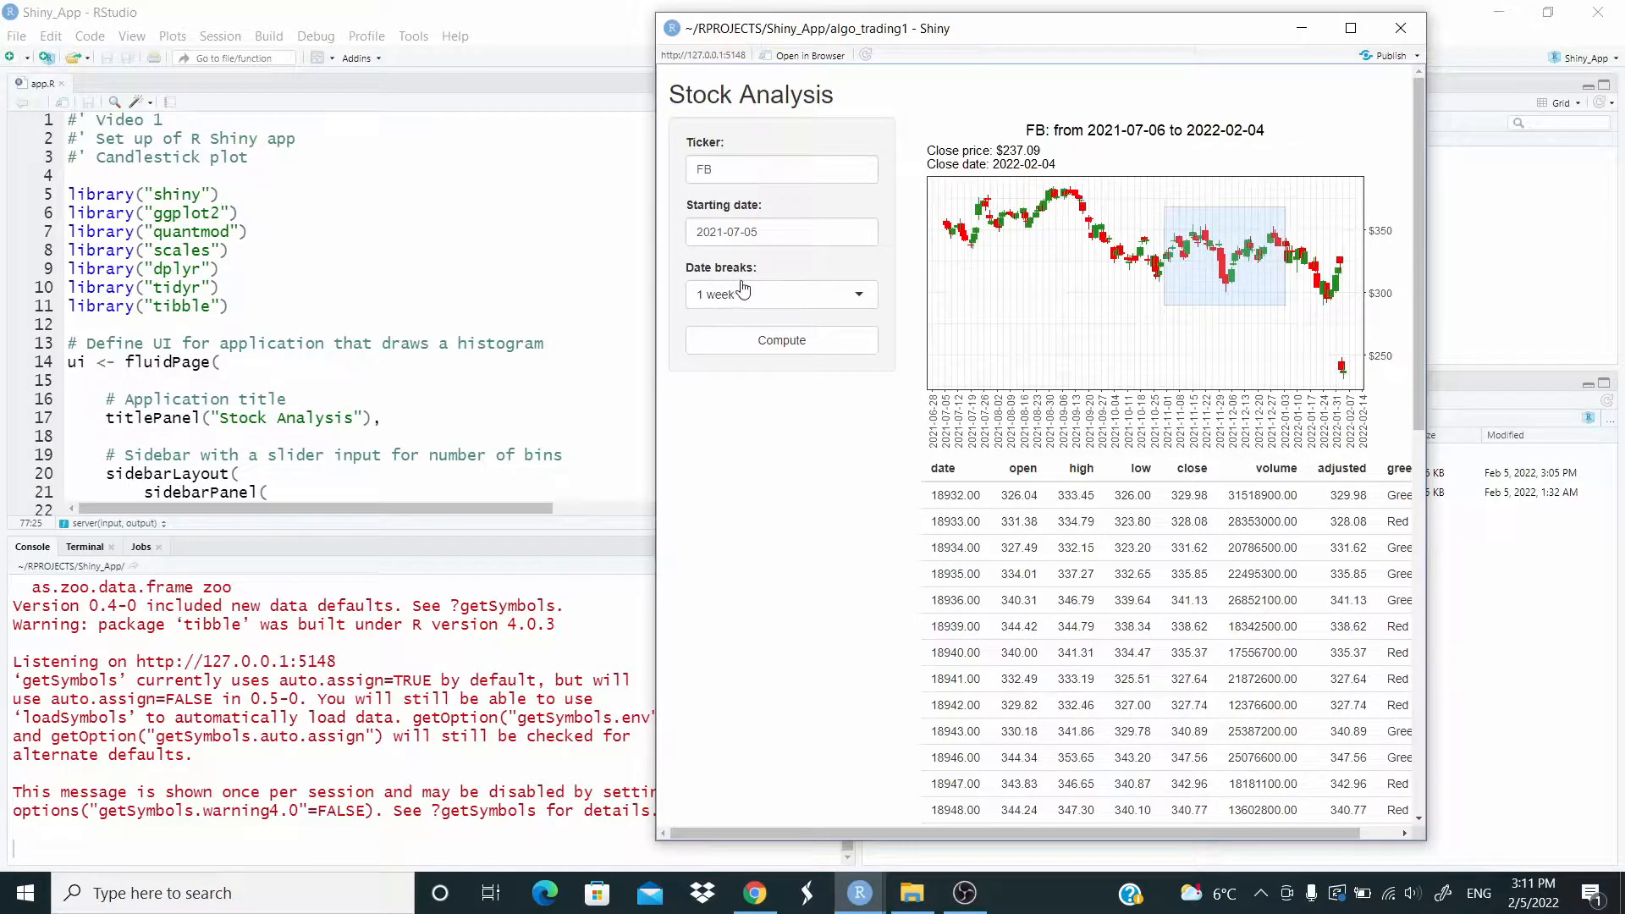
mouse_move(1050, 439)
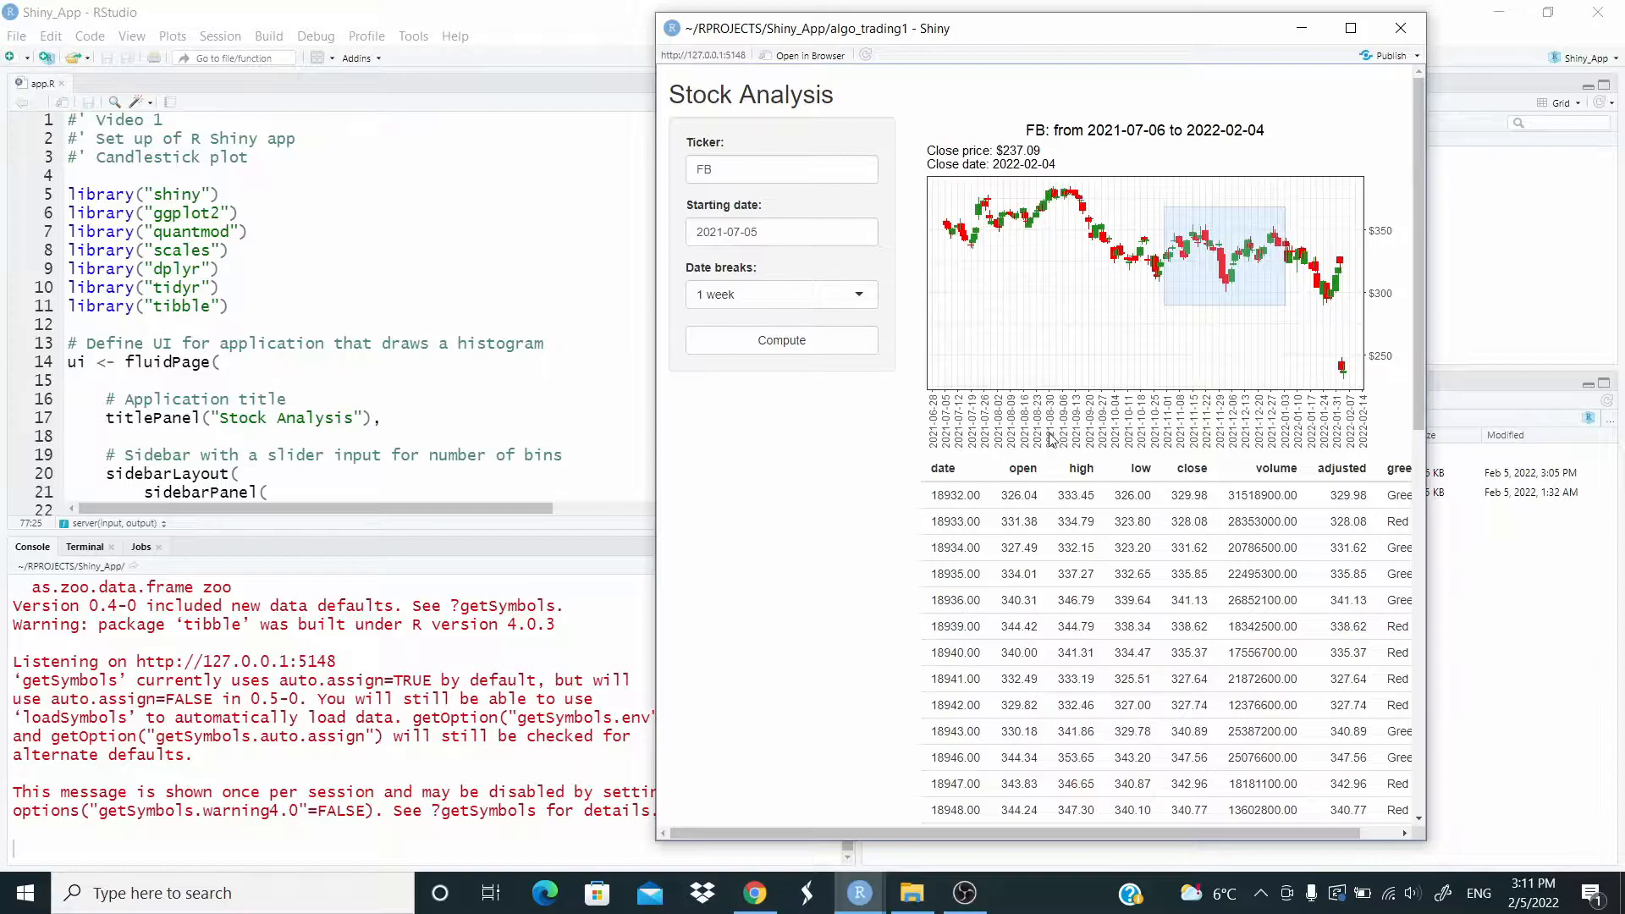
mouse_move(1254, 434)
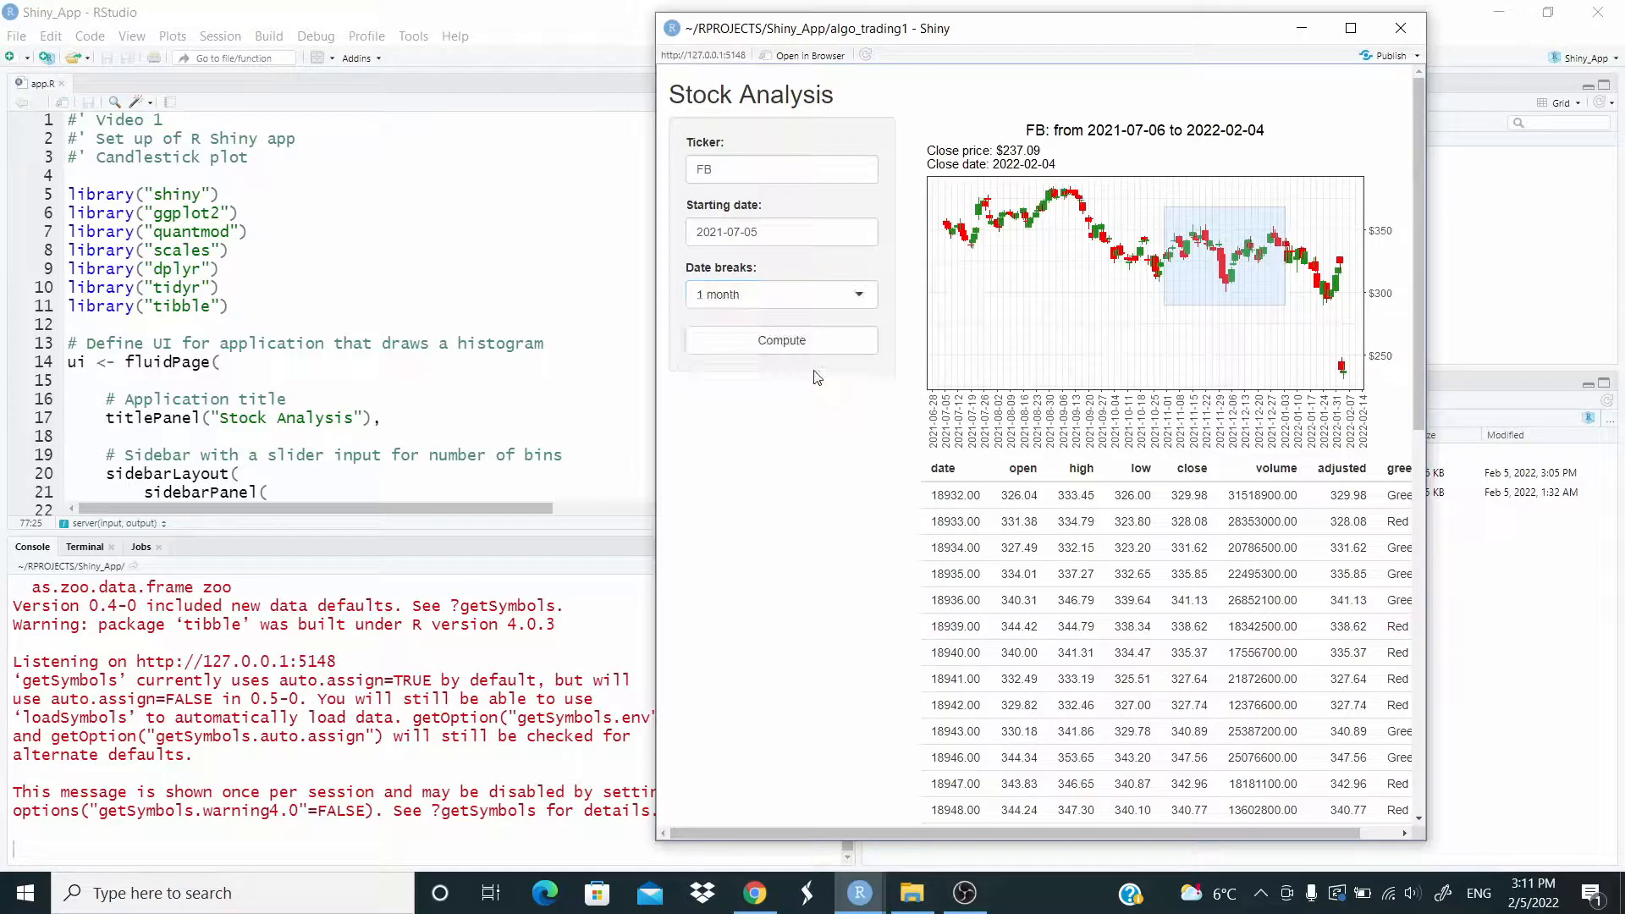
Step: Recompute the FB chart with 1-month date breaks
left_click(783, 341)
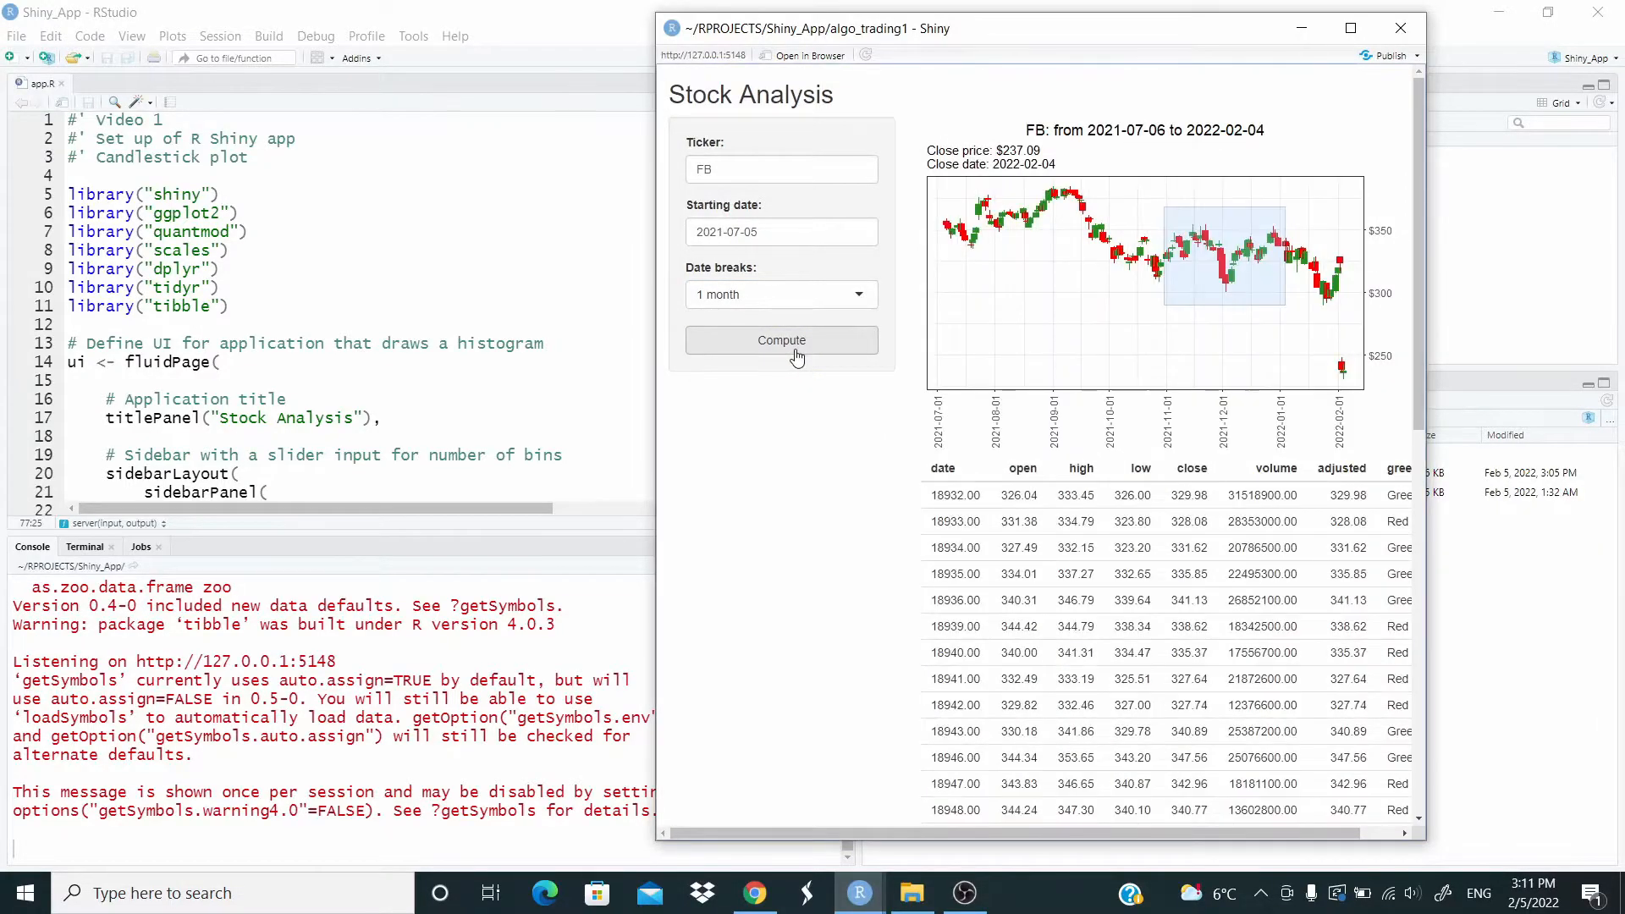
mouse_move(1313, 404)
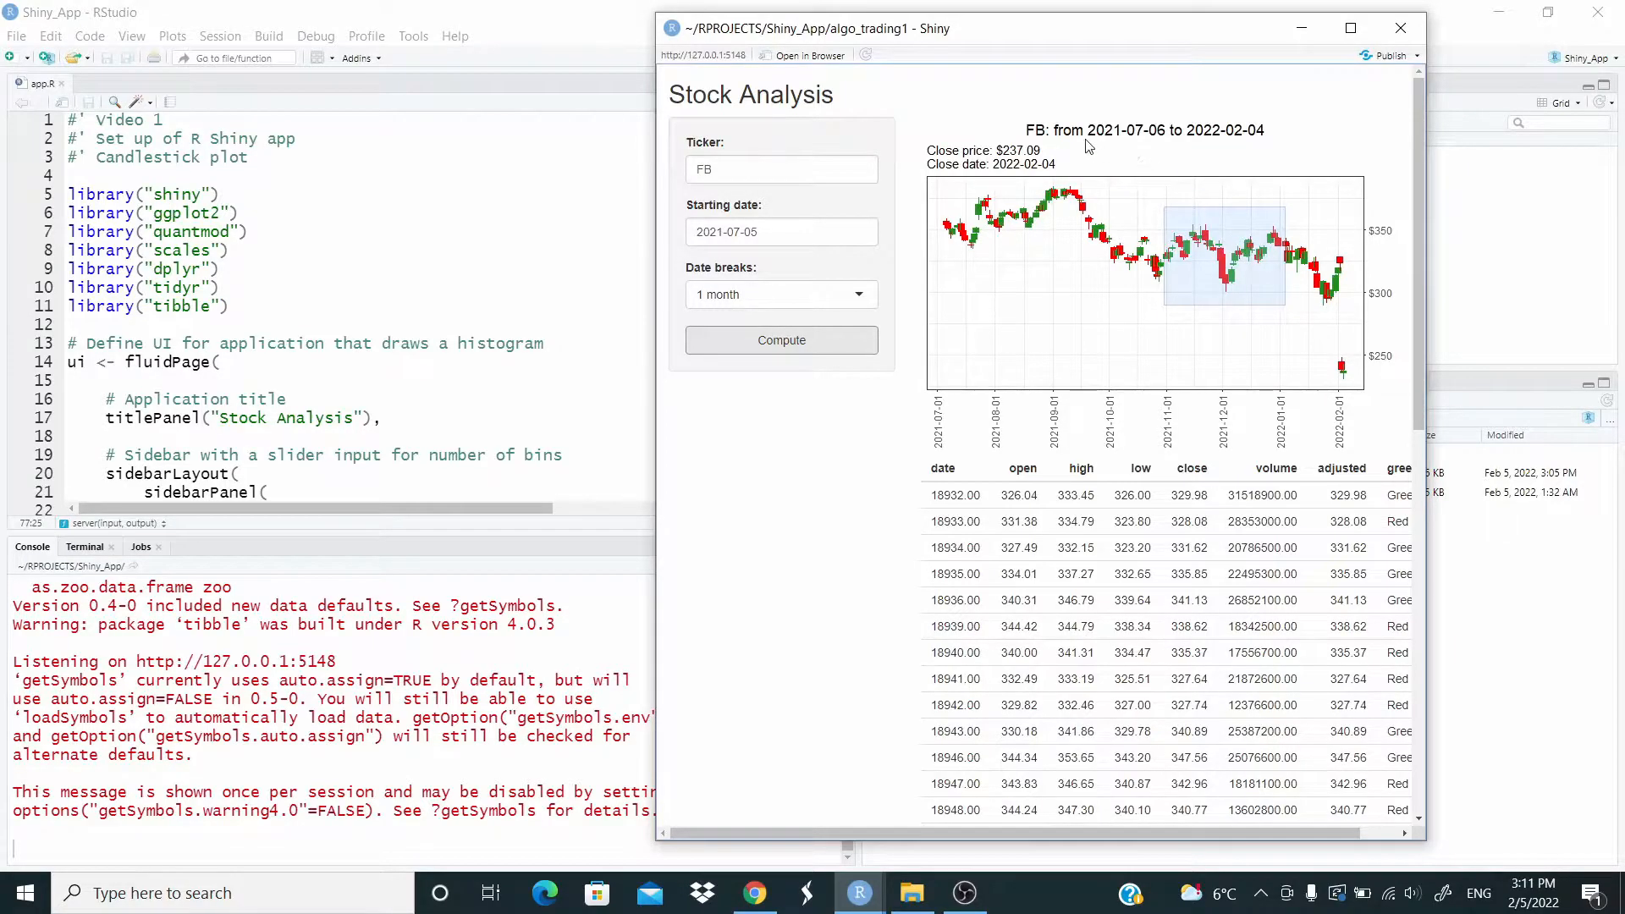
mouse_move(1033, 131)
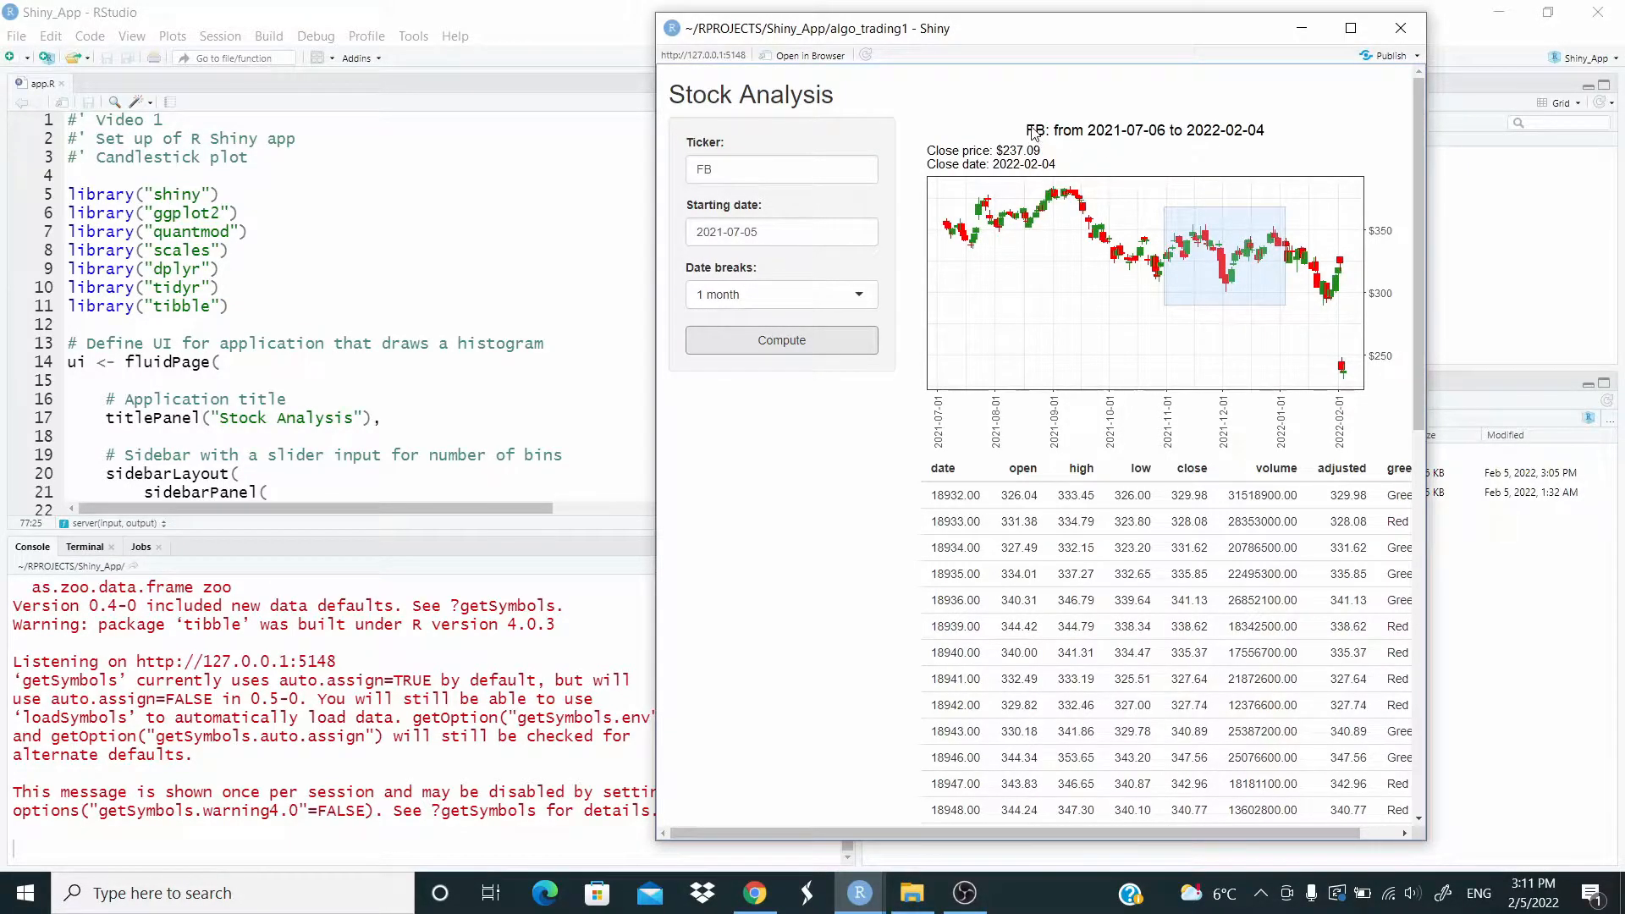
mouse_move(1098, 143)
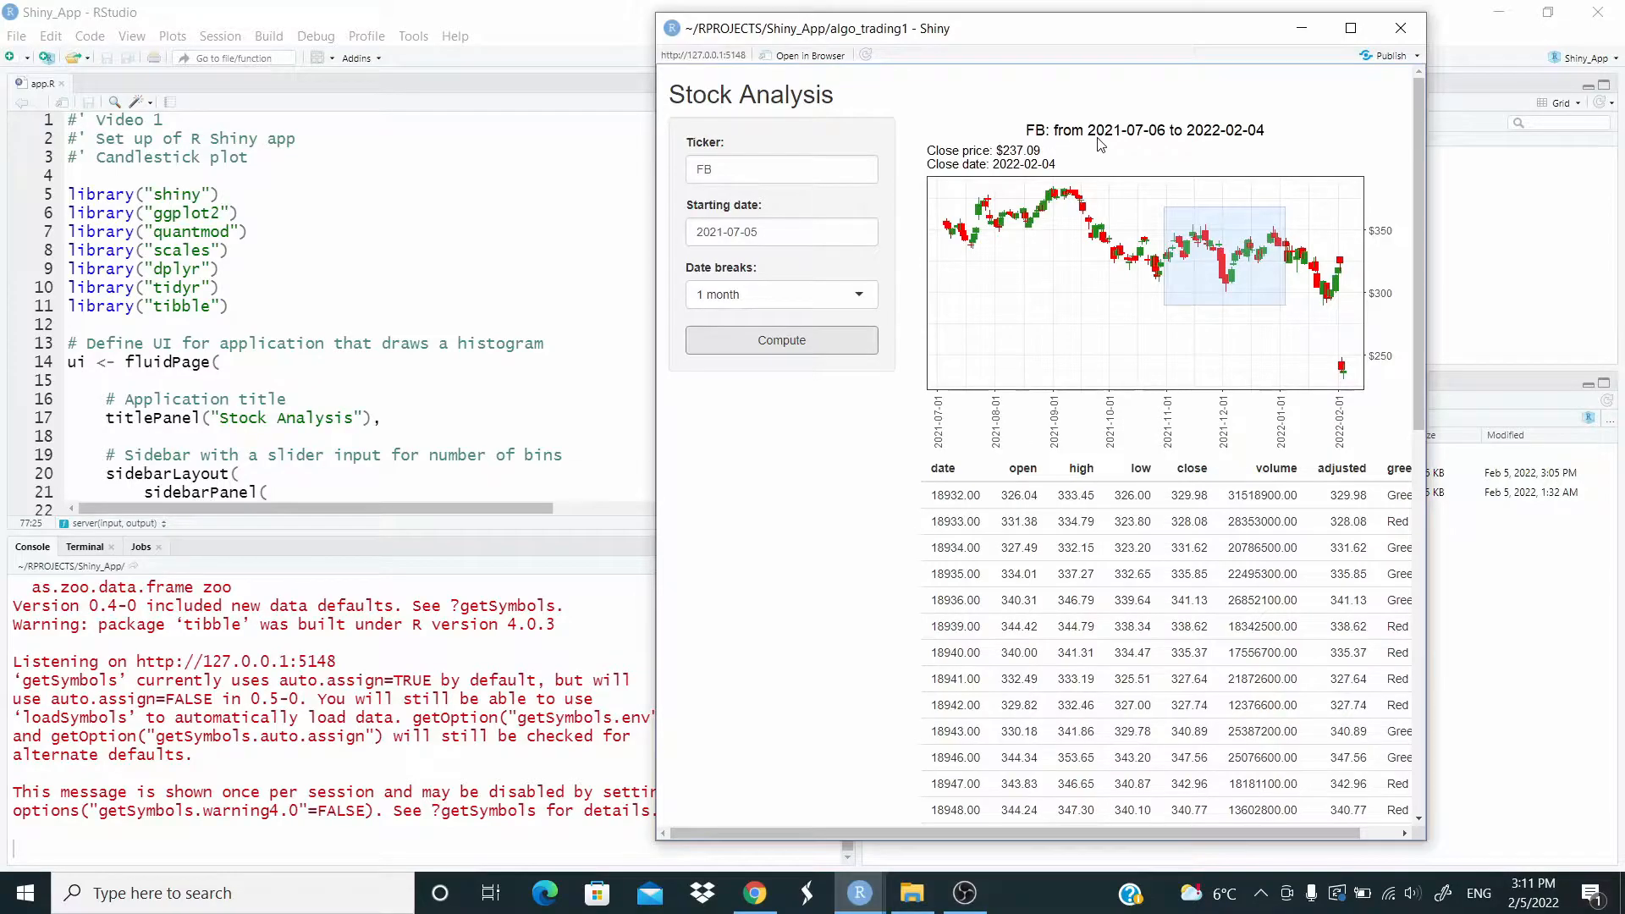
mouse_move(1063, 159)
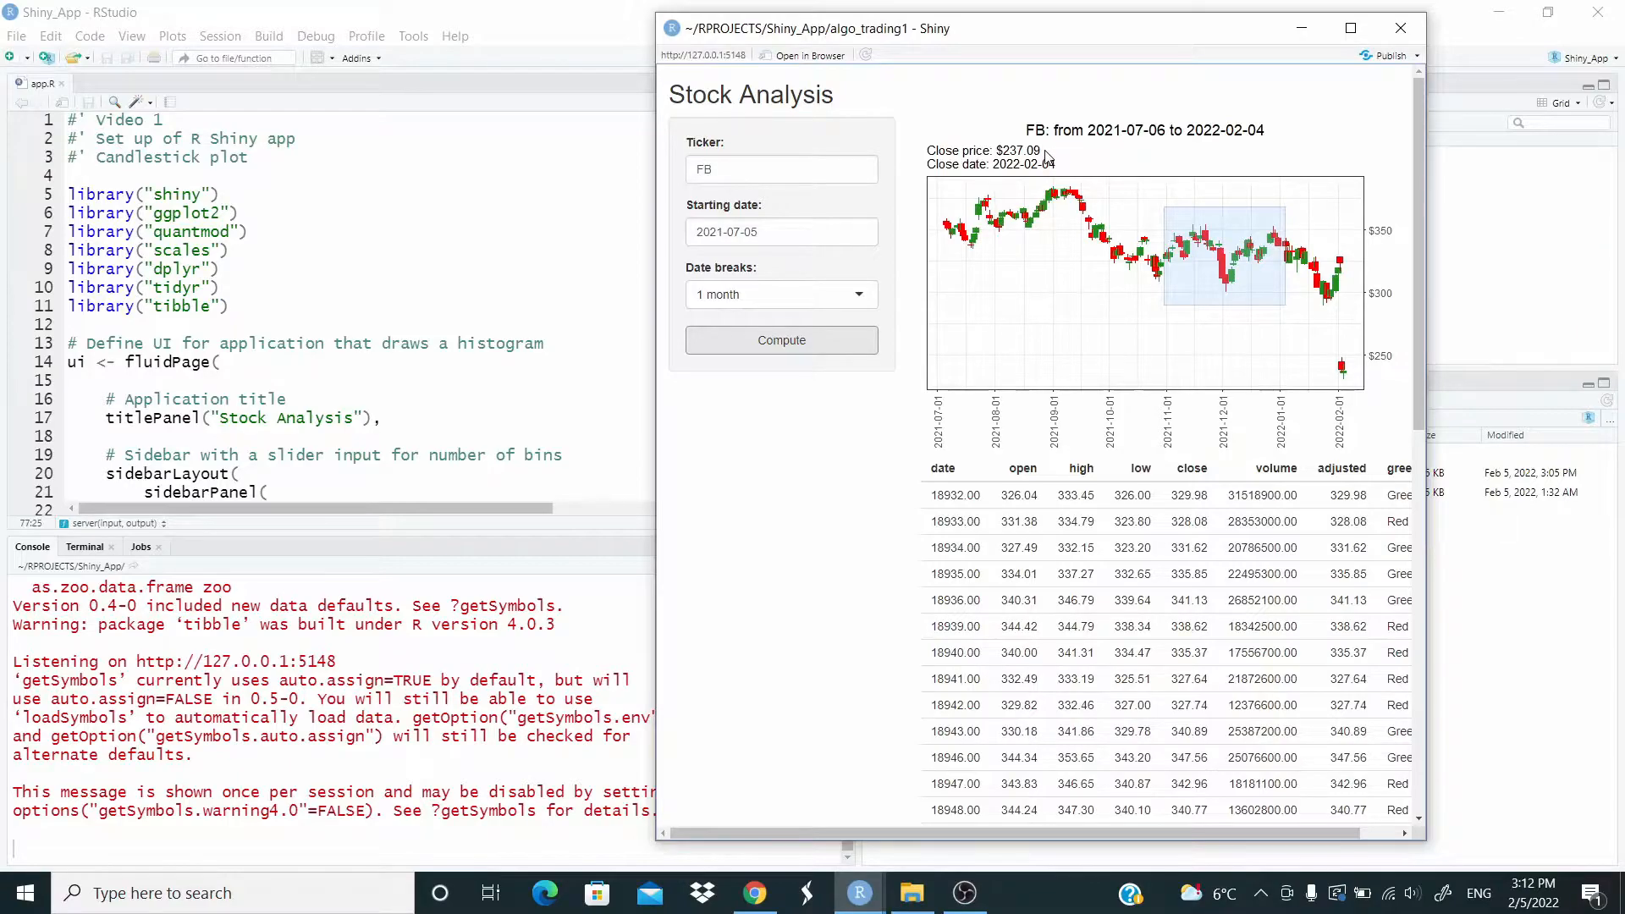
mouse_move(1064, 166)
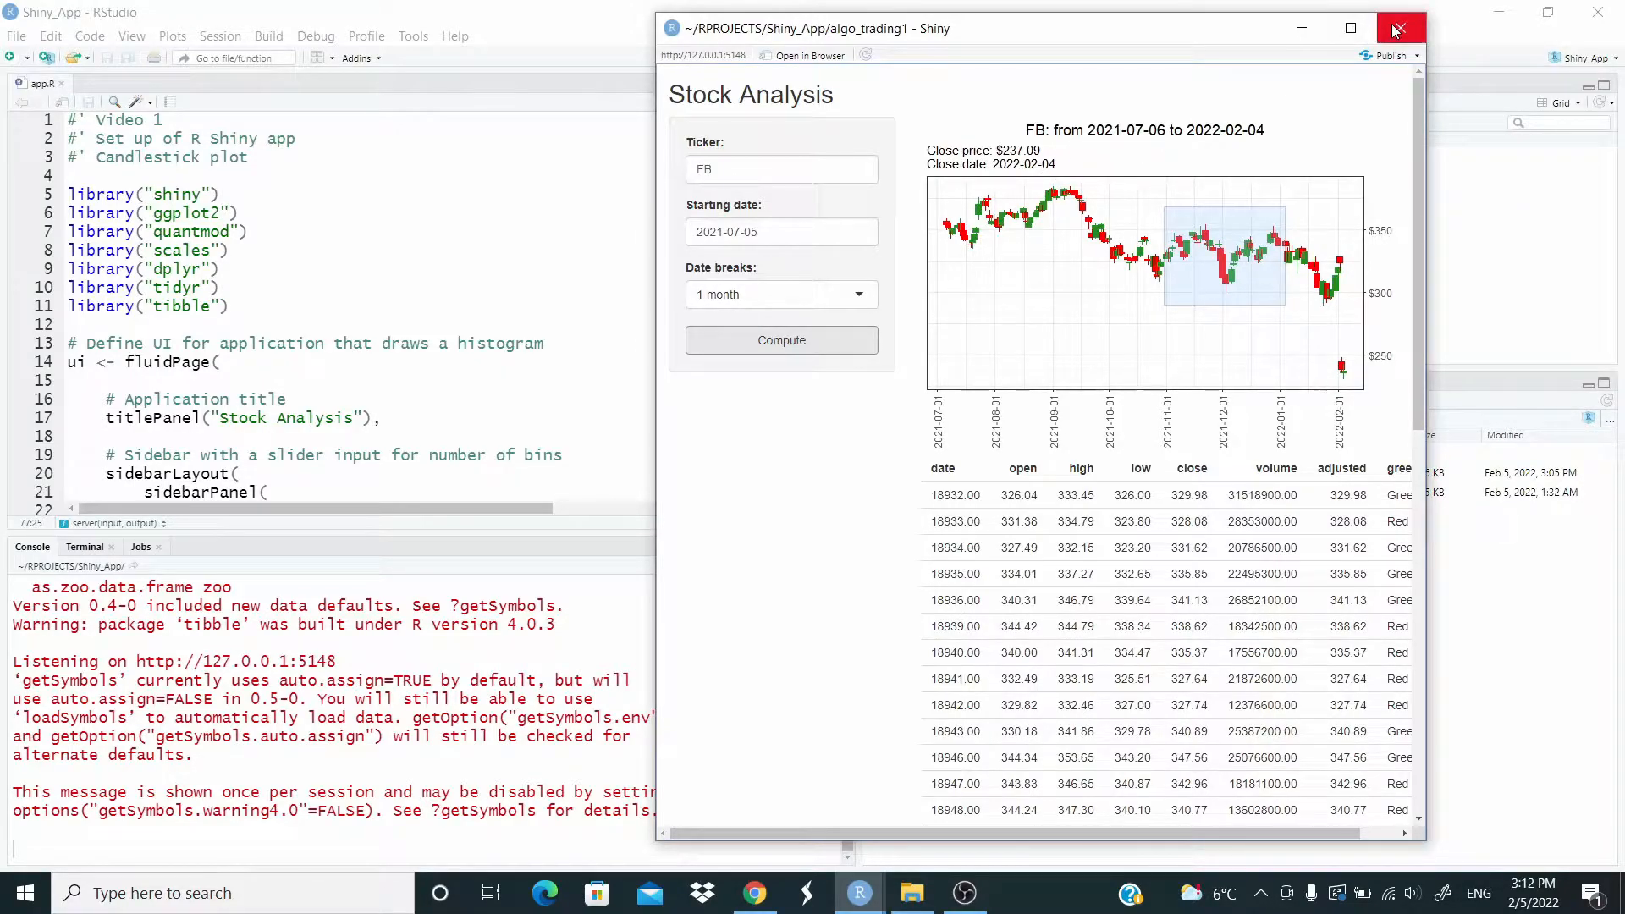
Step: Close the Stock Analysis app and expand the app.R editor to the UI comment
left_click(1400, 29)
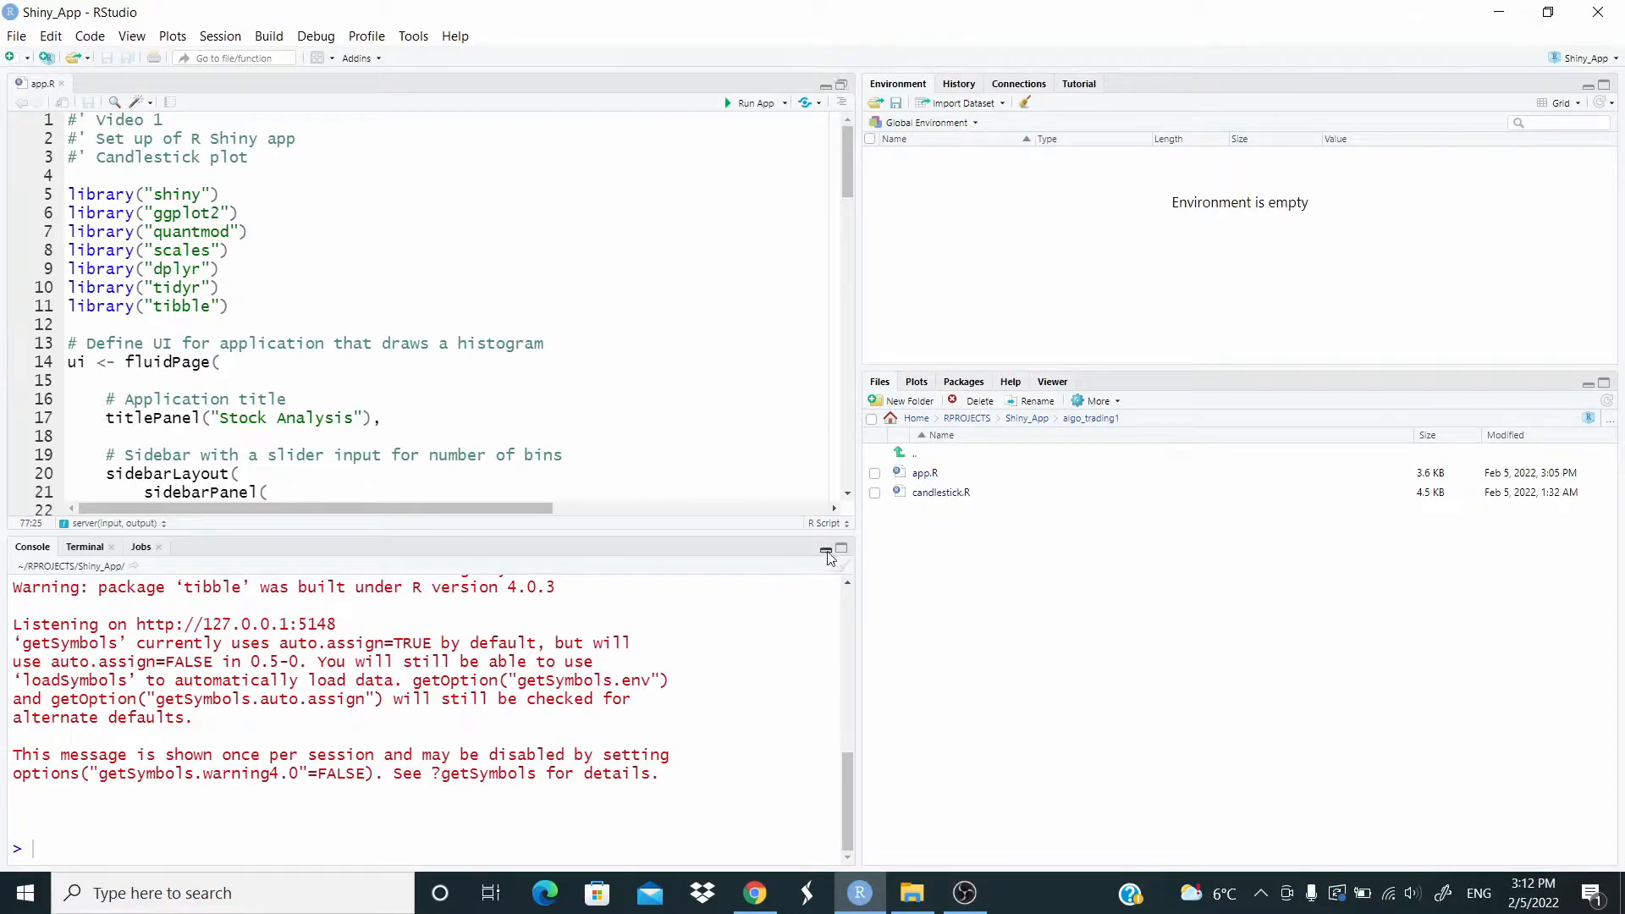
left_click(826, 551)
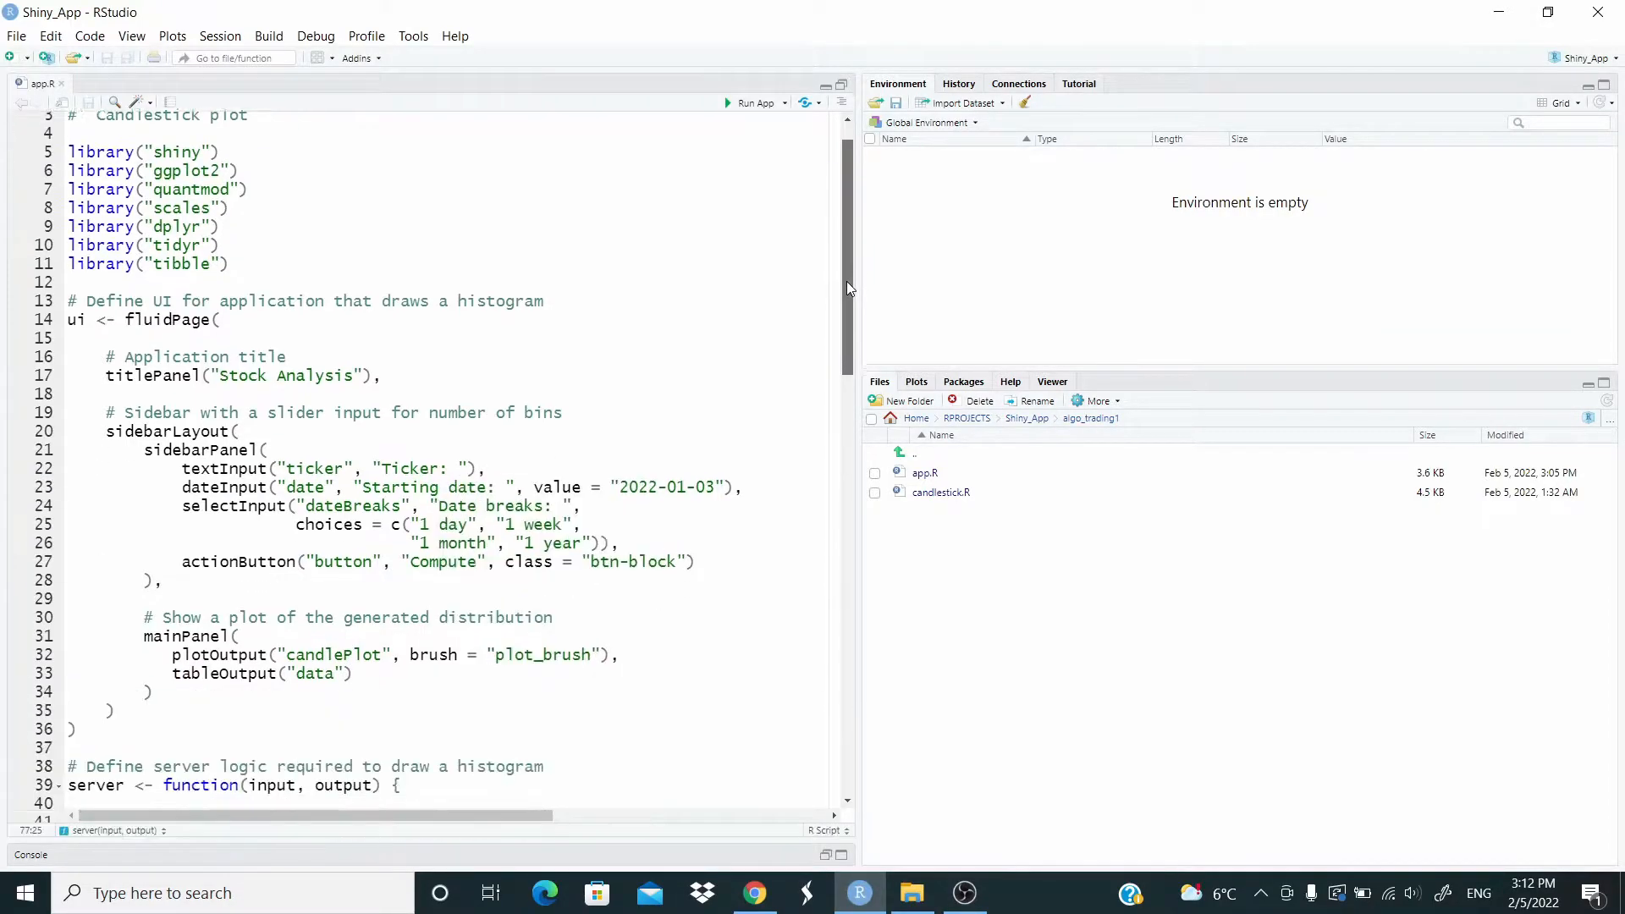
scroll("down", 3)
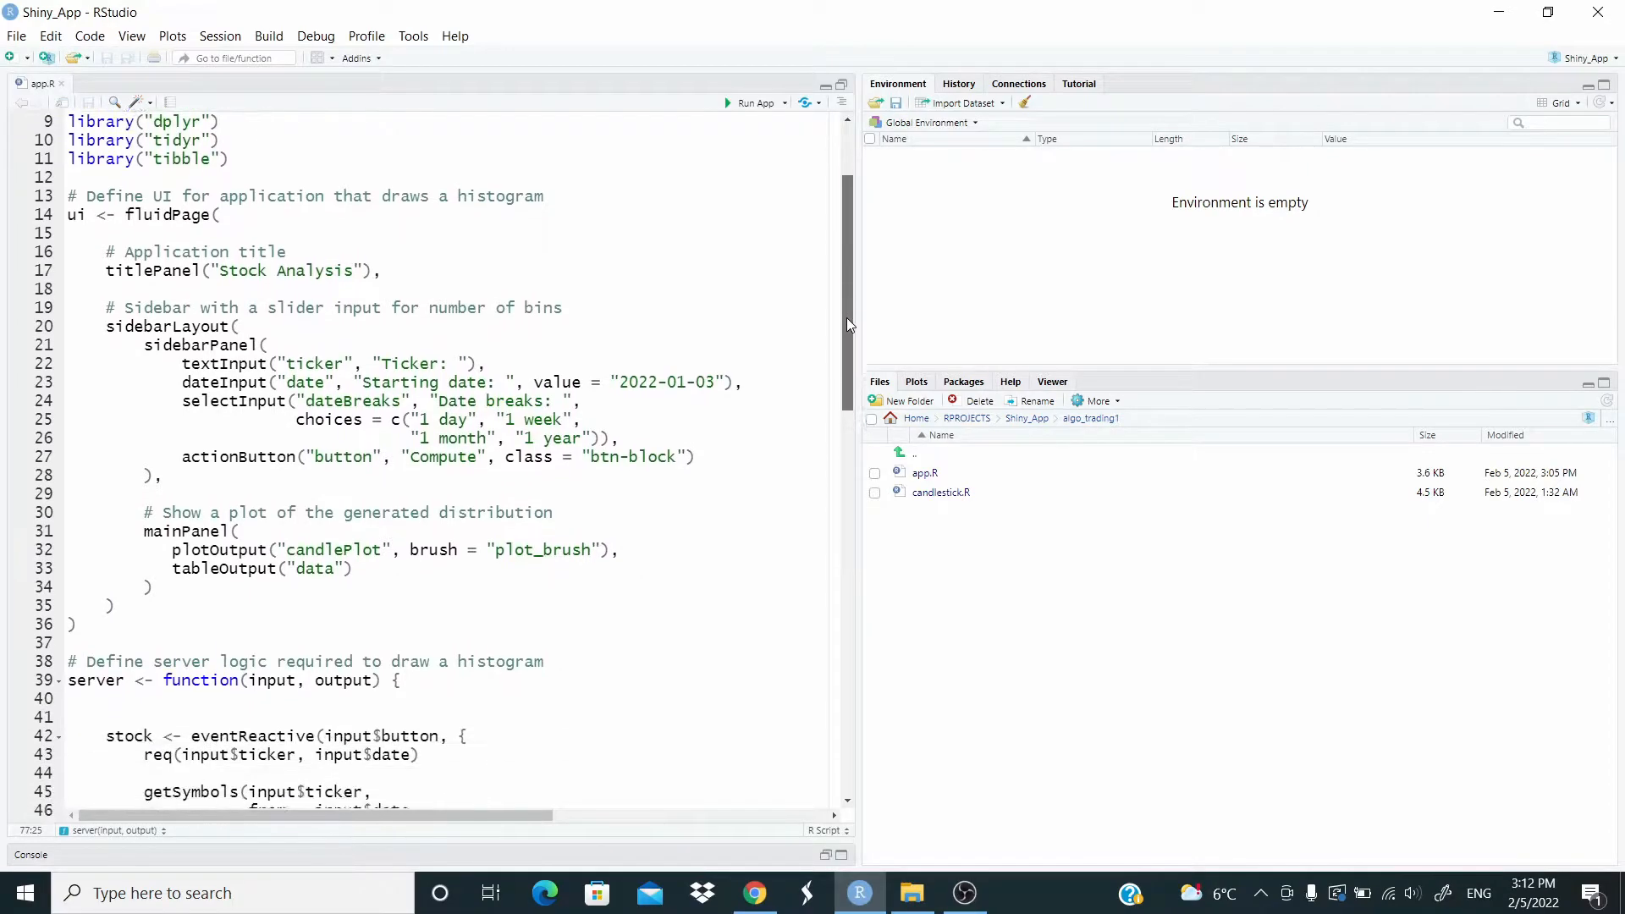
scroll("down", 3)
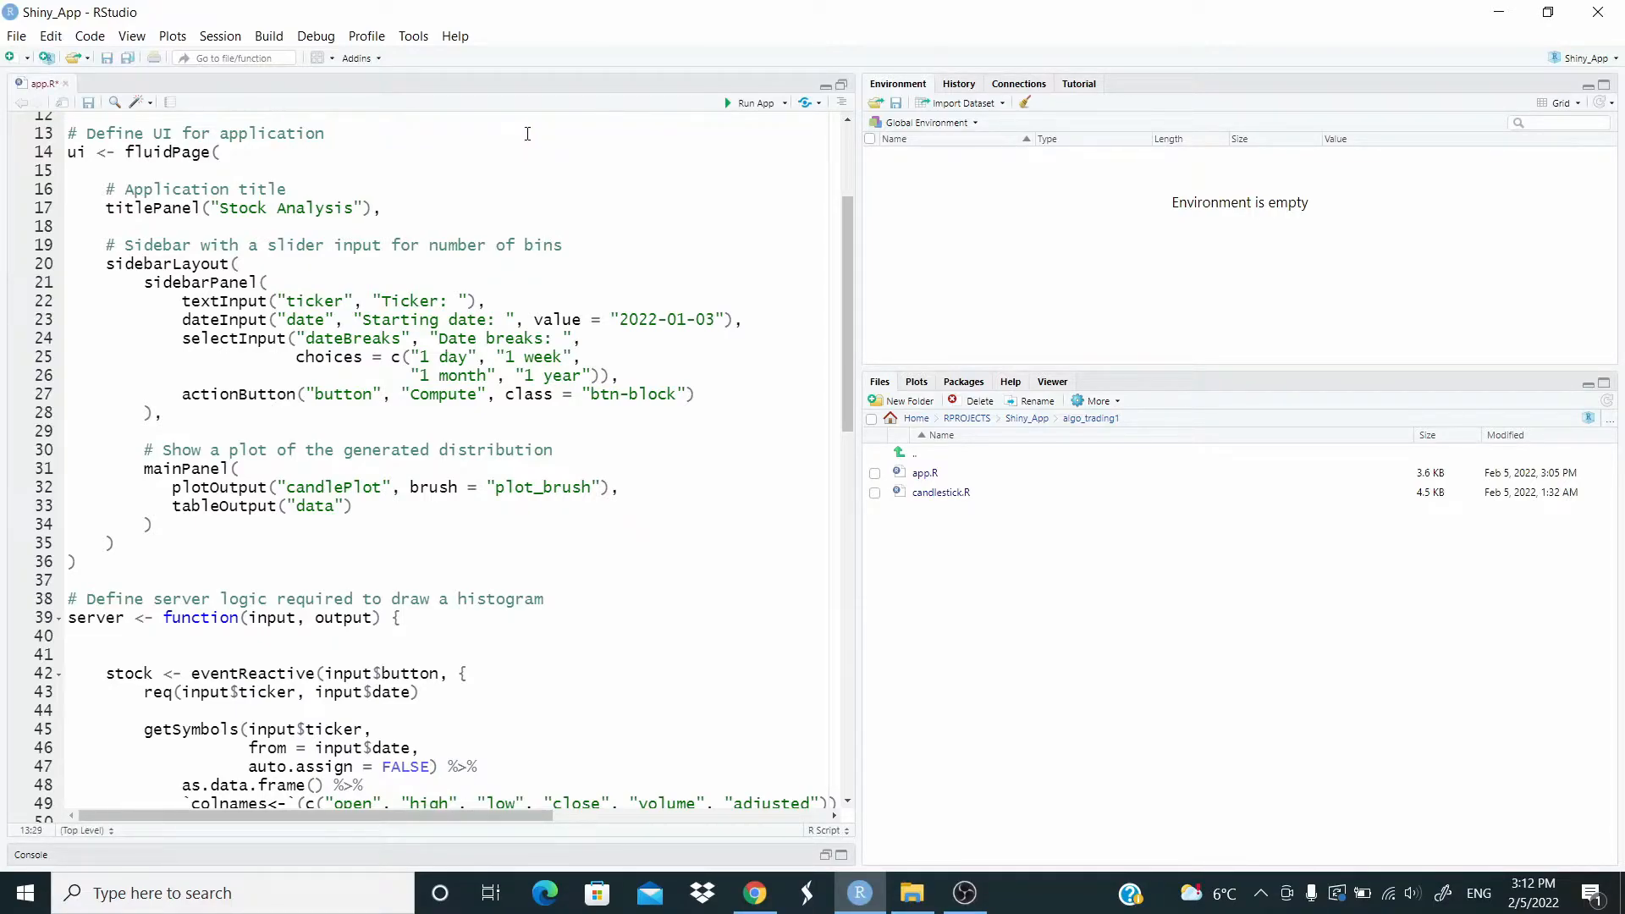
Step: Save app.R and review the sidebarPanel input definitions
left_click(88, 102)
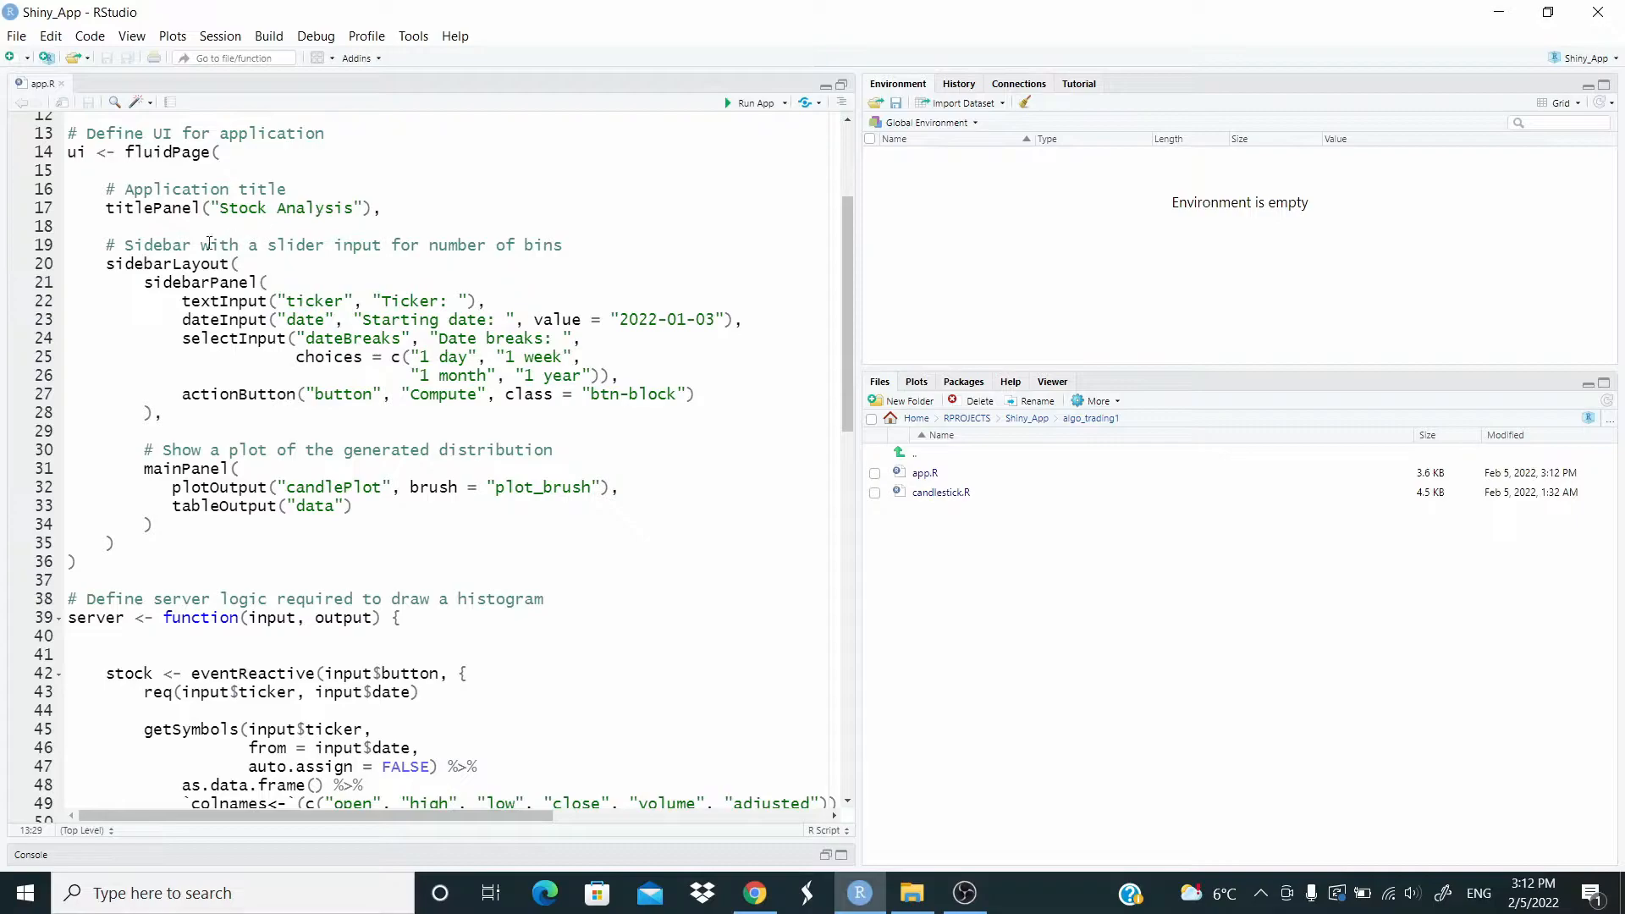
mouse_move(171, 264)
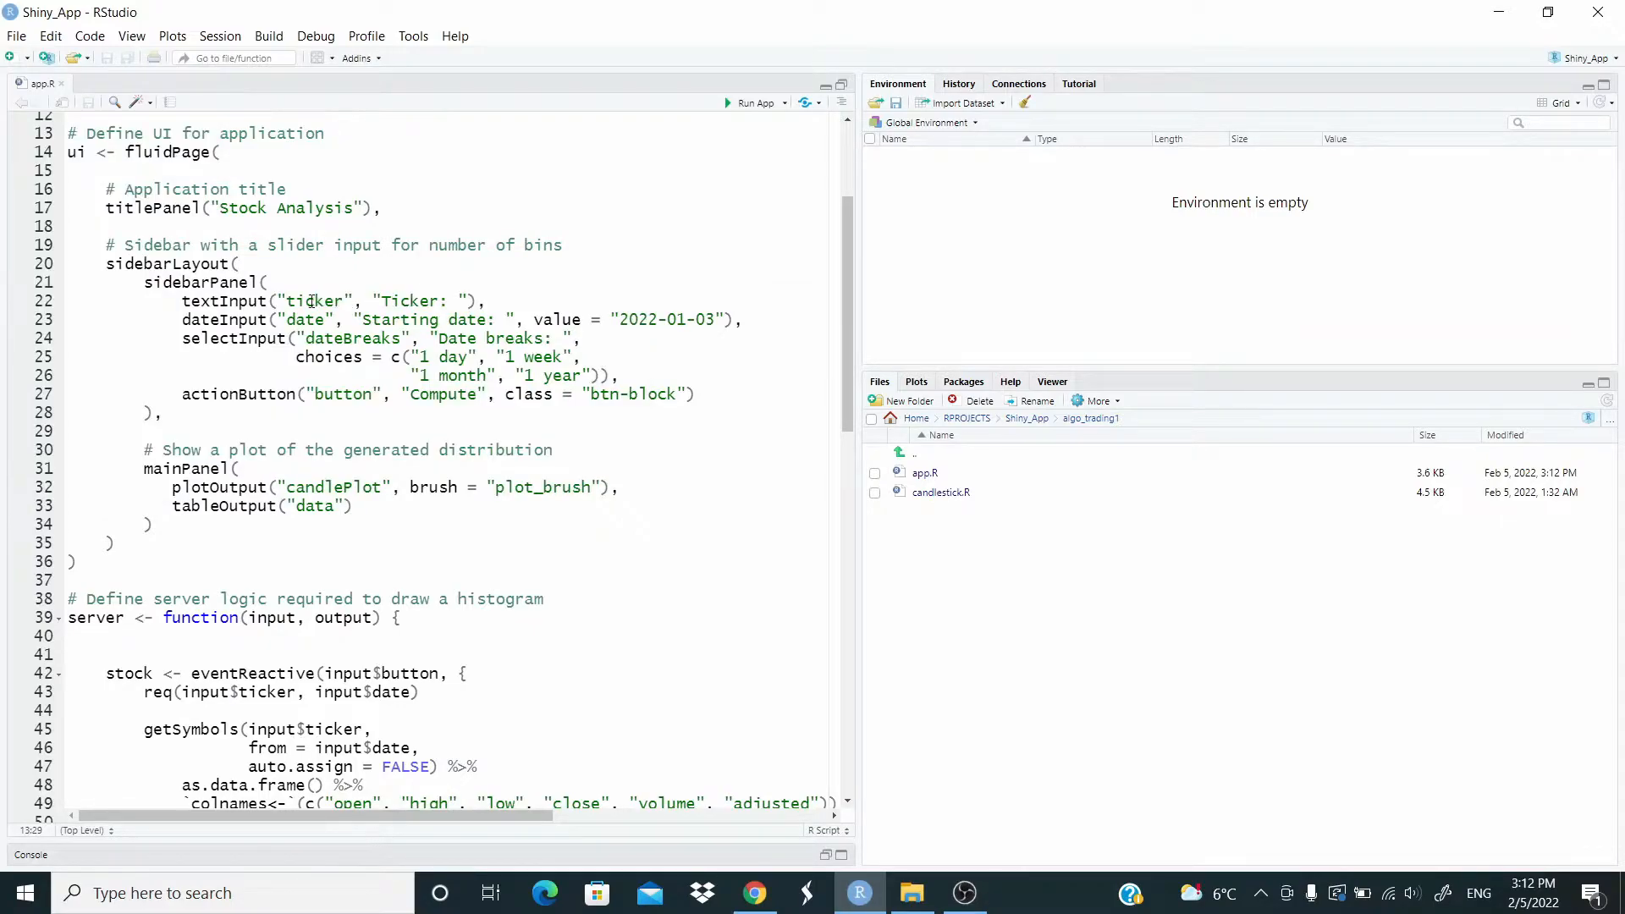
left_click(308, 301)
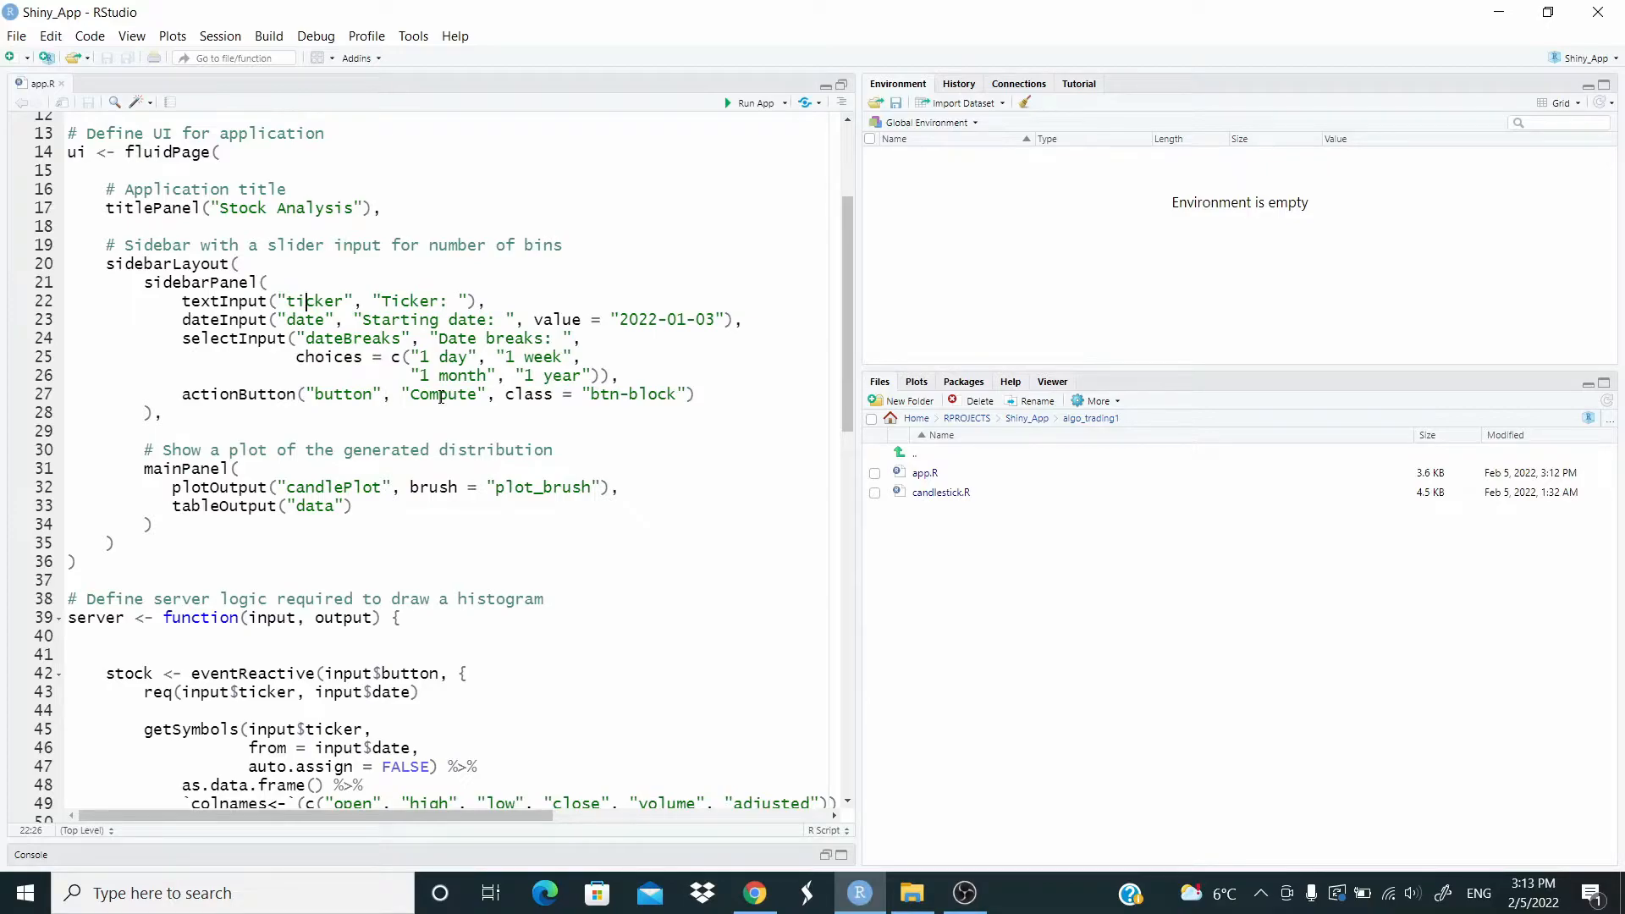
mouse_move(615, 408)
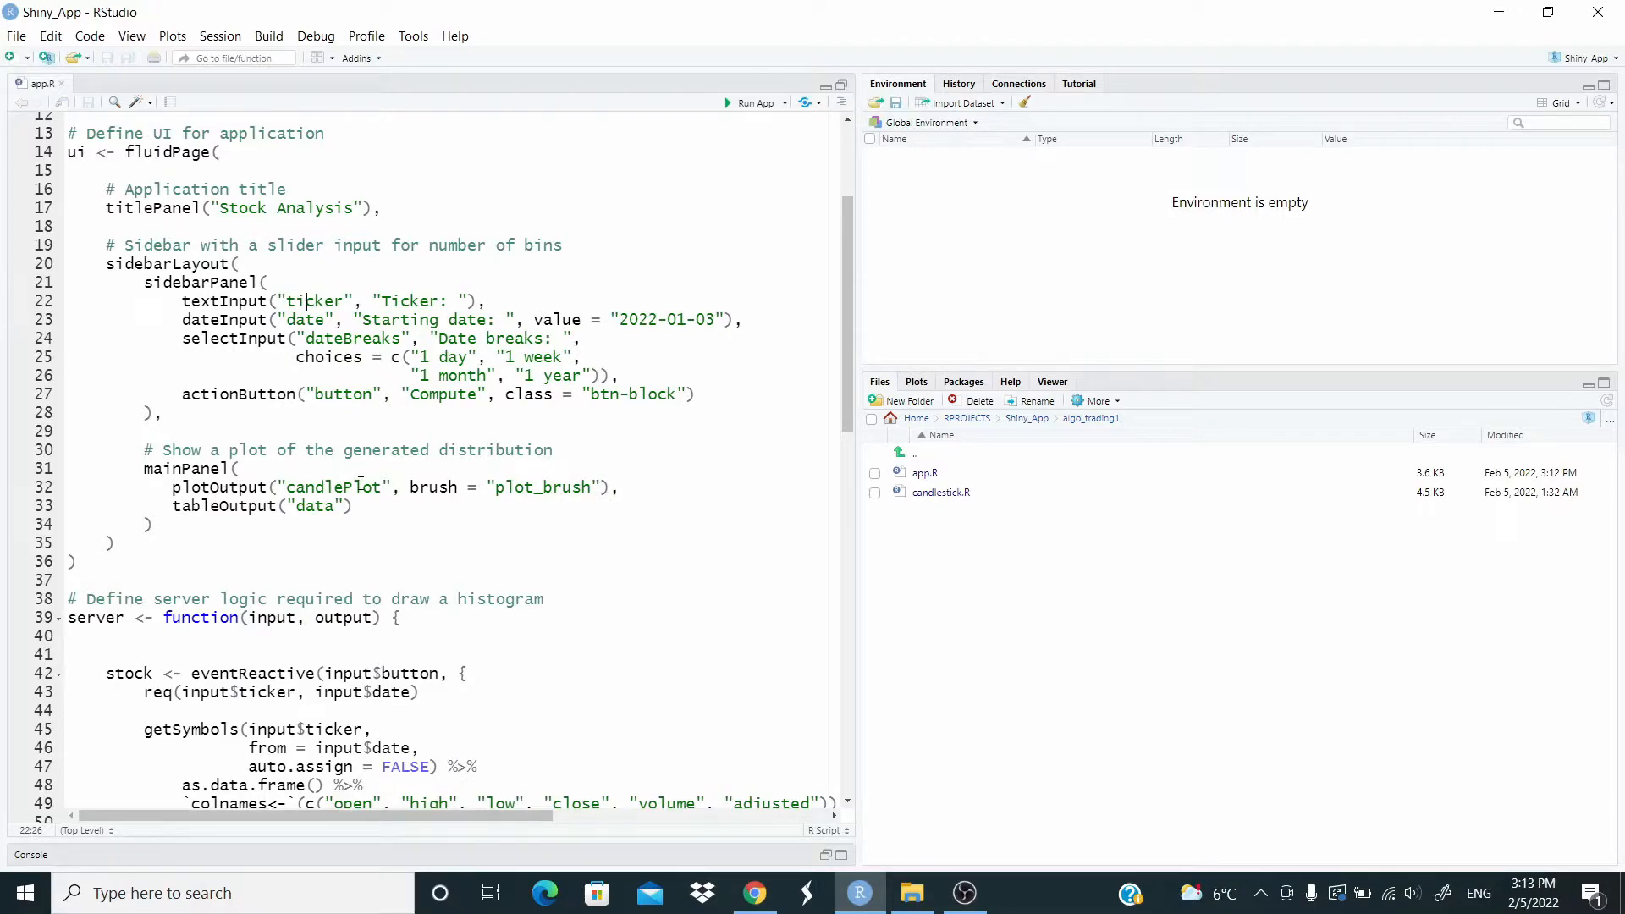
mouse_move(539, 494)
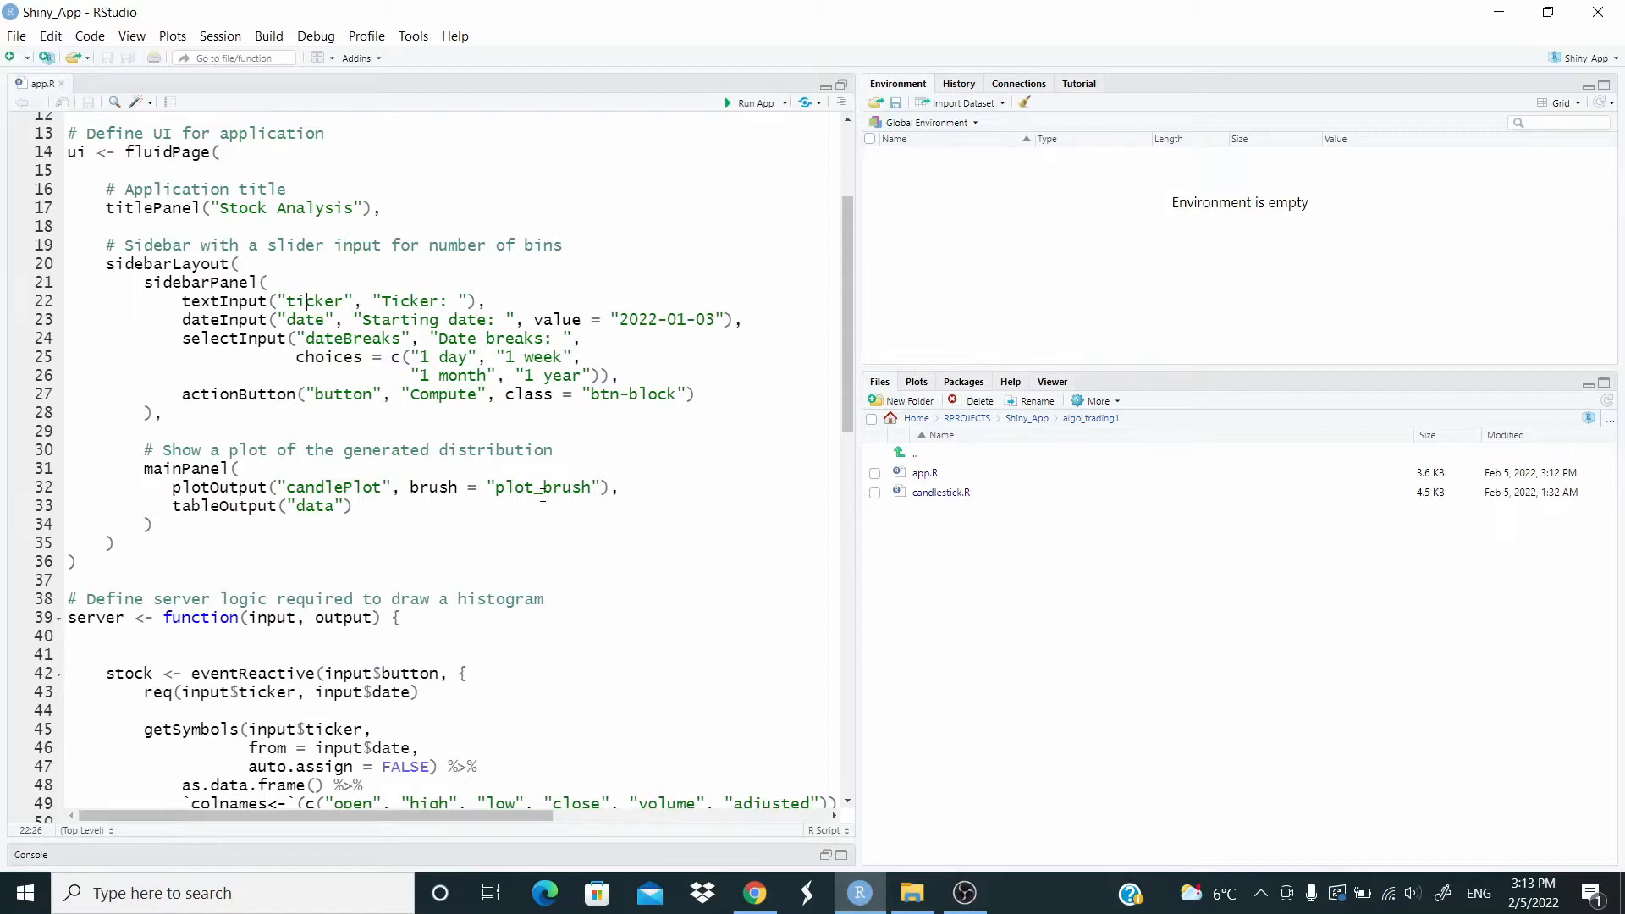
mouse_move(659, 440)
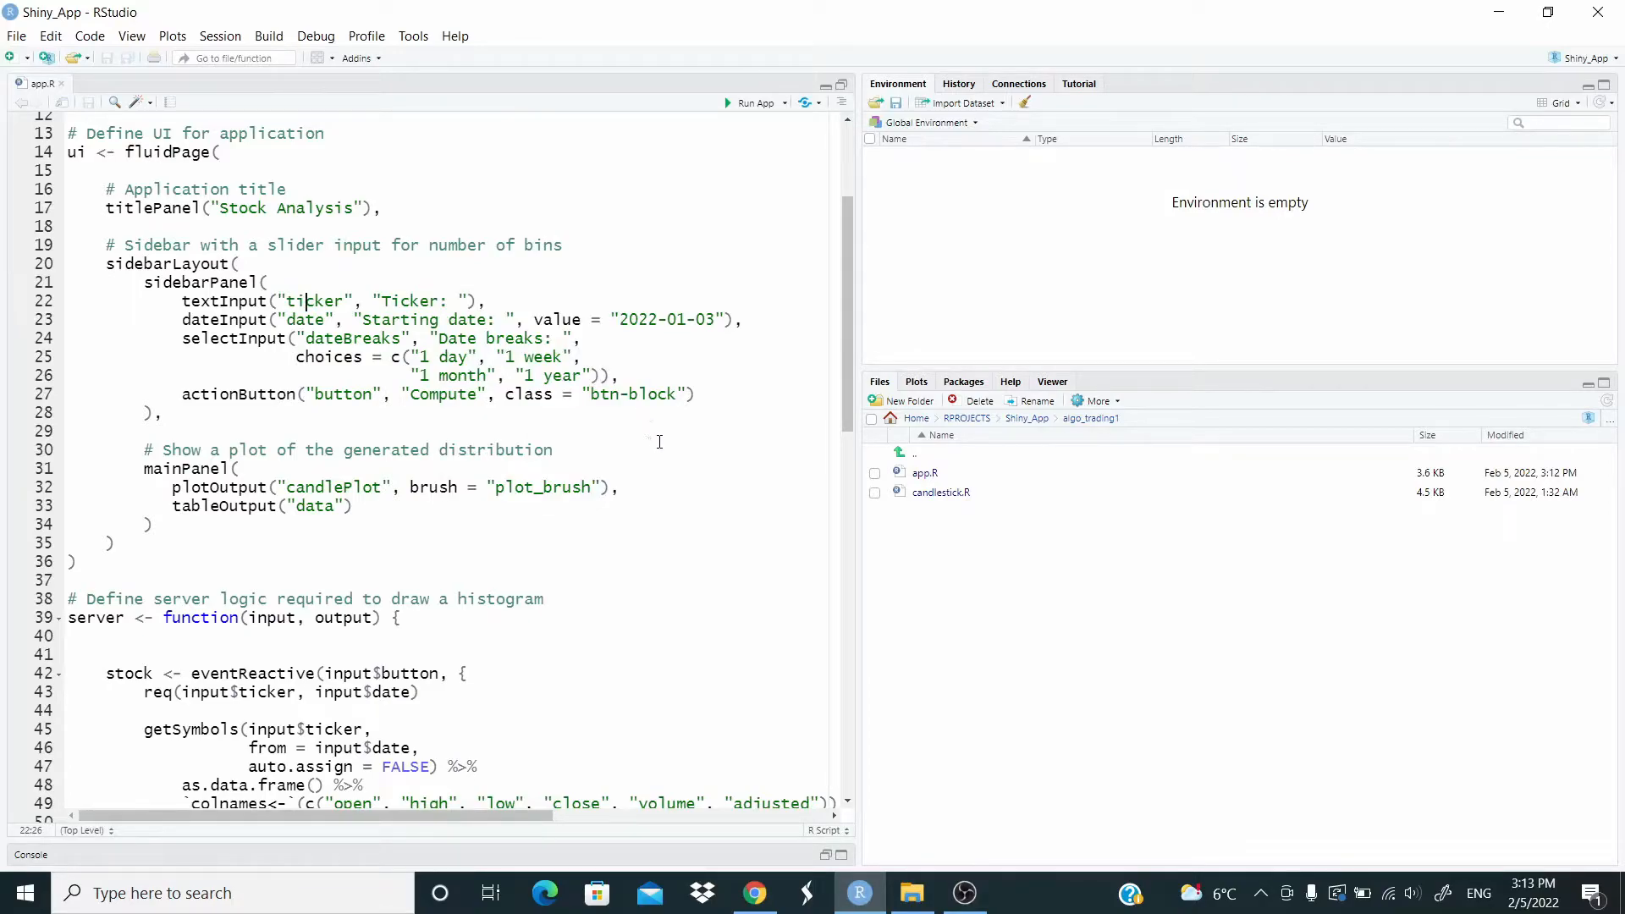
mouse_move(674, 417)
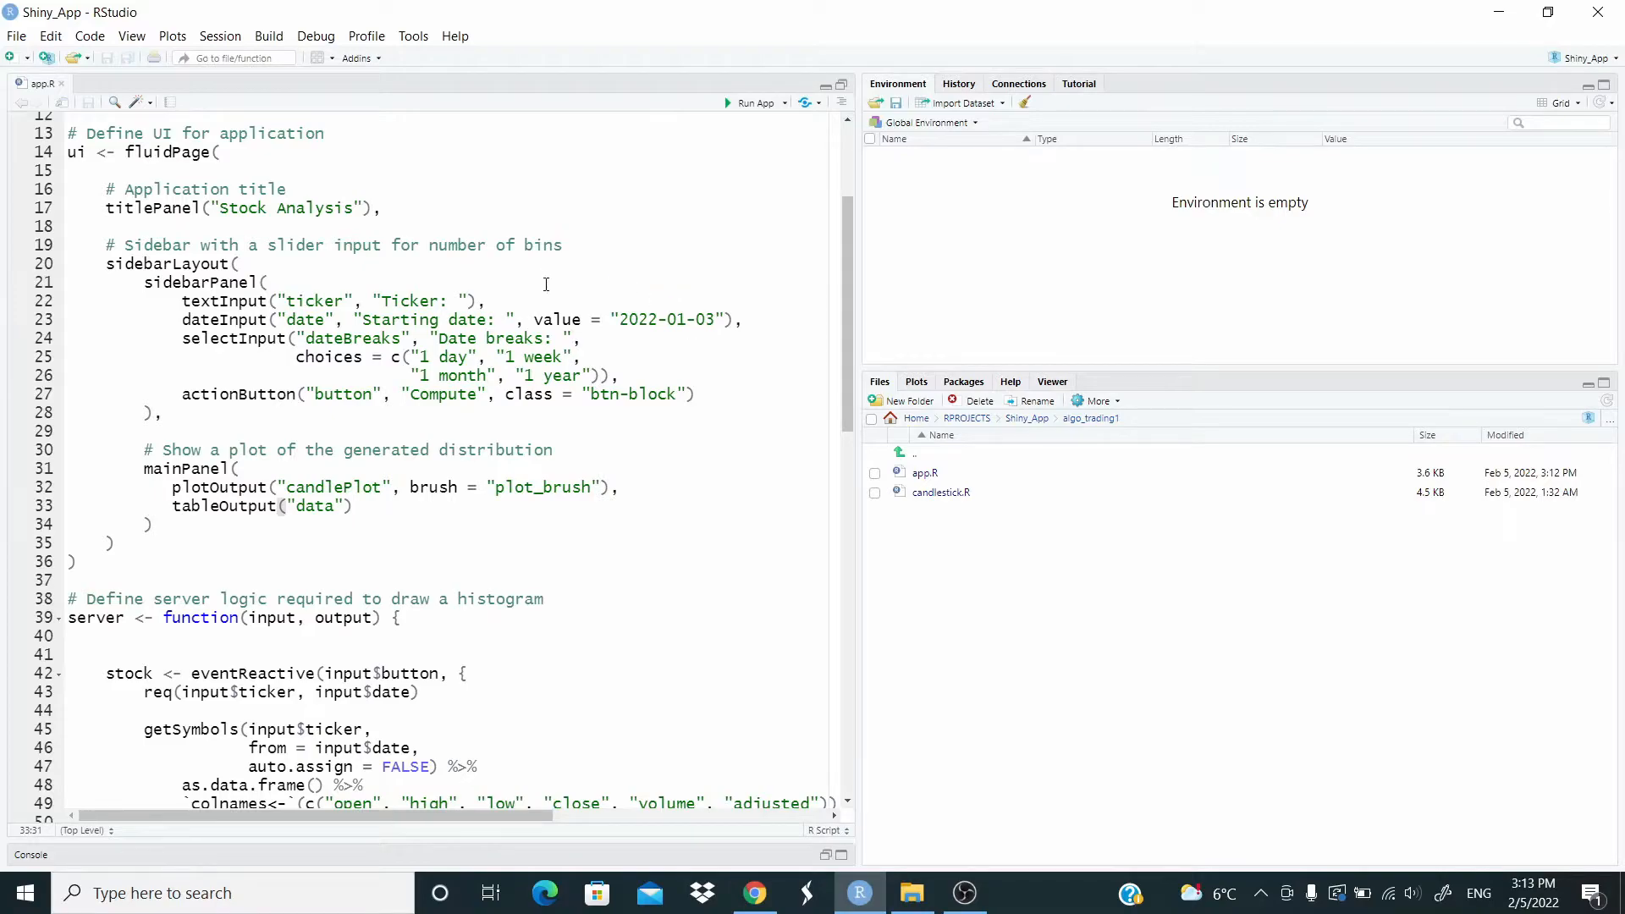
scroll("down", 3)
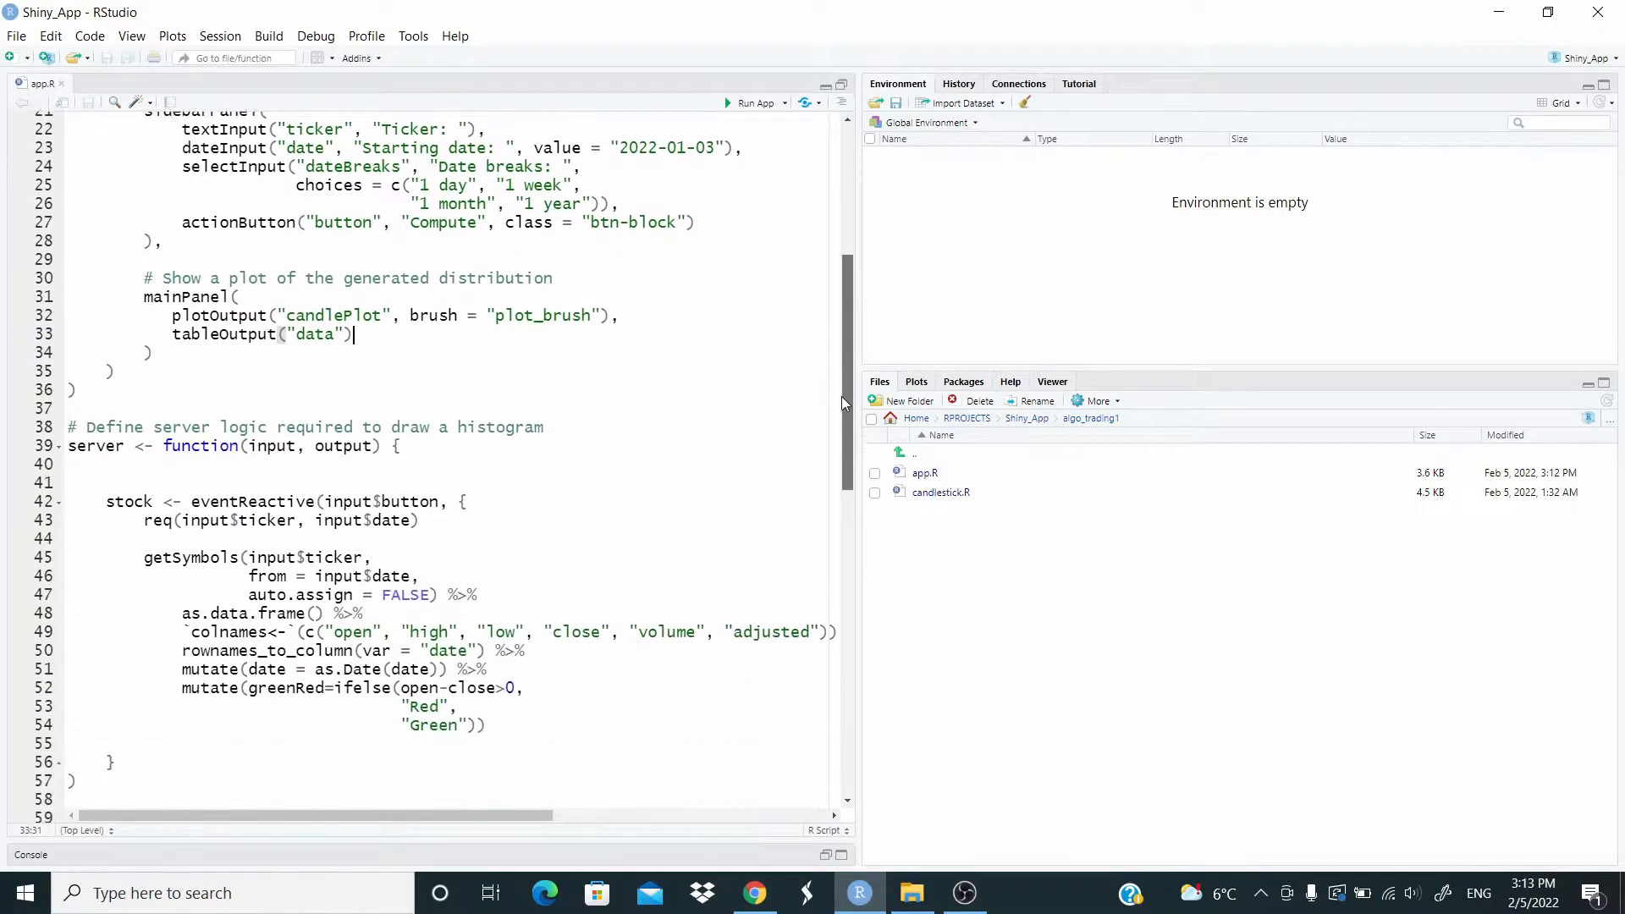
scroll("down", 3)
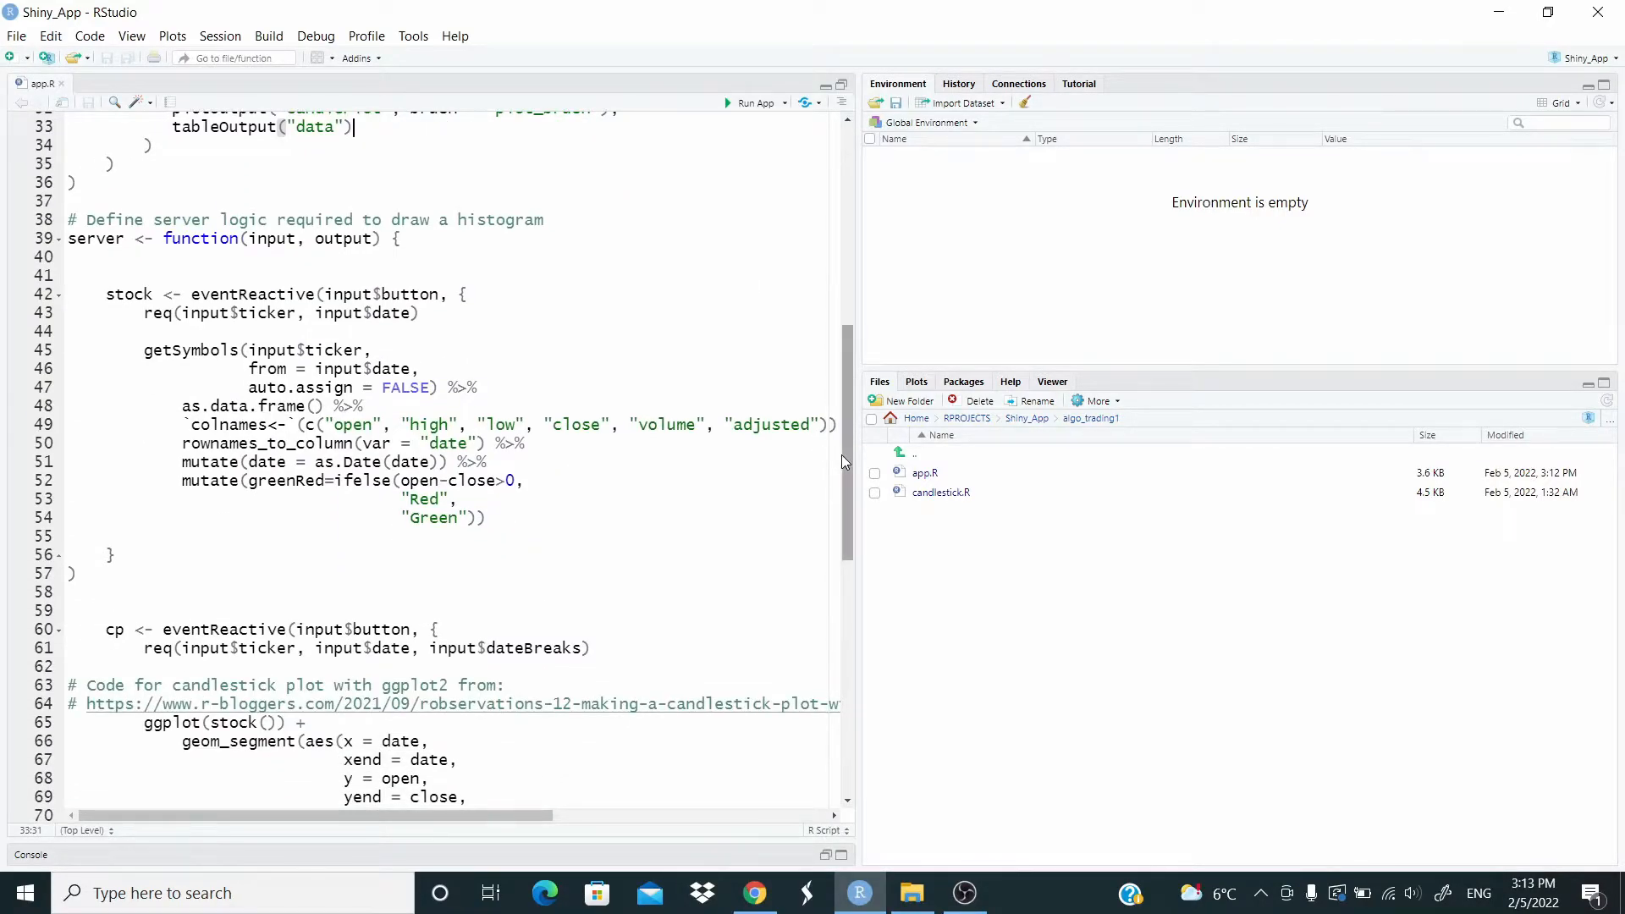
scroll("down", 3)
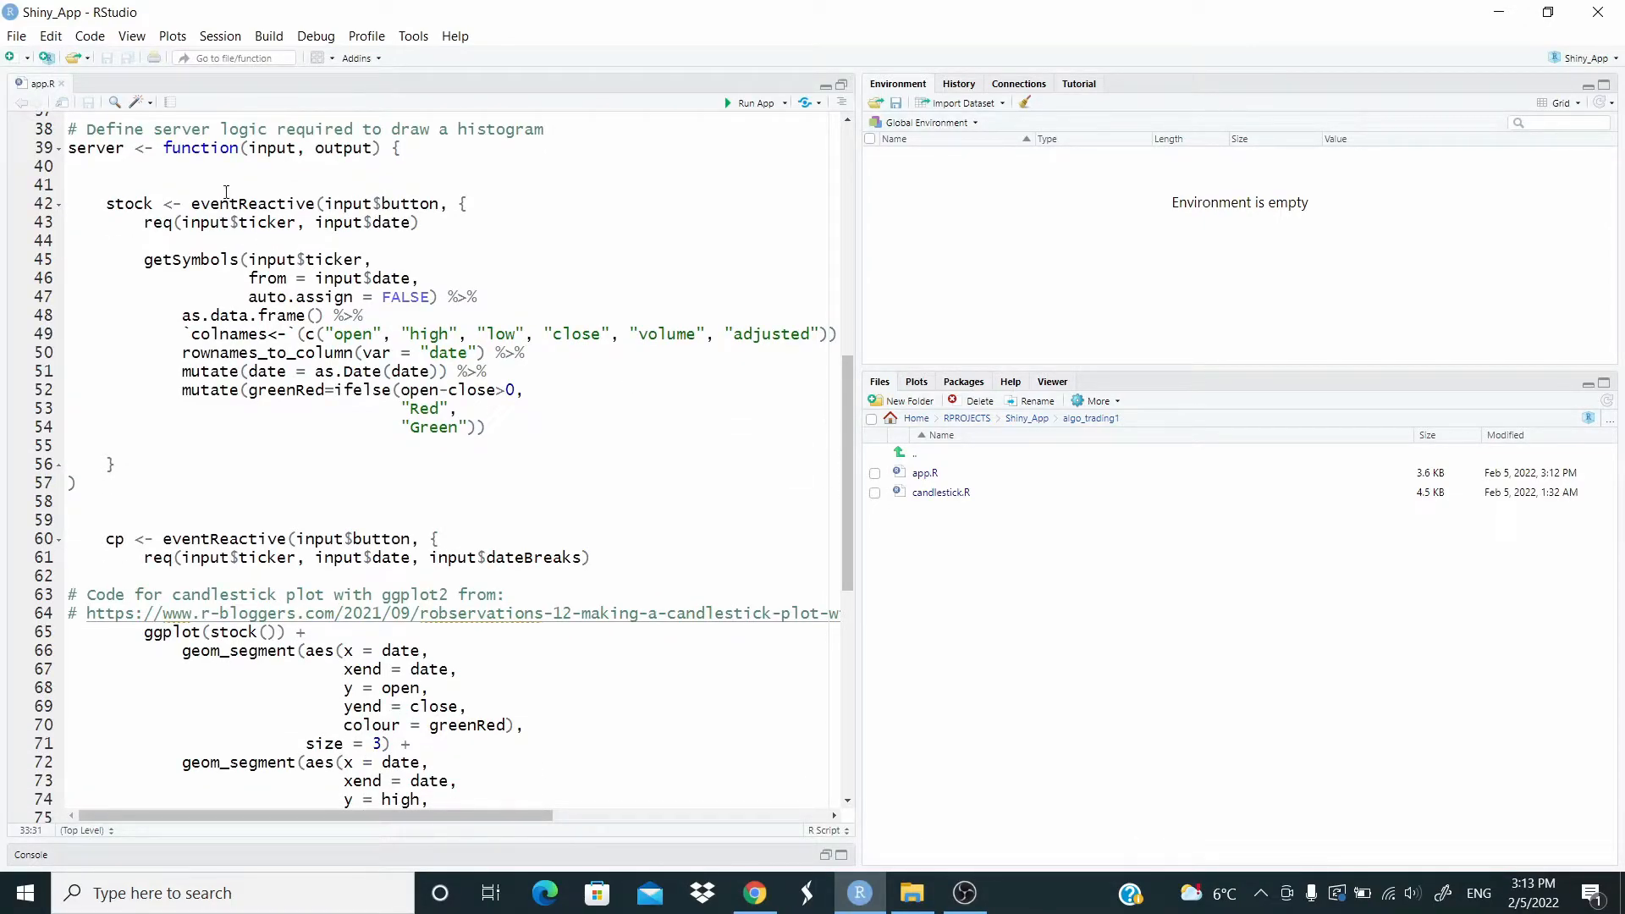
mouse_move(201, 188)
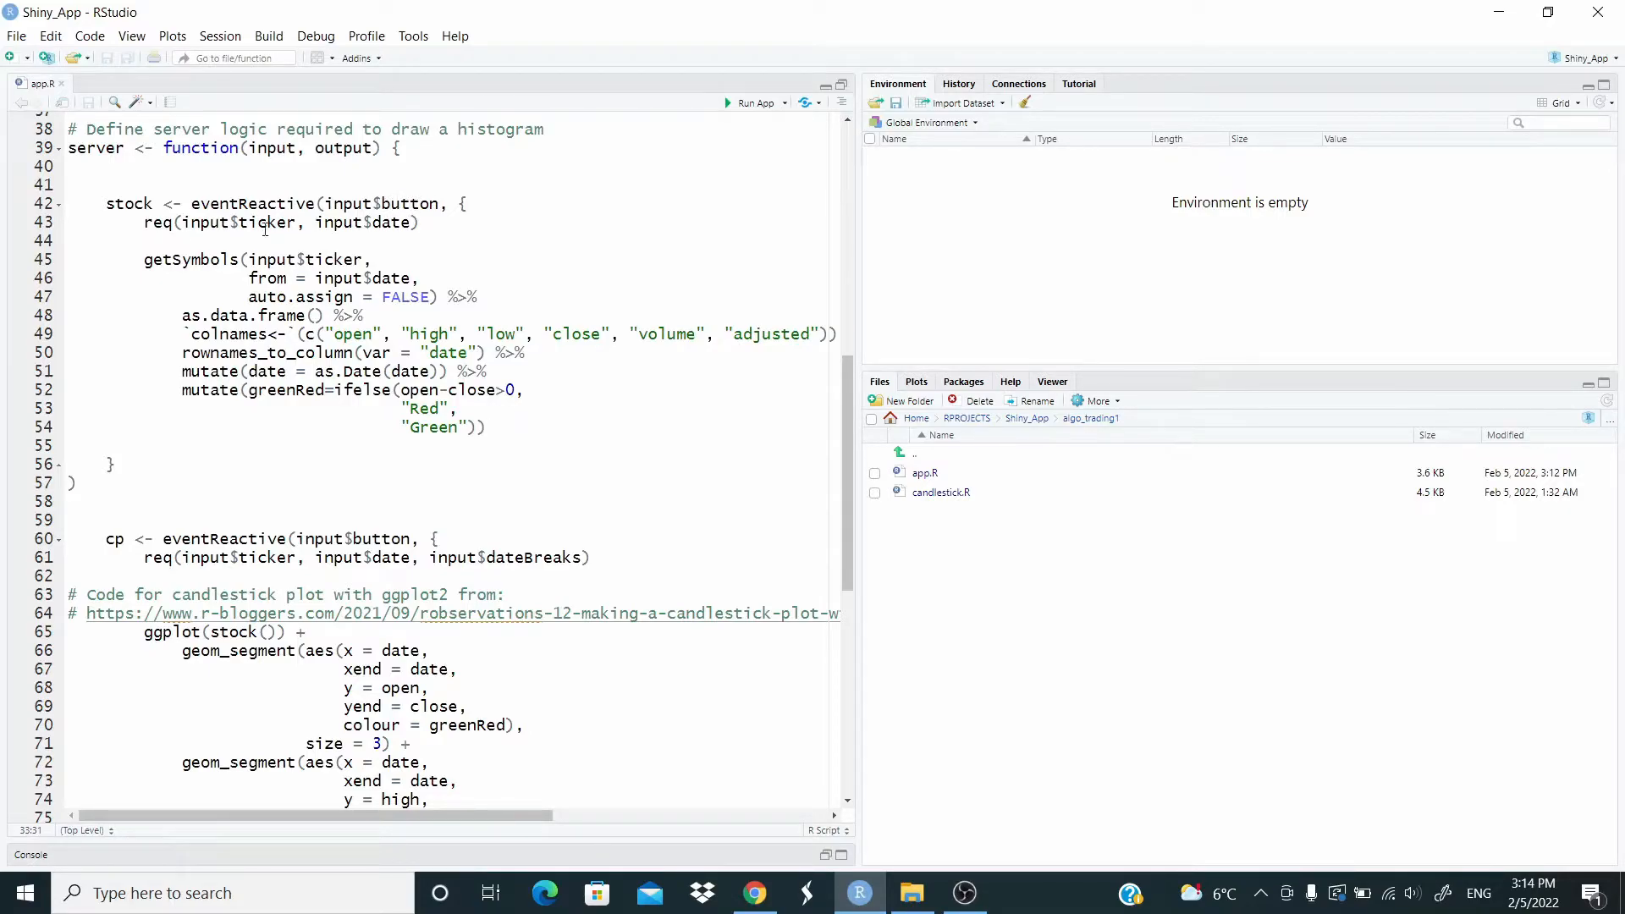
left_click(237, 223)
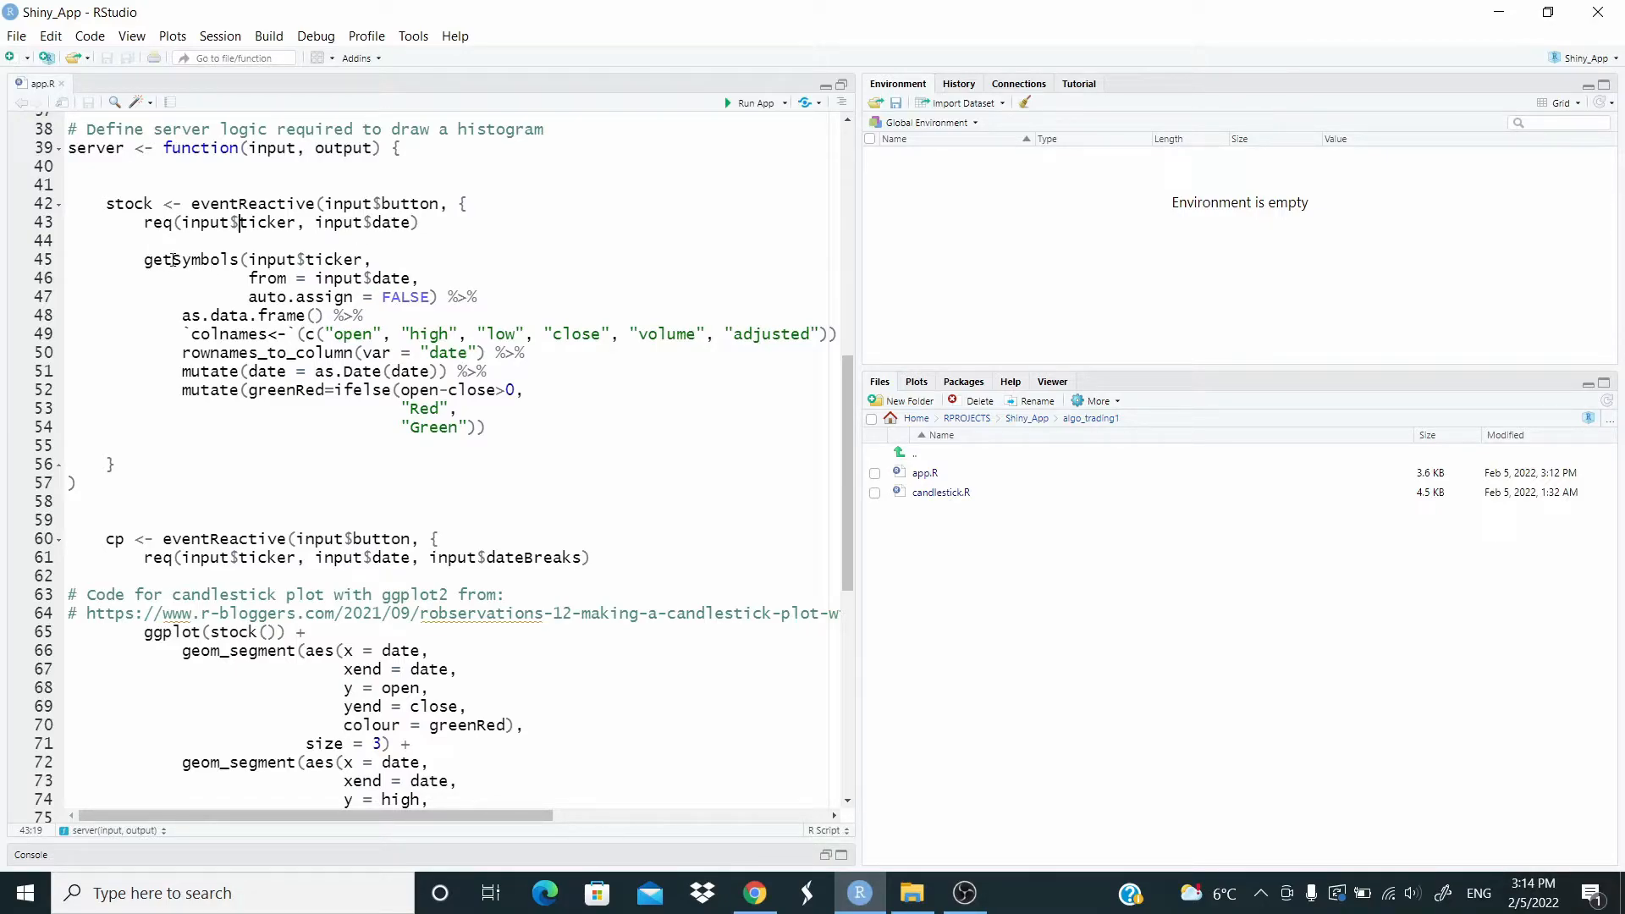
mouse_move(186, 259)
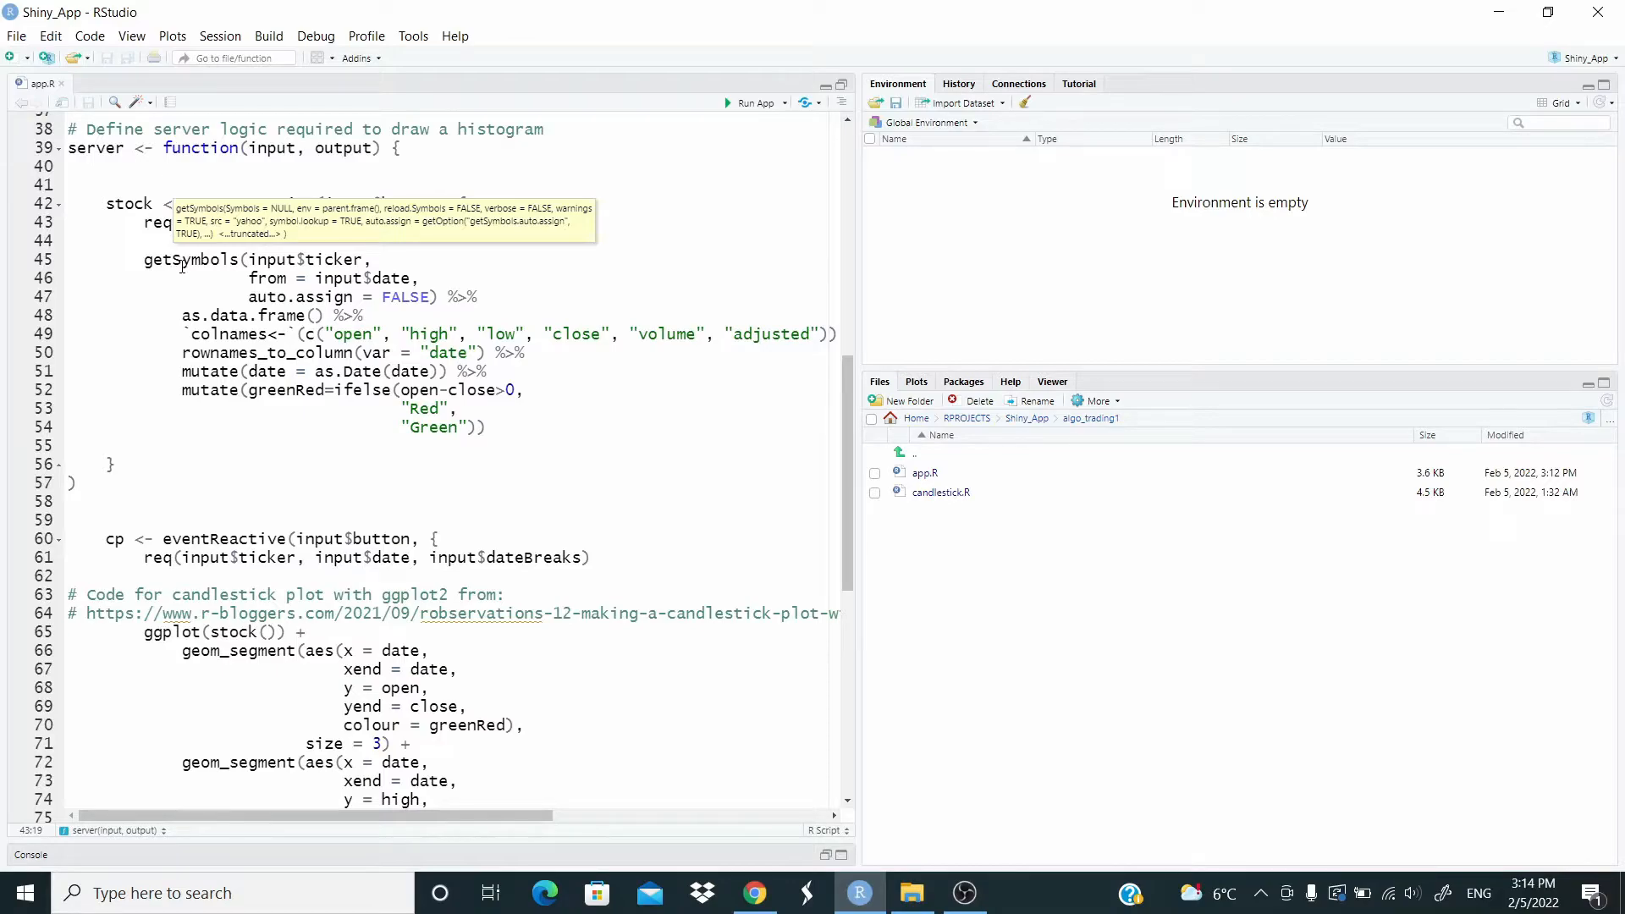
mouse_move(207, 285)
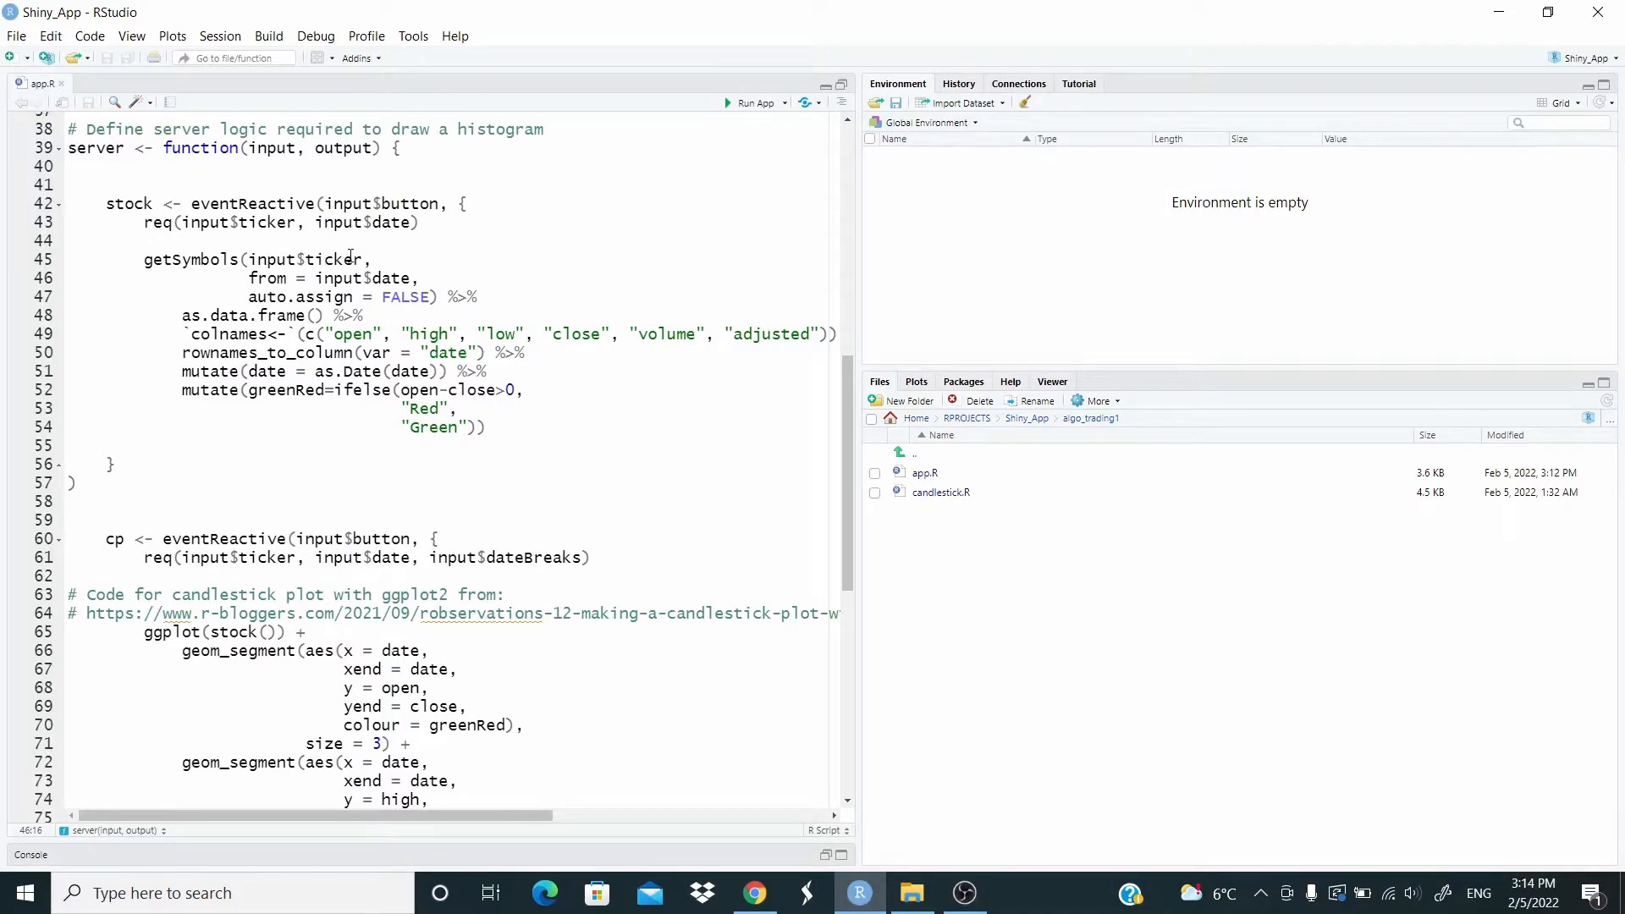
scroll("up", 3)
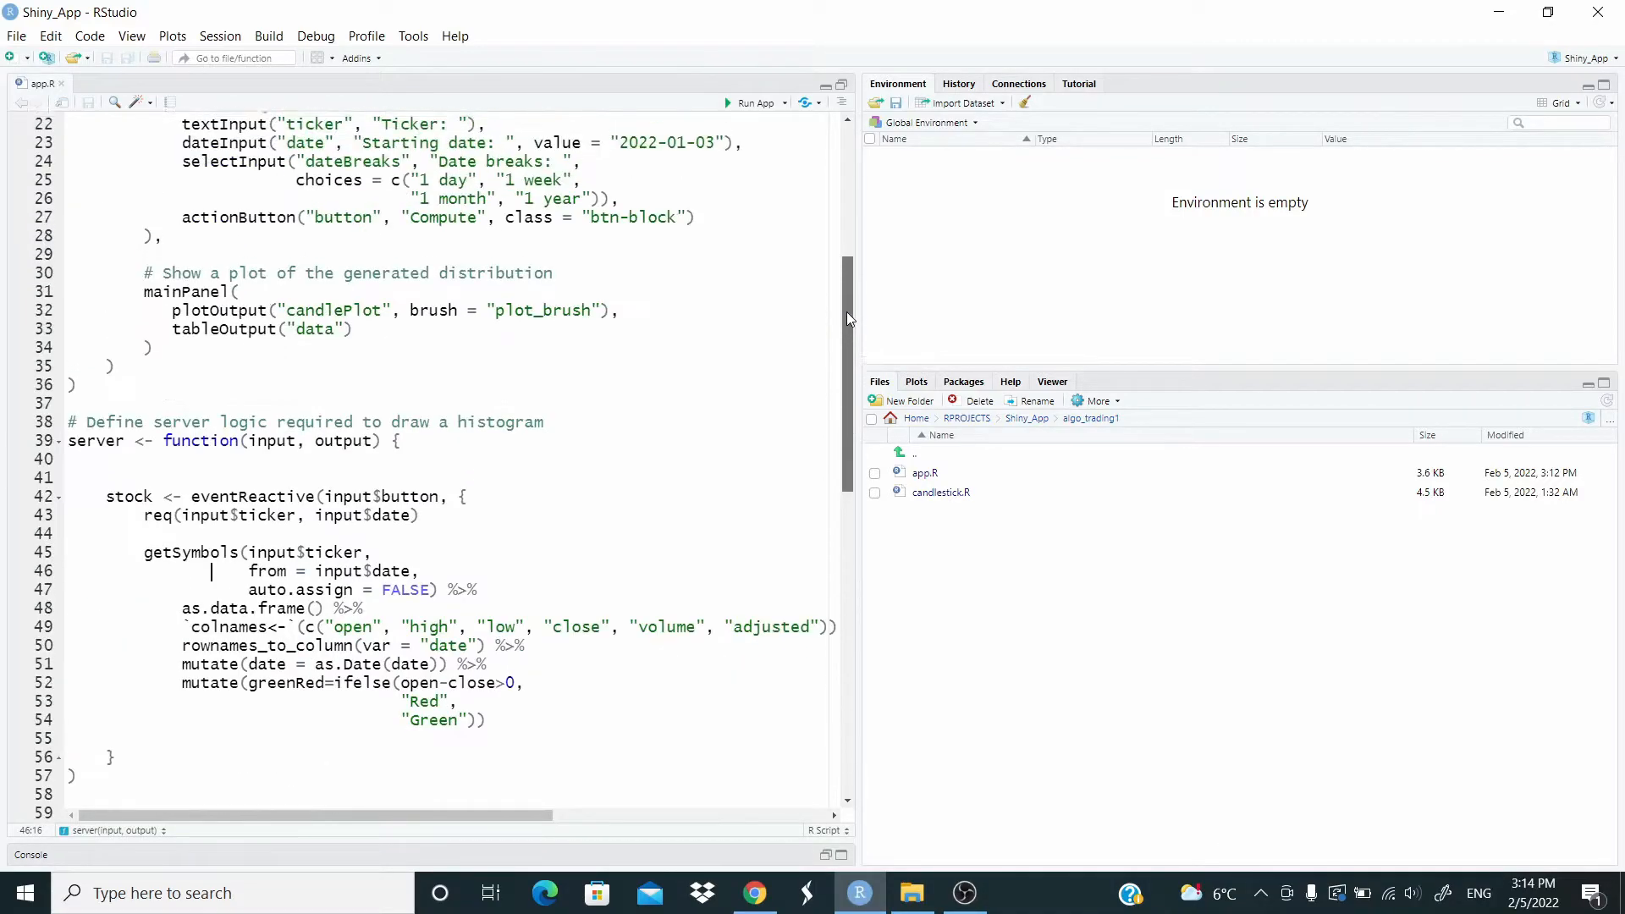
scroll("up", 3)
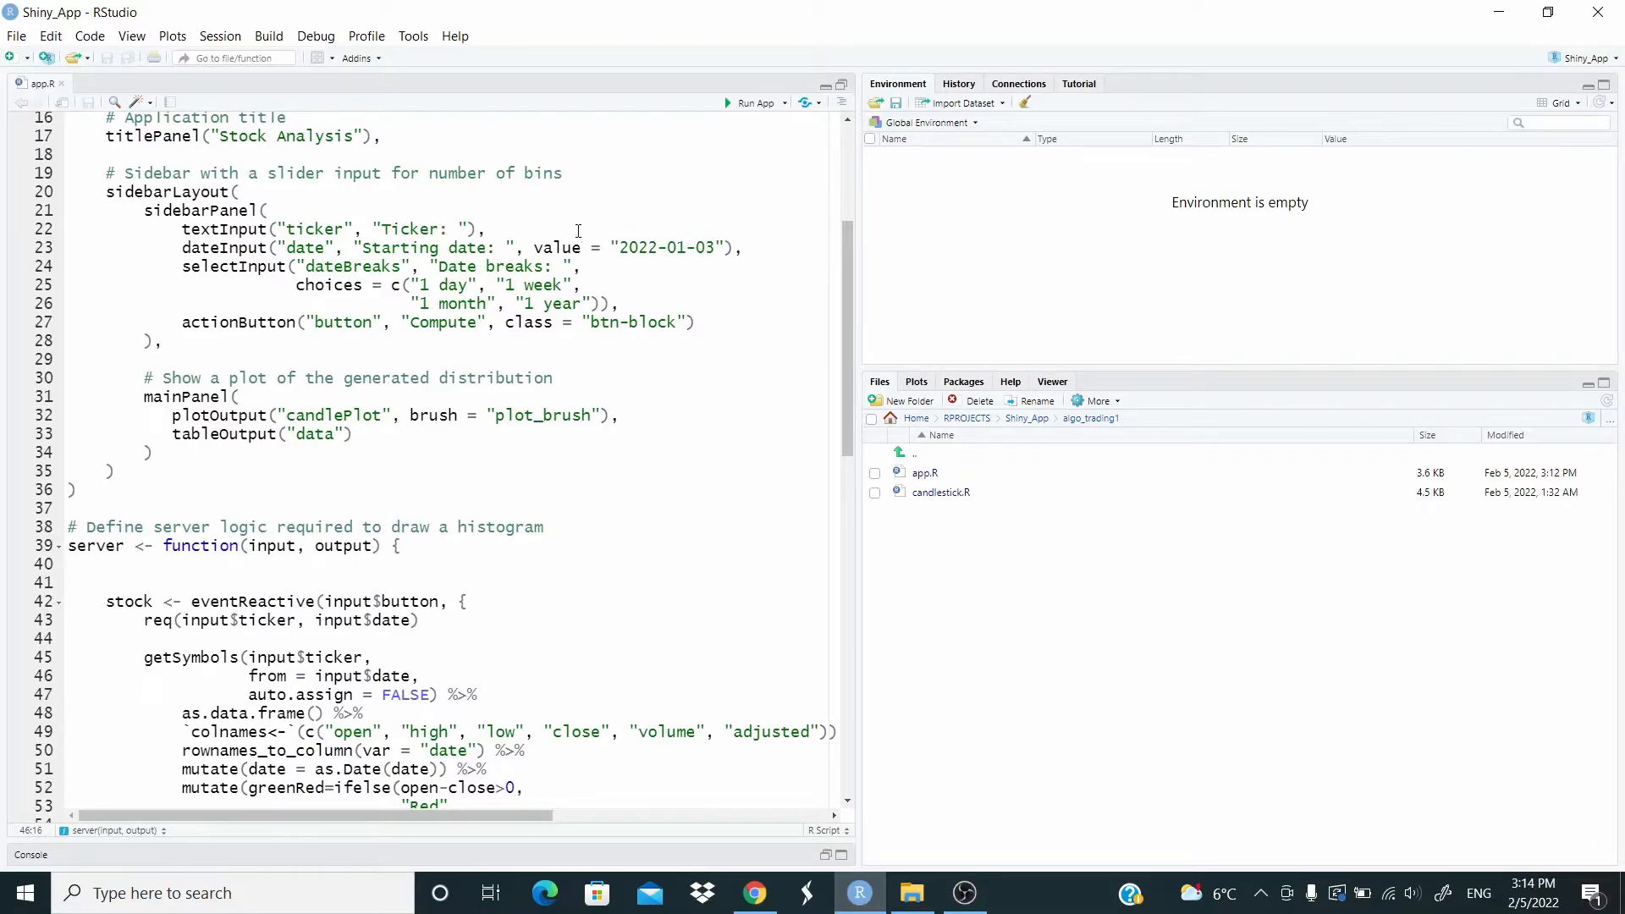
scroll("down", 3)
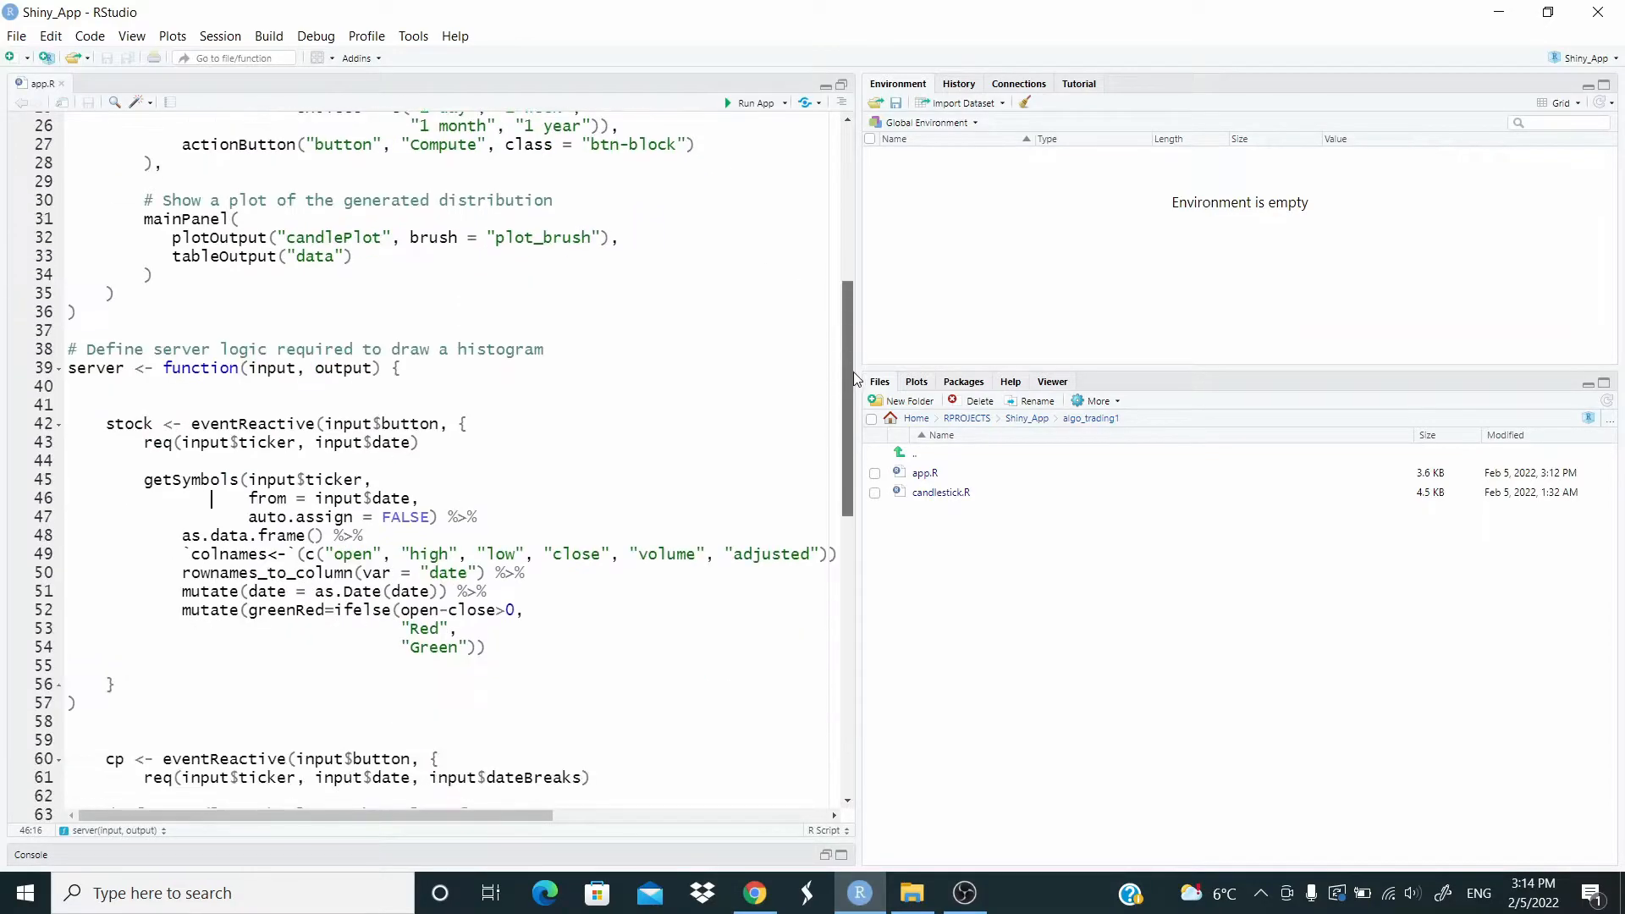
scroll("down", 3)
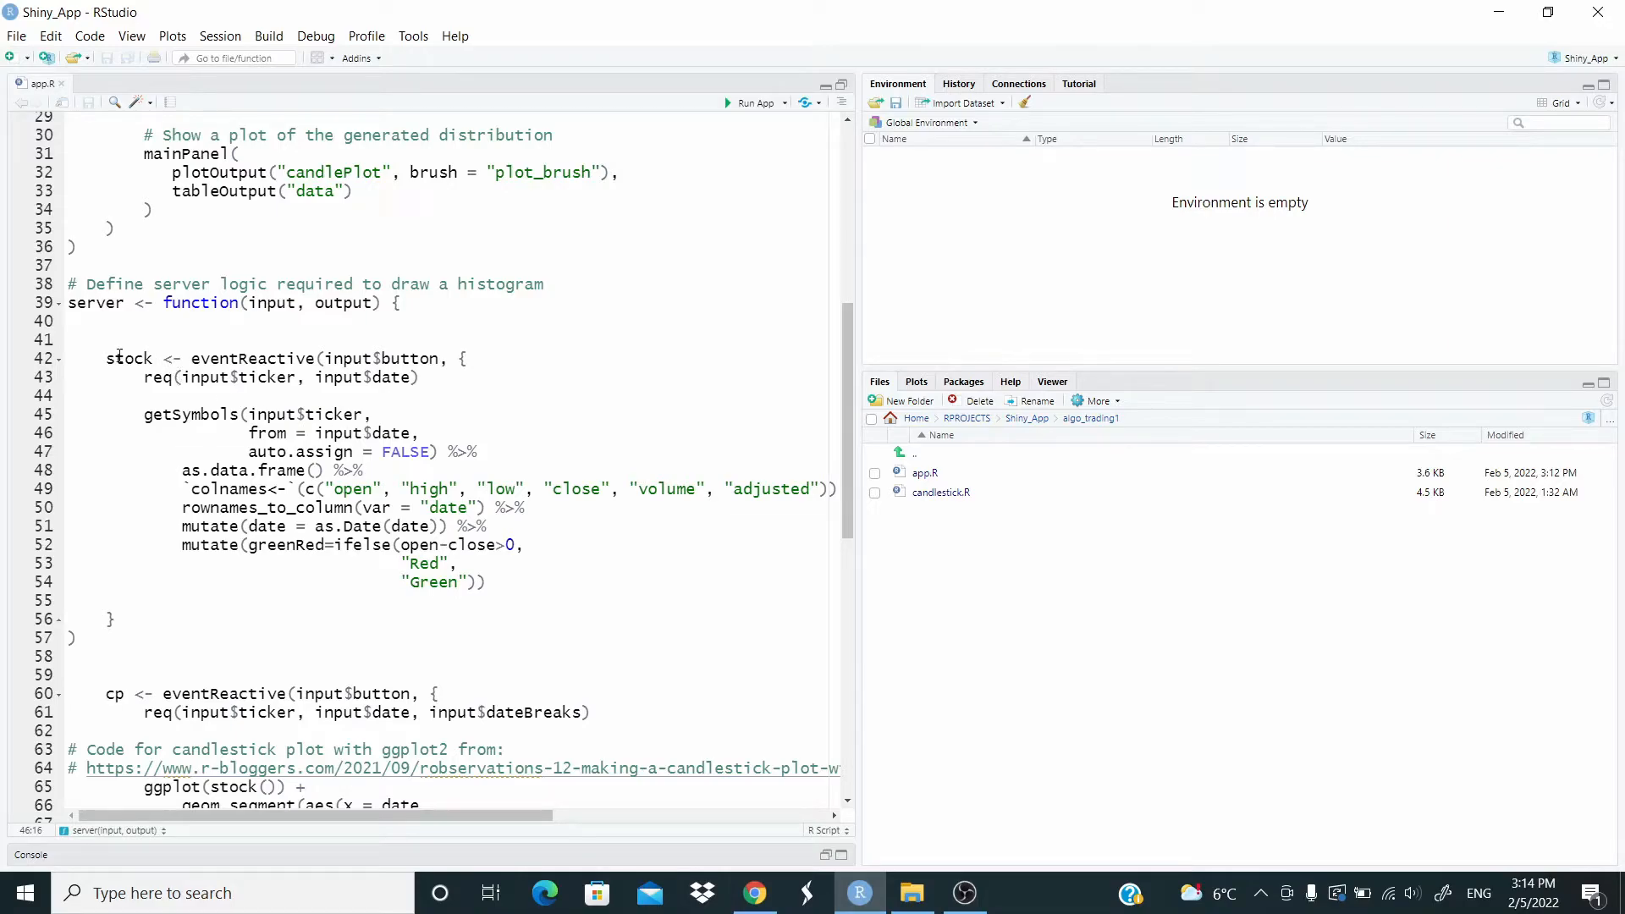
mouse_move(218, 447)
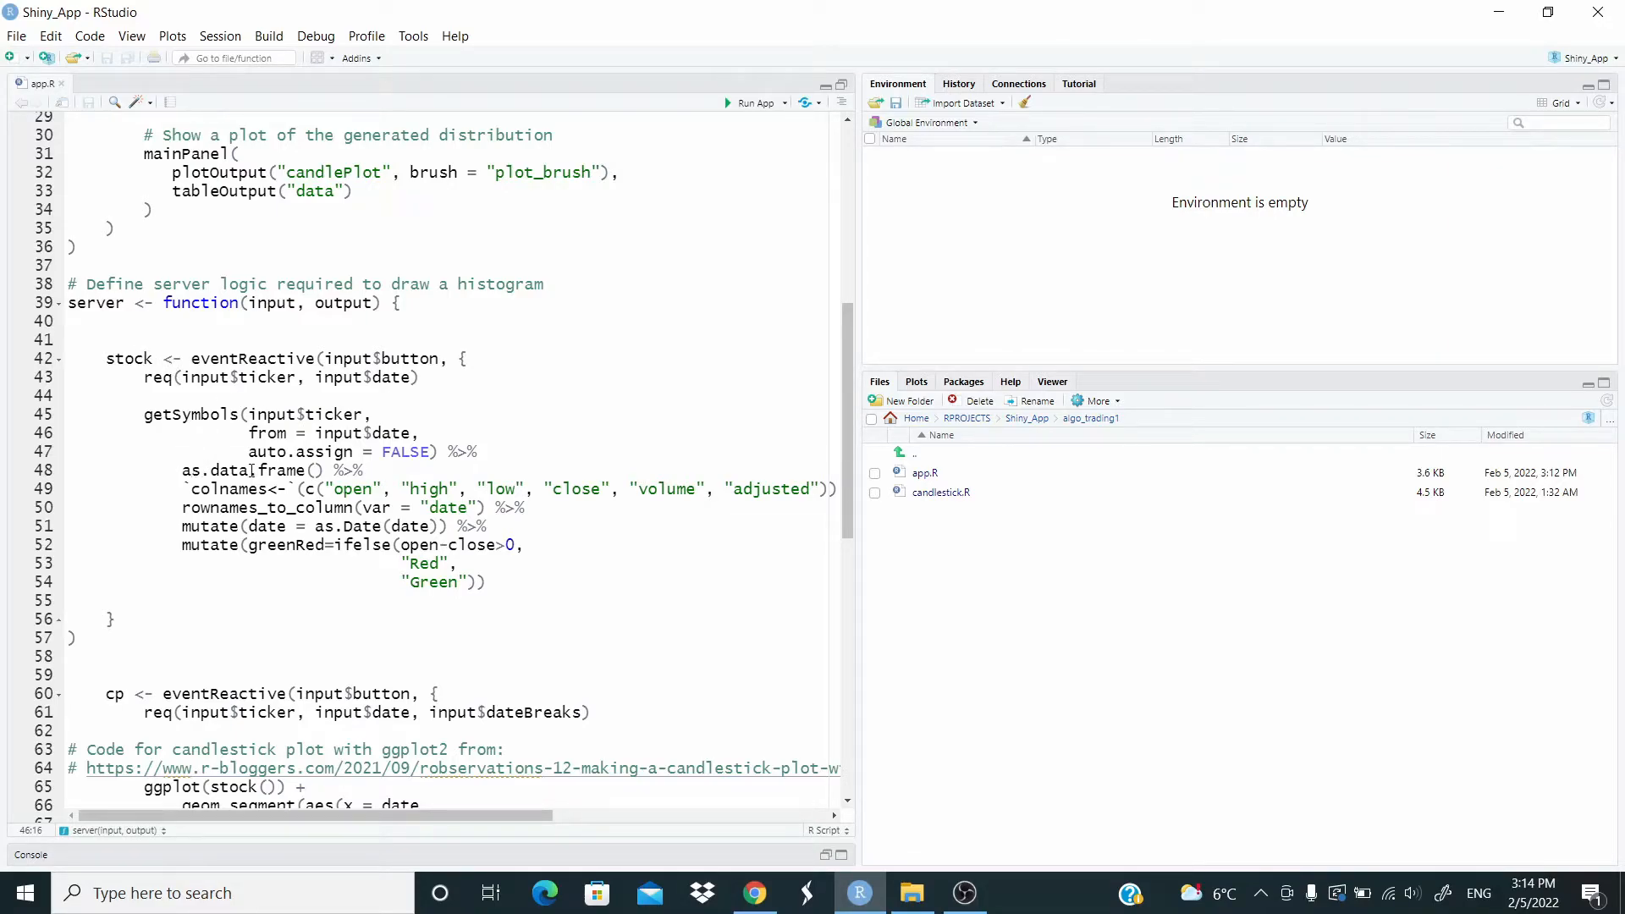
mouse_move(276, 469)
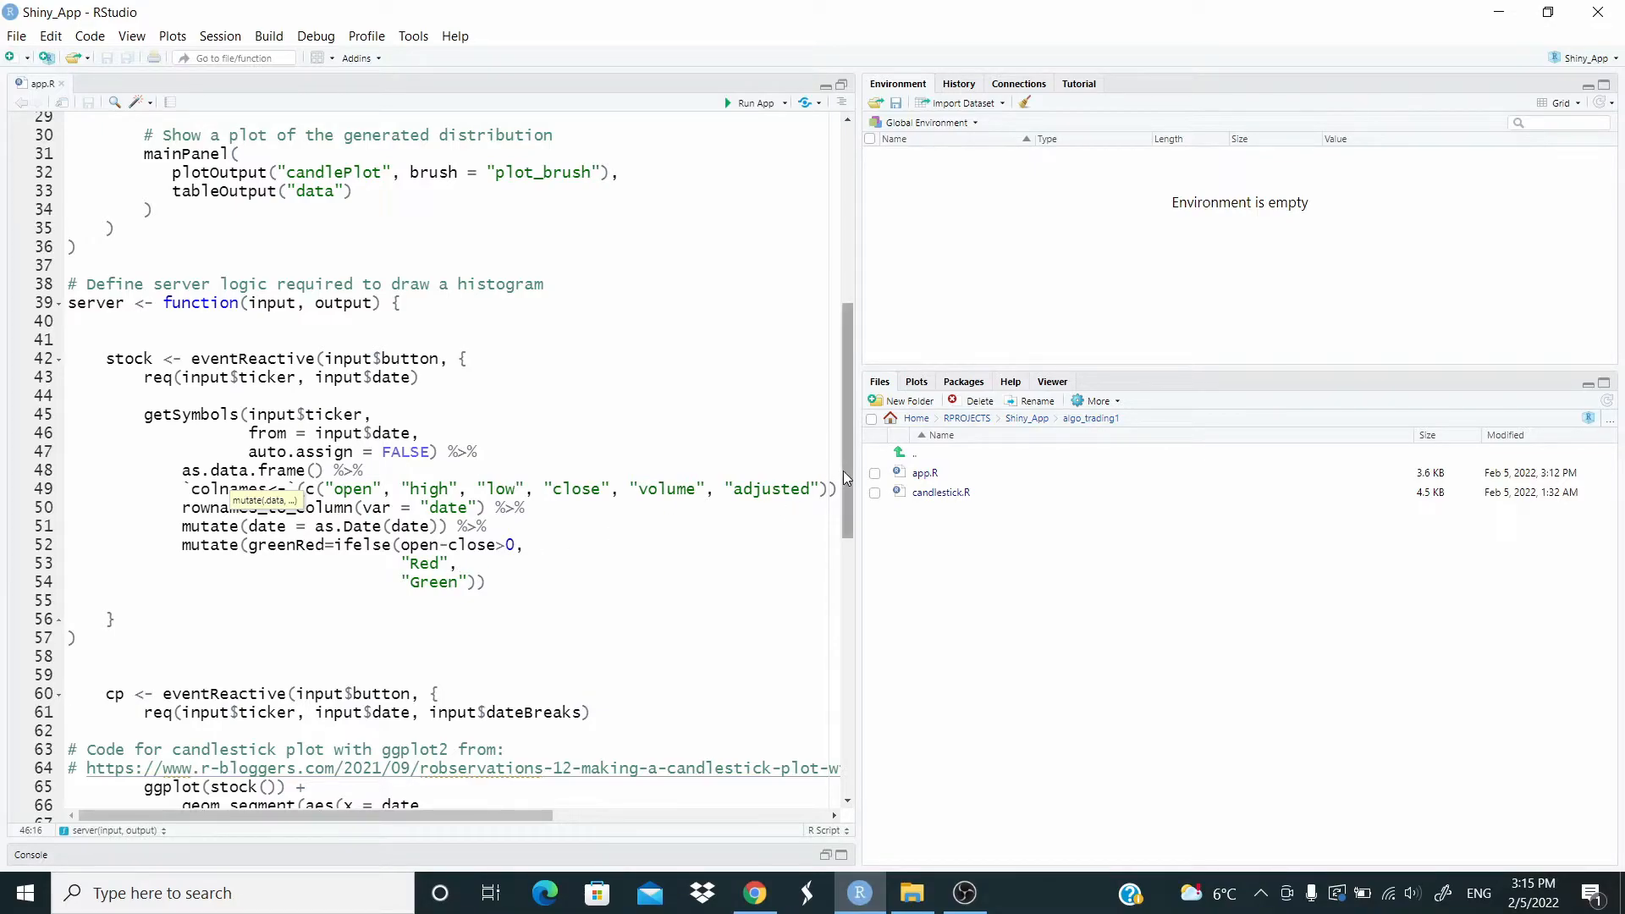
scroll("down", 3)
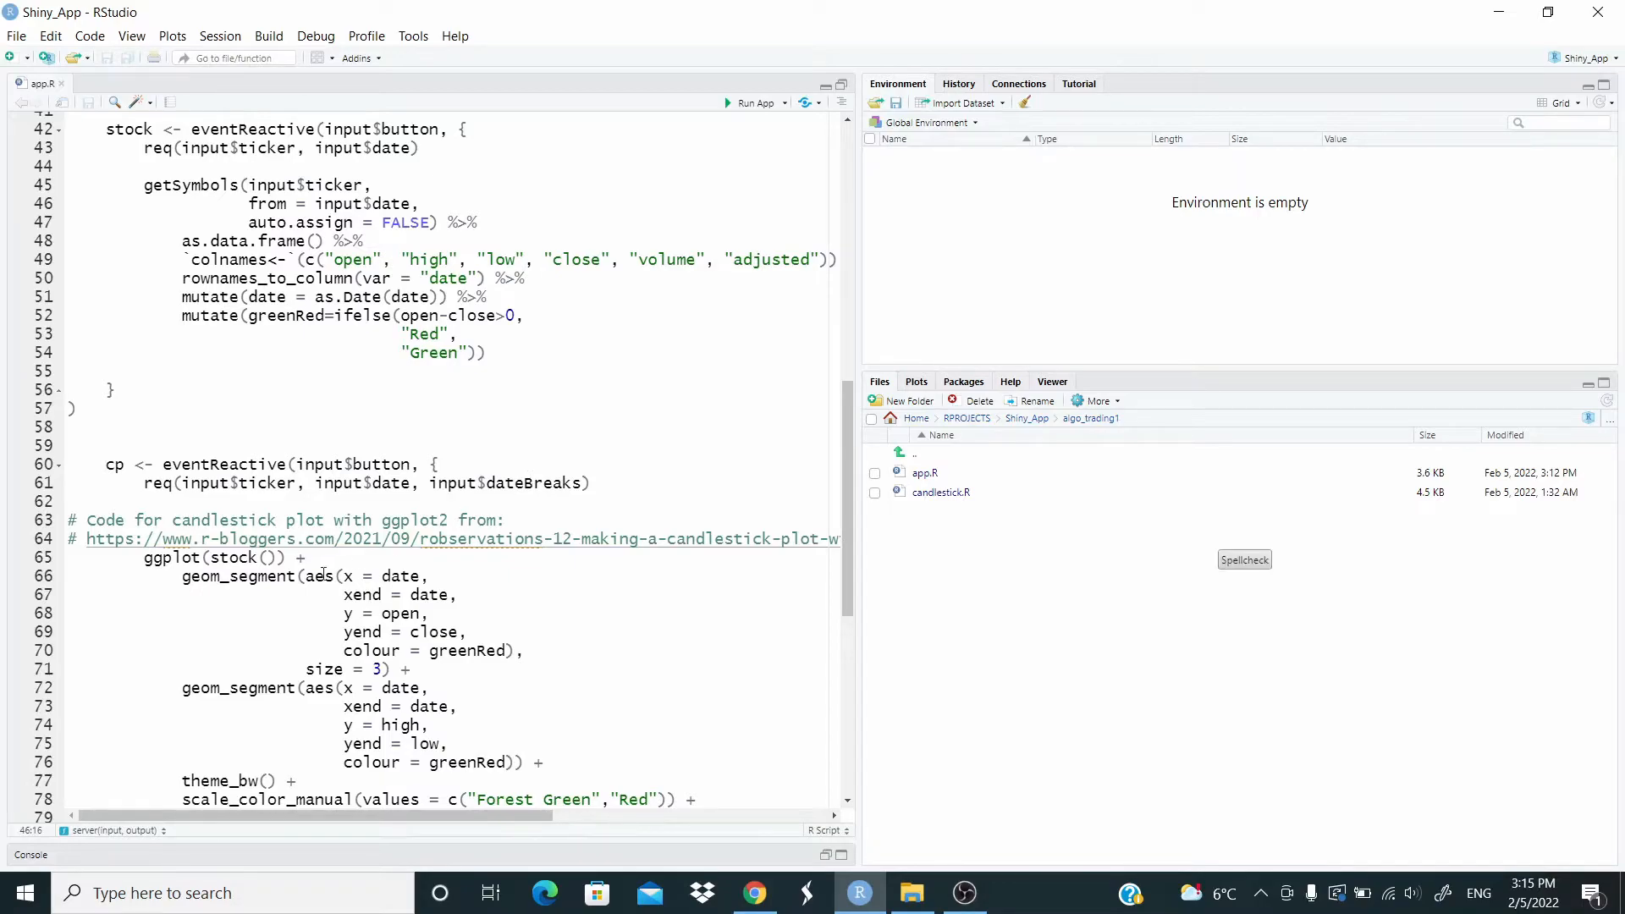
mouse_move(543, 575)
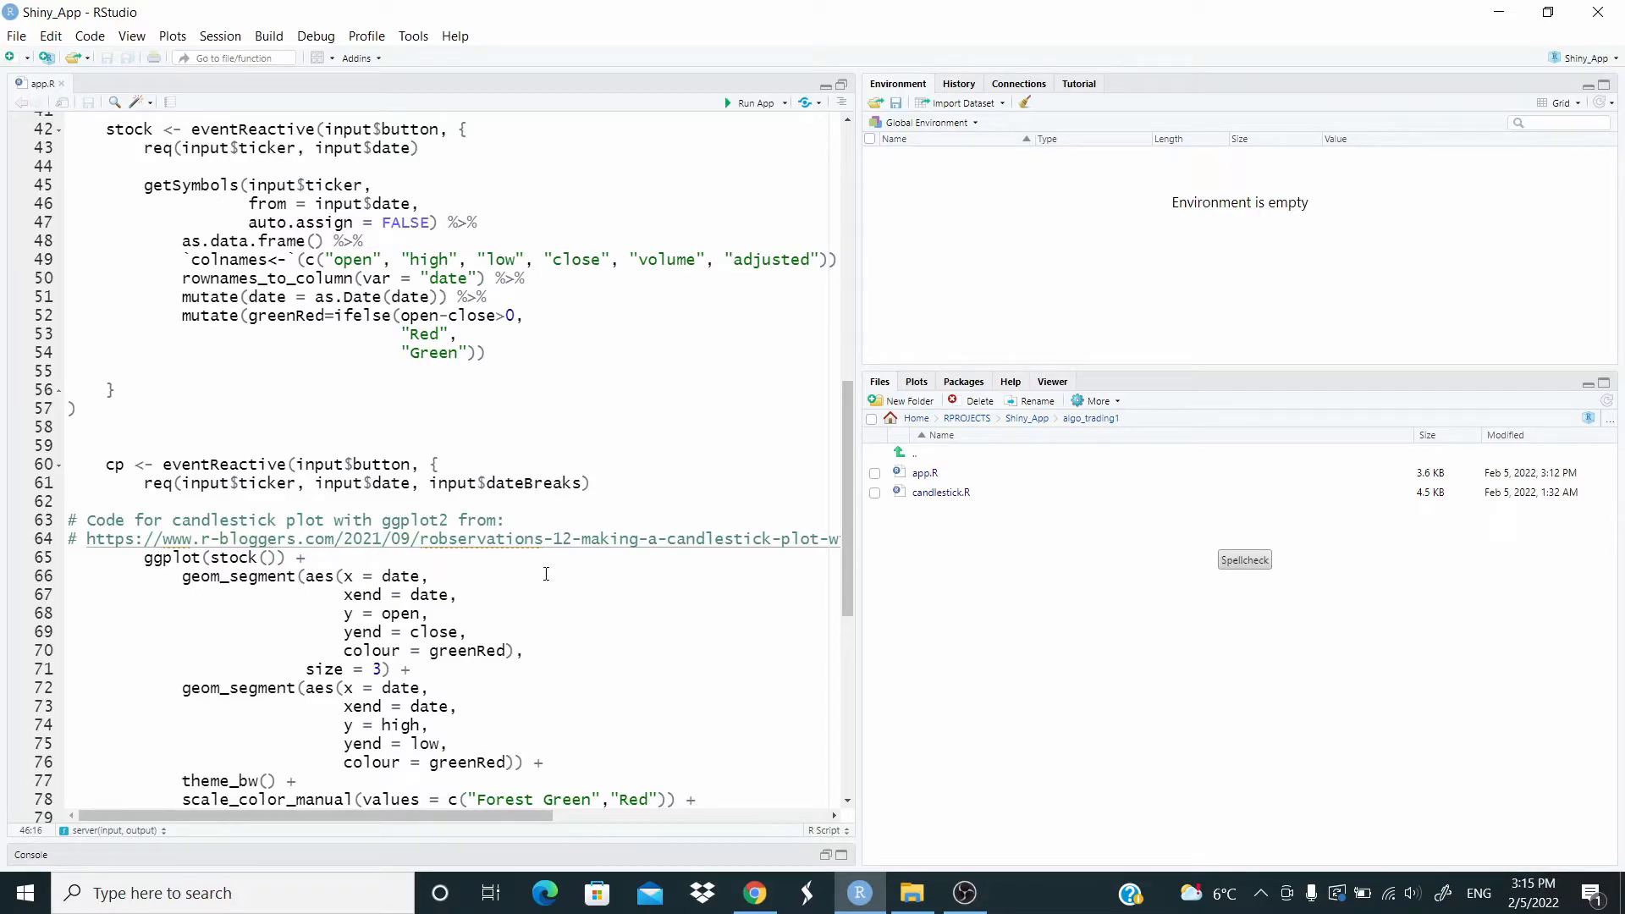
mouse_move(847, 478)
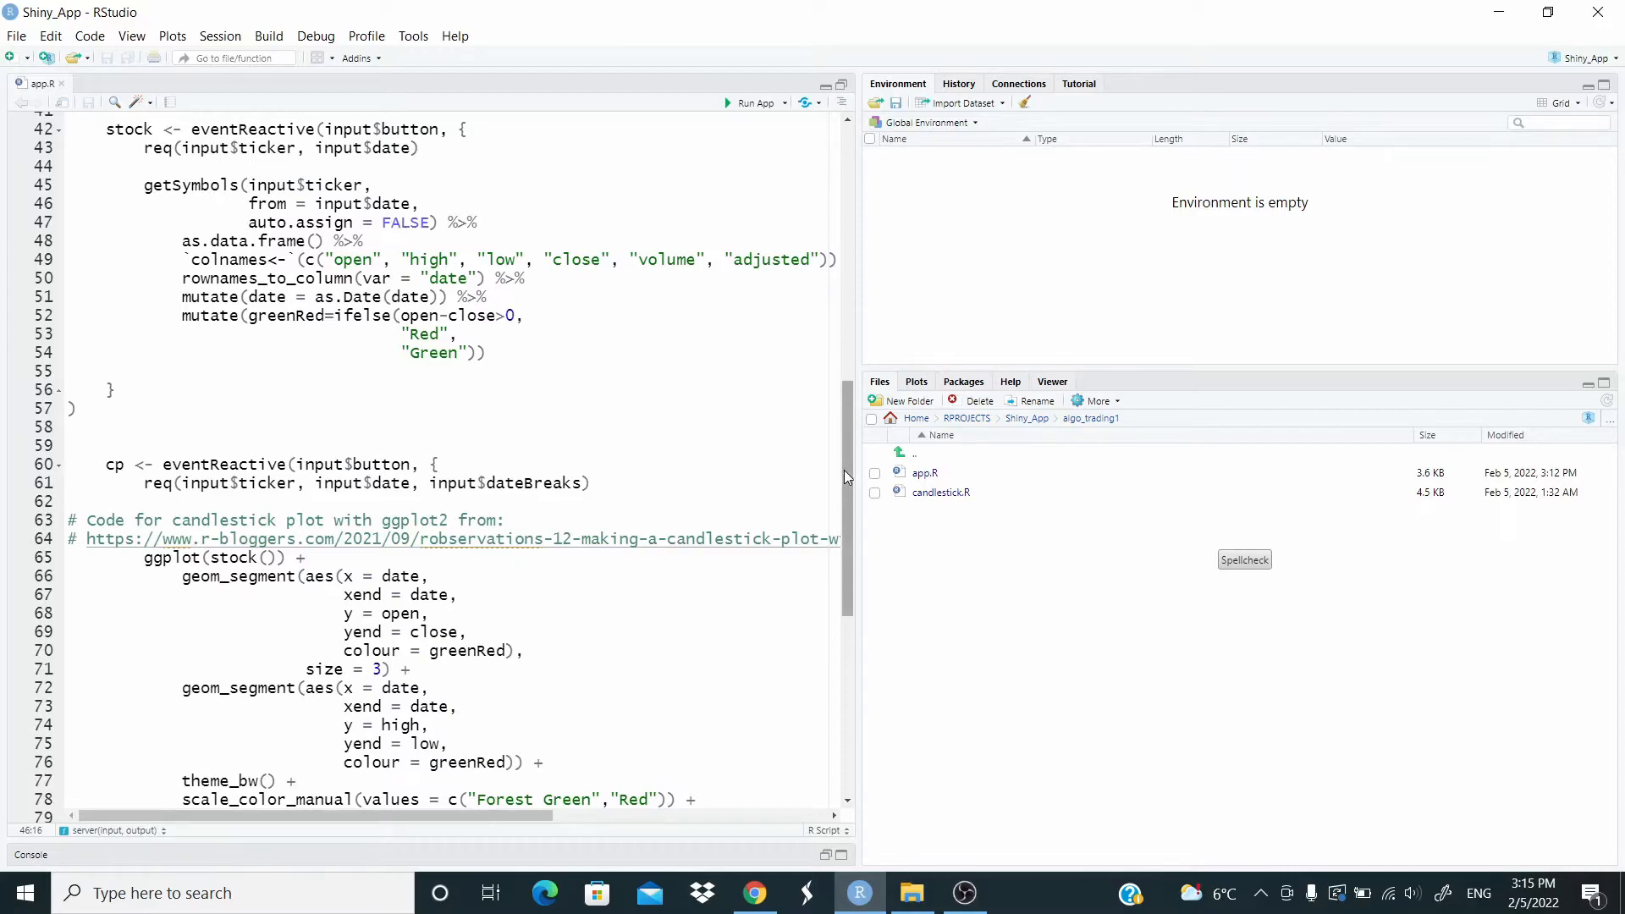
scroll("down", 3)
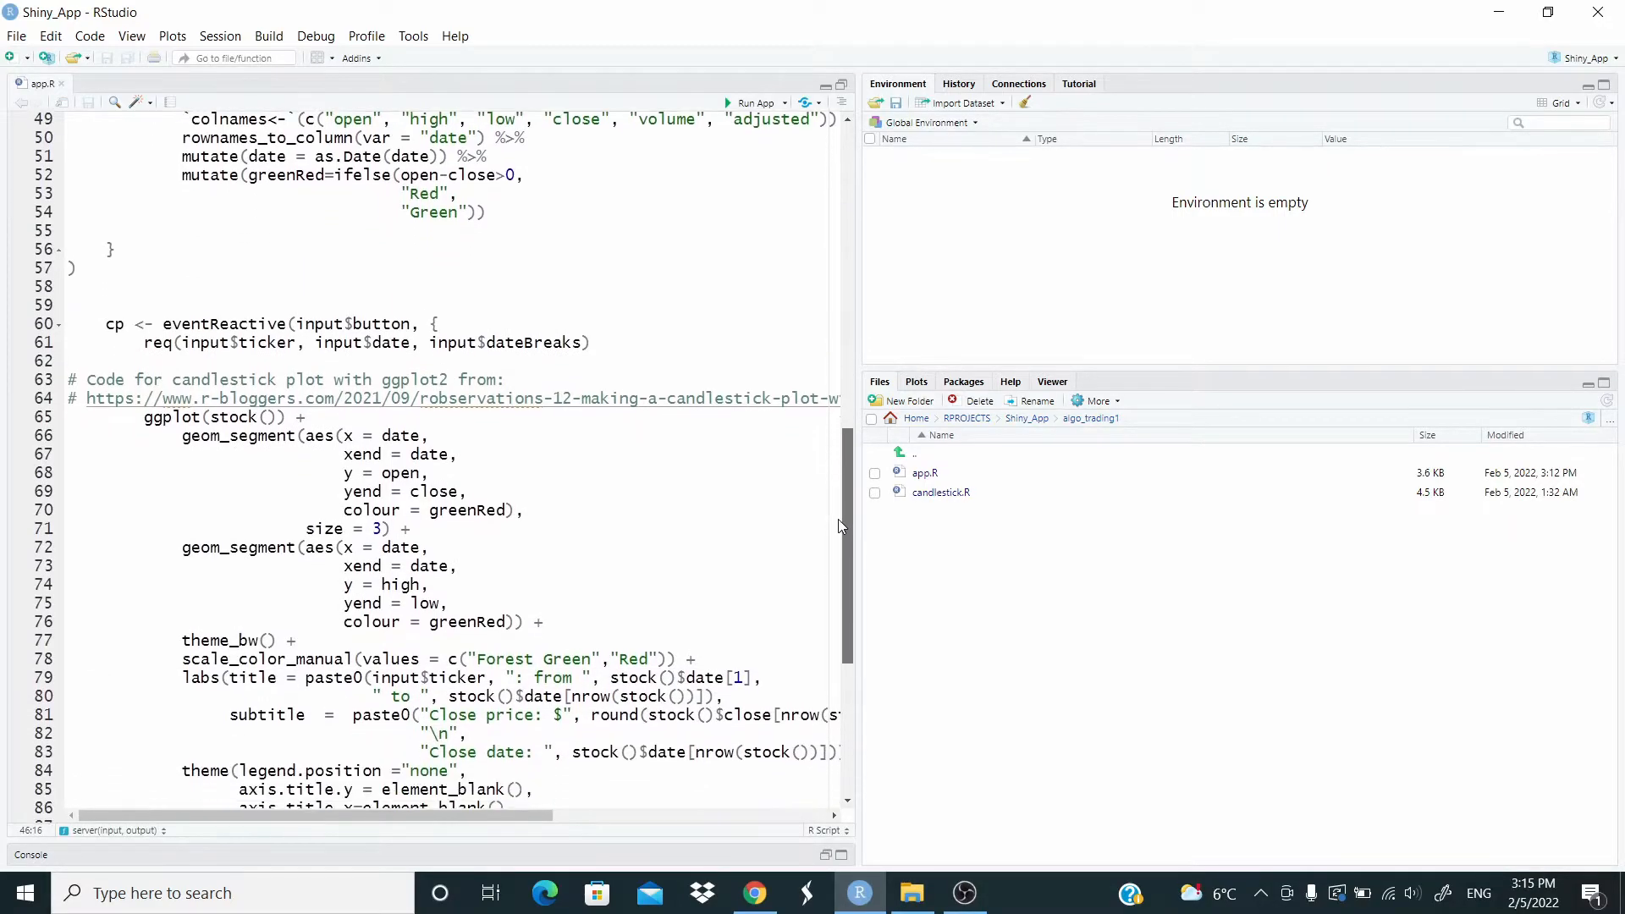
scroll("up", 3)
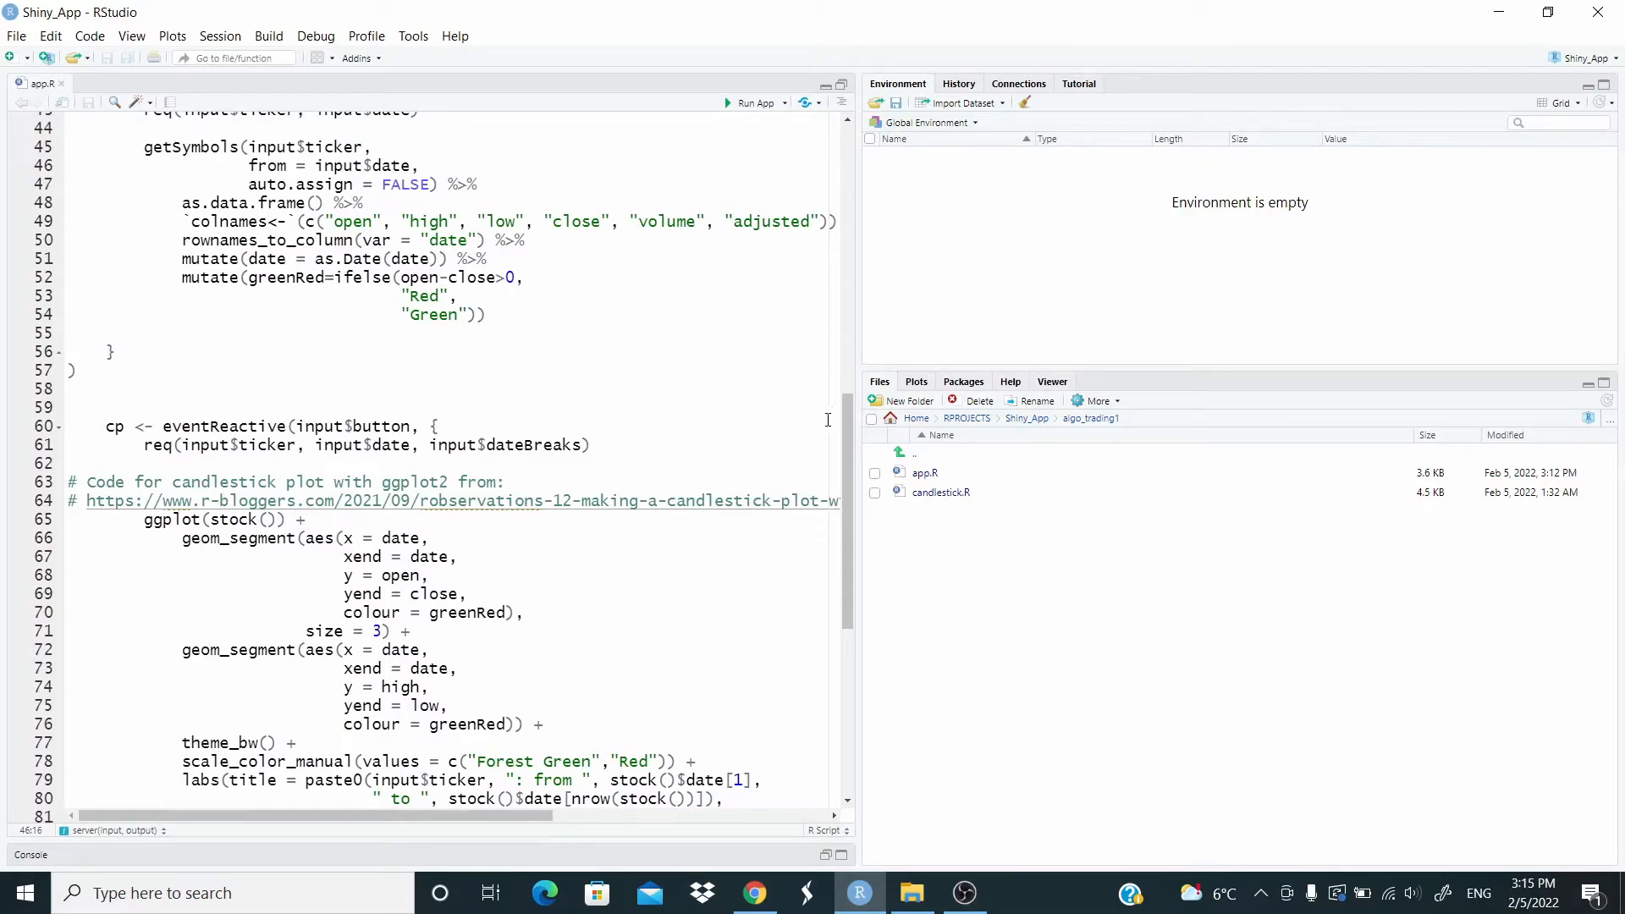
scroll("down", 3)
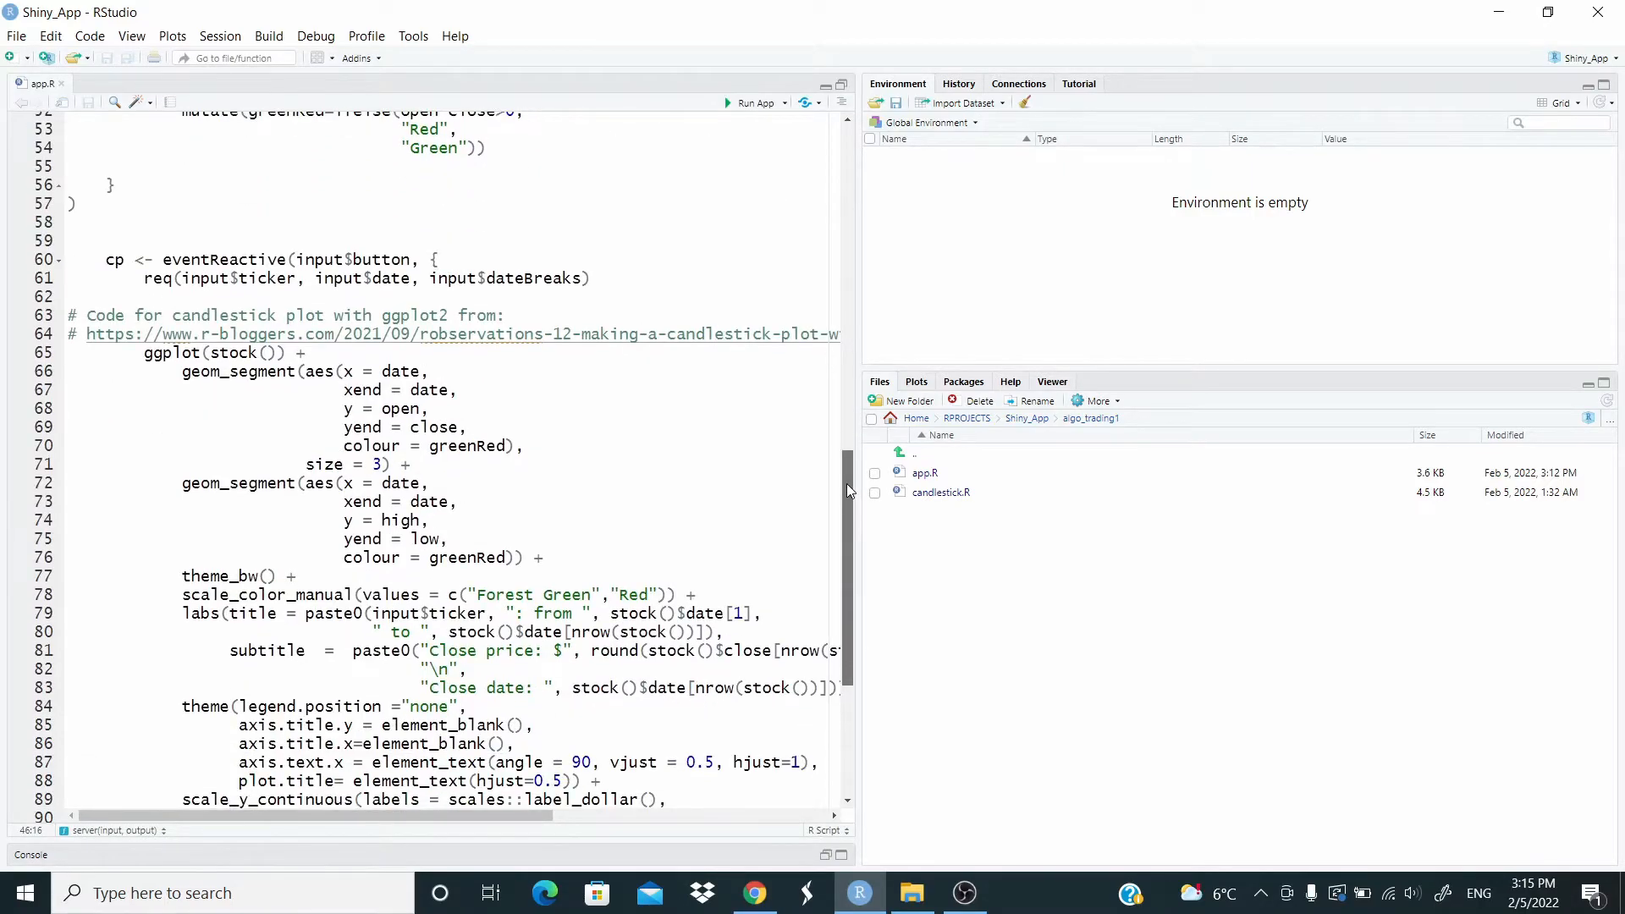
scroll("down", 3)
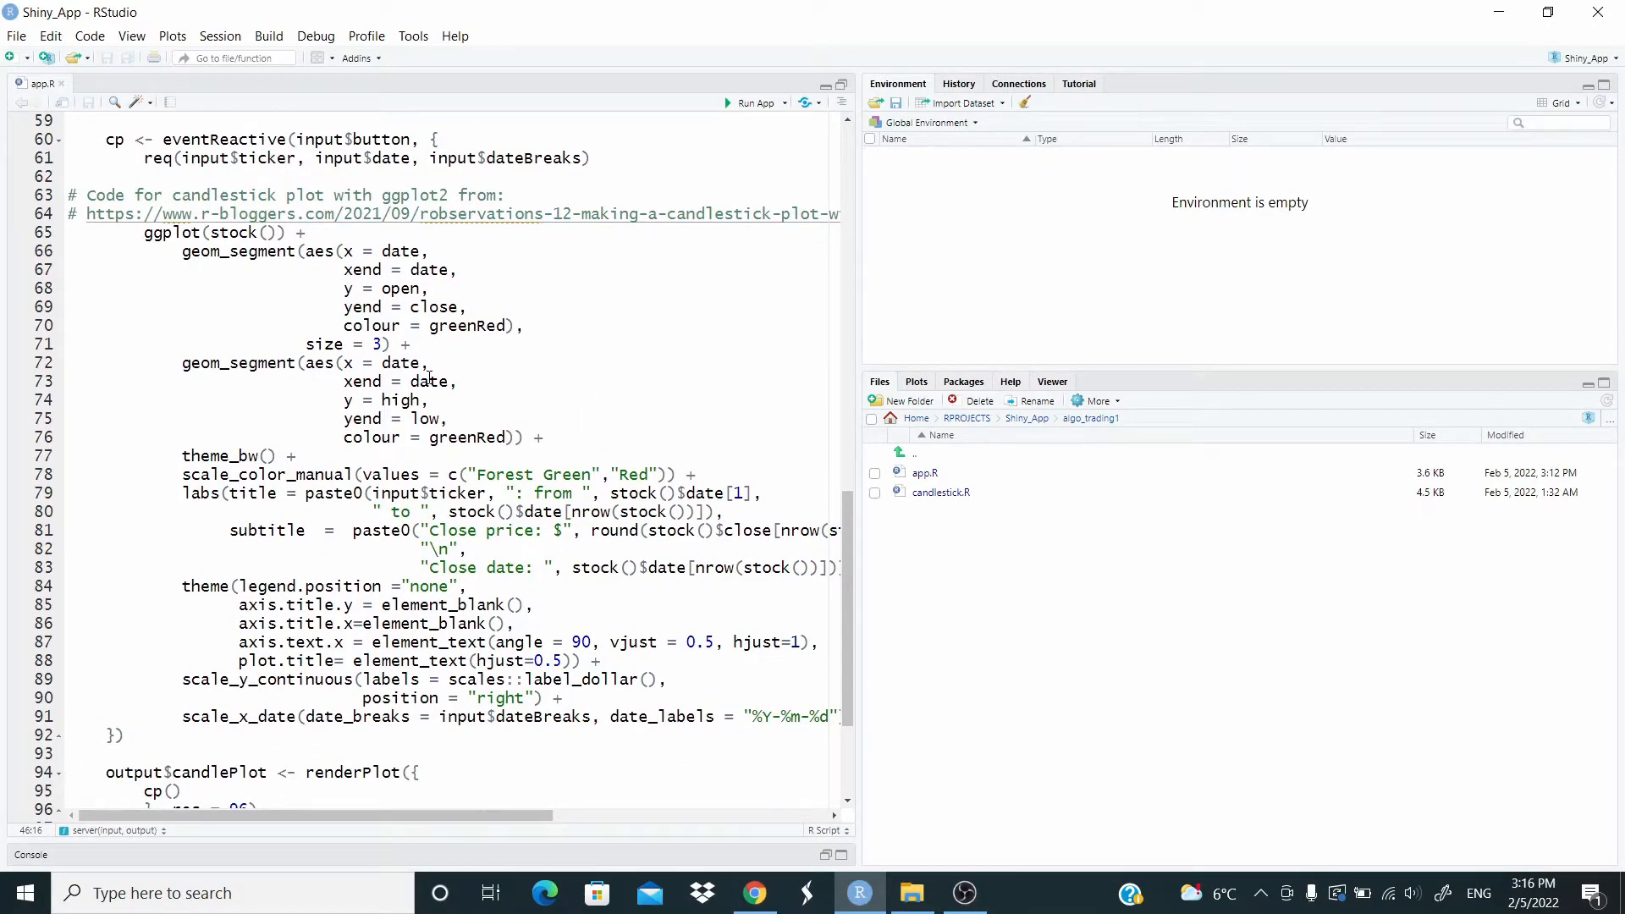
mouse_move(594, 376)
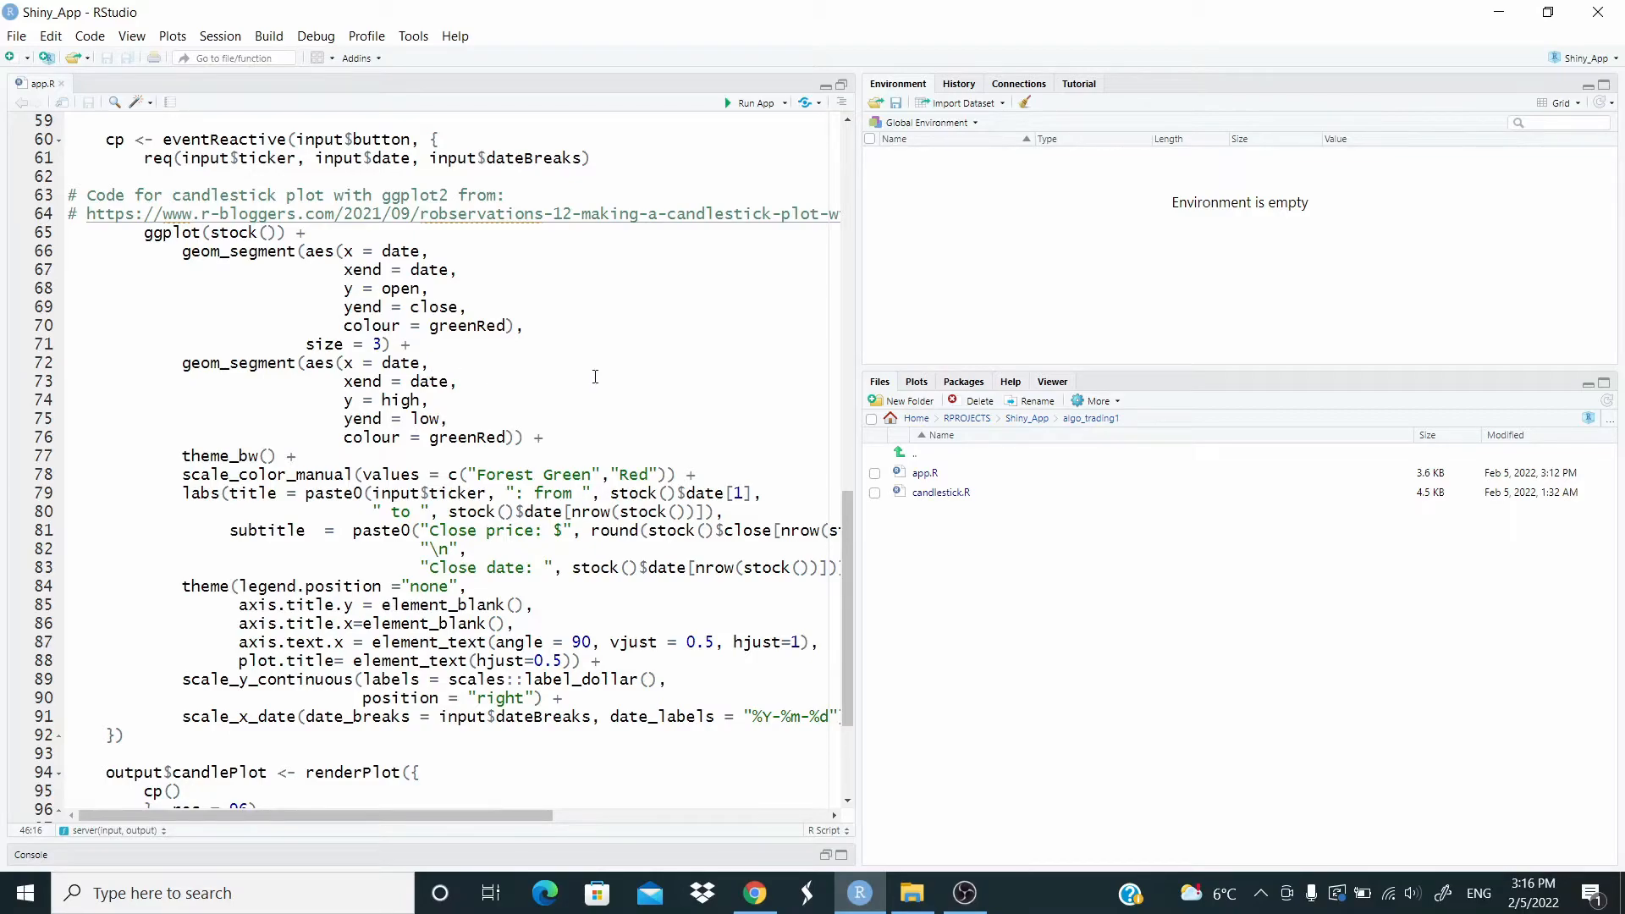
mouse_move(847, 552)
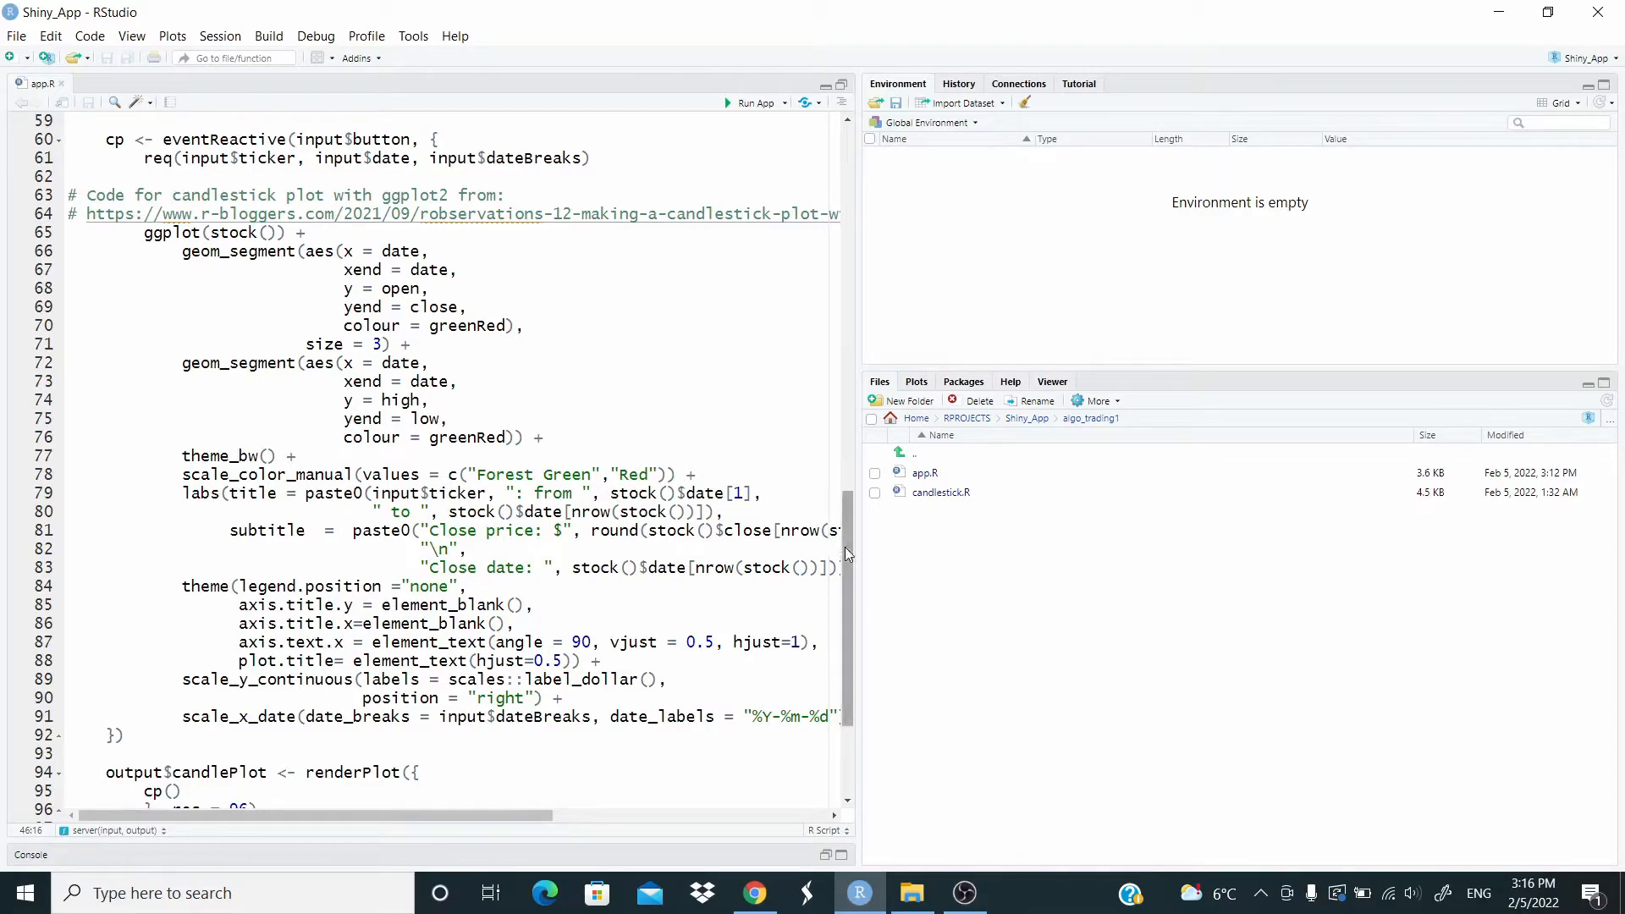
scroll("down", 3)
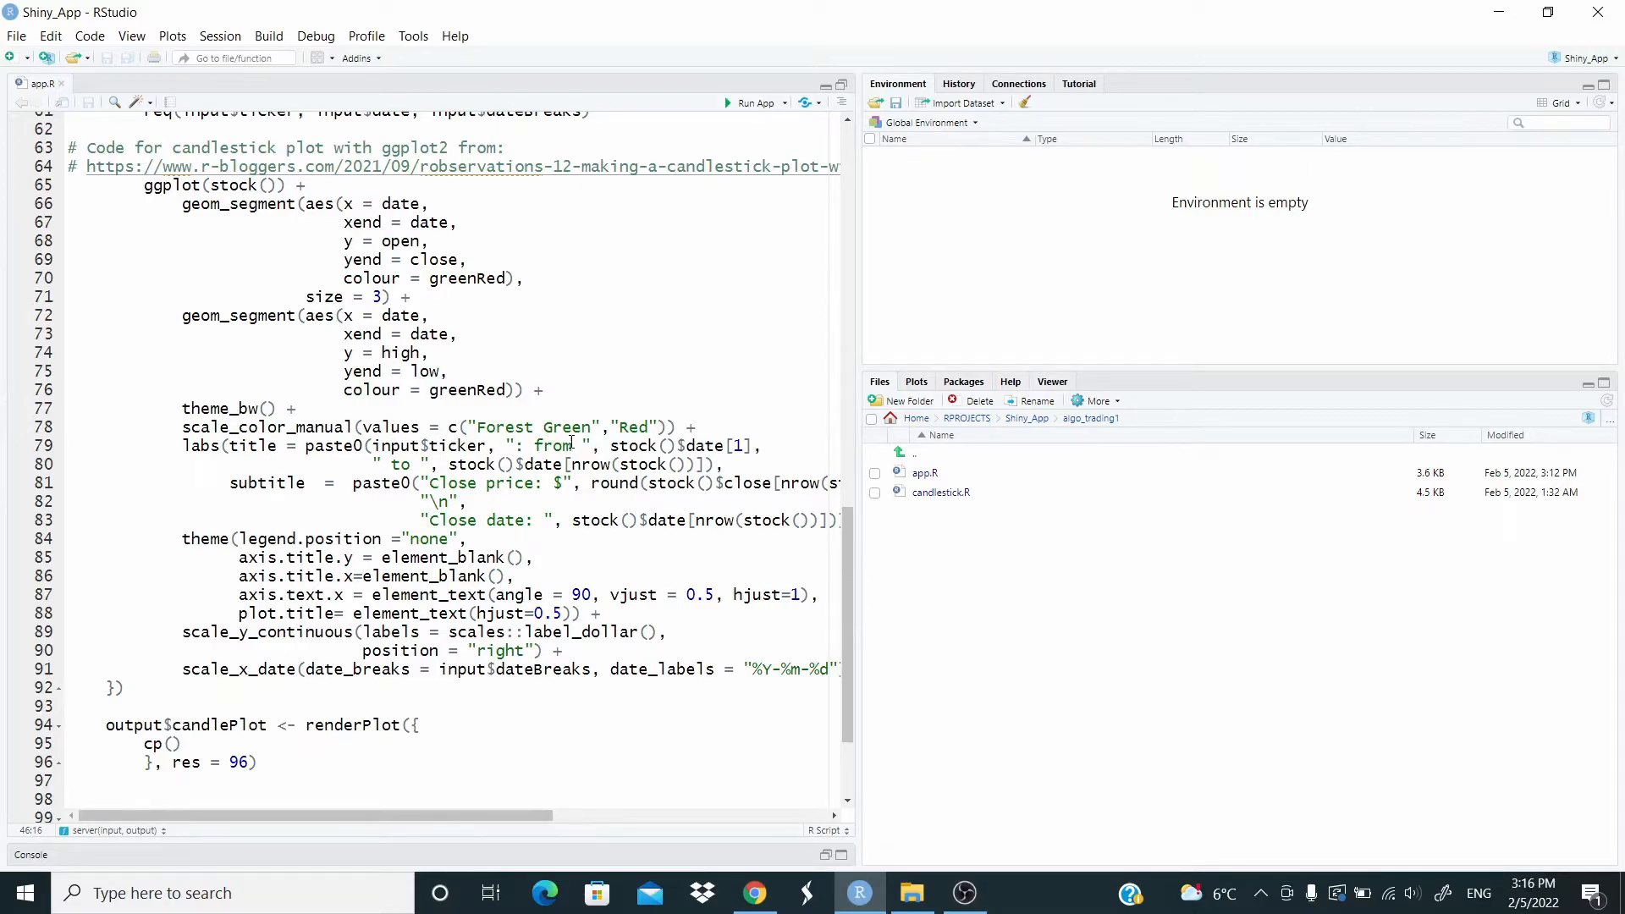
mouse_move(675, 441)
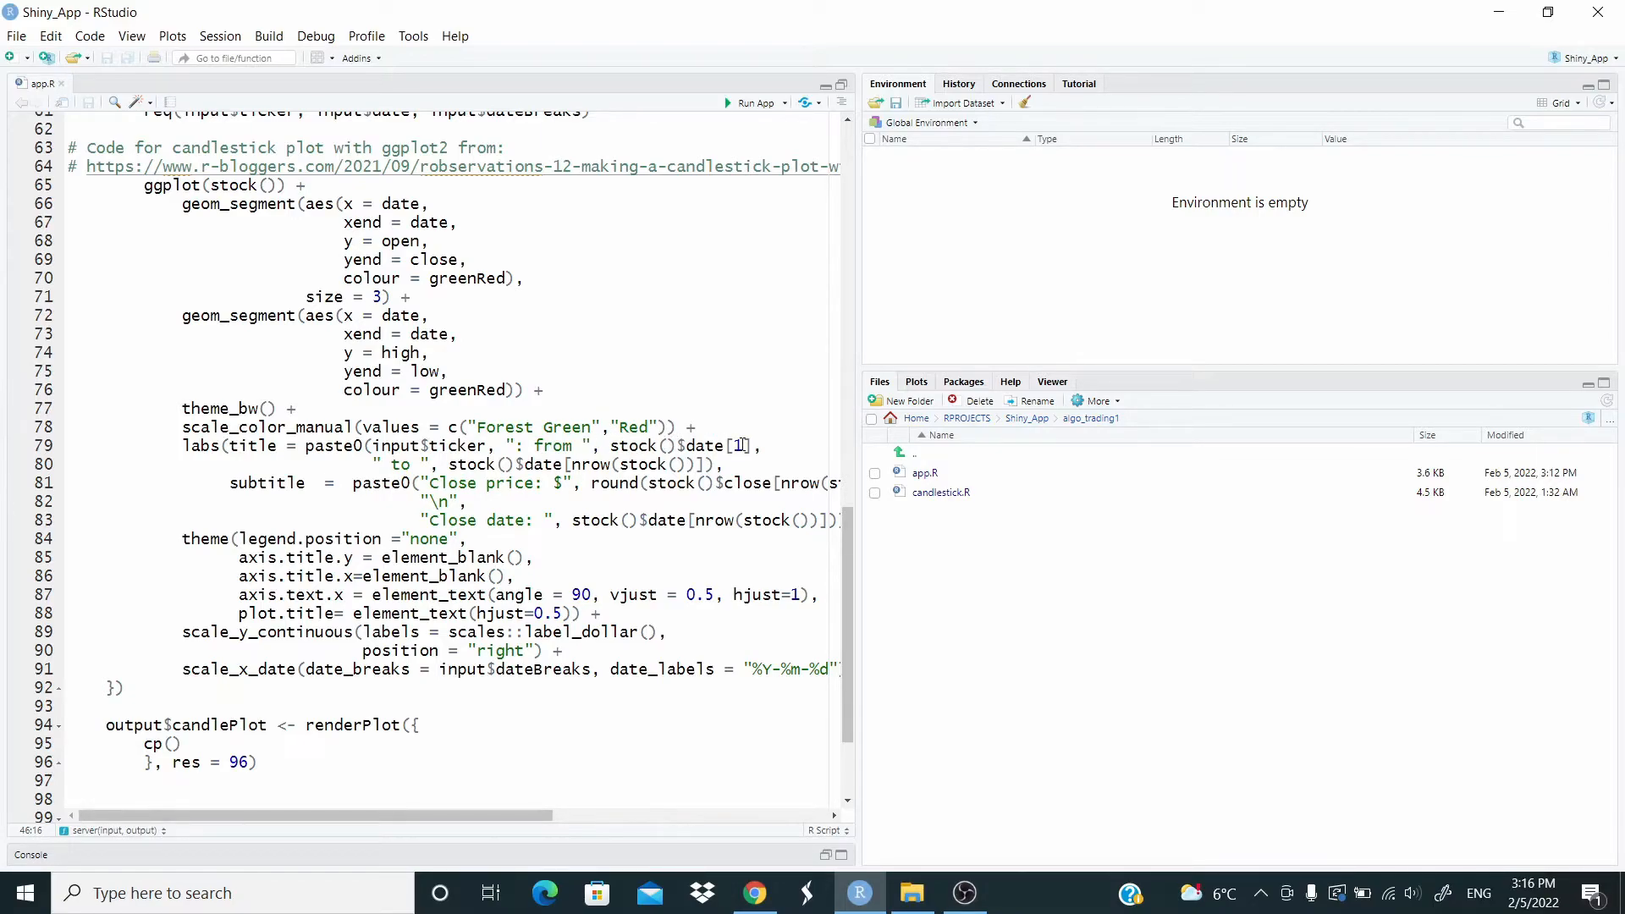
left_click(513, 483)
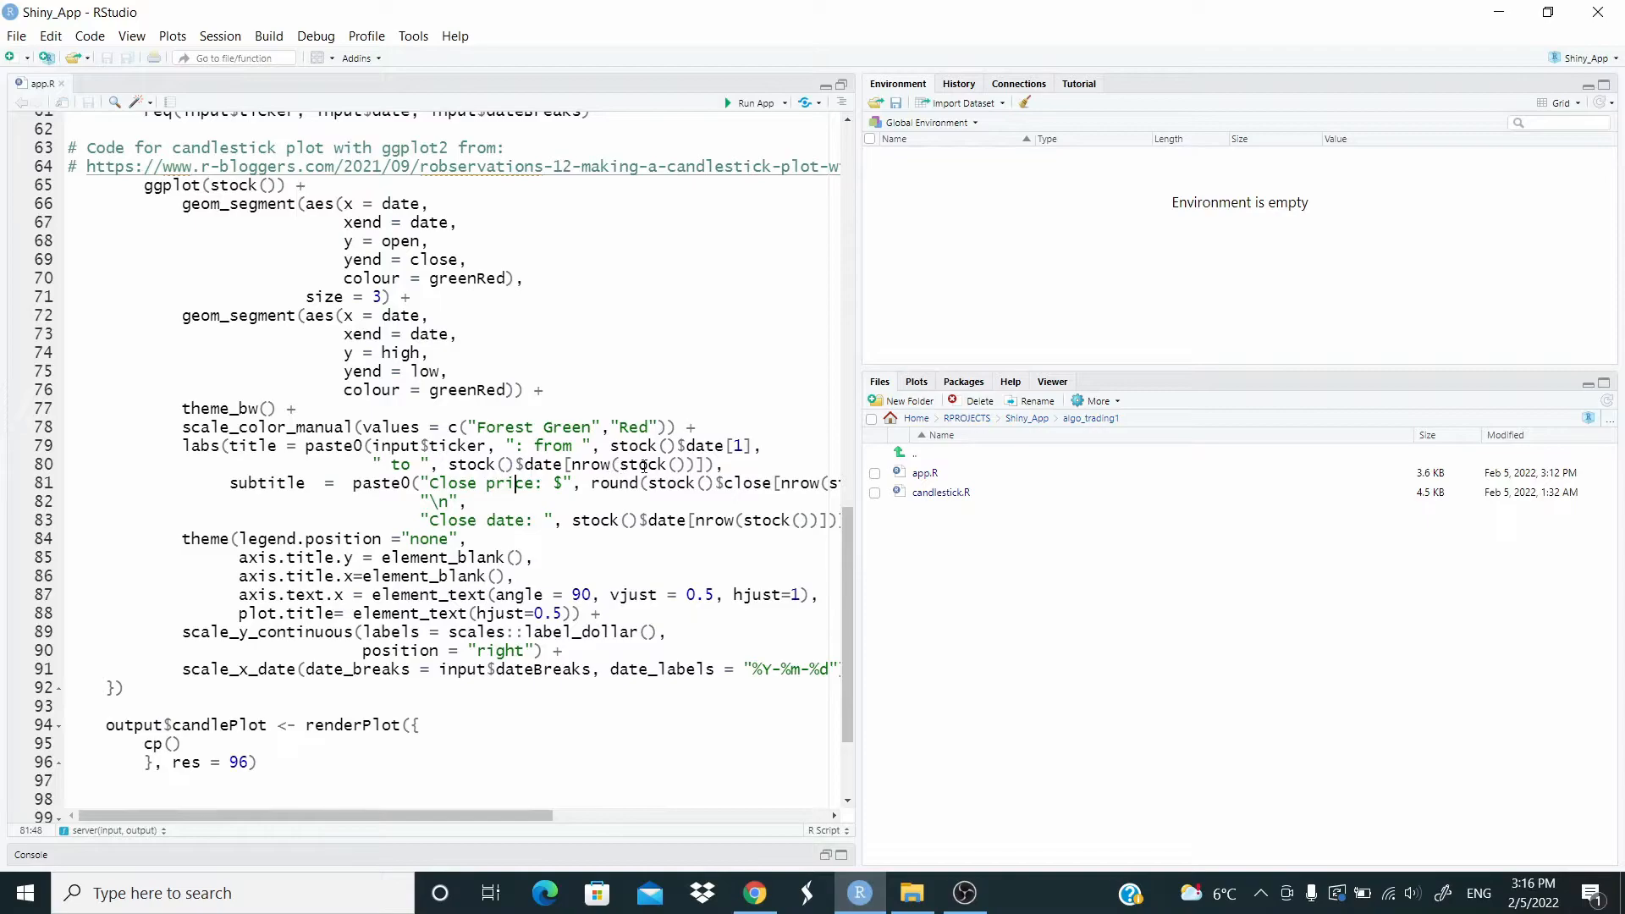
mouse_move(262, 237)
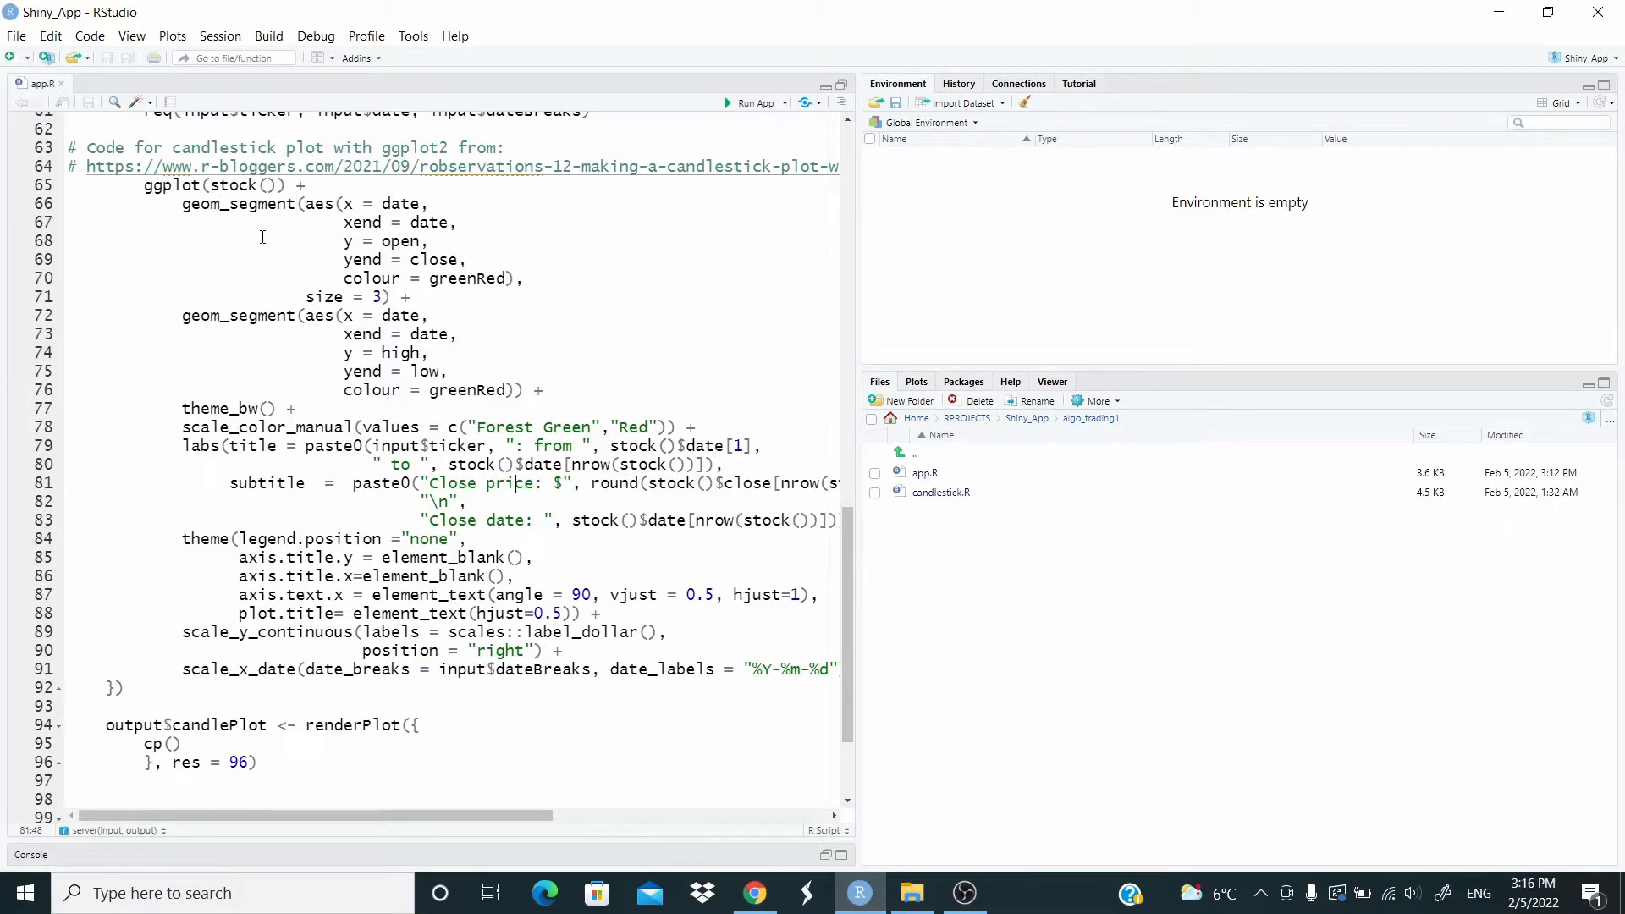
left_click(274, 187)
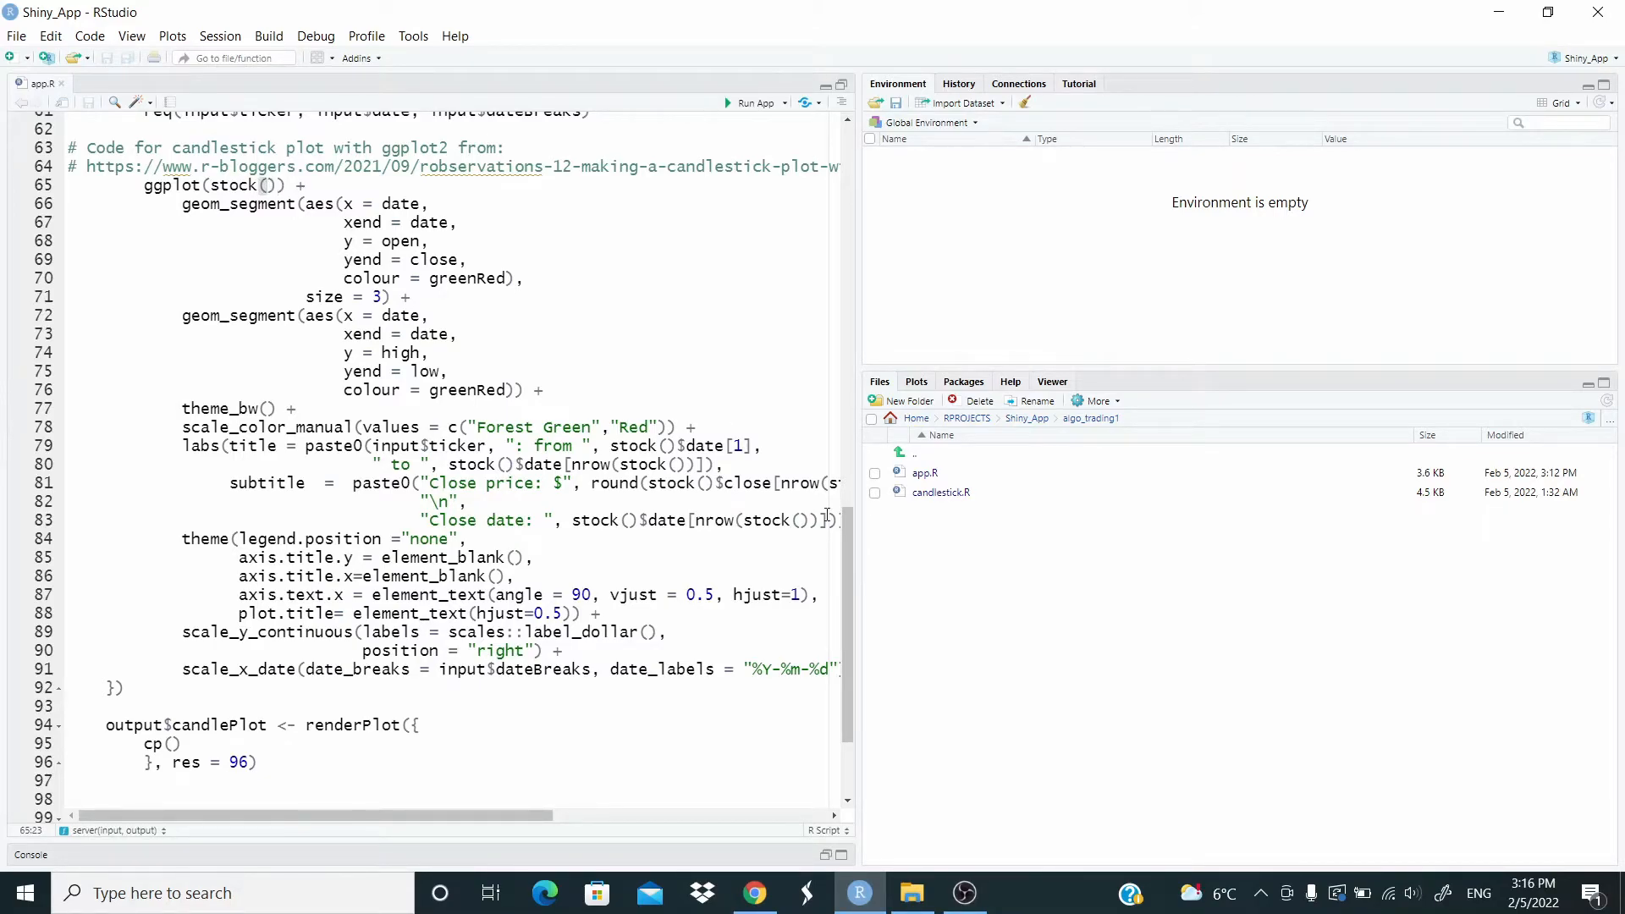
scroll("up", 3)
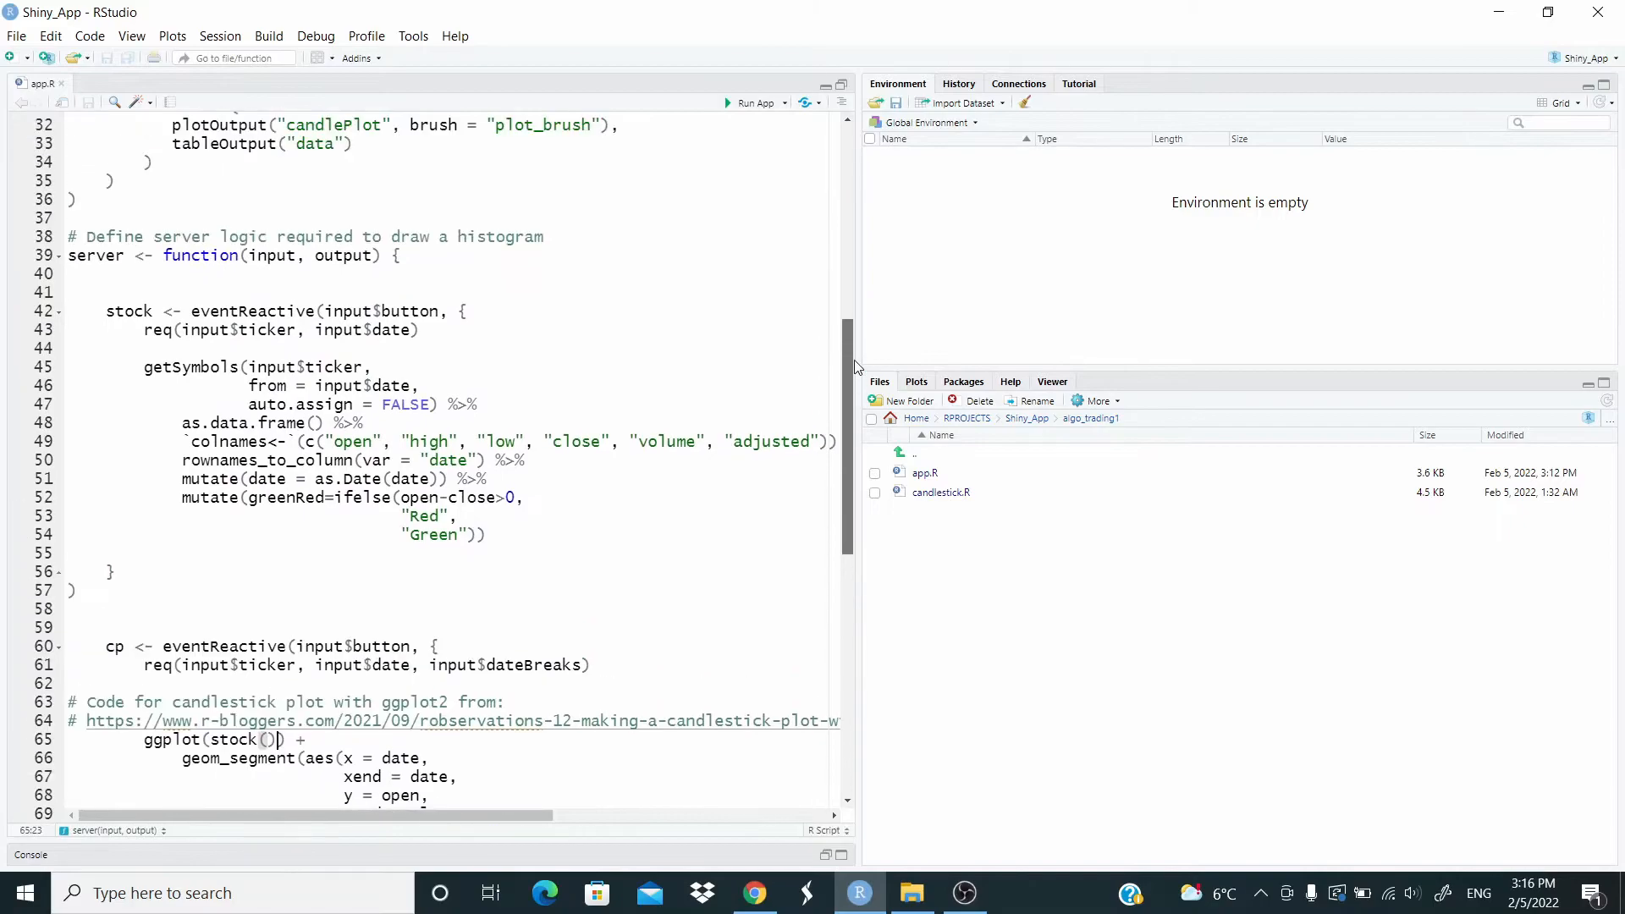
mouse_move(771, 344)
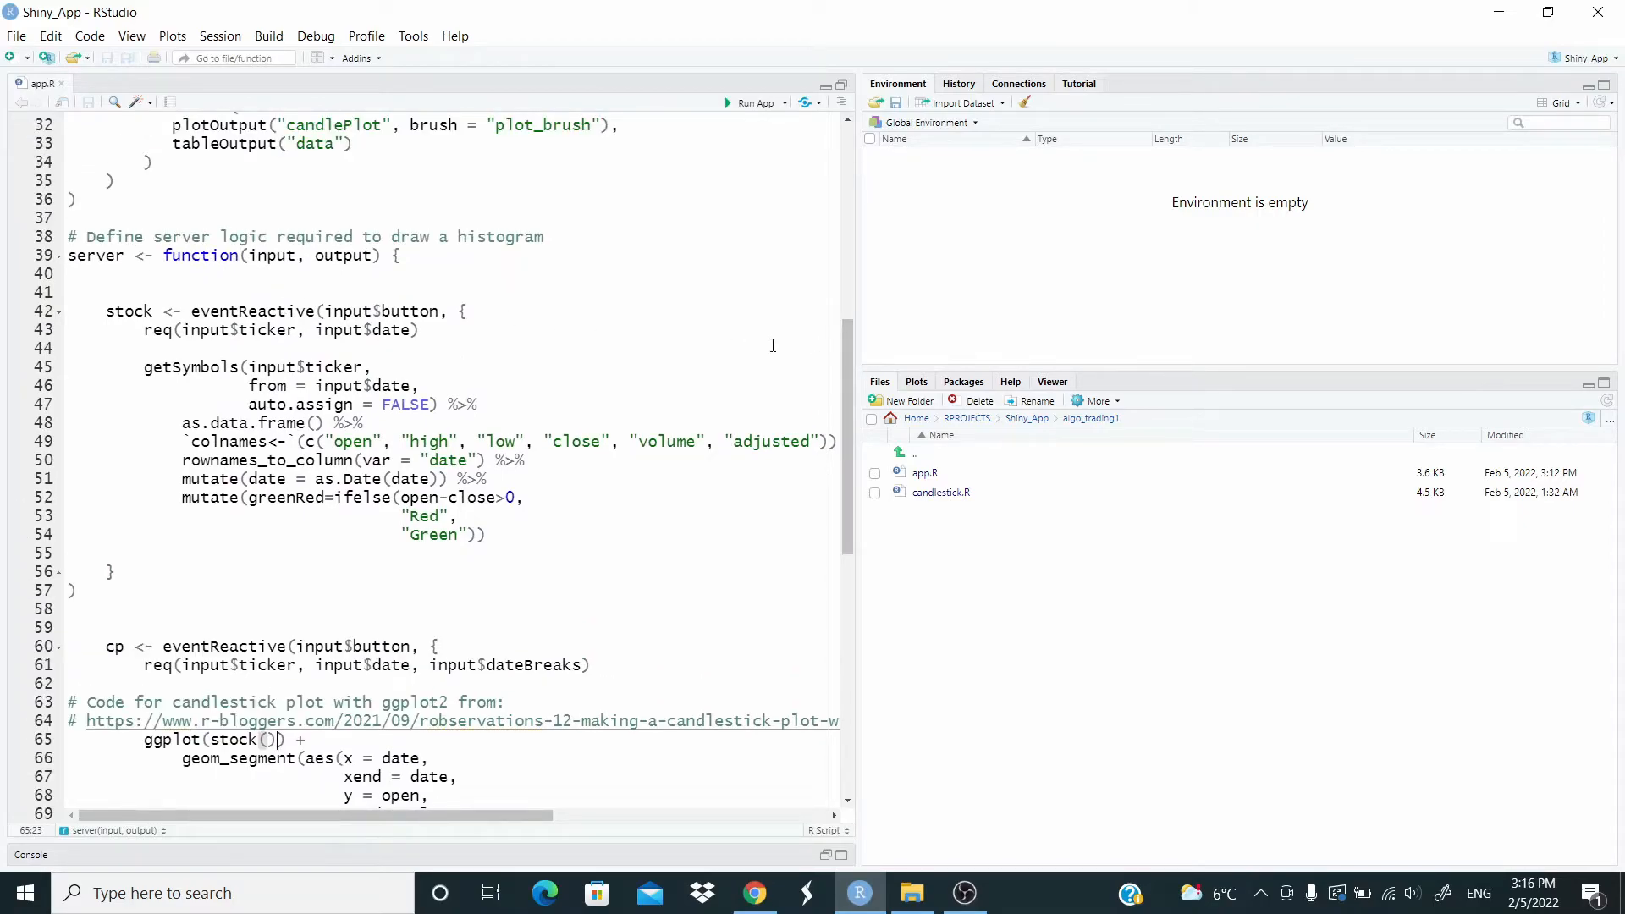
scroll("down", 3)
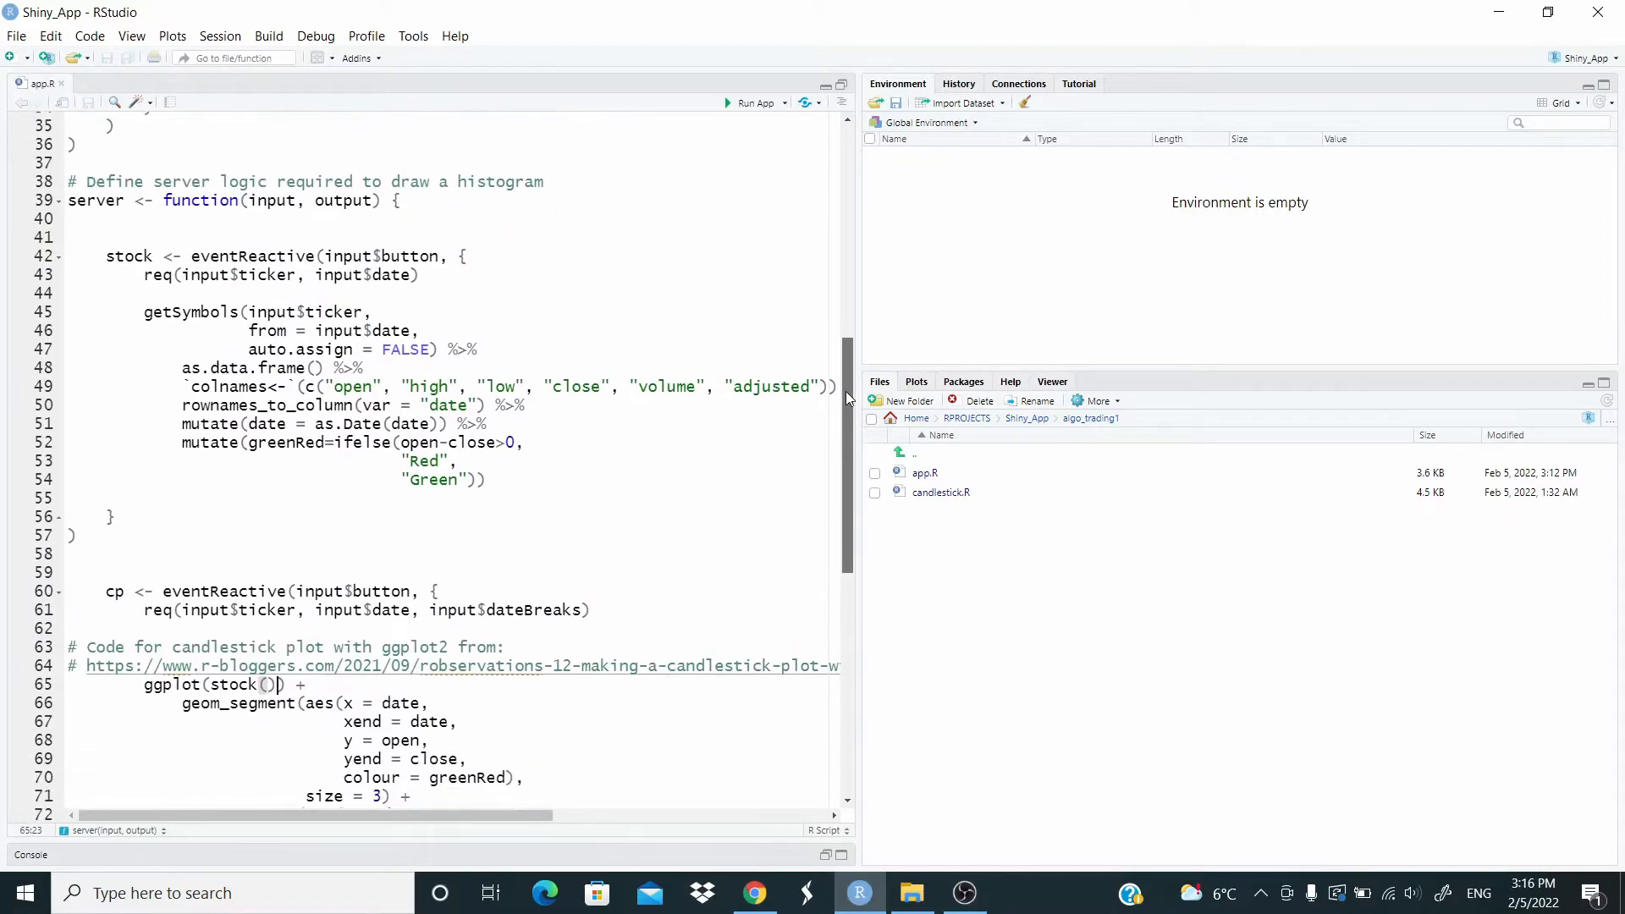
scroll("down", 3)
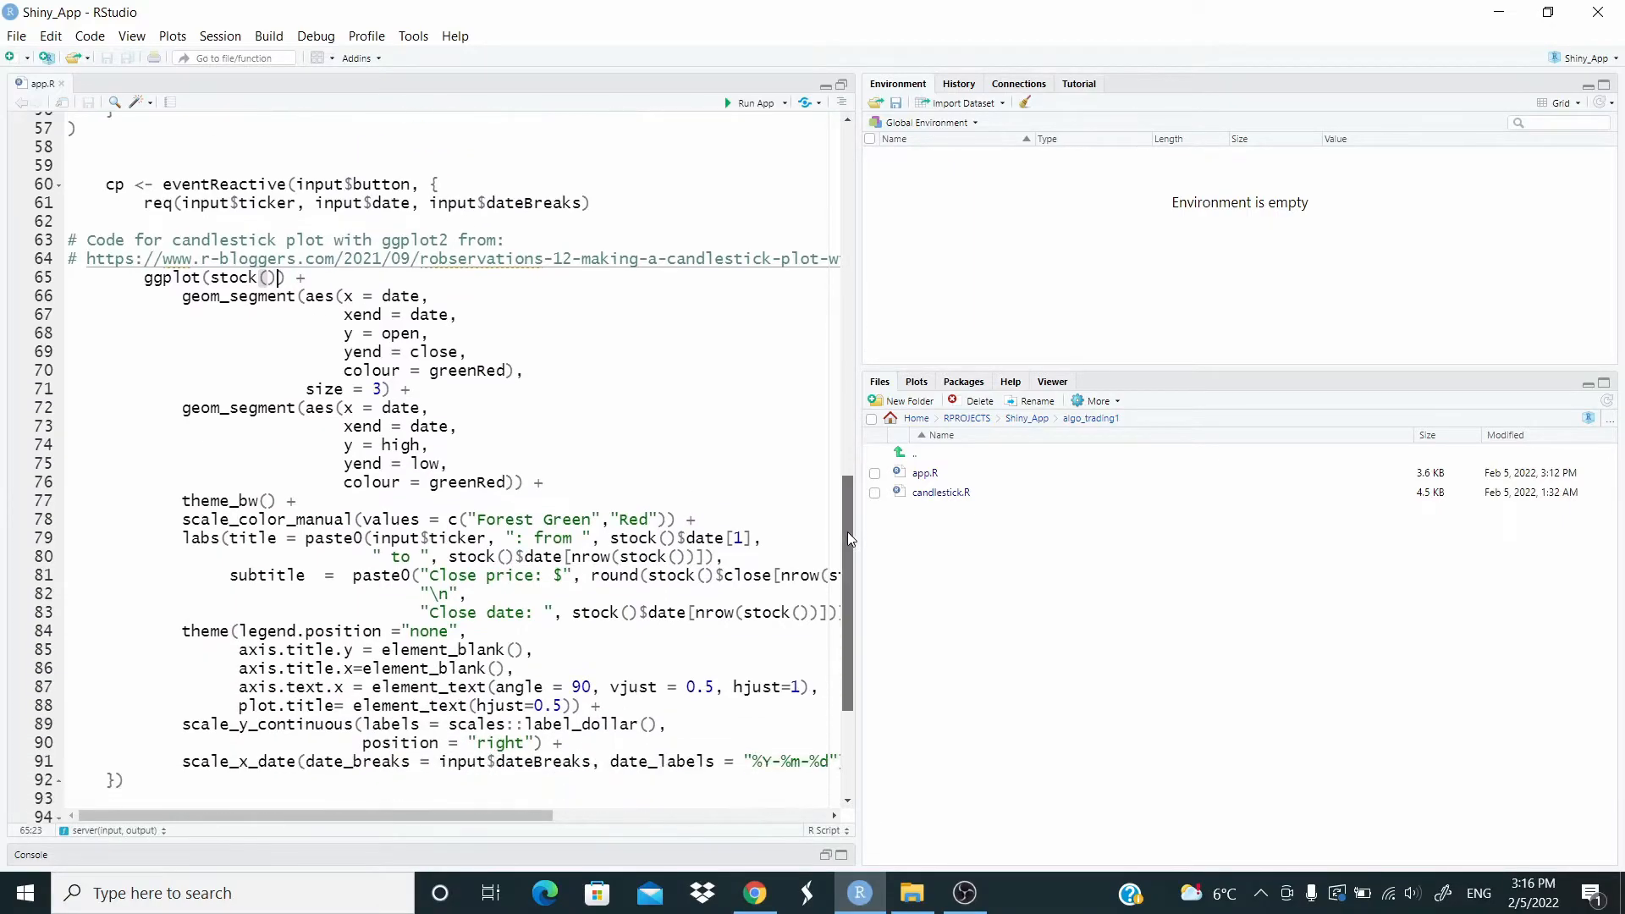
scroll("down", 3)
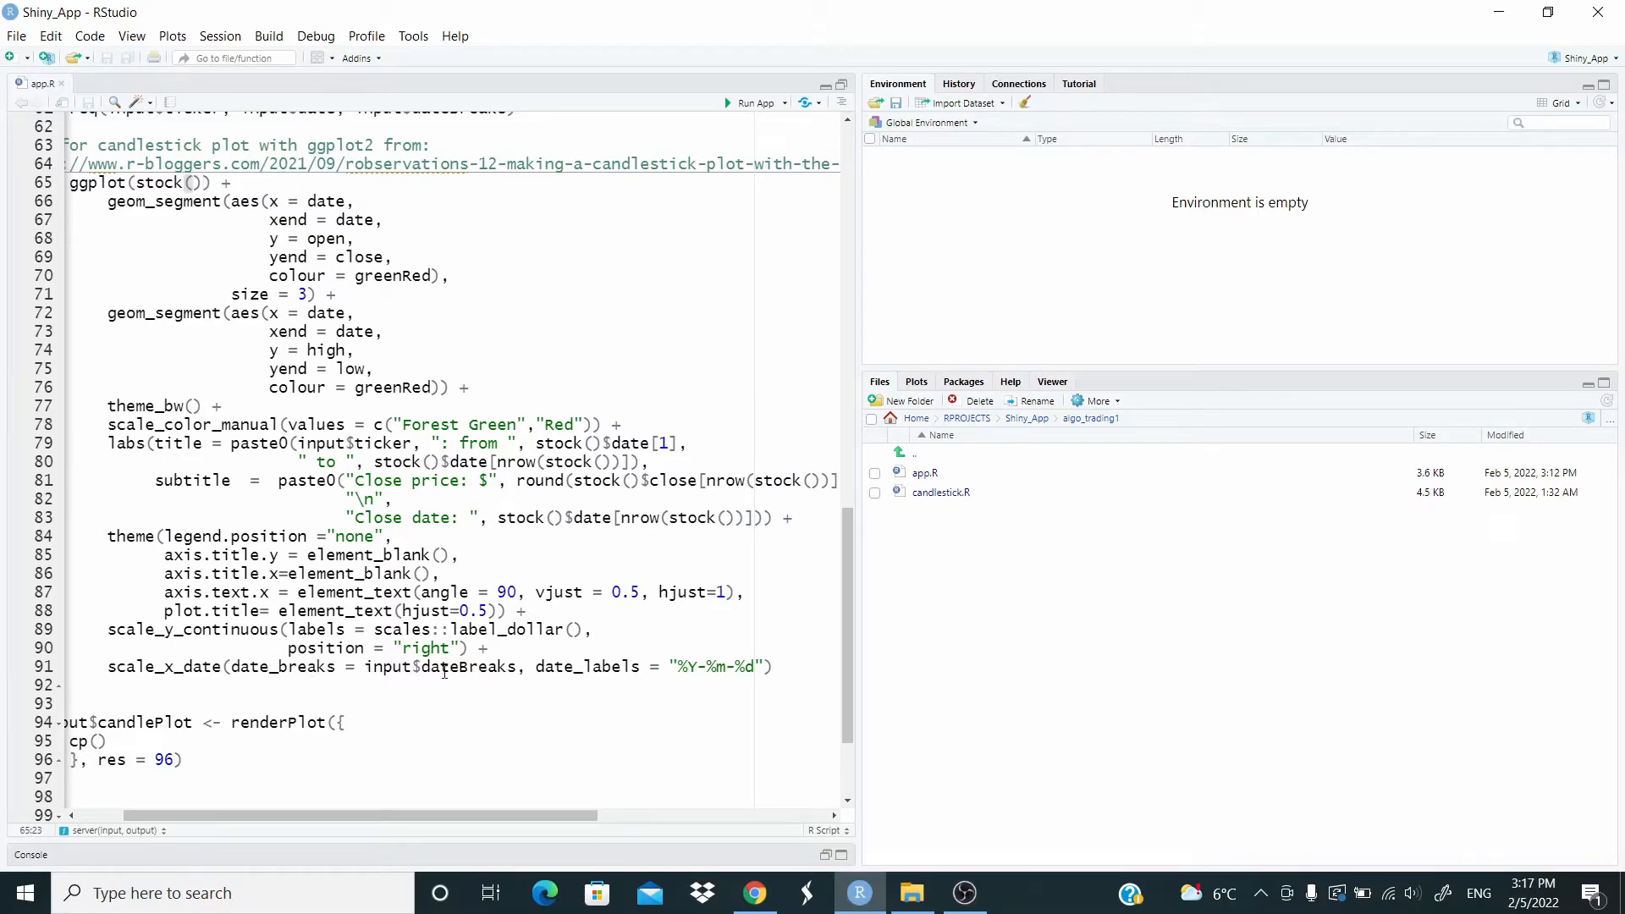
mouse_move(181, 661)
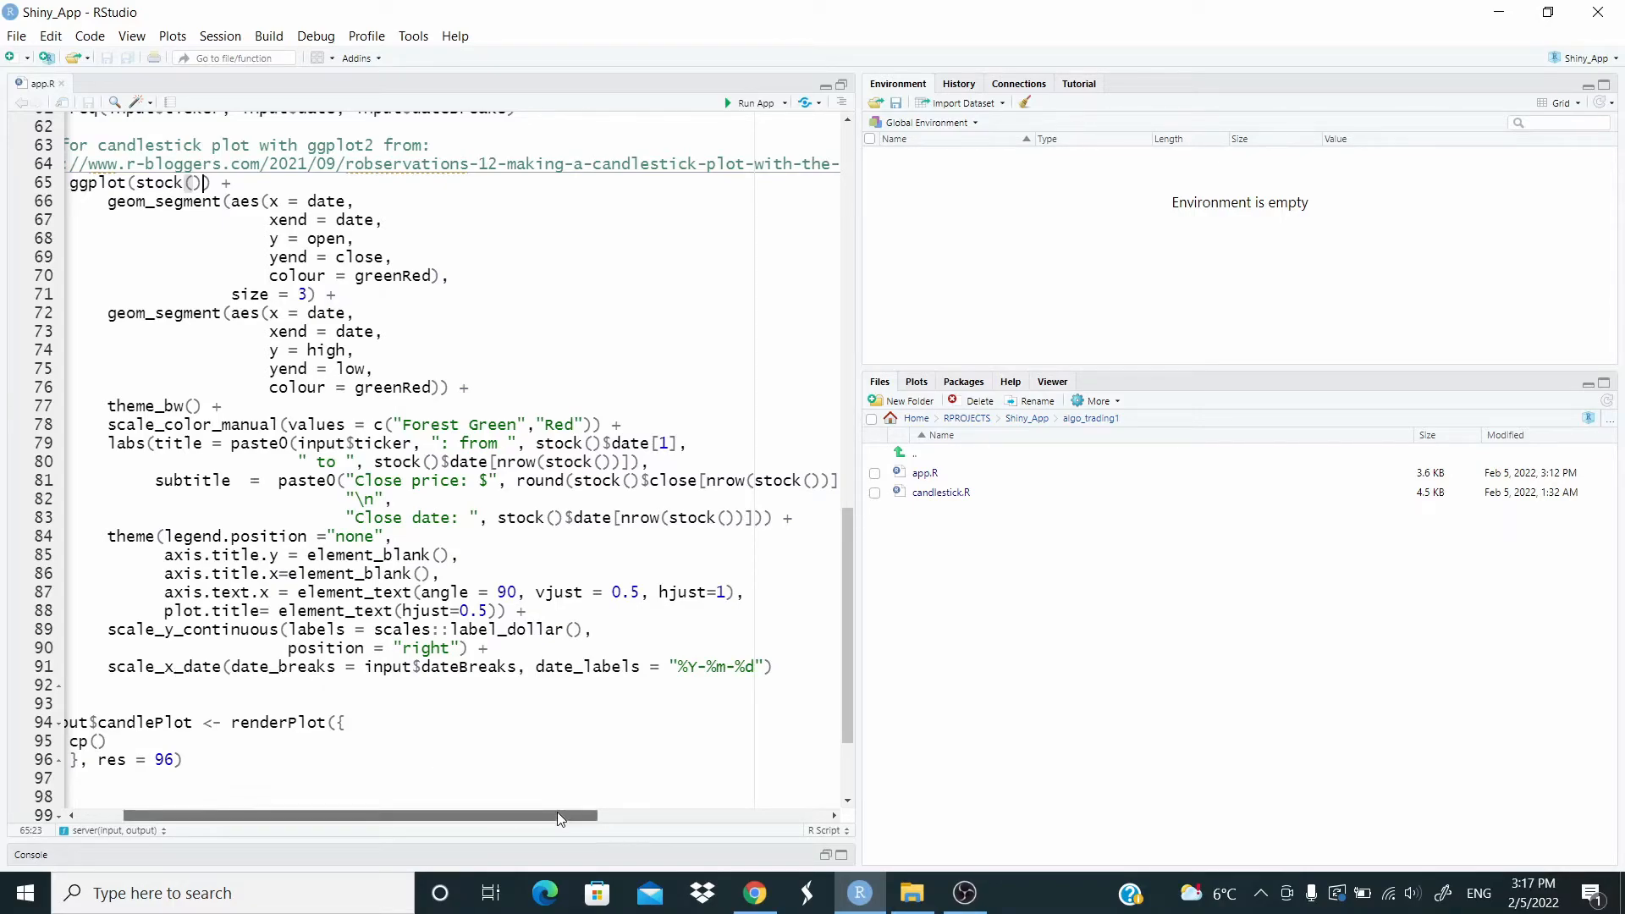
scroll("left", 3)
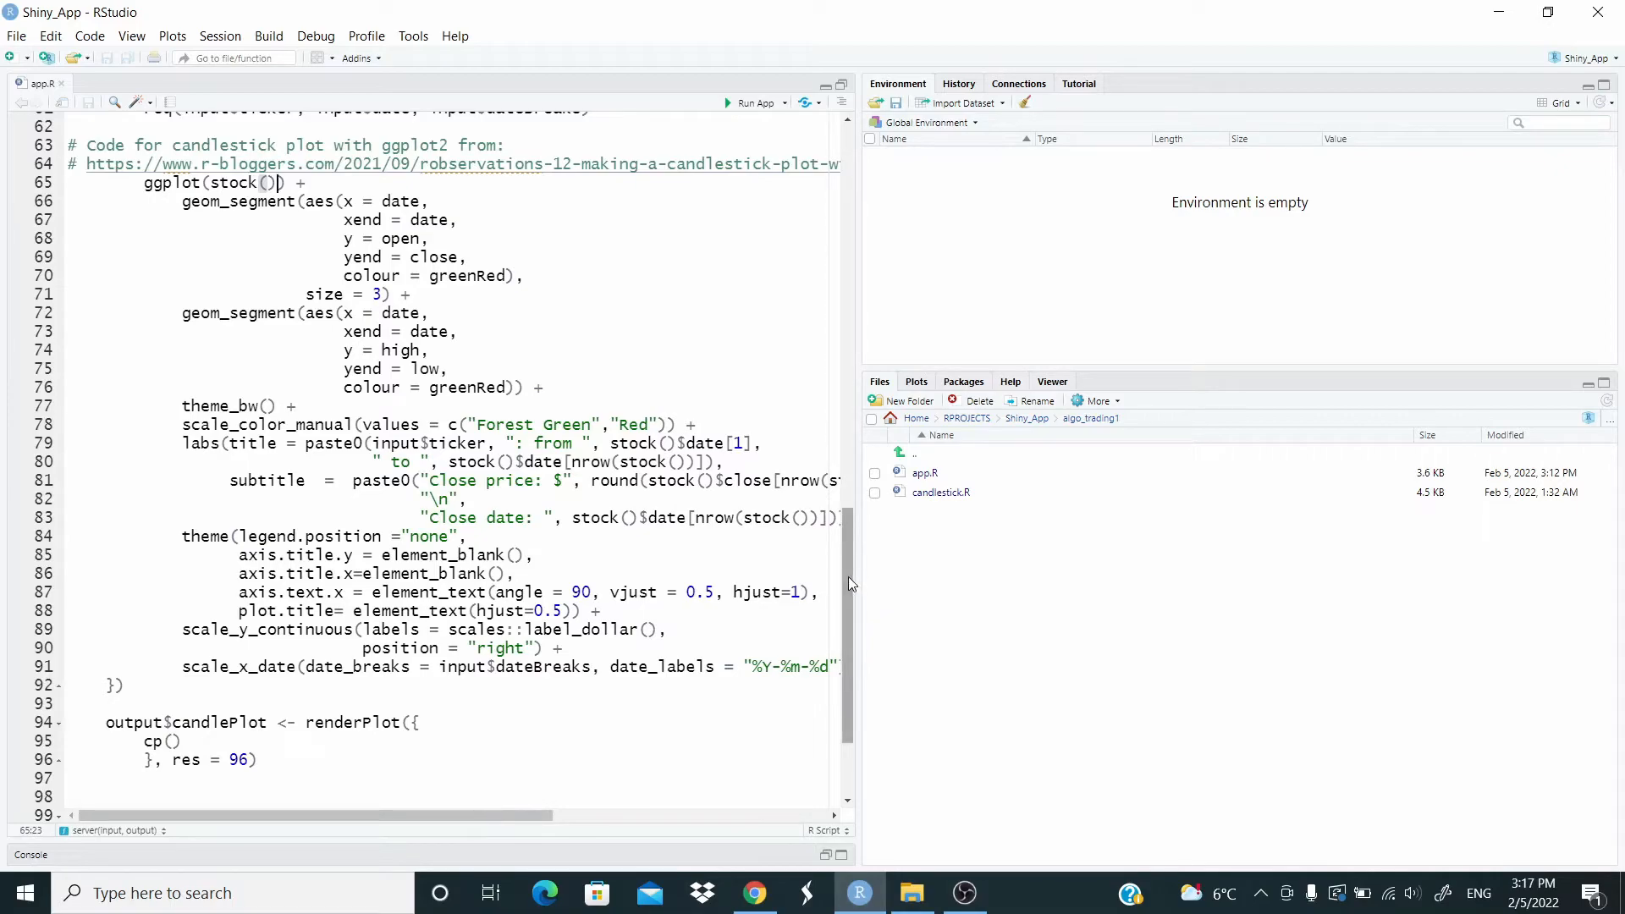
scroll("down", 3)
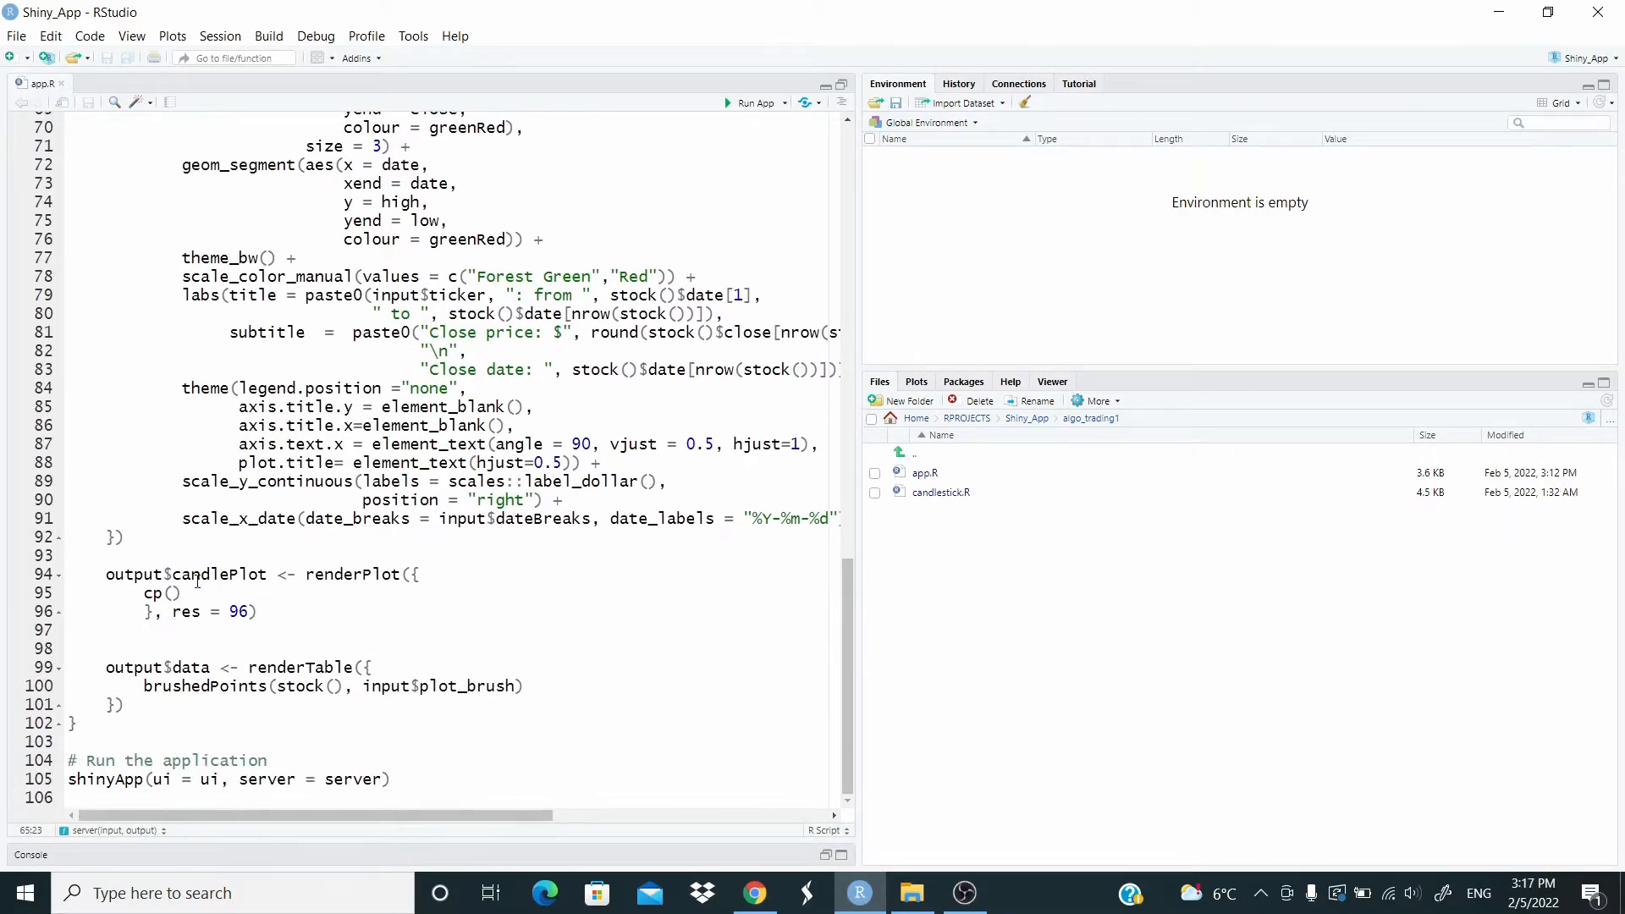
mouse_move(210, 574)
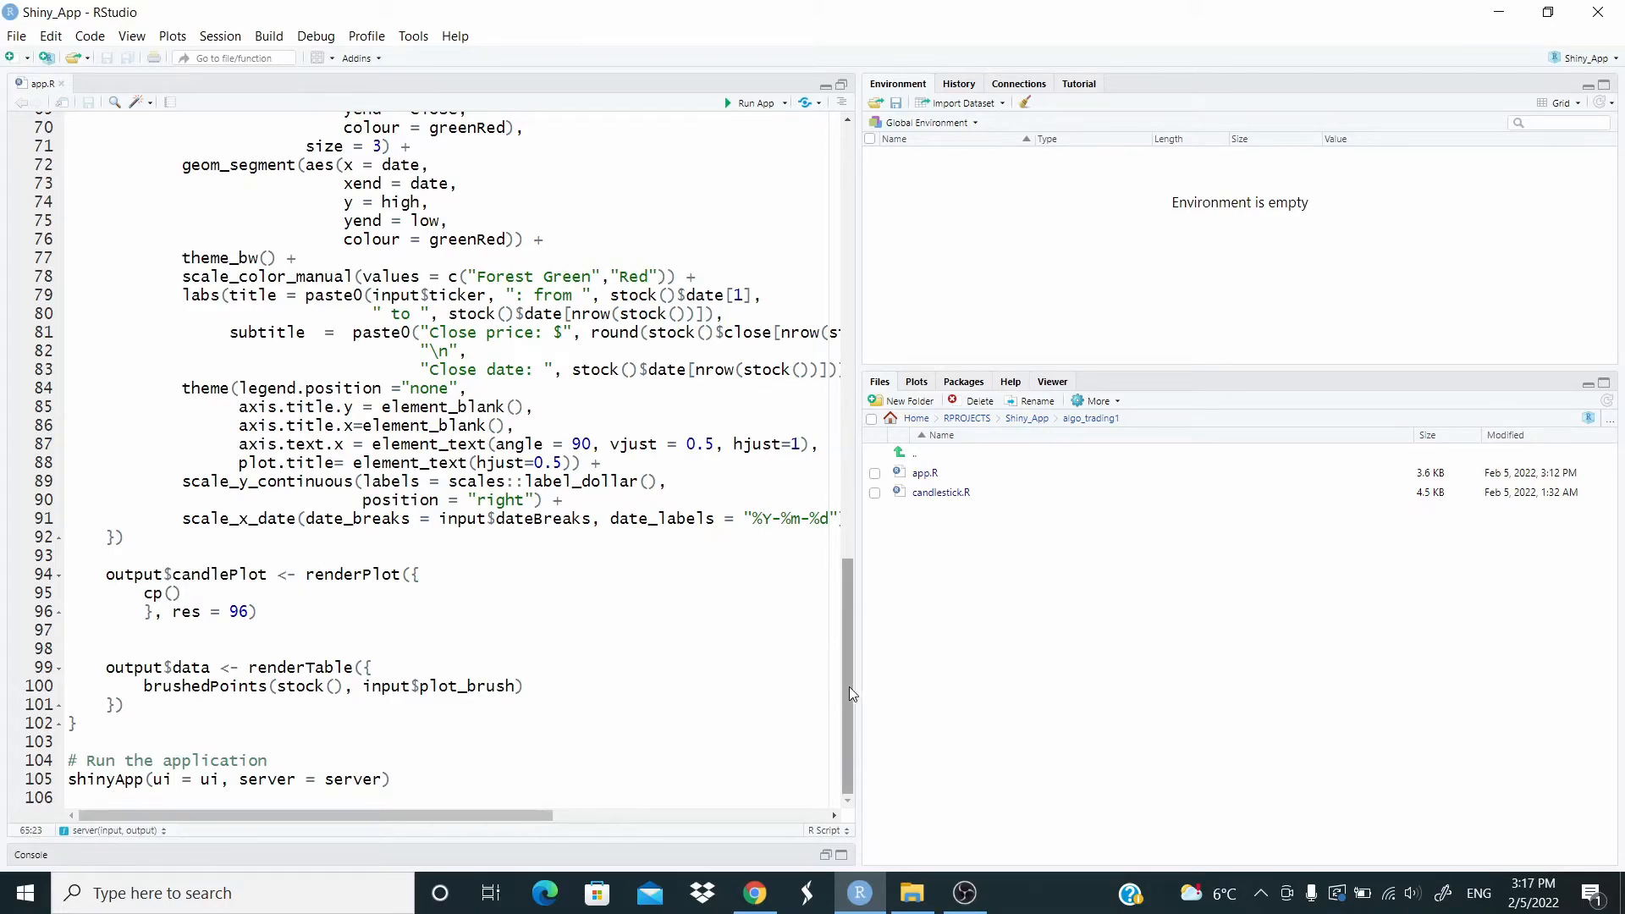
scroll("up", 3)
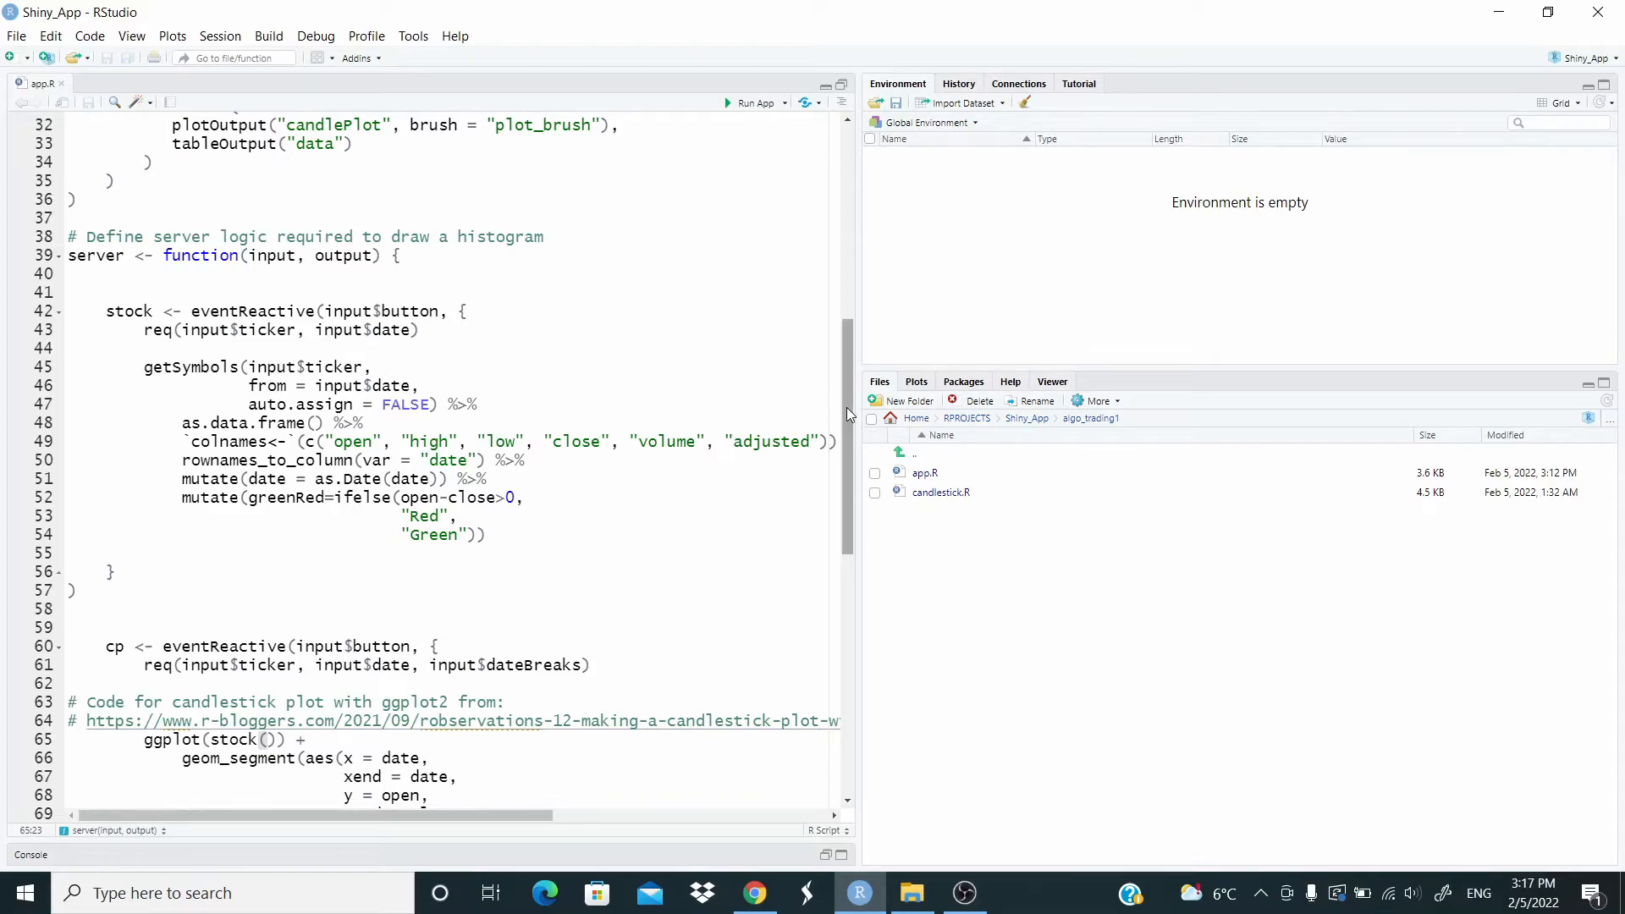
scroll("down", 3)
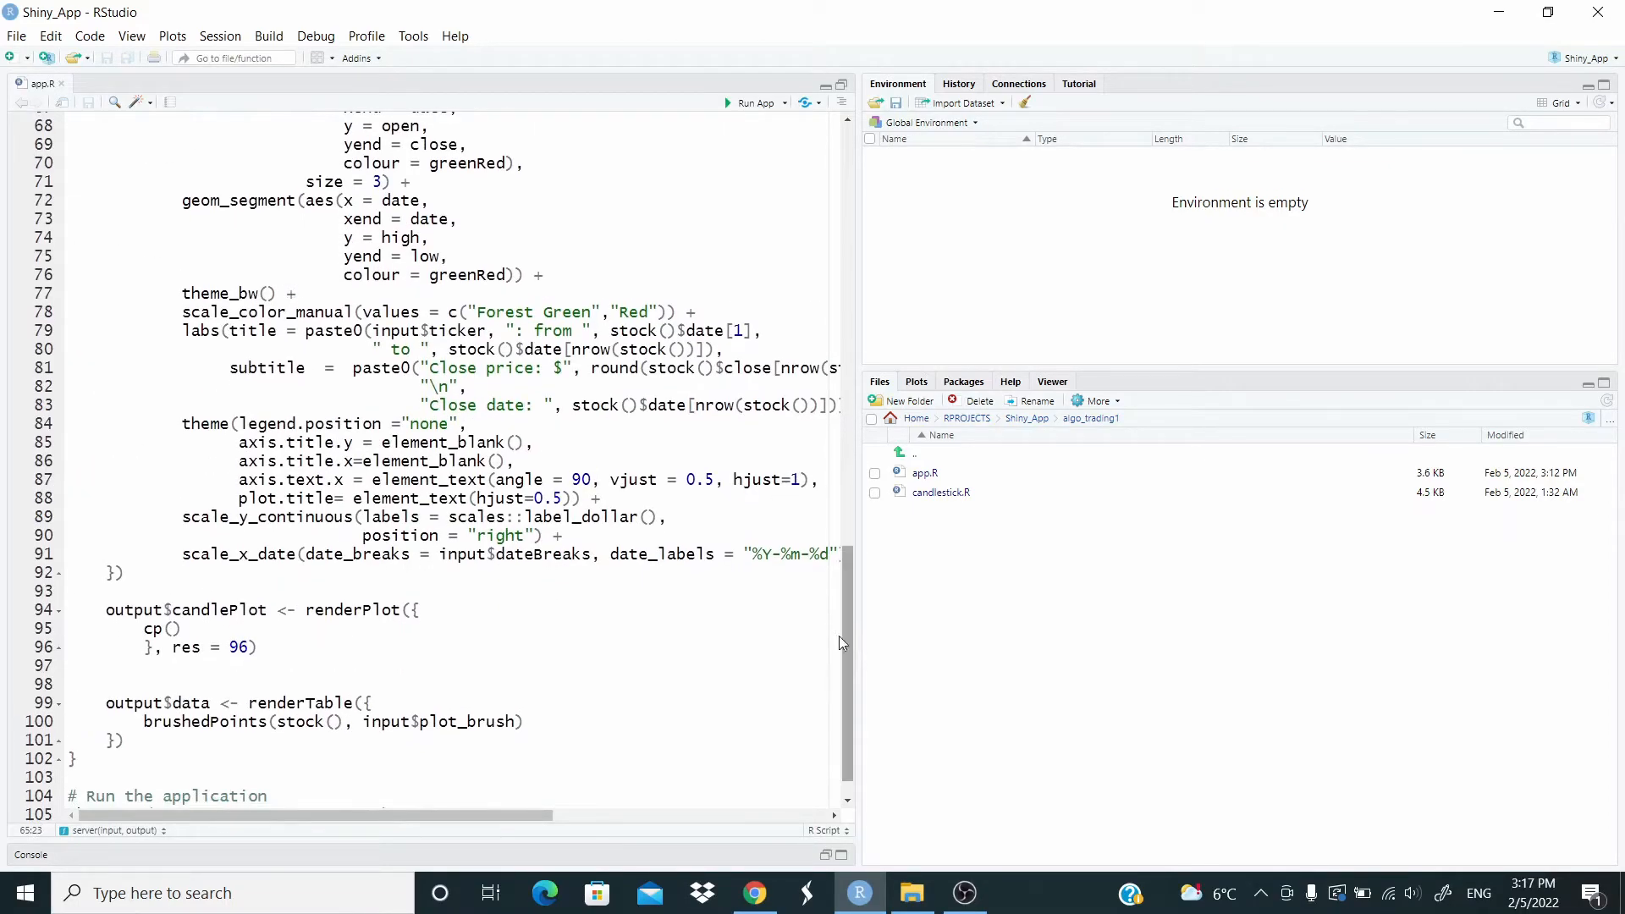
left_click(223, 647)
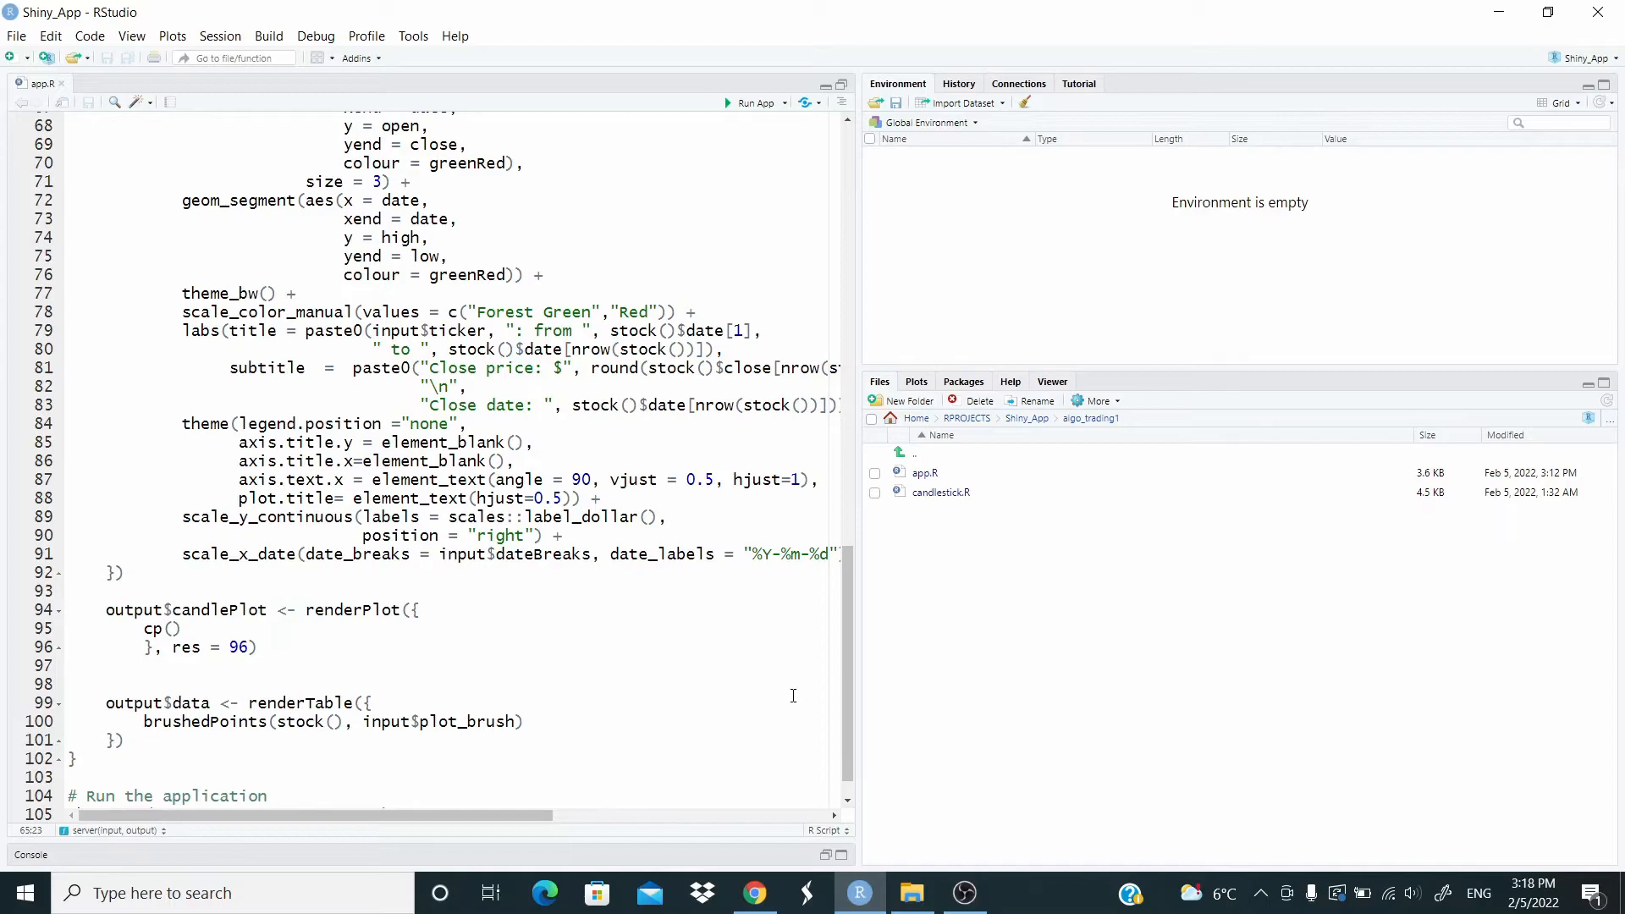
mouse_move(846, 695)
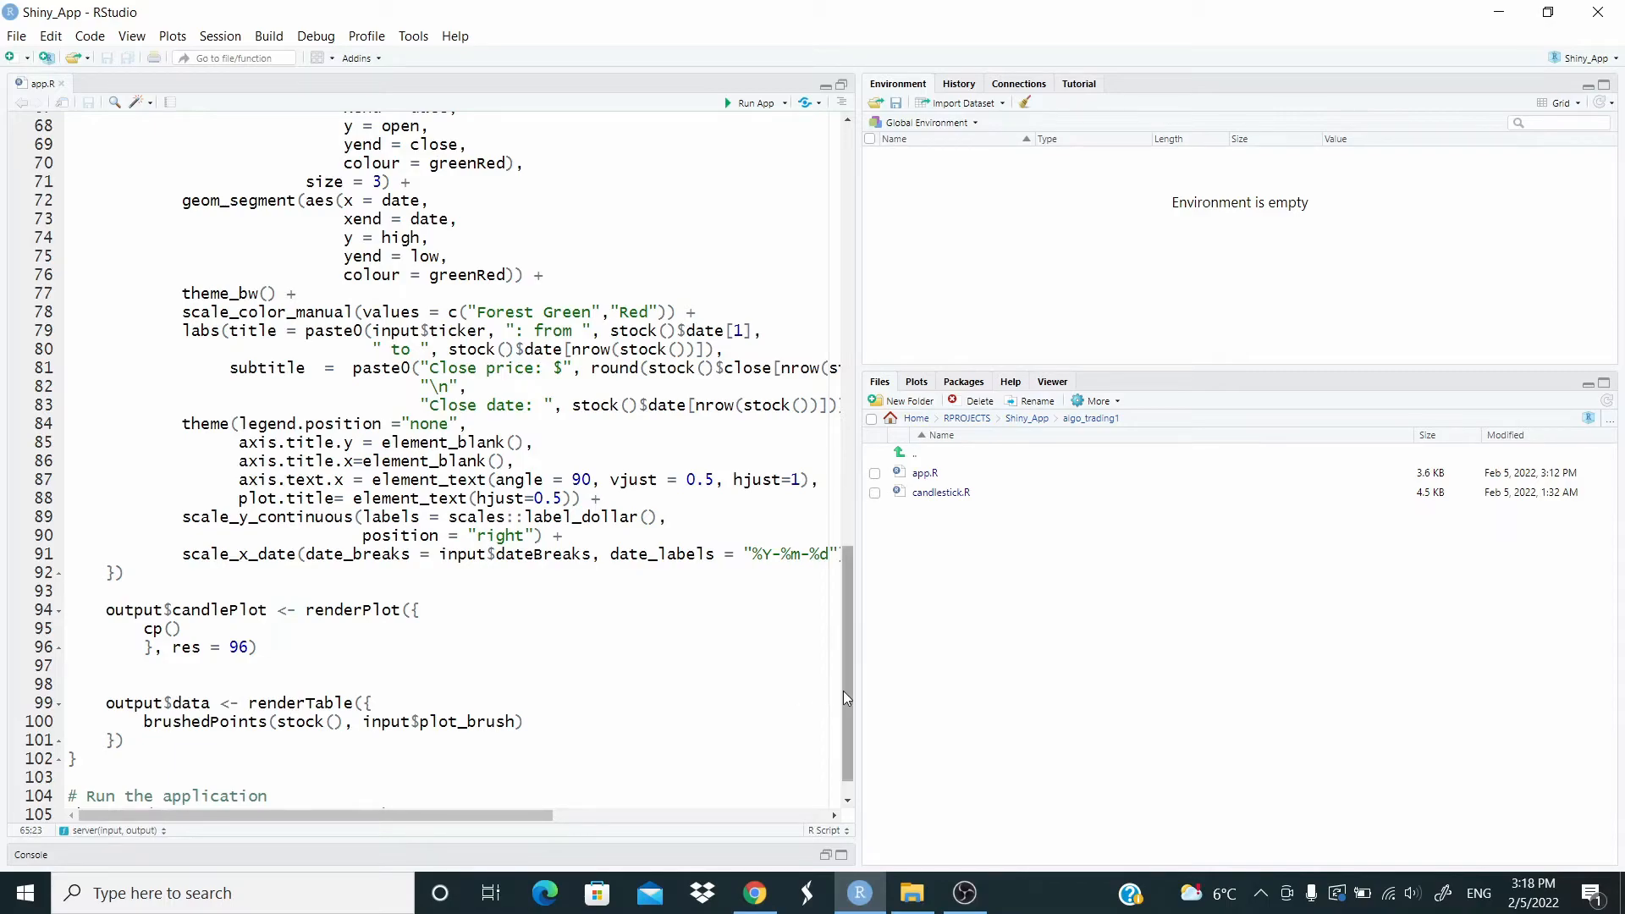
scroll("down", 3)
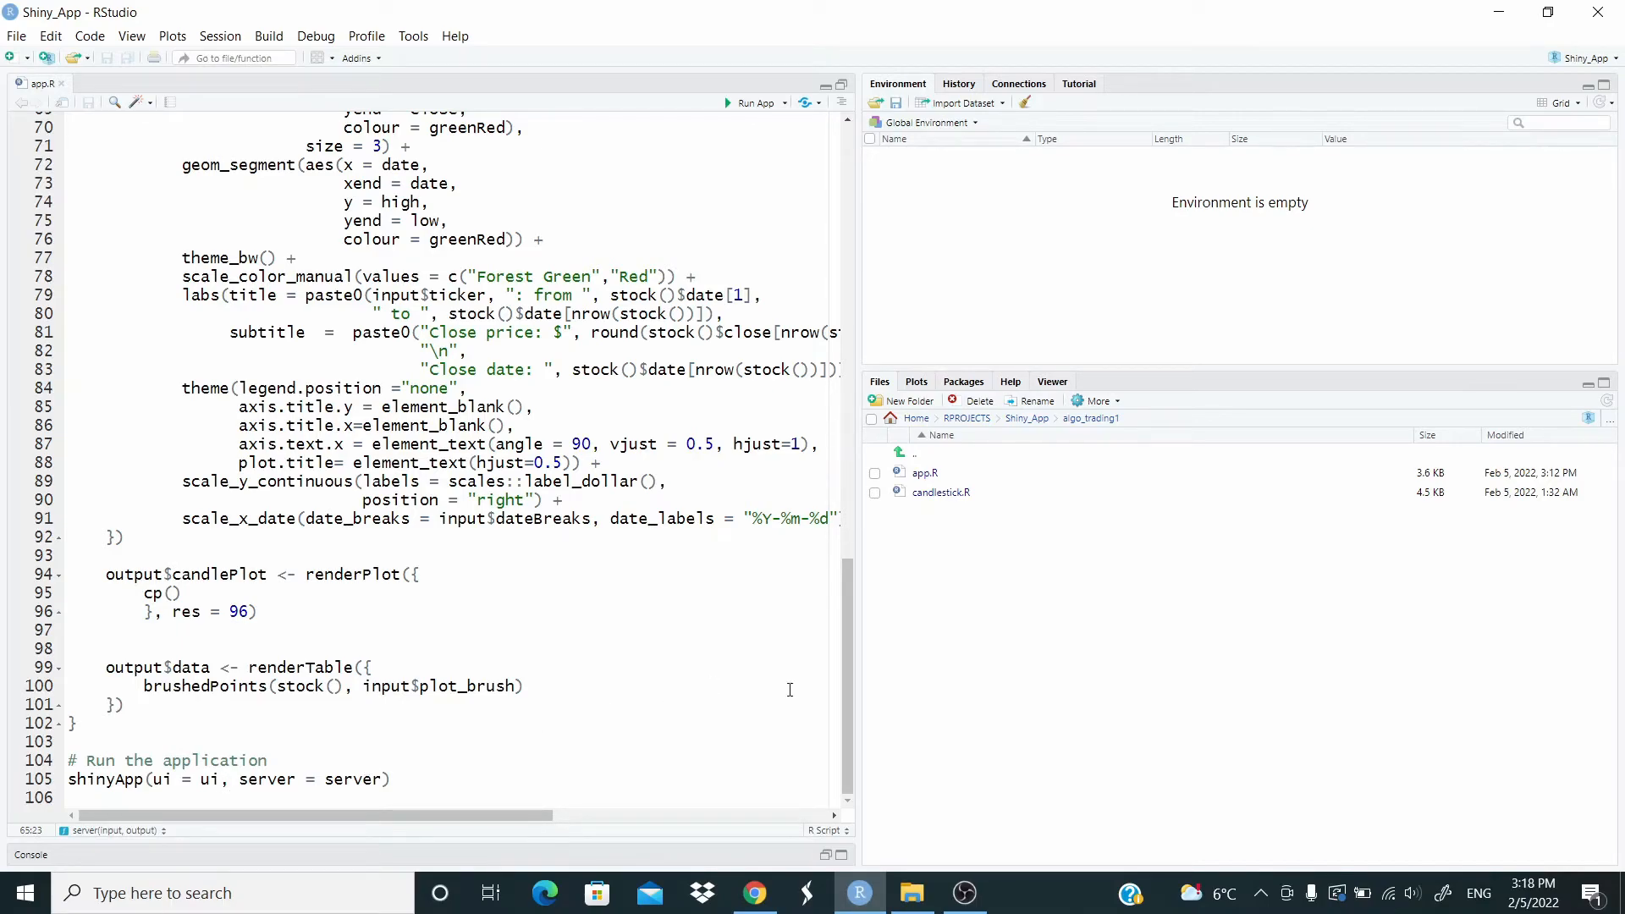
mouse_move(755, 103)
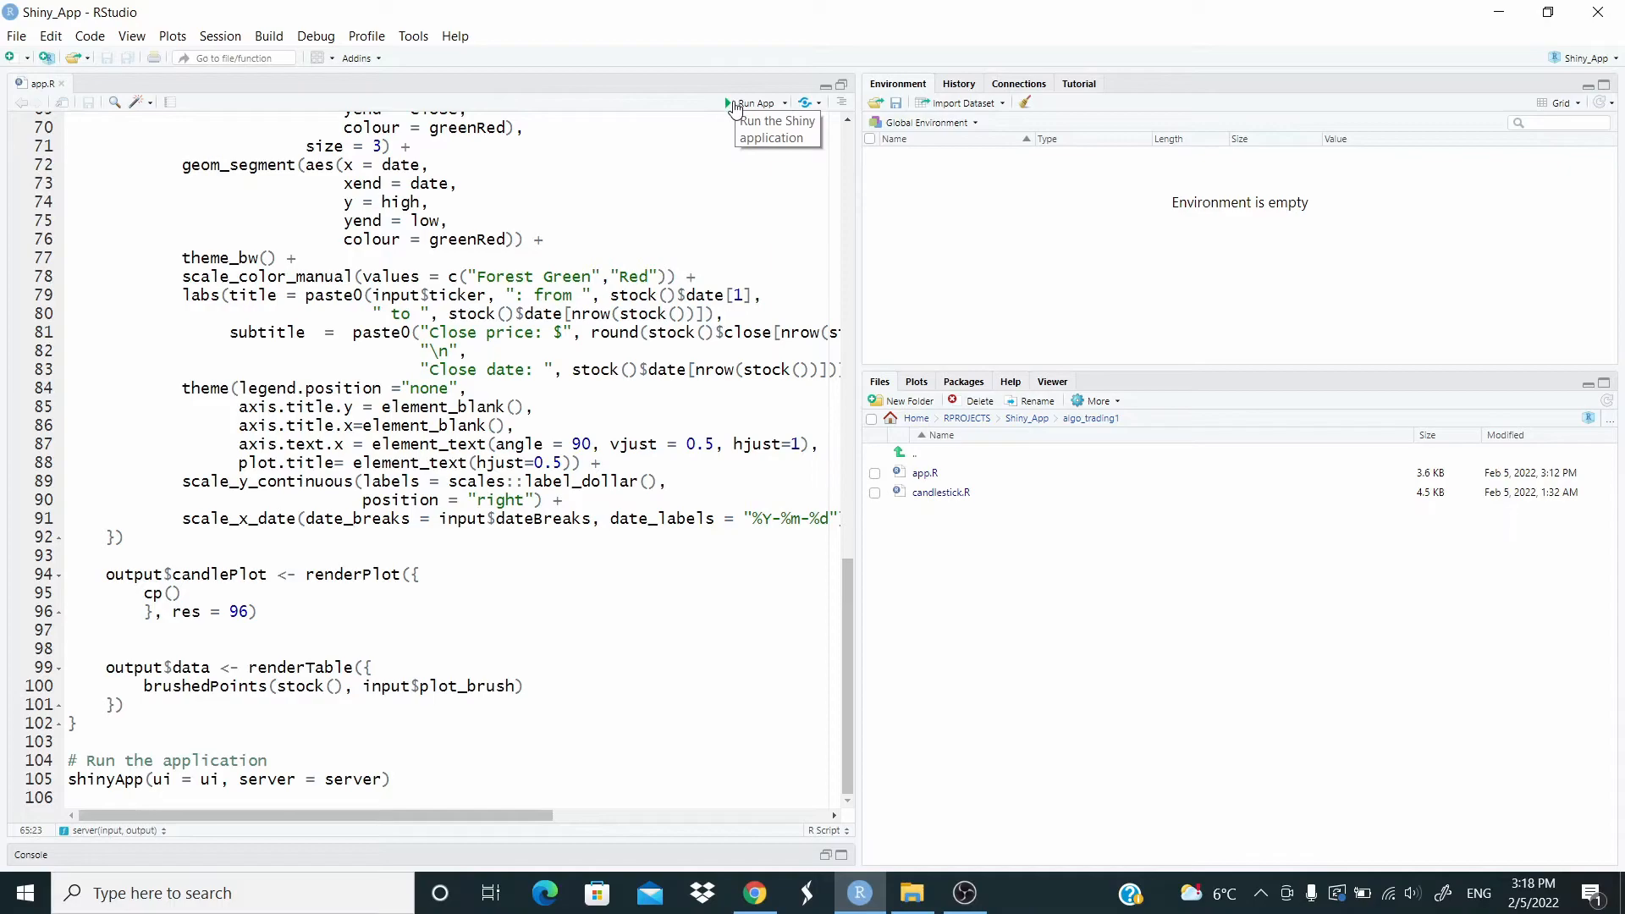
Step: Launch the Stock Analysis app and enter AMZN as the ticker
left_click(758, 102)
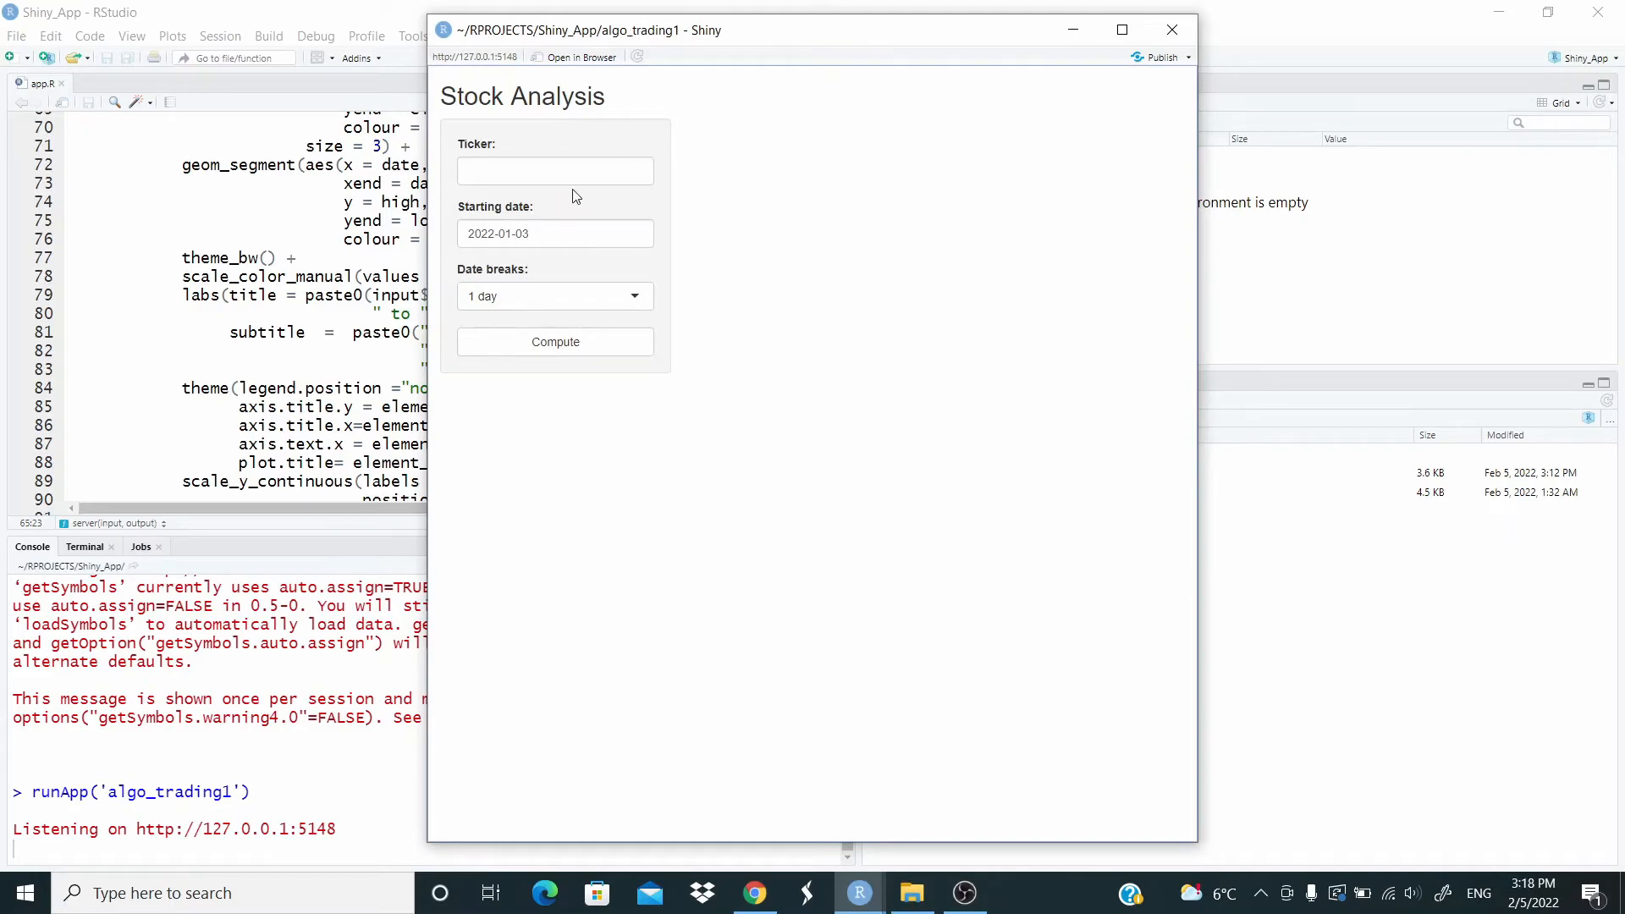
type("A")
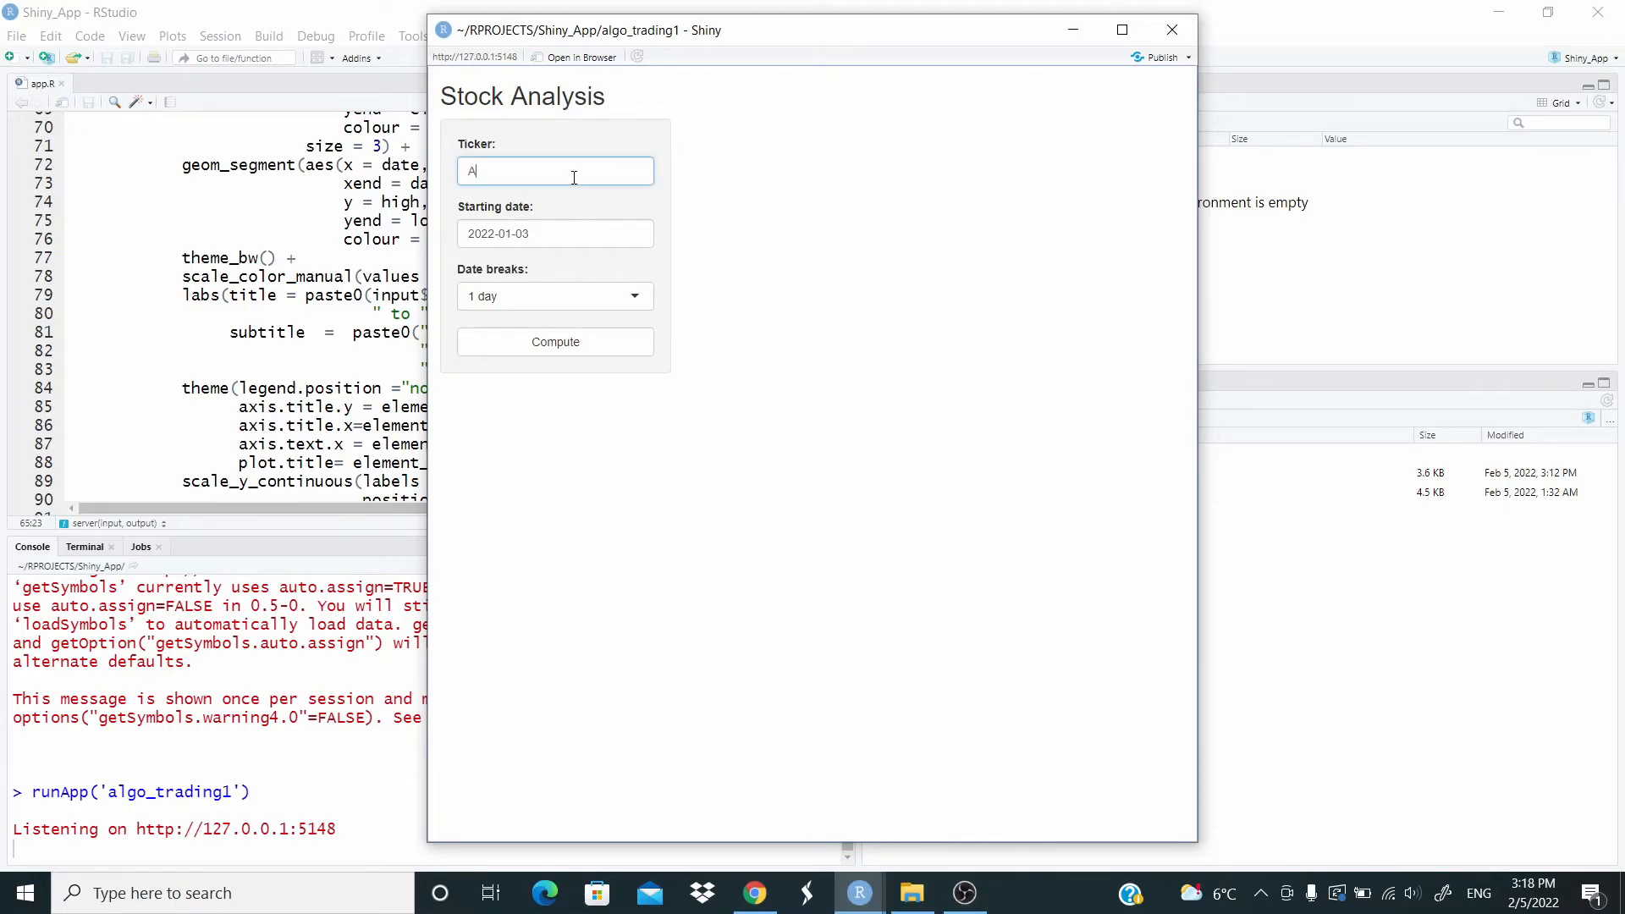
type("MZN")
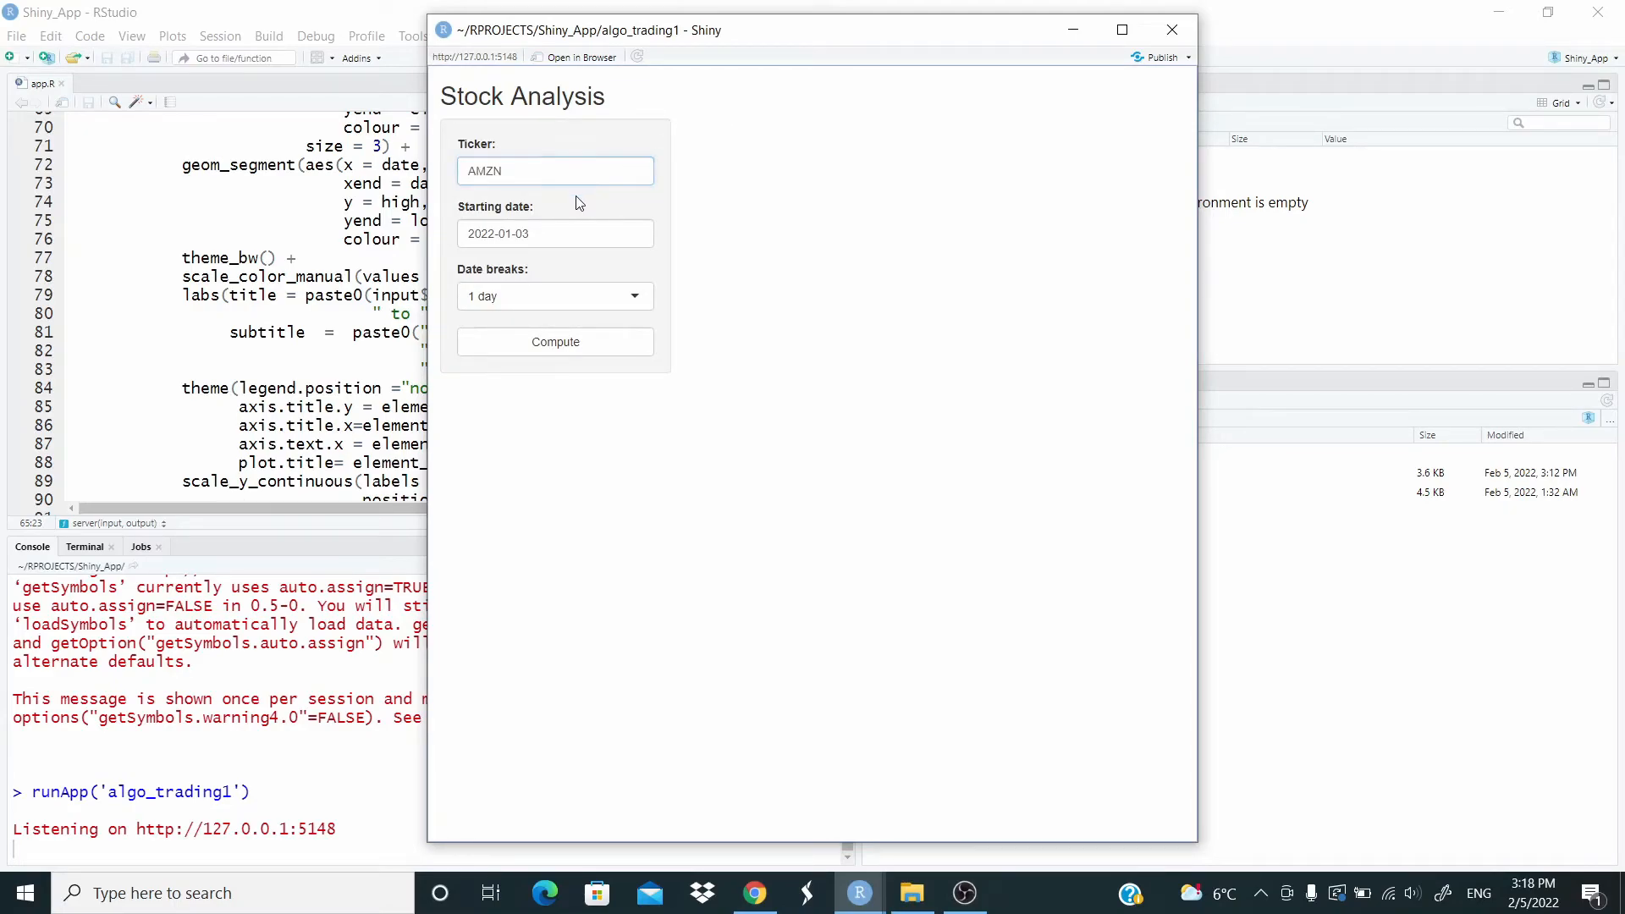
Step: Set the starting date to 2012-01-03 and choose 1-year date breaks
left_click(555, 234)
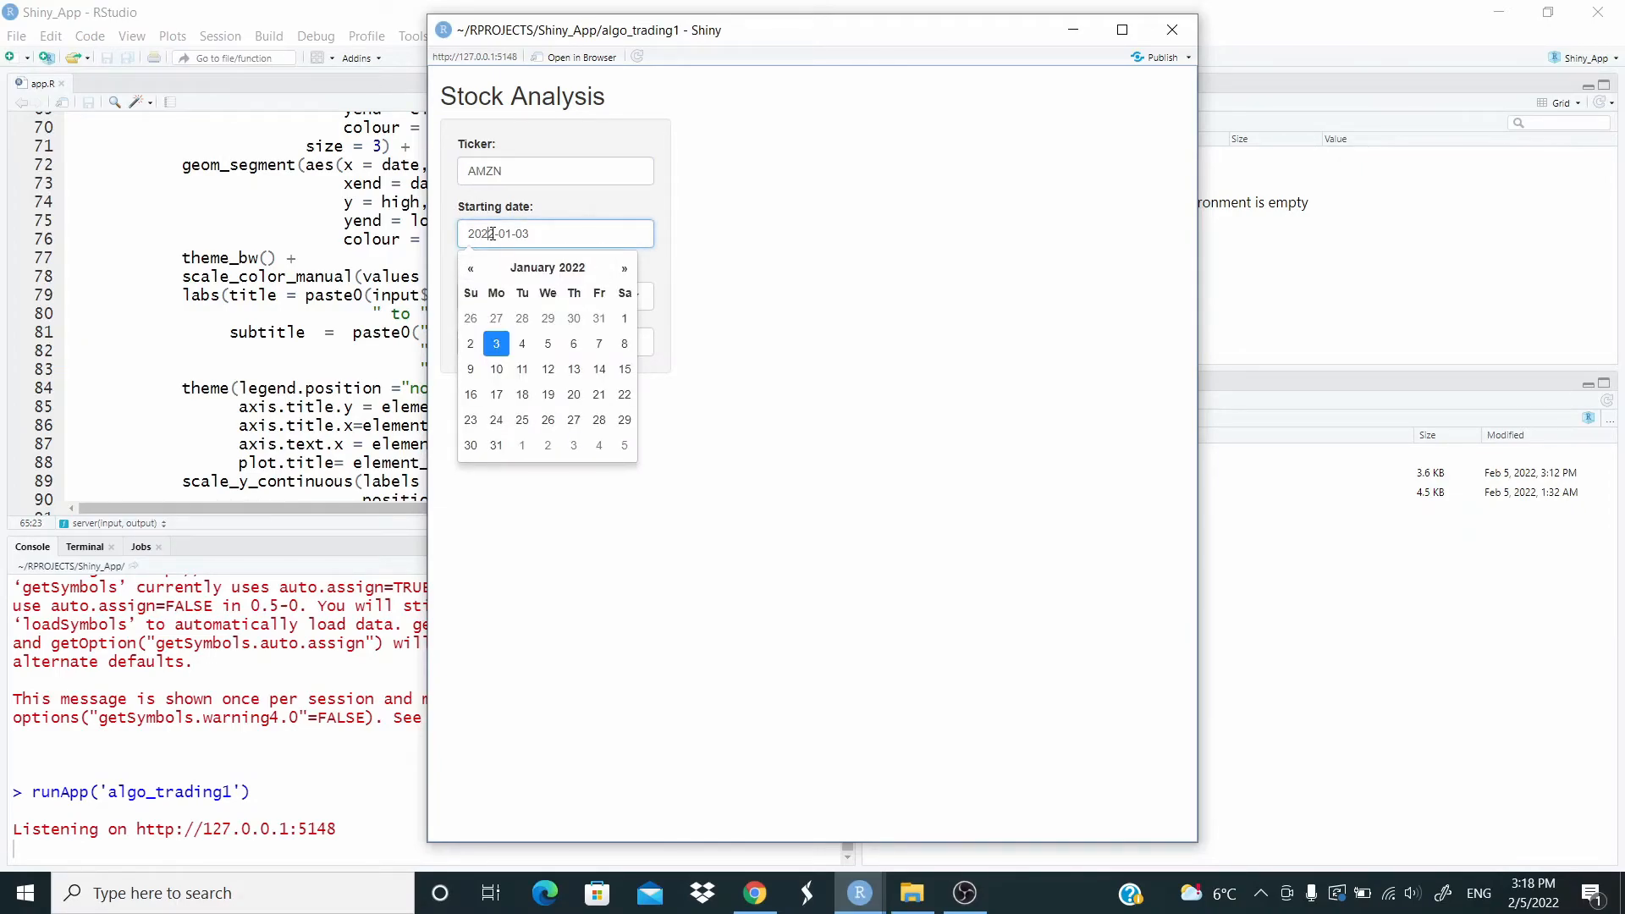
left_click(471, 267)
type("1")
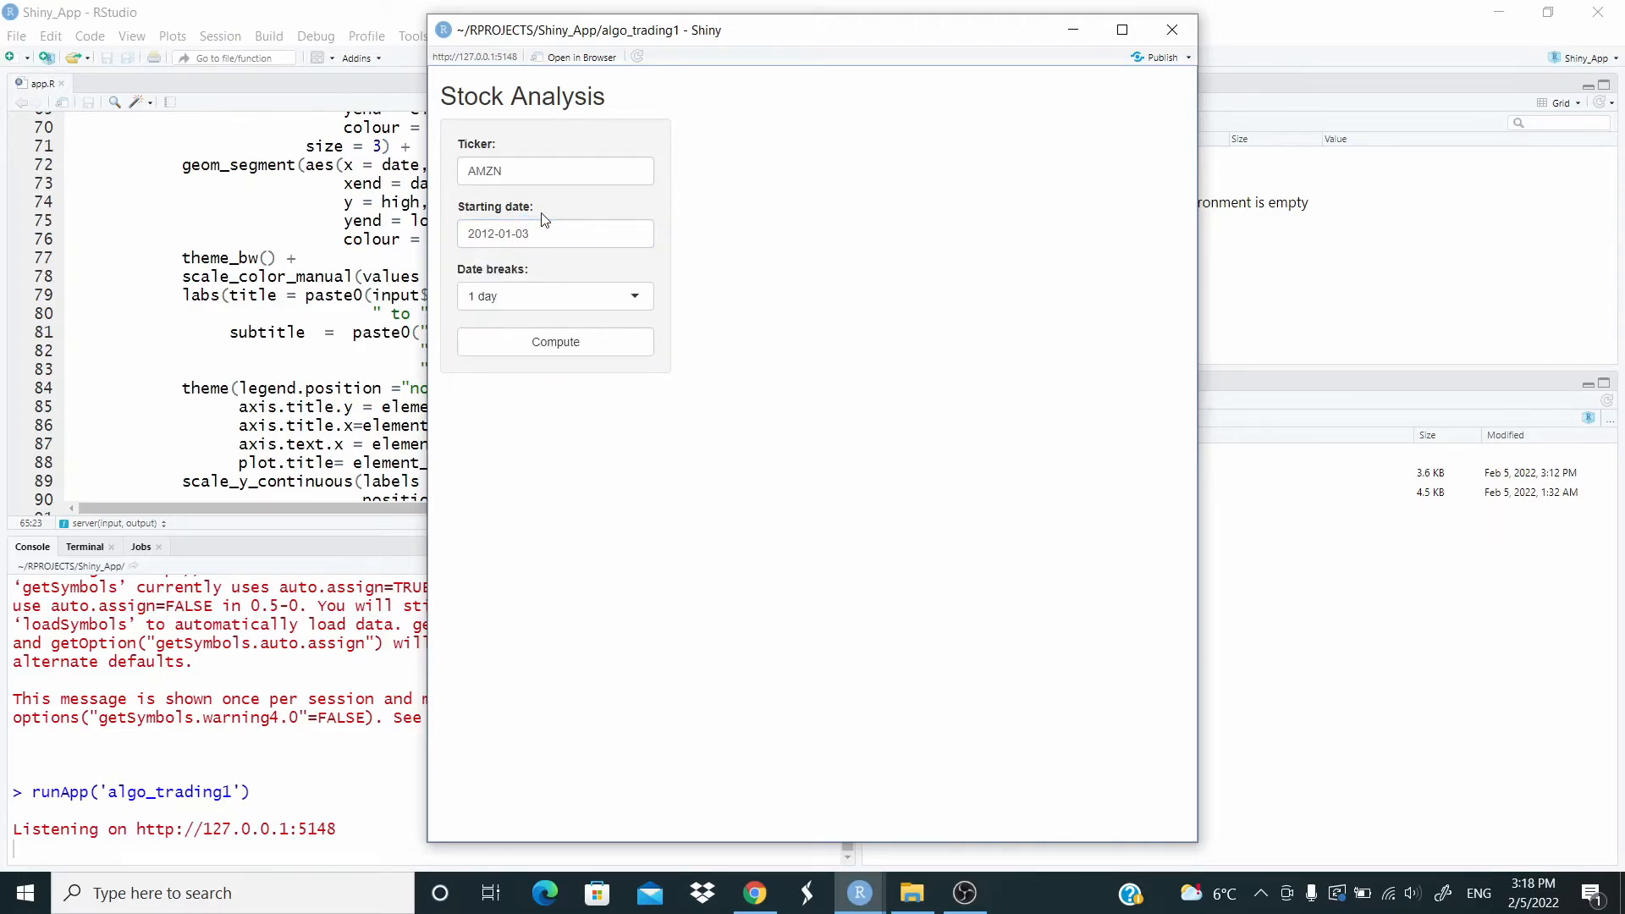
left_click(555, 295)
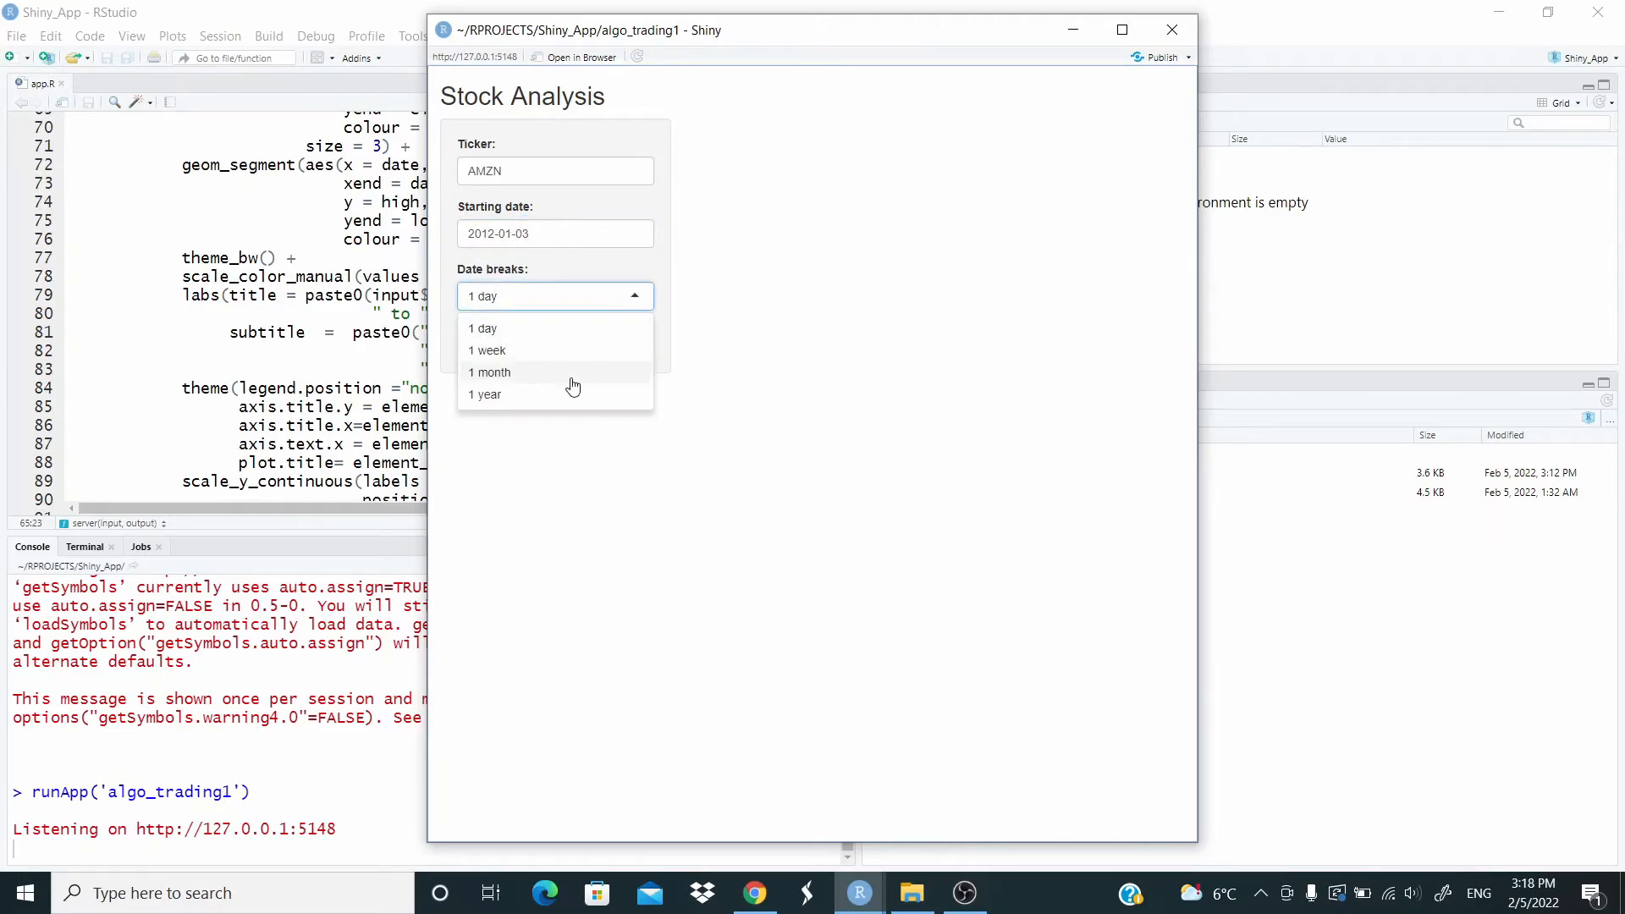
left_click(486, 394)
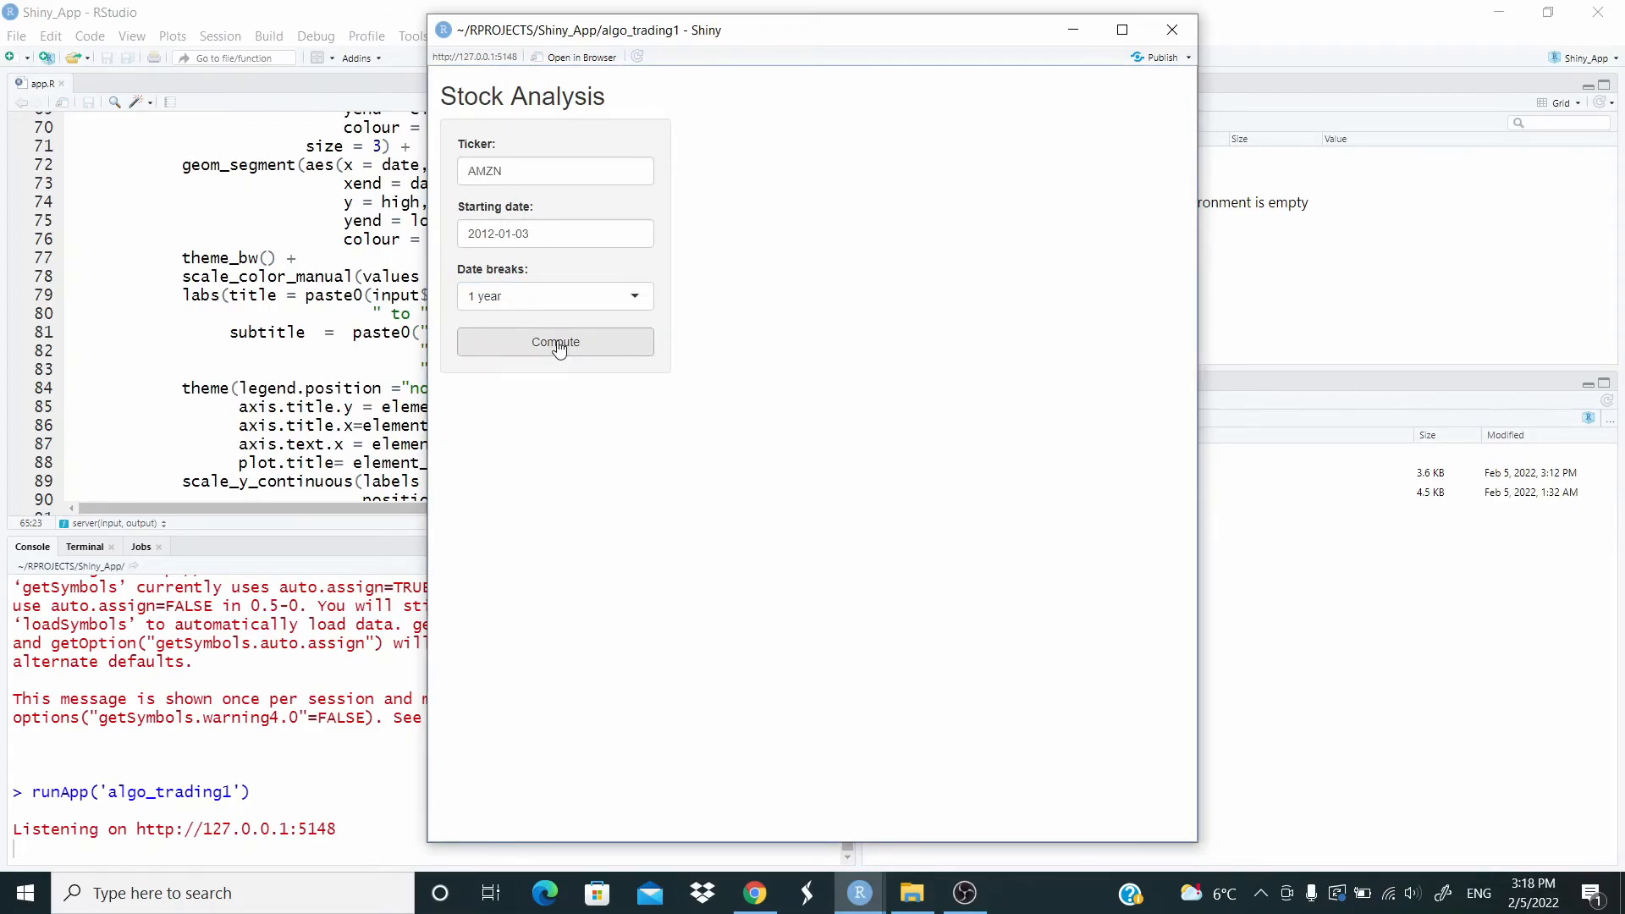
Step: Compute the AMZN candlestick chart from 2012-01-03 with yearly labels
left_click(556, 342)
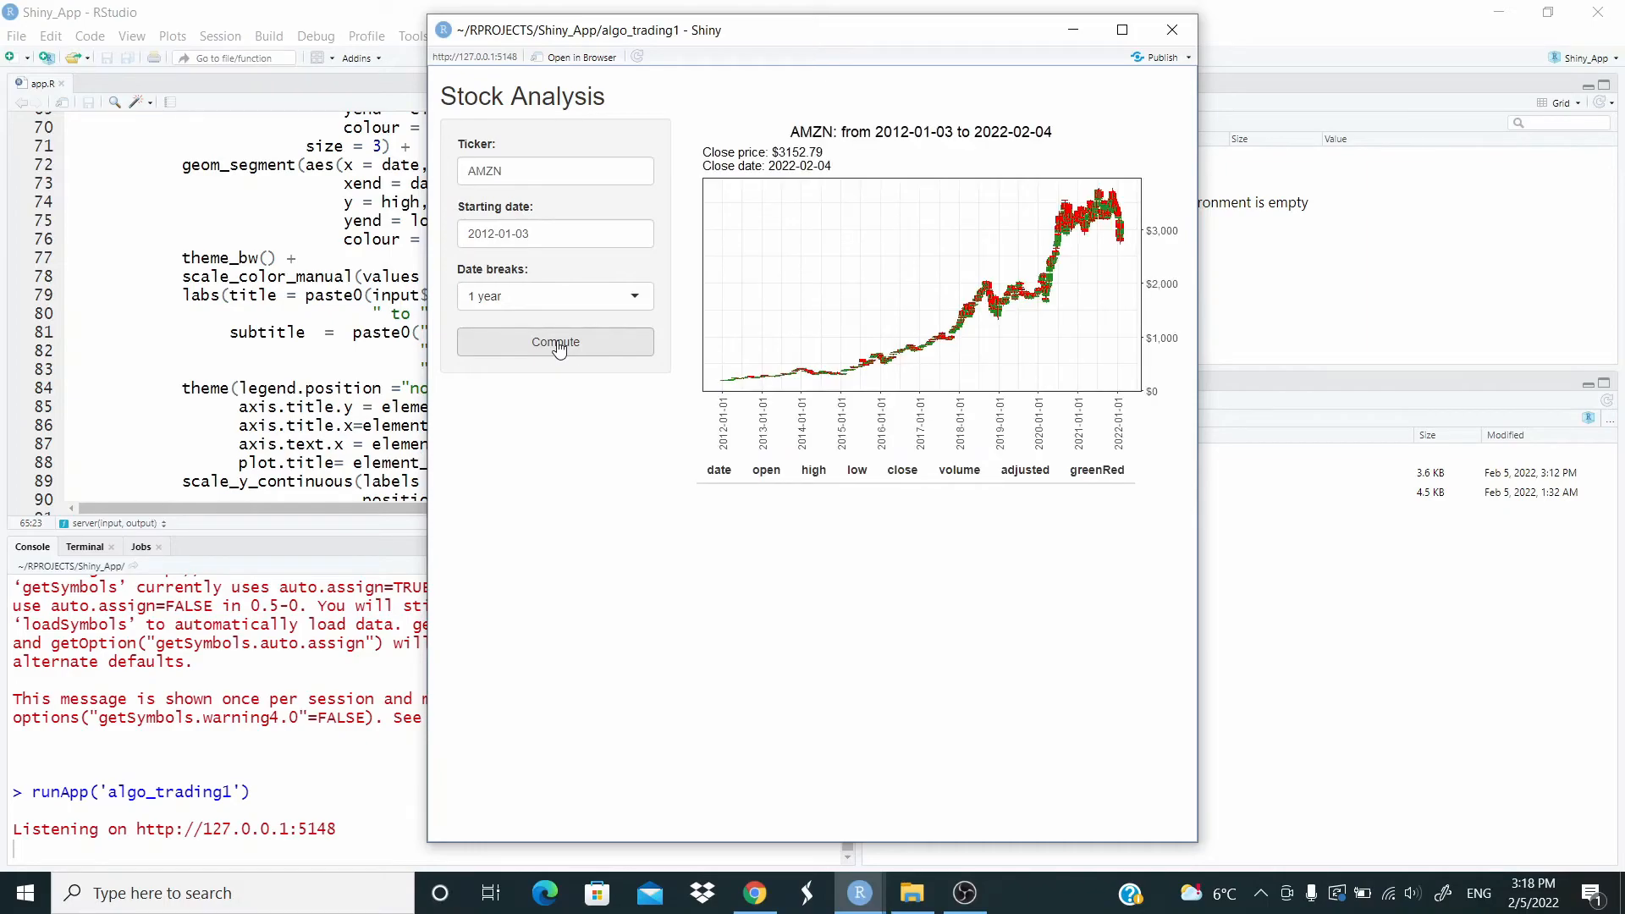
mouse_move(865, 293)
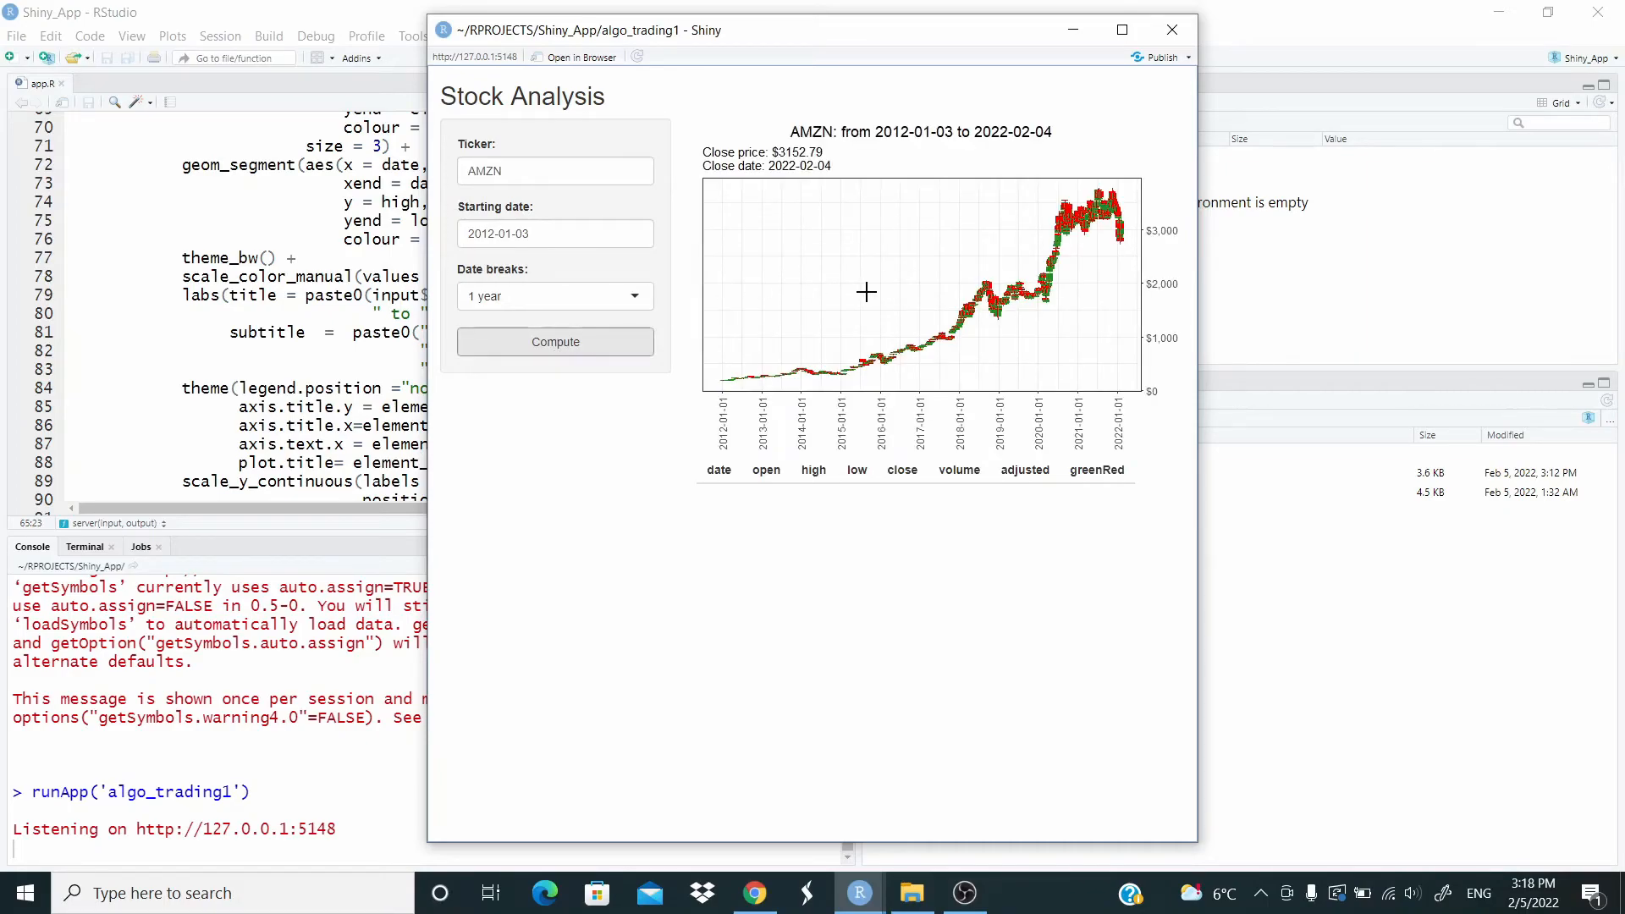
mouse_move(1107, 193)
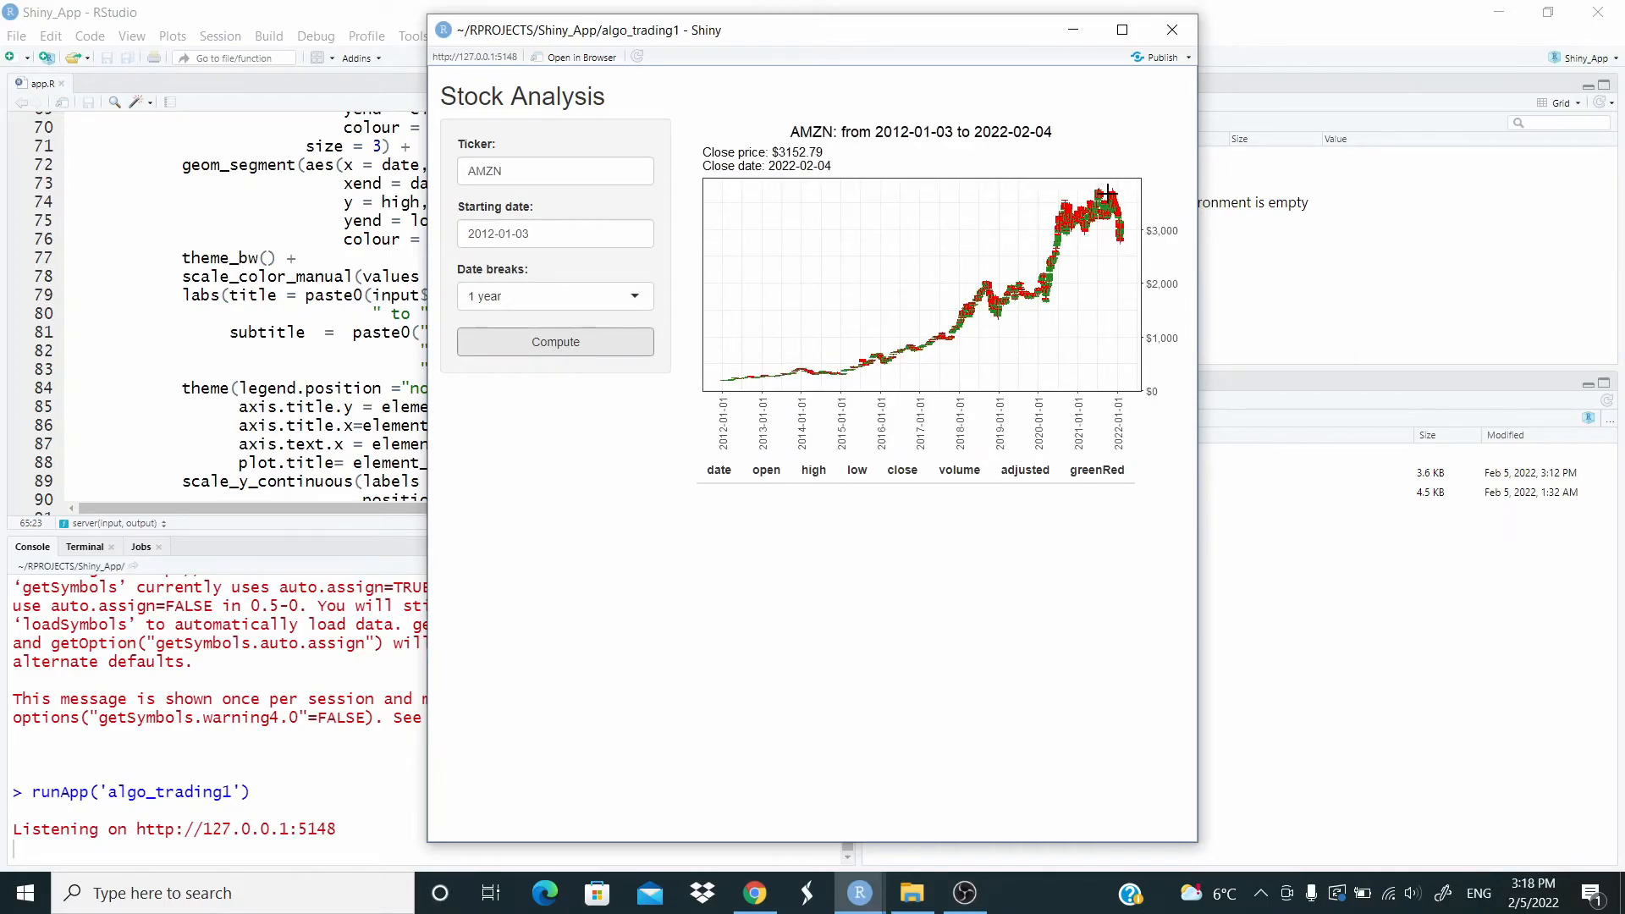
mouse_move(1138, 244)
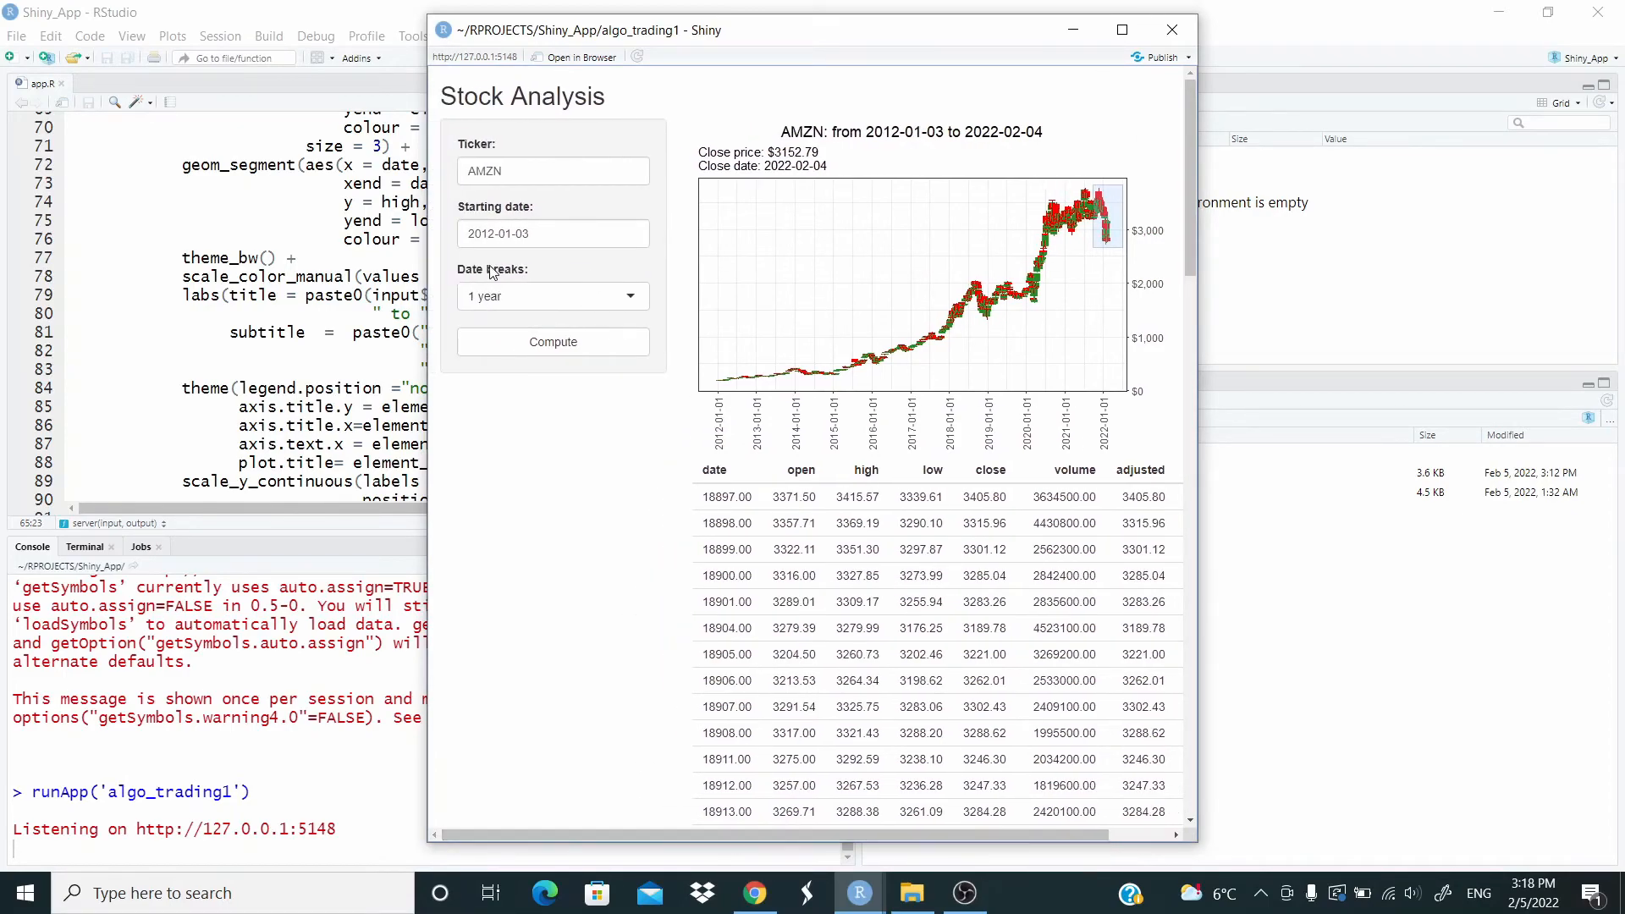
Step: Replace the ticker with TSLA and set the starting date to 2018-01-03
triple_click(552, 170)
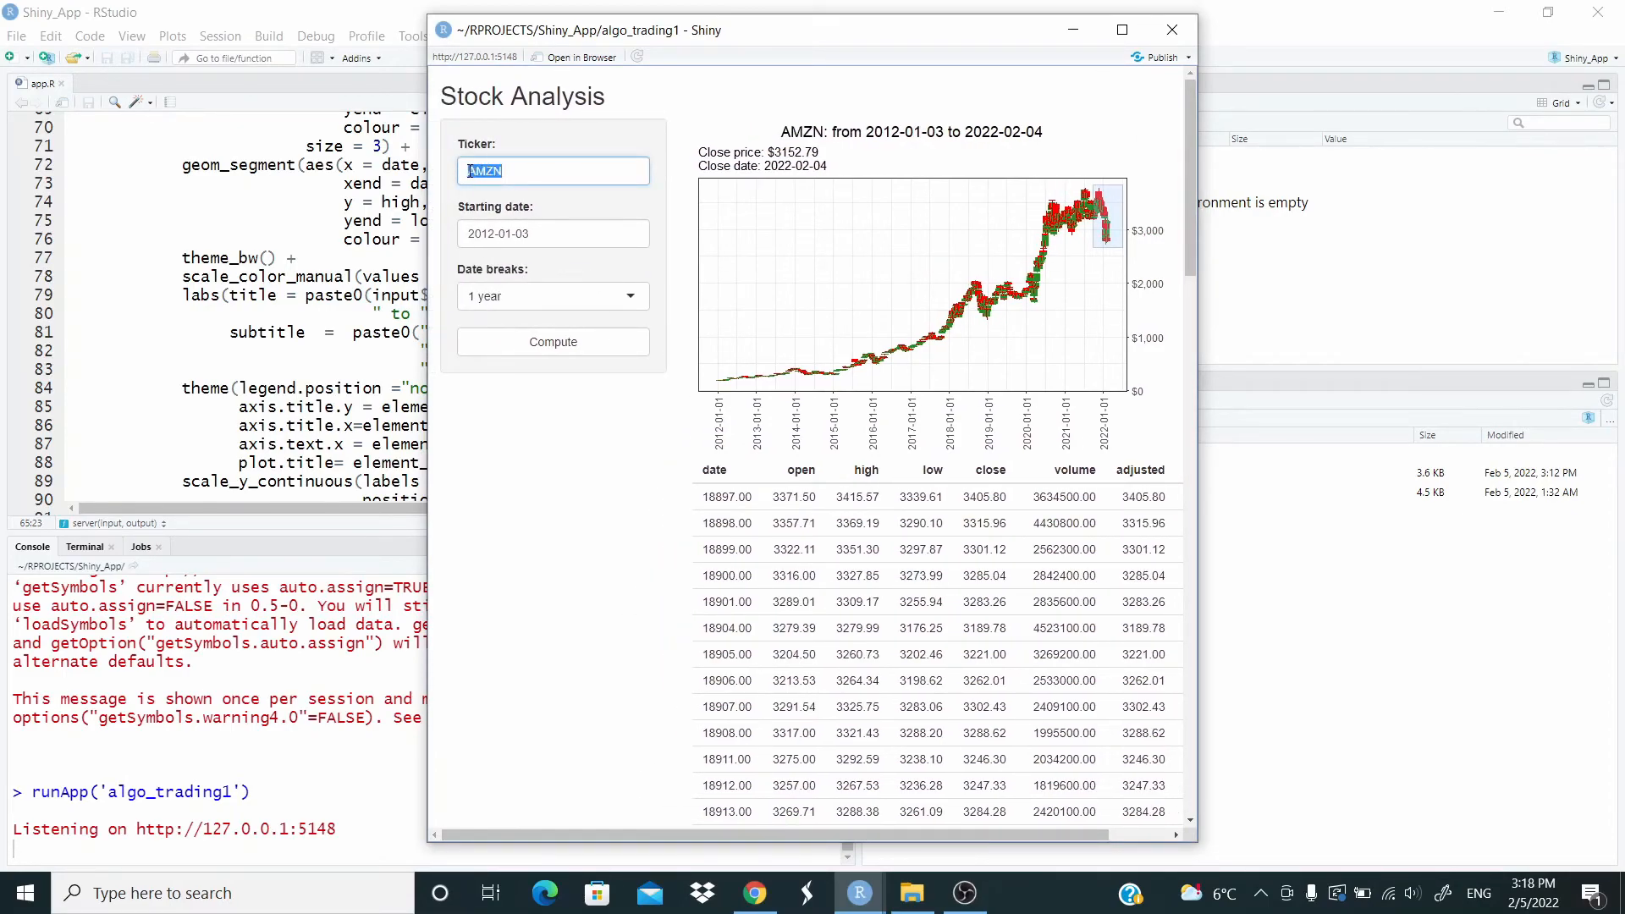
type("TSLA")
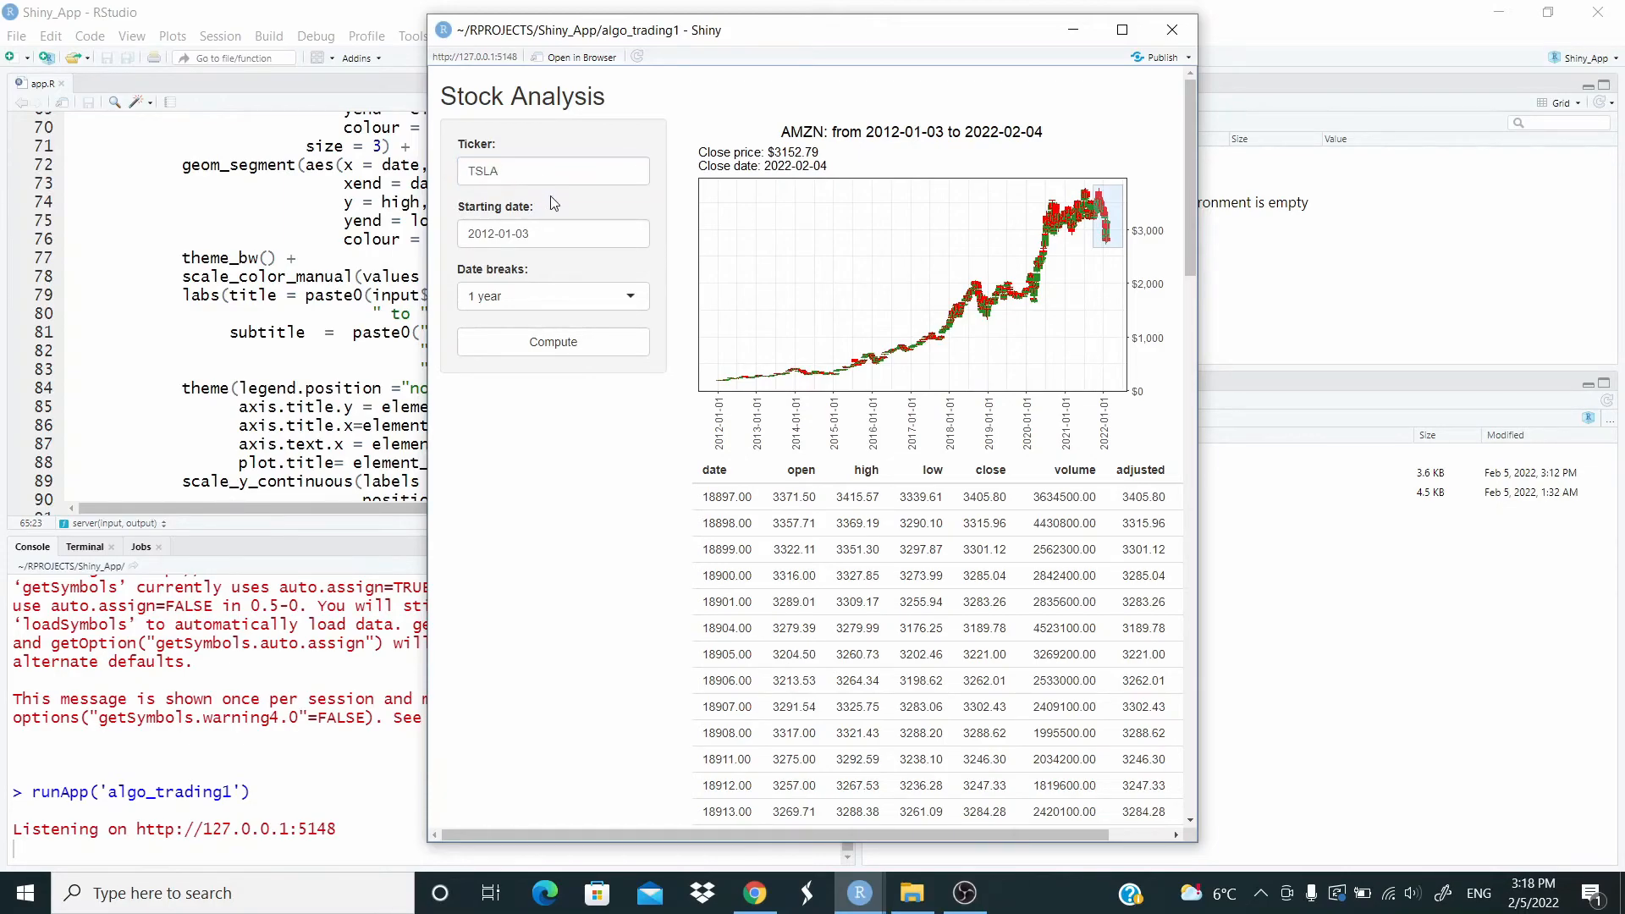
left_click(552, 233)
type("8")
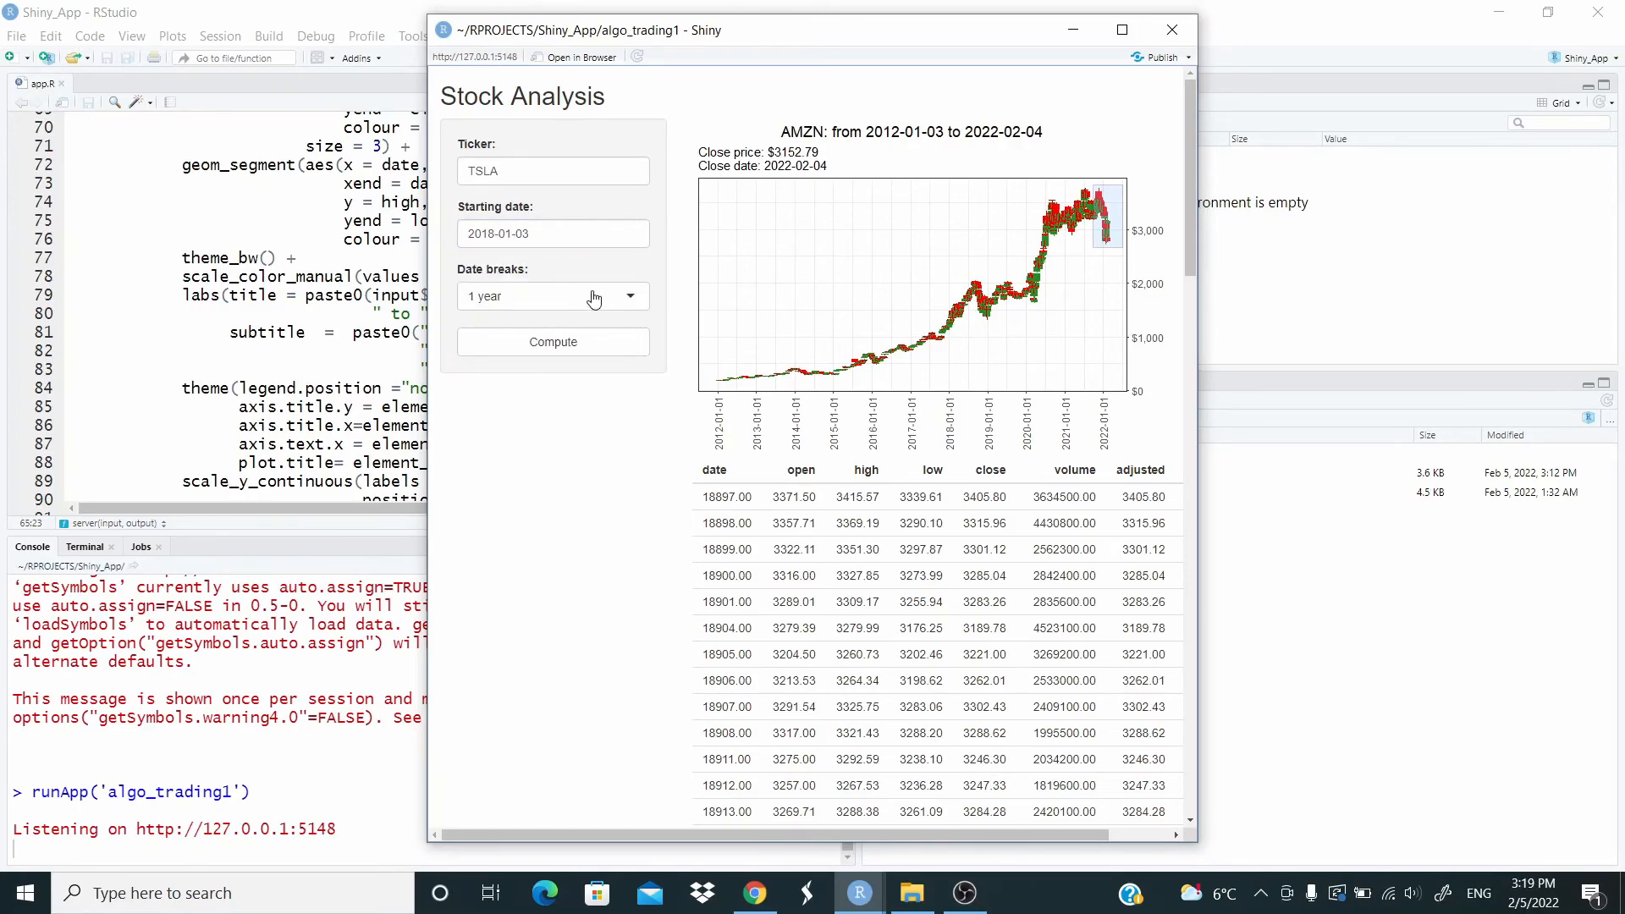
Step: Chart TSLA with 1-month date breaks, then switch the breaks to 1 year
left_click(552, 297)
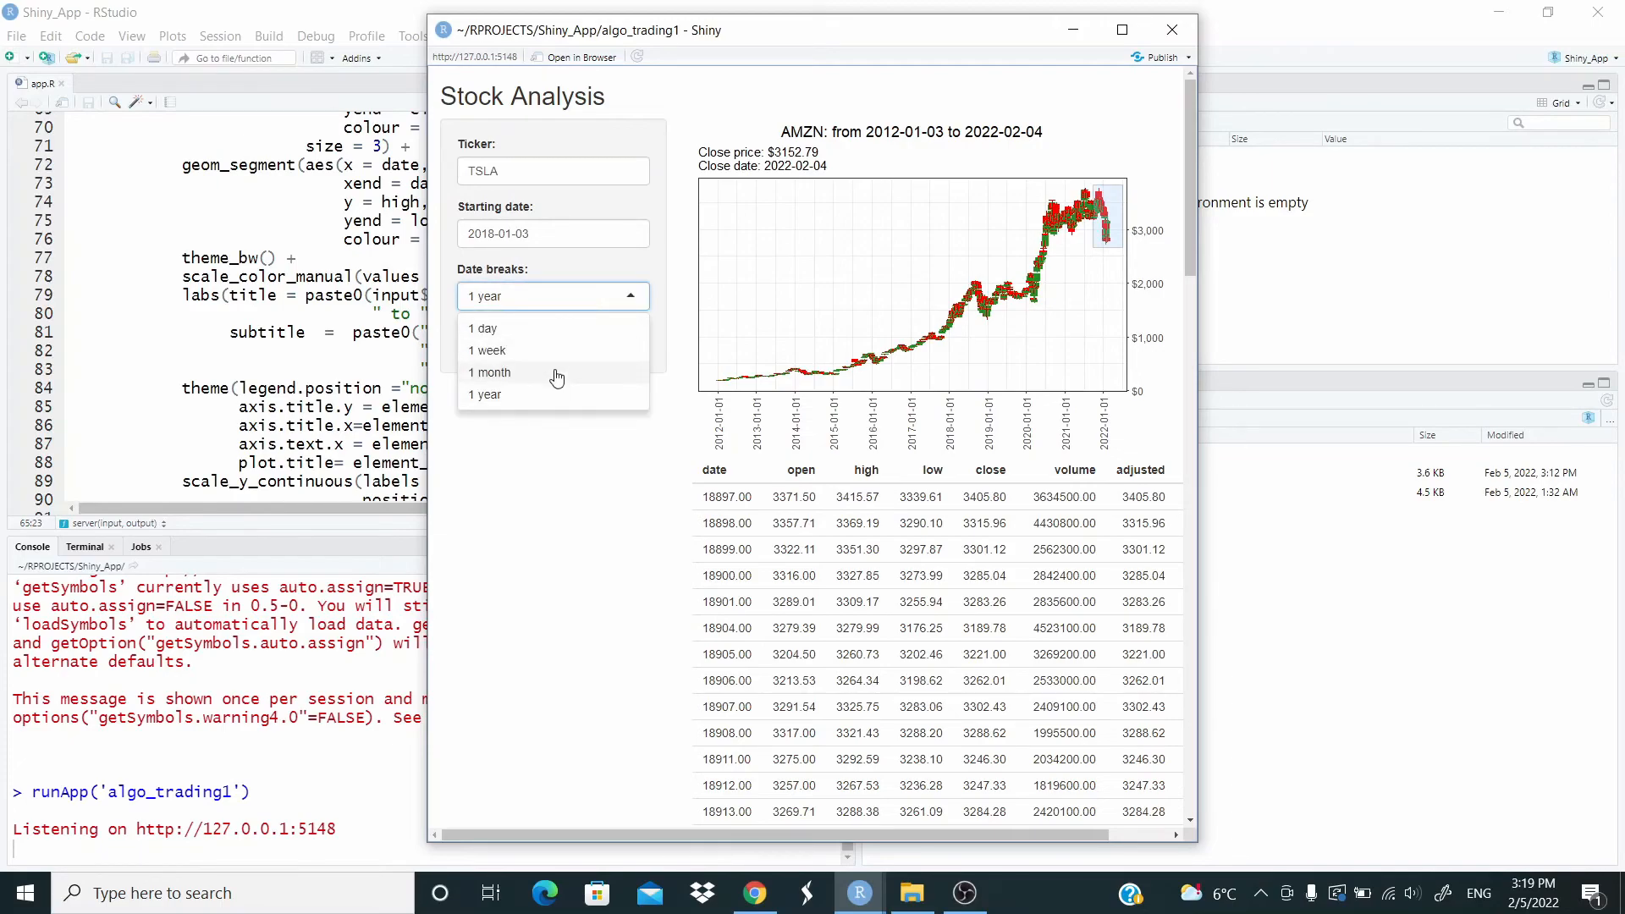
left_click(491, 372)
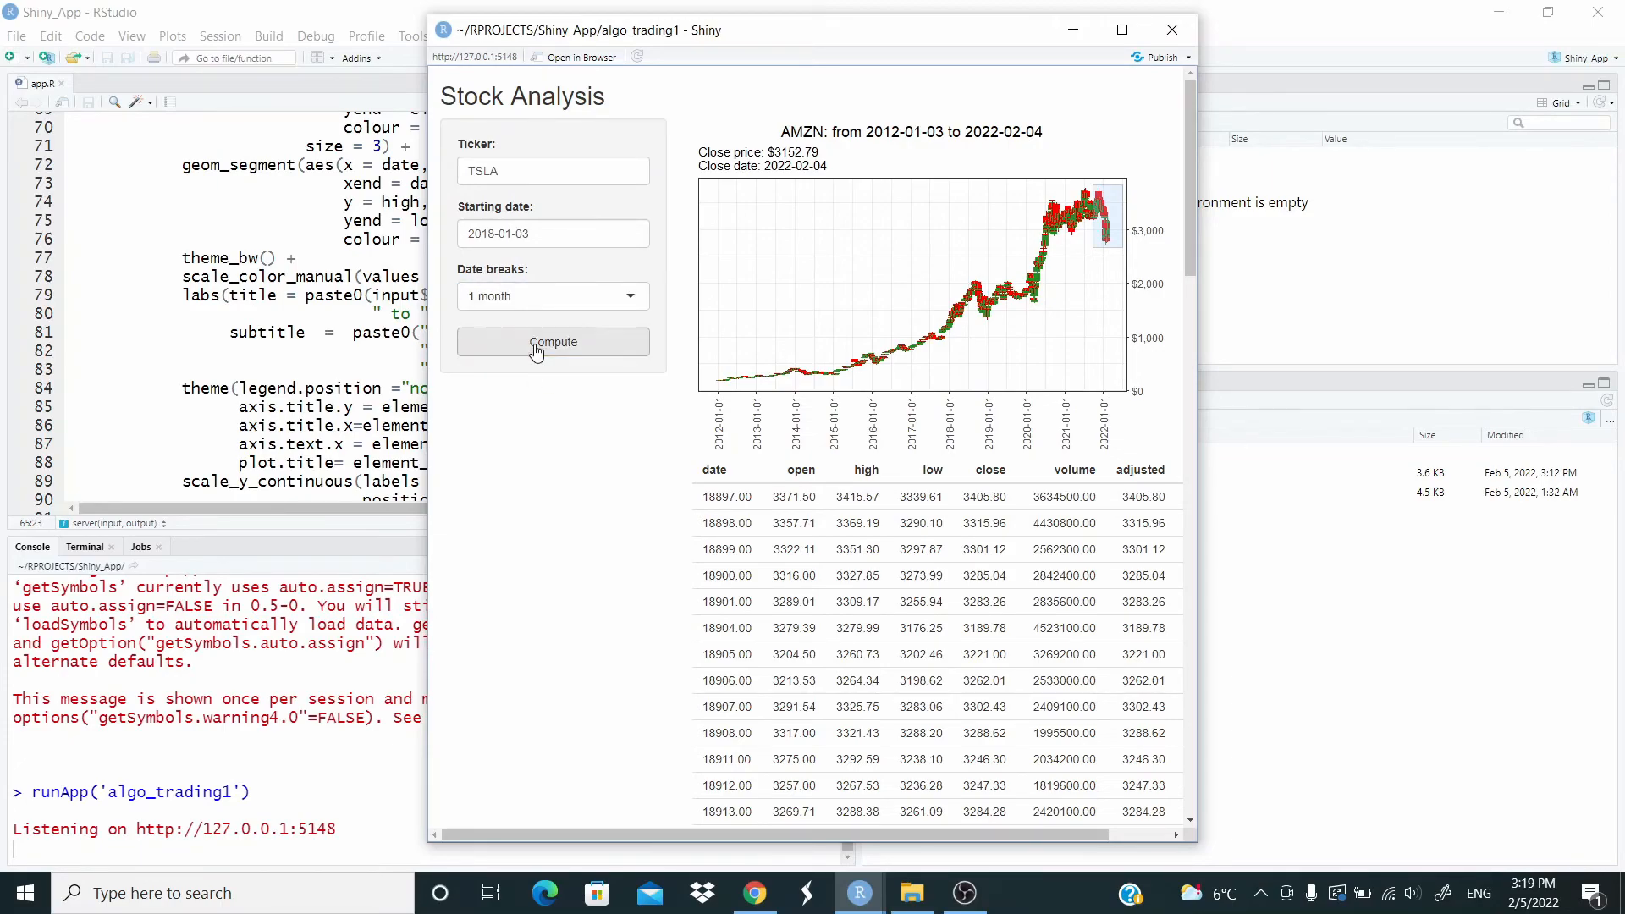
left_click(552, 342)
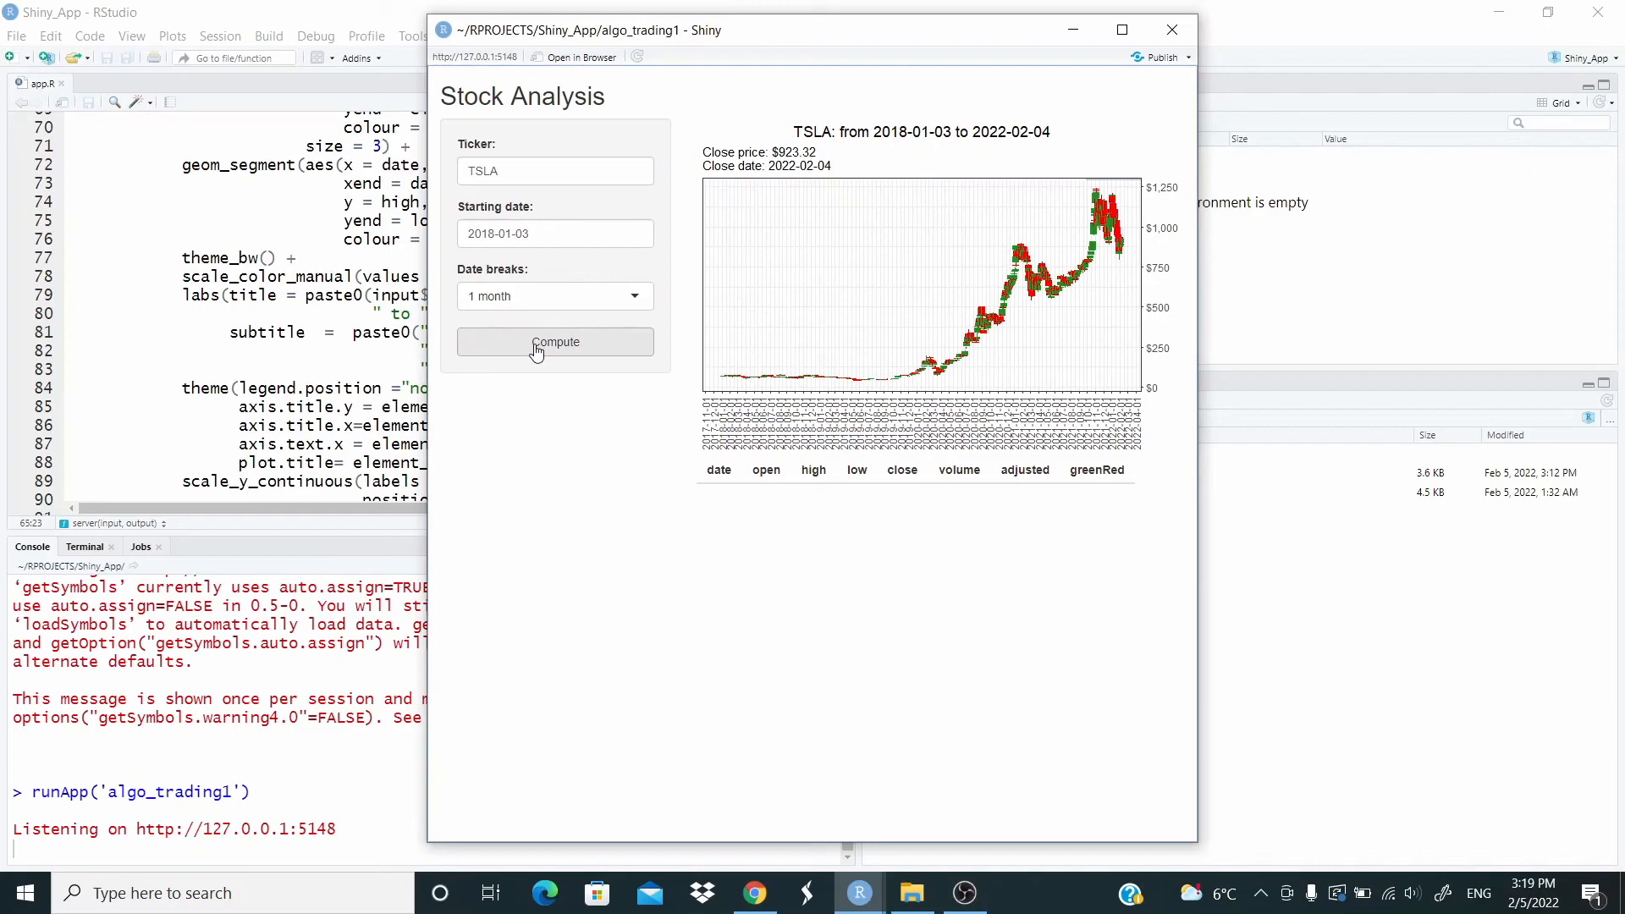
mouse_move(627, 308)
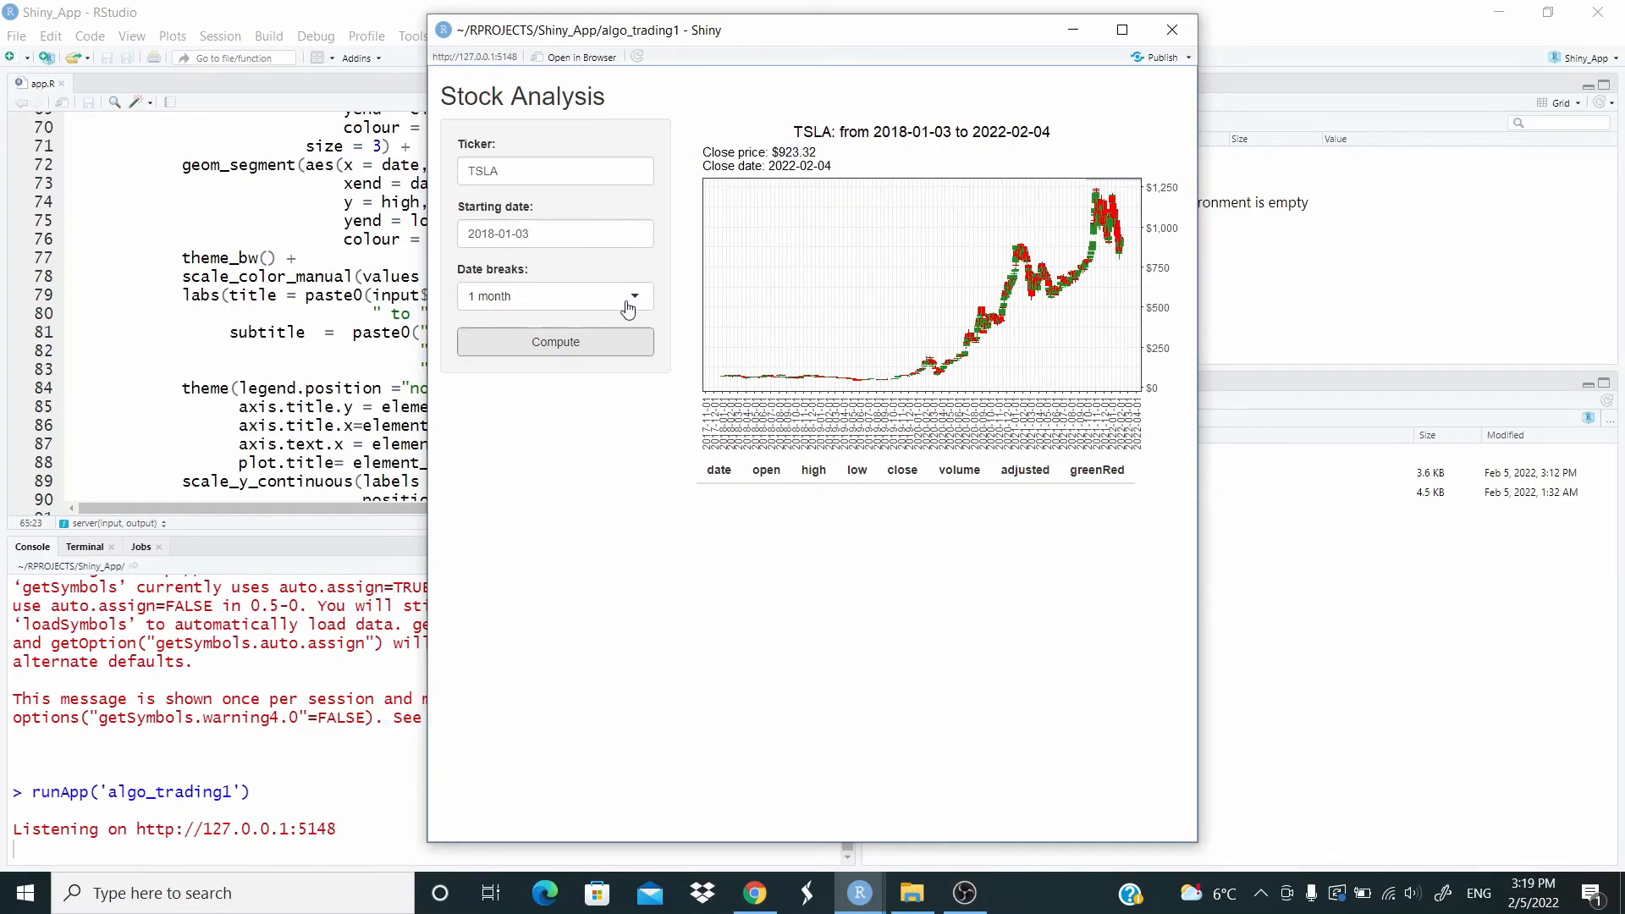
mouse_move(648, 301)
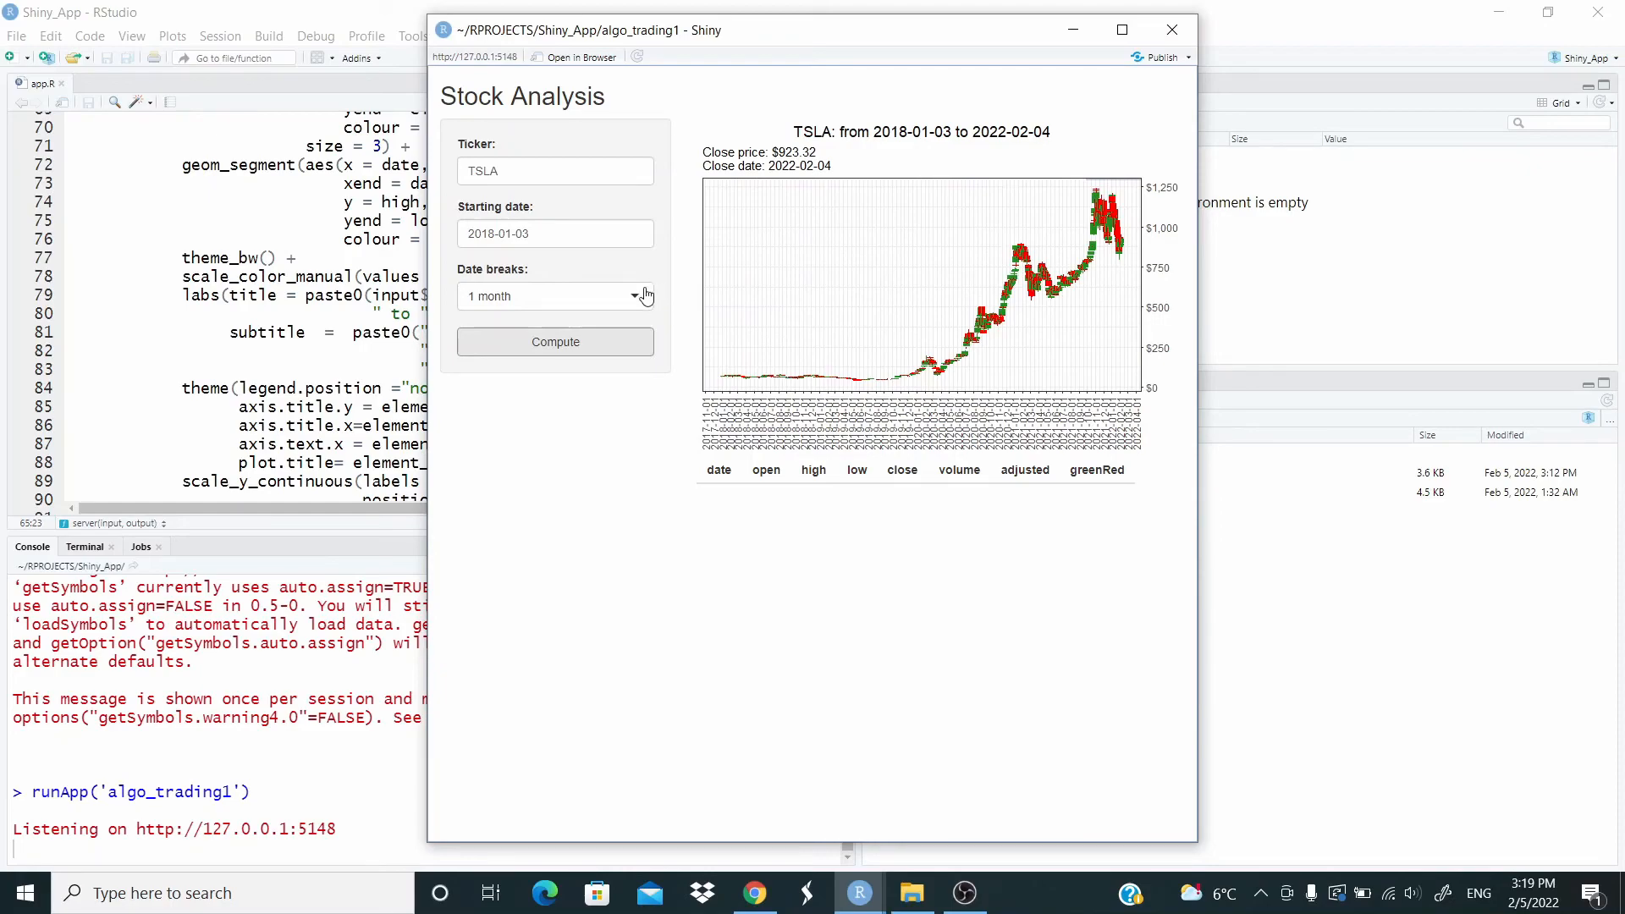
left_click(556, 294)
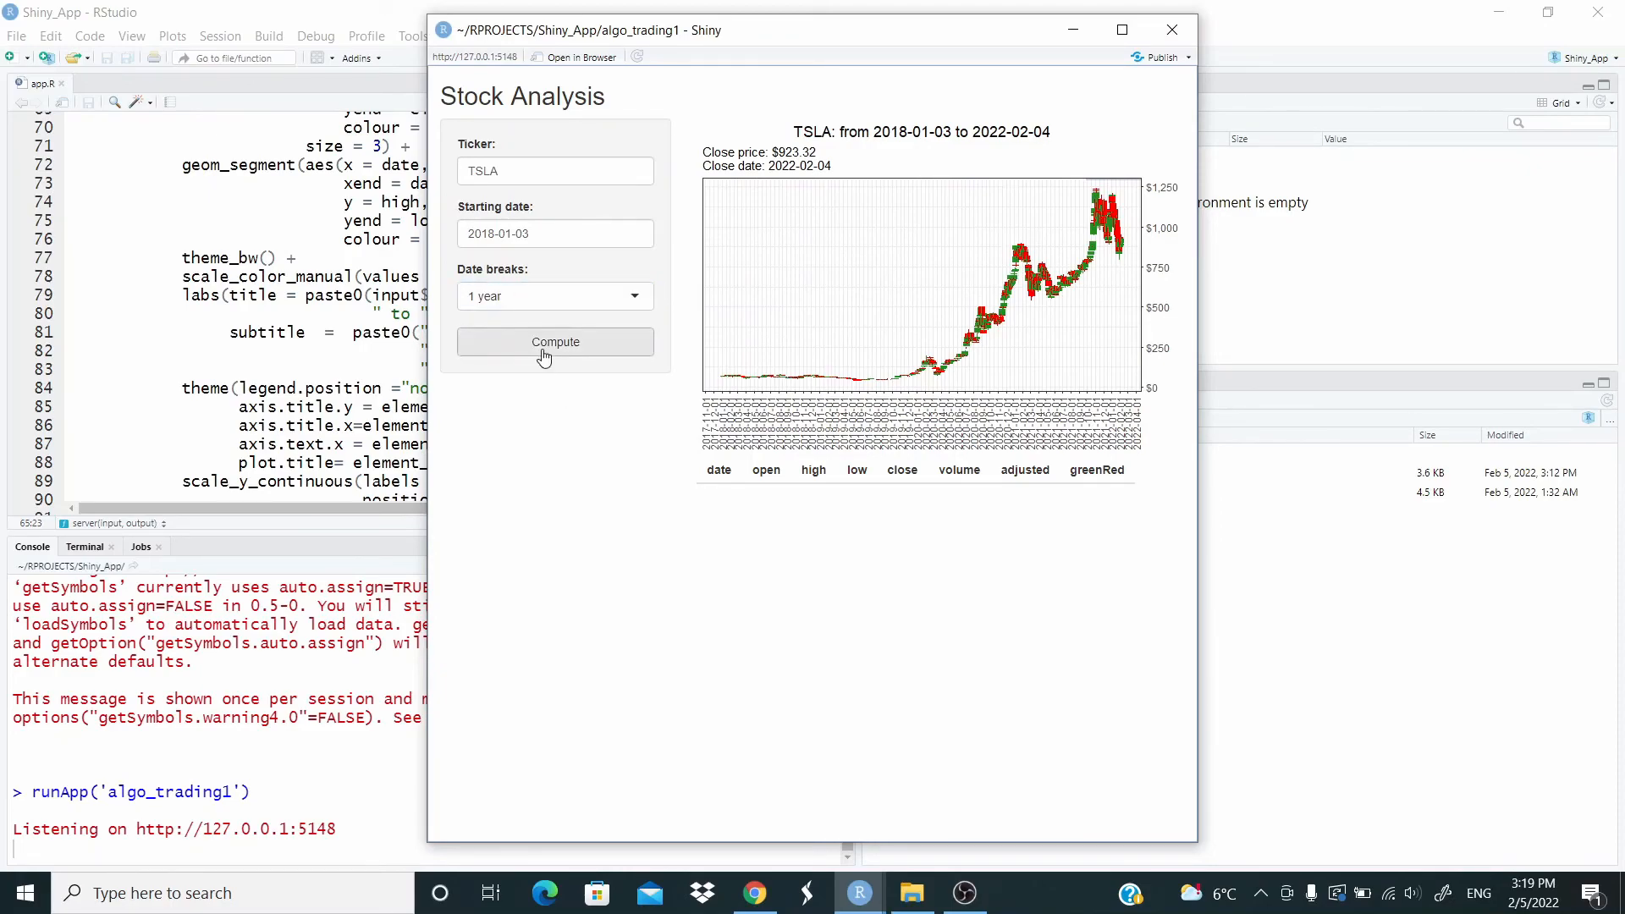
Step: Recompute the TSLA chart with yearly date labels from 2018 to 2022
left_click(555, 341)
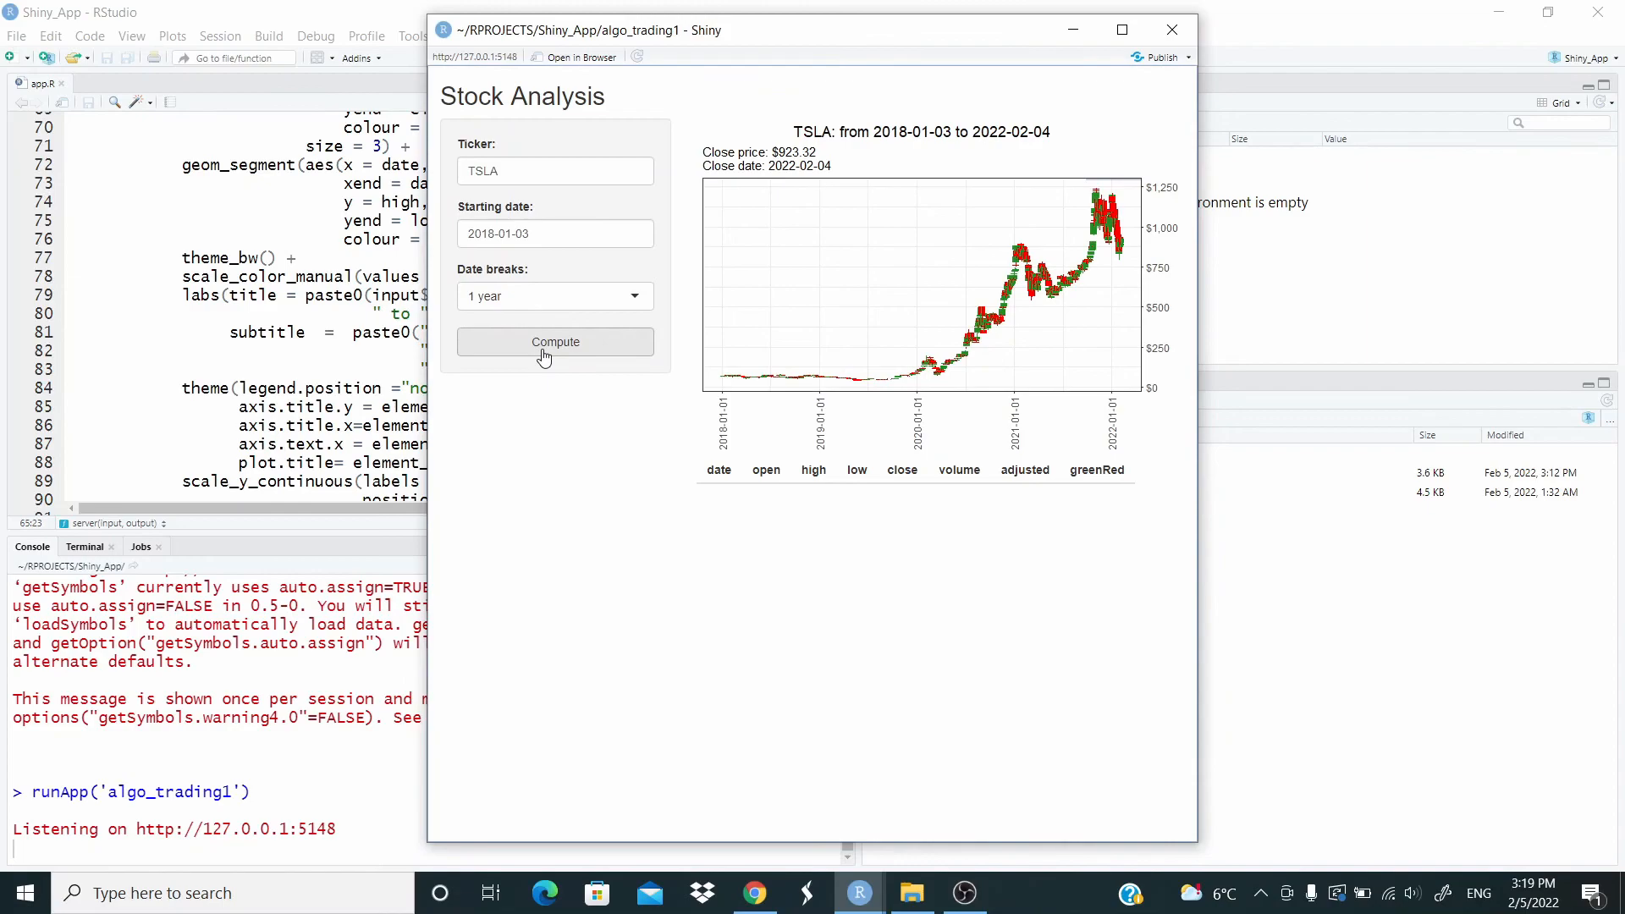
mouse_move(721, 357)
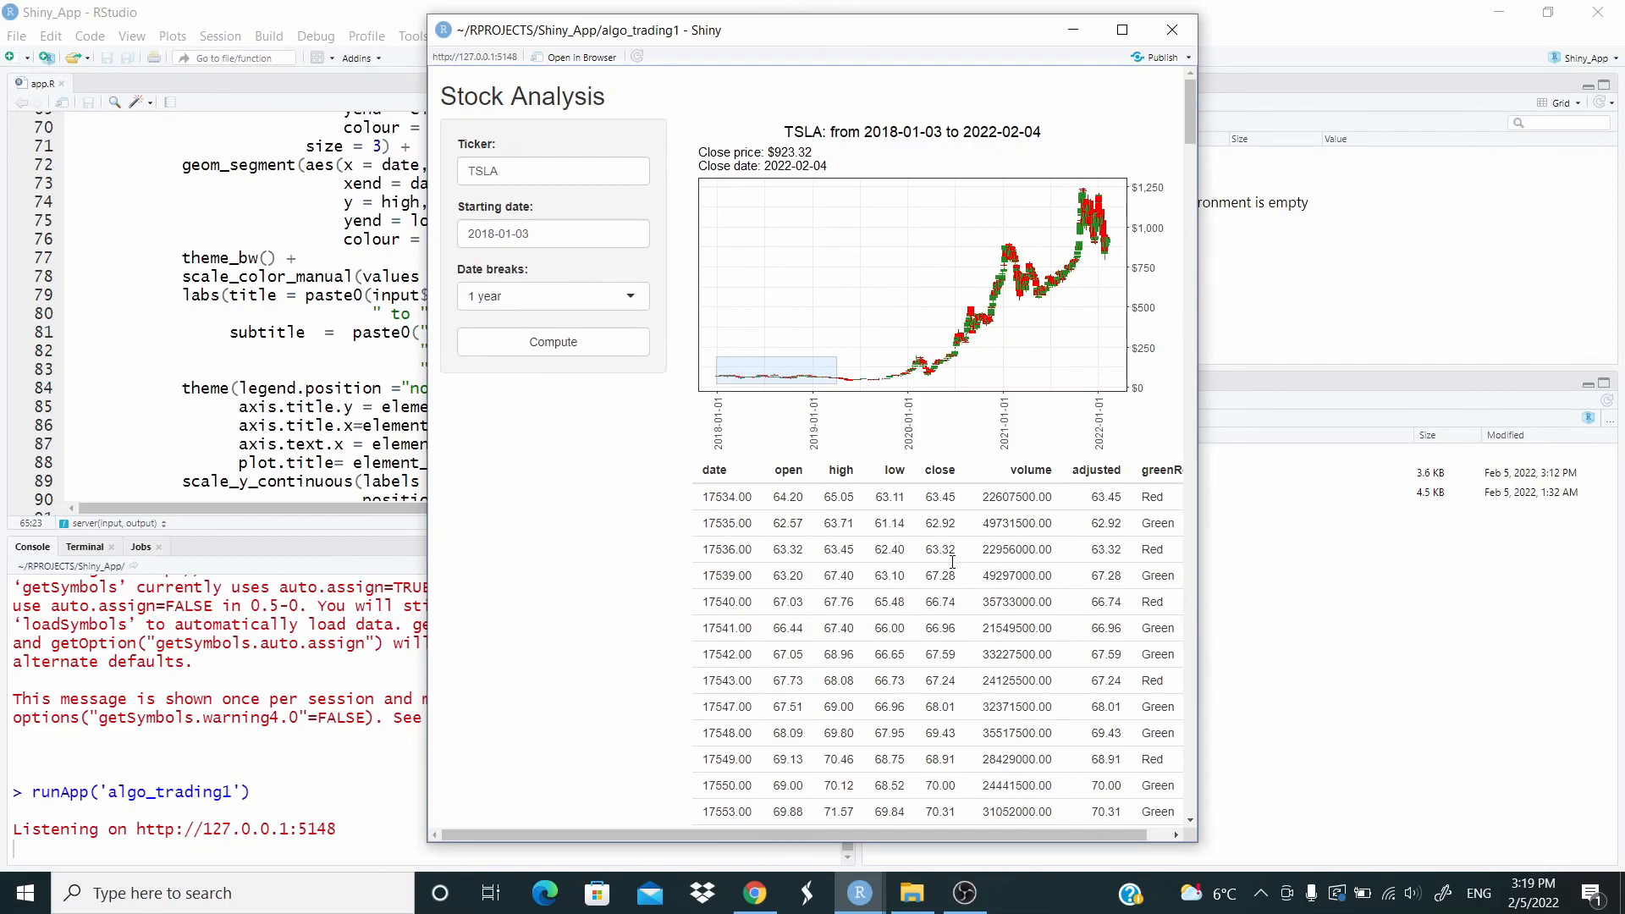
mouse_move(1068, 183)
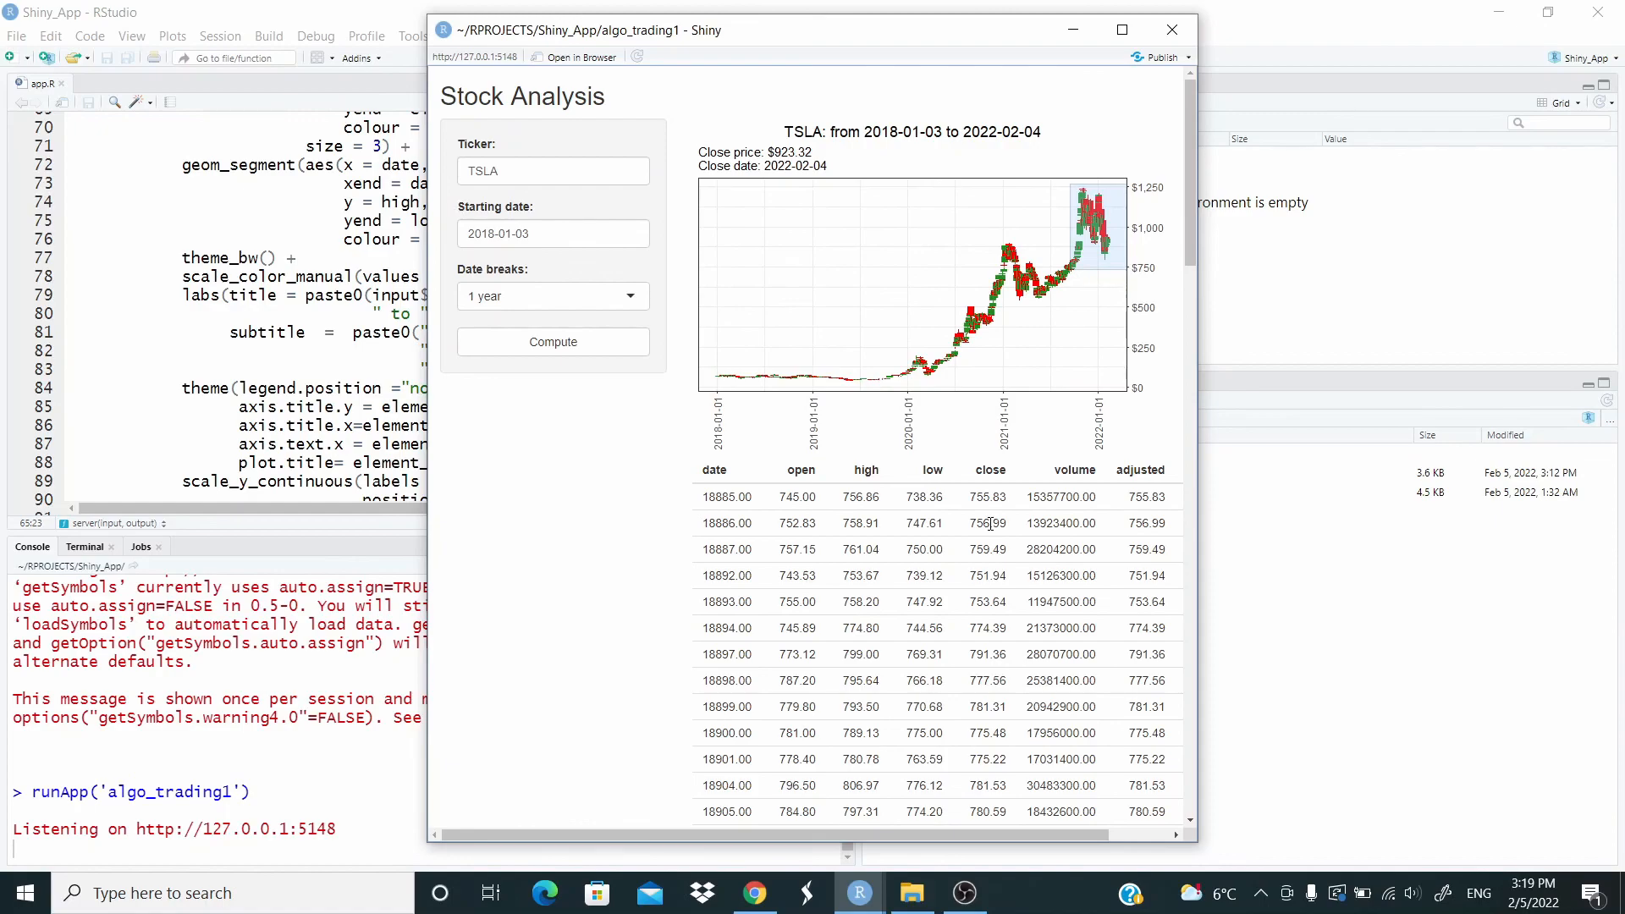
mouse_move(1078, 336)
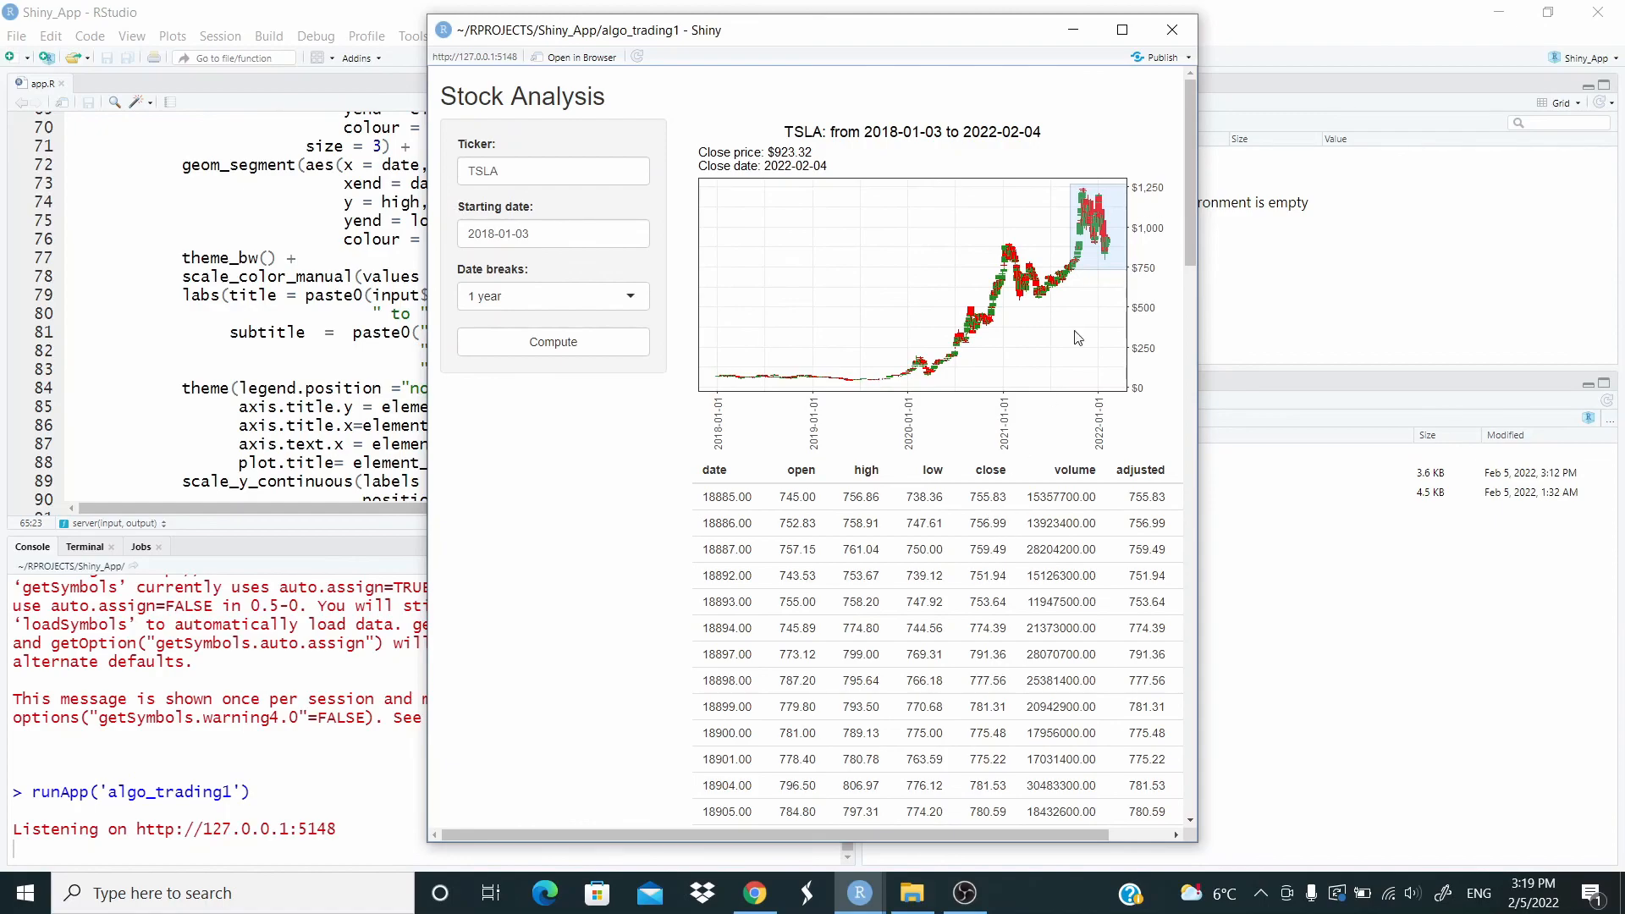